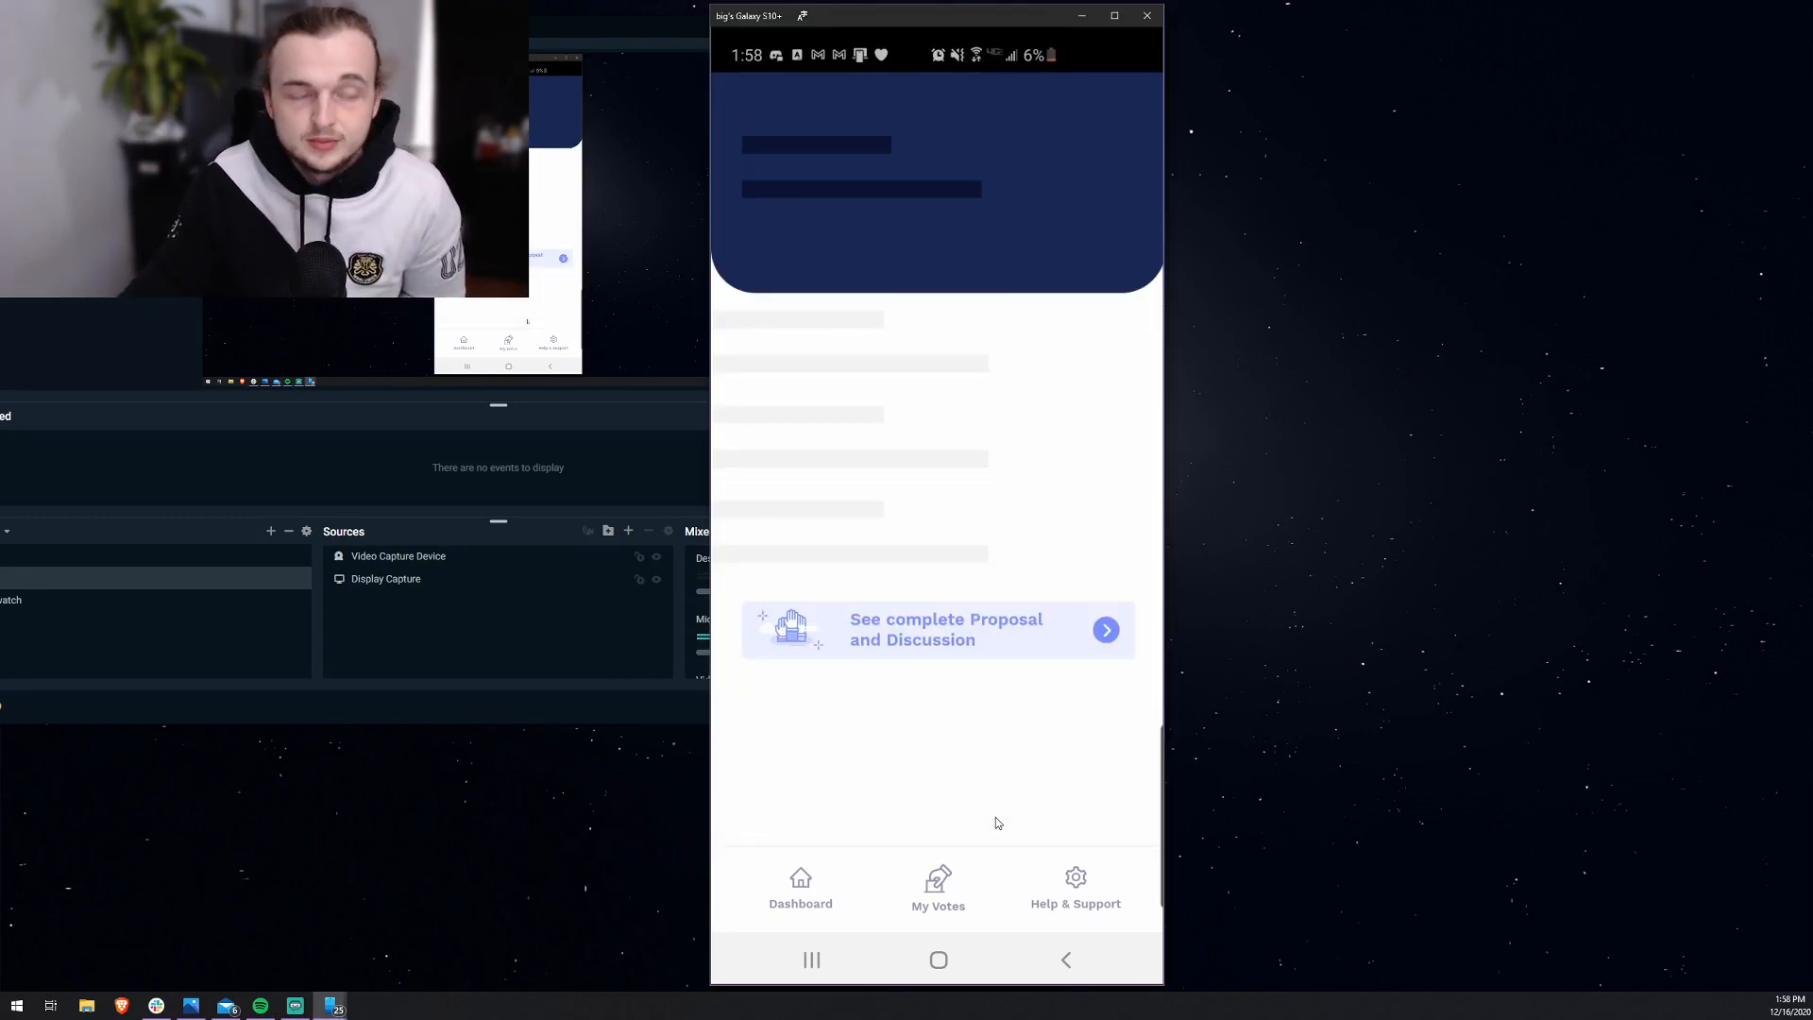
Step: View the Cardano Starter Kits + APIs proposal requesting 265,000 ADA with its problem and solution sections
click(937, 629)
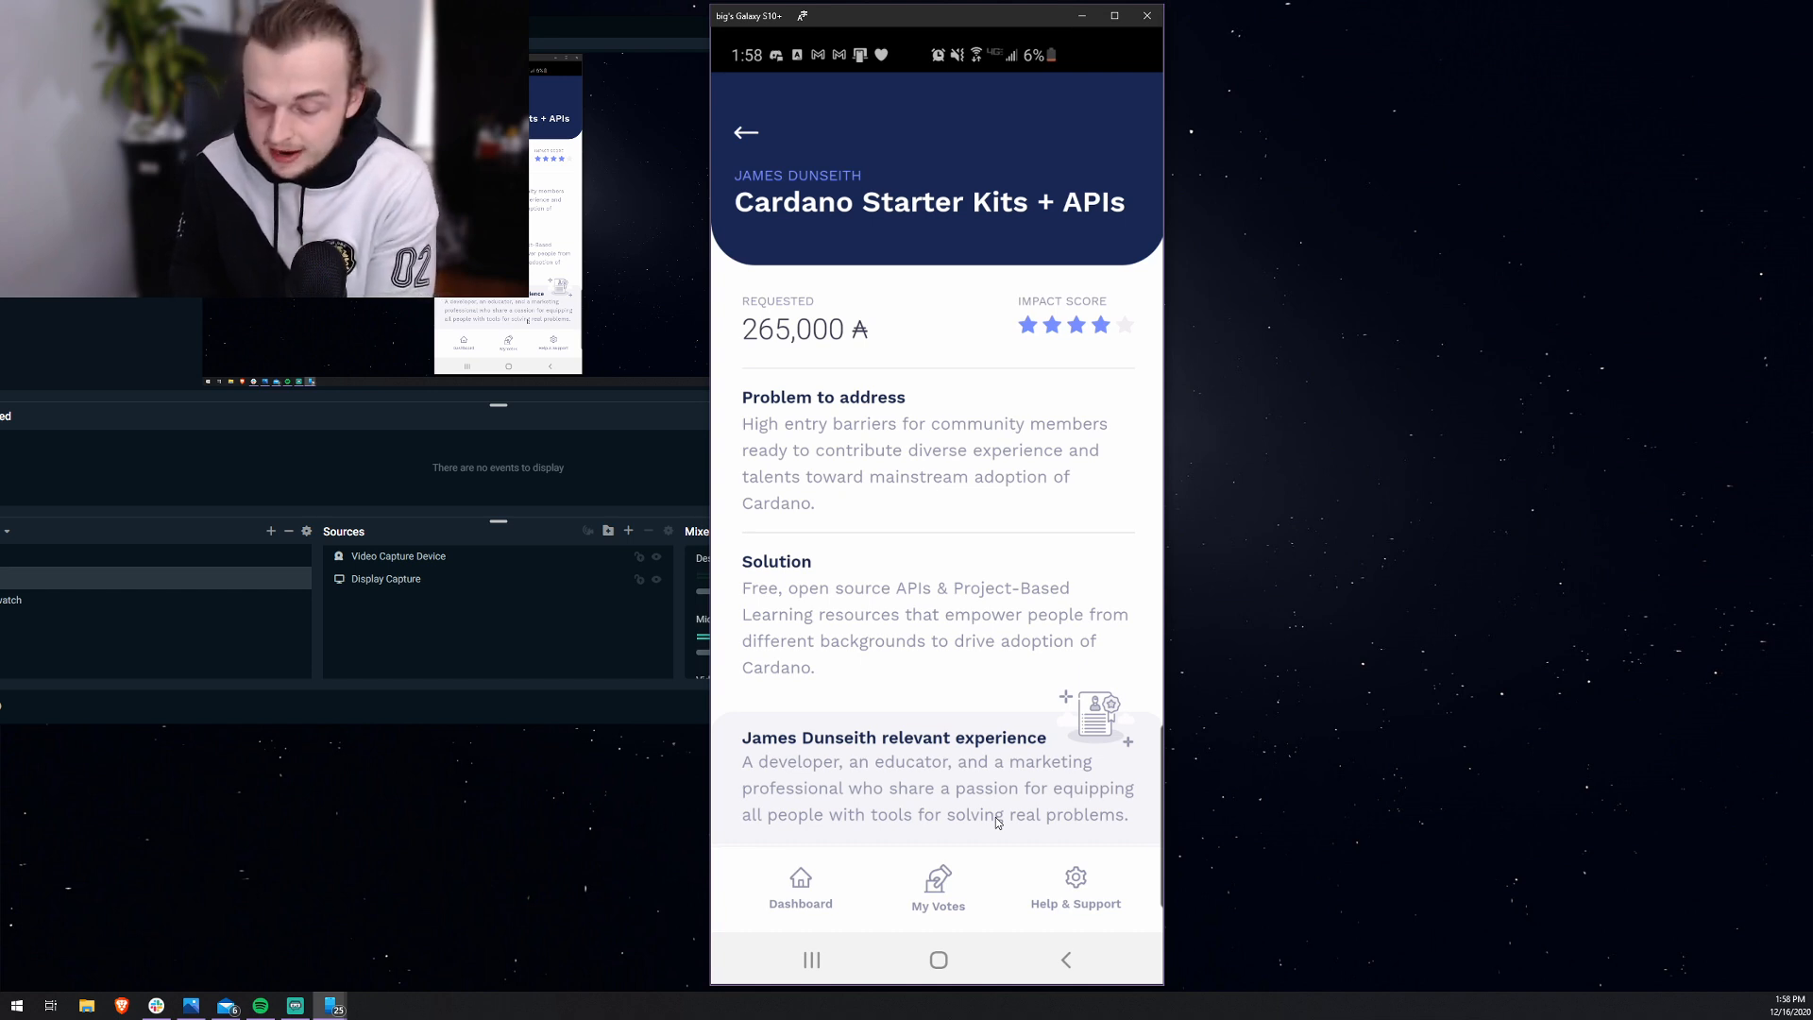
Step: Return to the Fund2 list showing 1,250,000.48 voting power and browse proposals by impact score
click(745, 132)
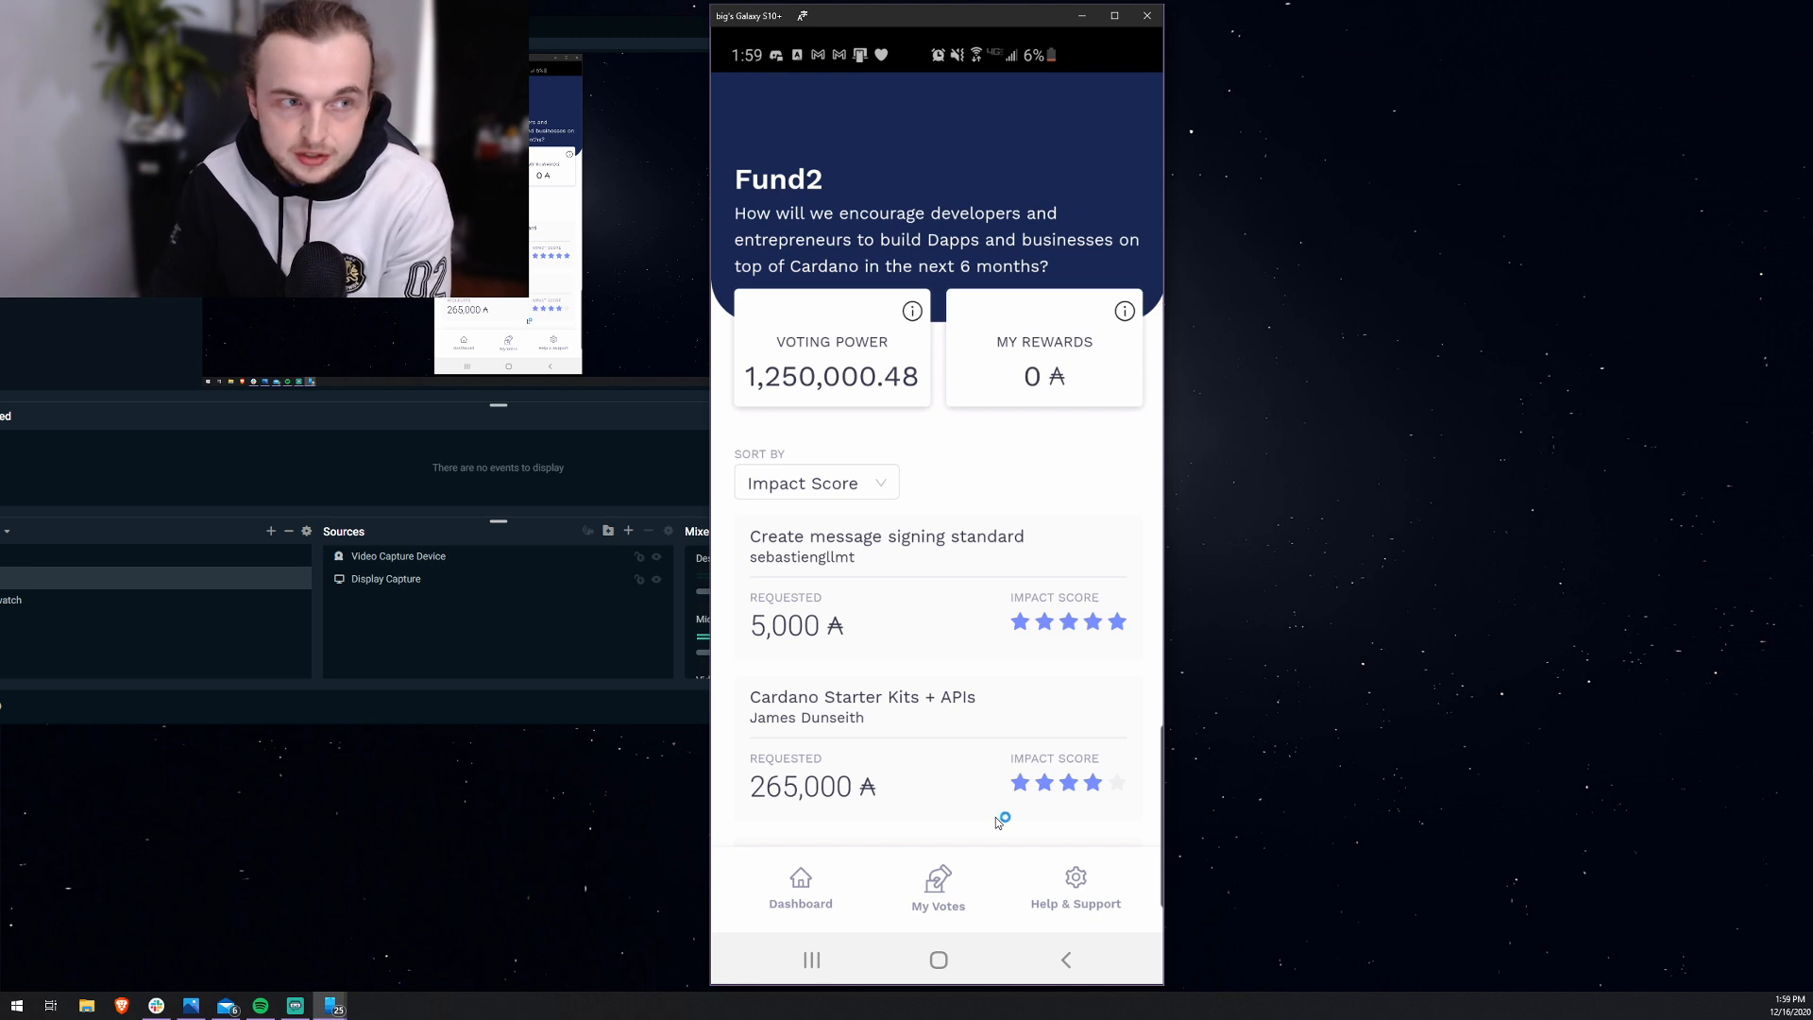
mouse_move(997, 821)
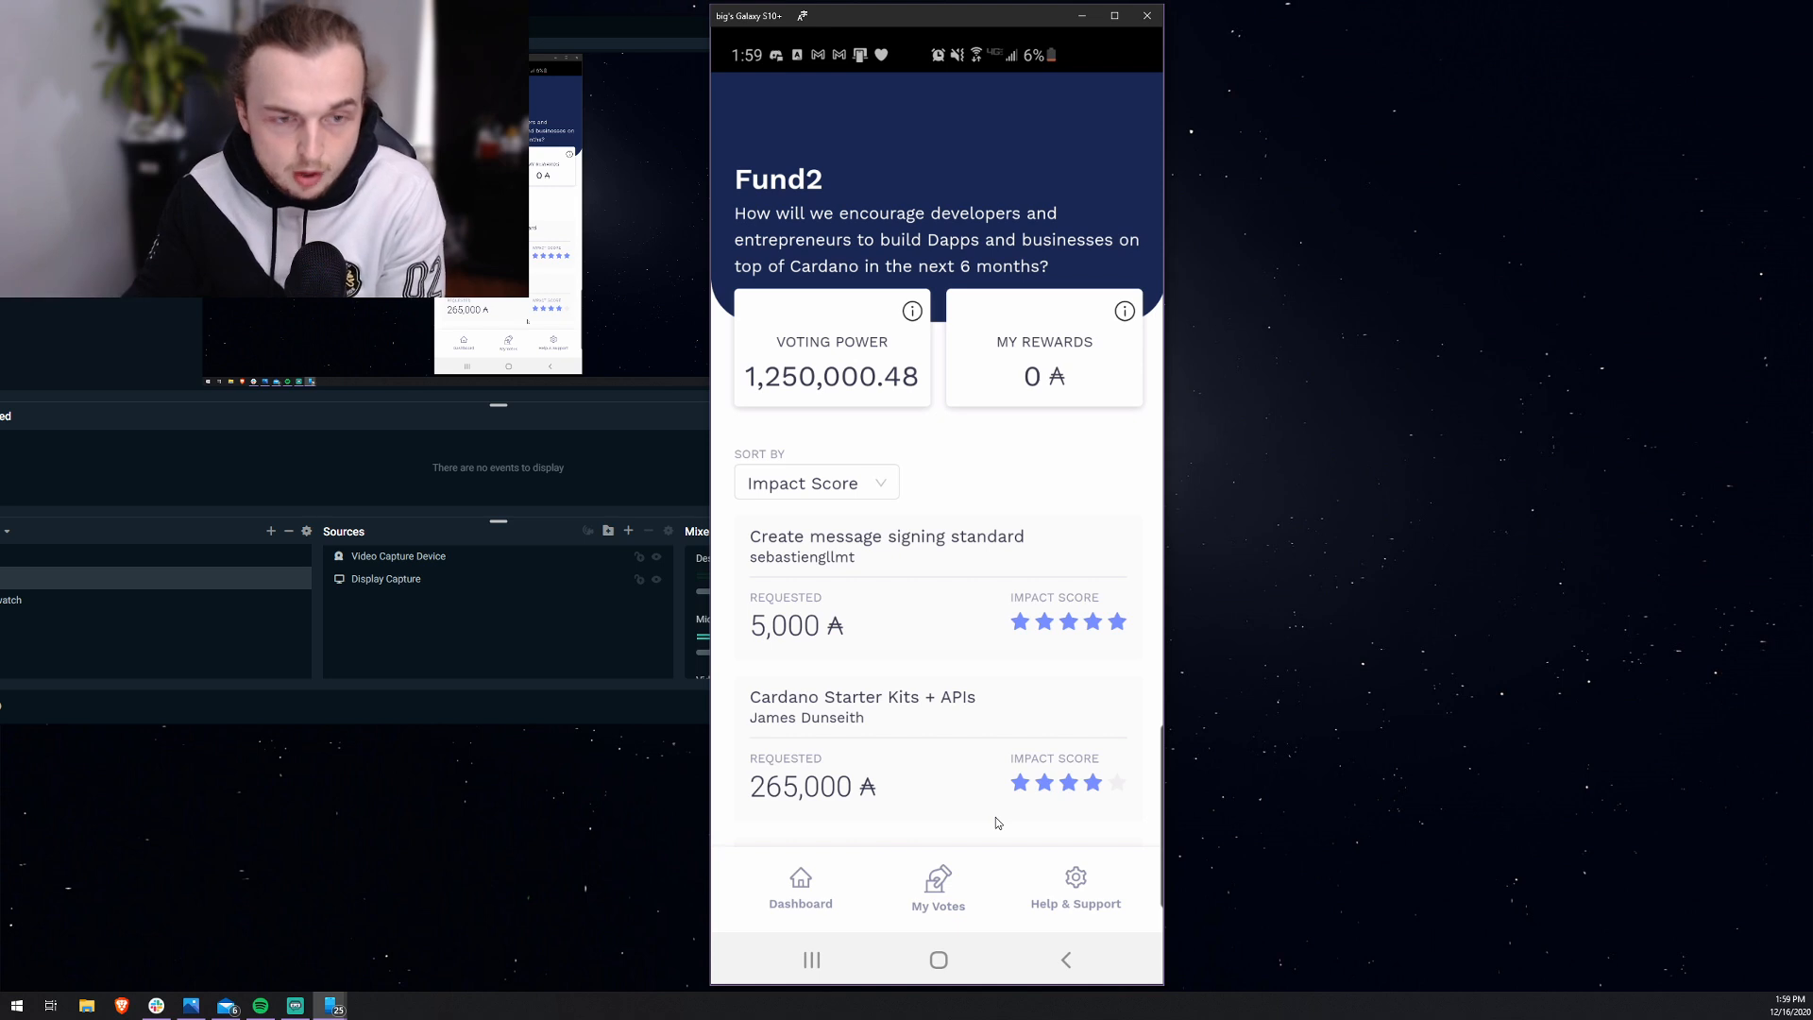
scroll(down, 3)
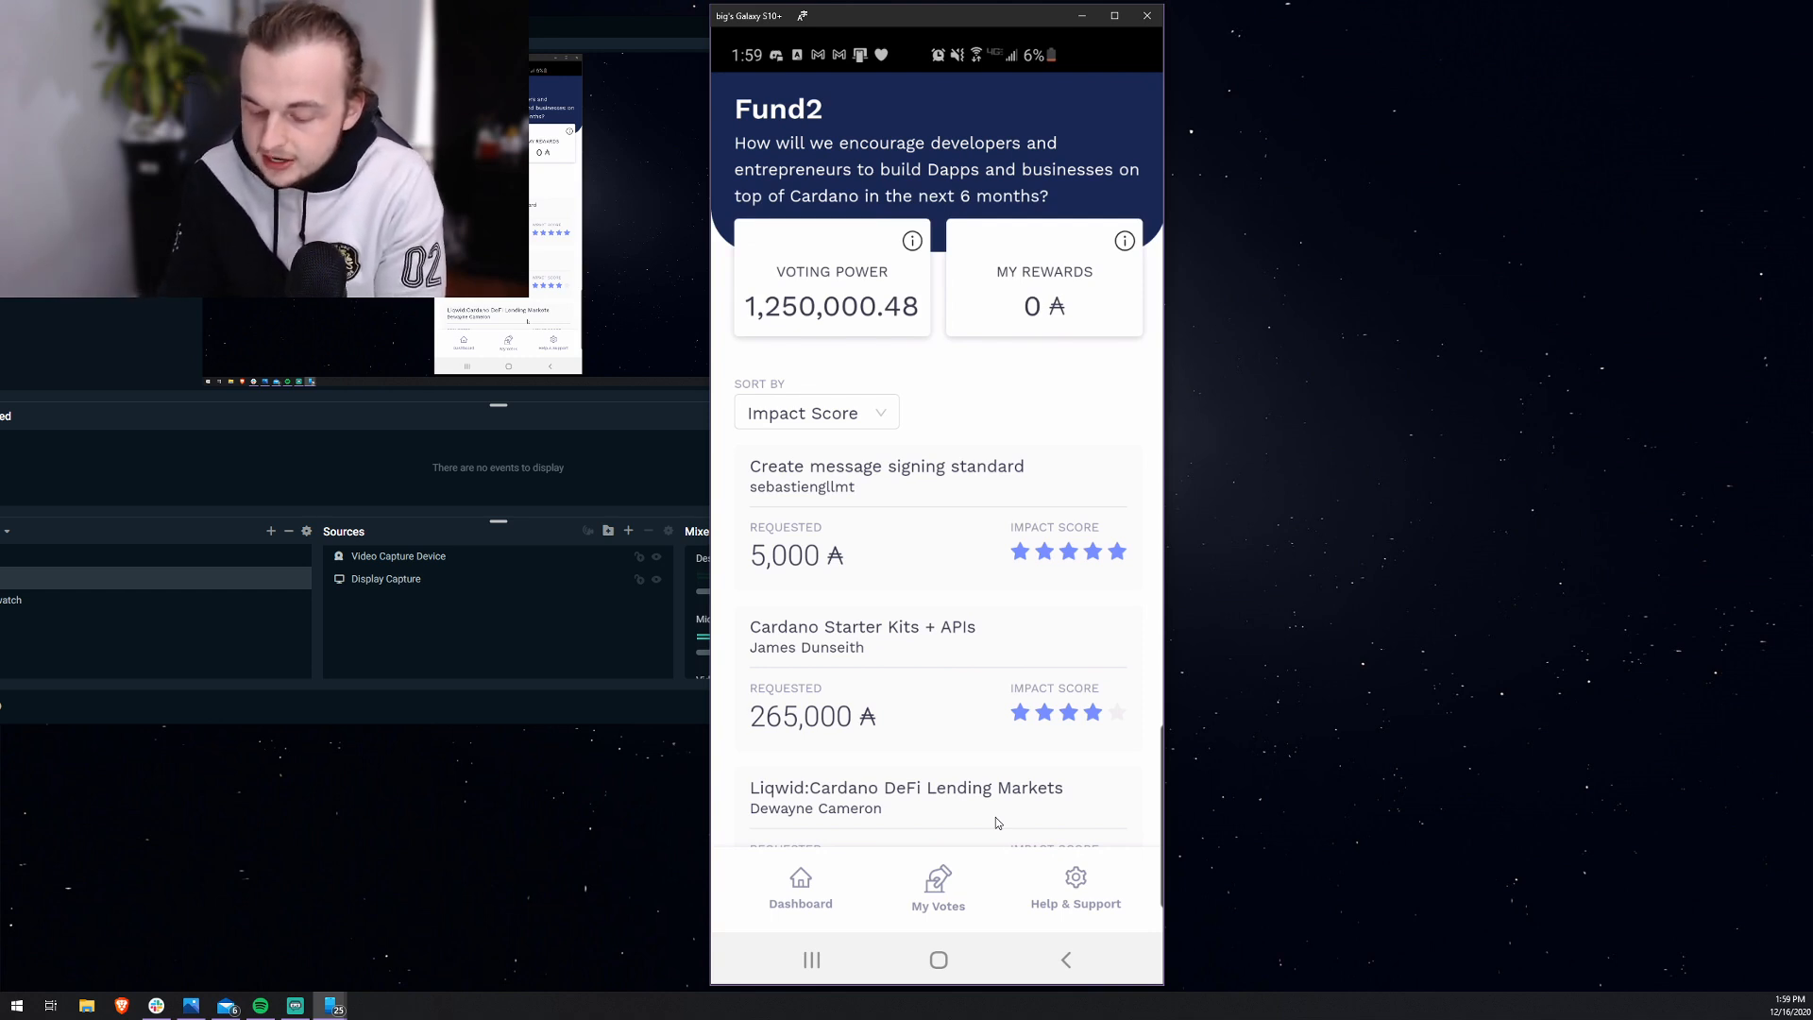
Step: View the Create message signing standard proposal (5,000 ADA) down to its thumbs-up/thumbs-down buttons
click(886, 474)
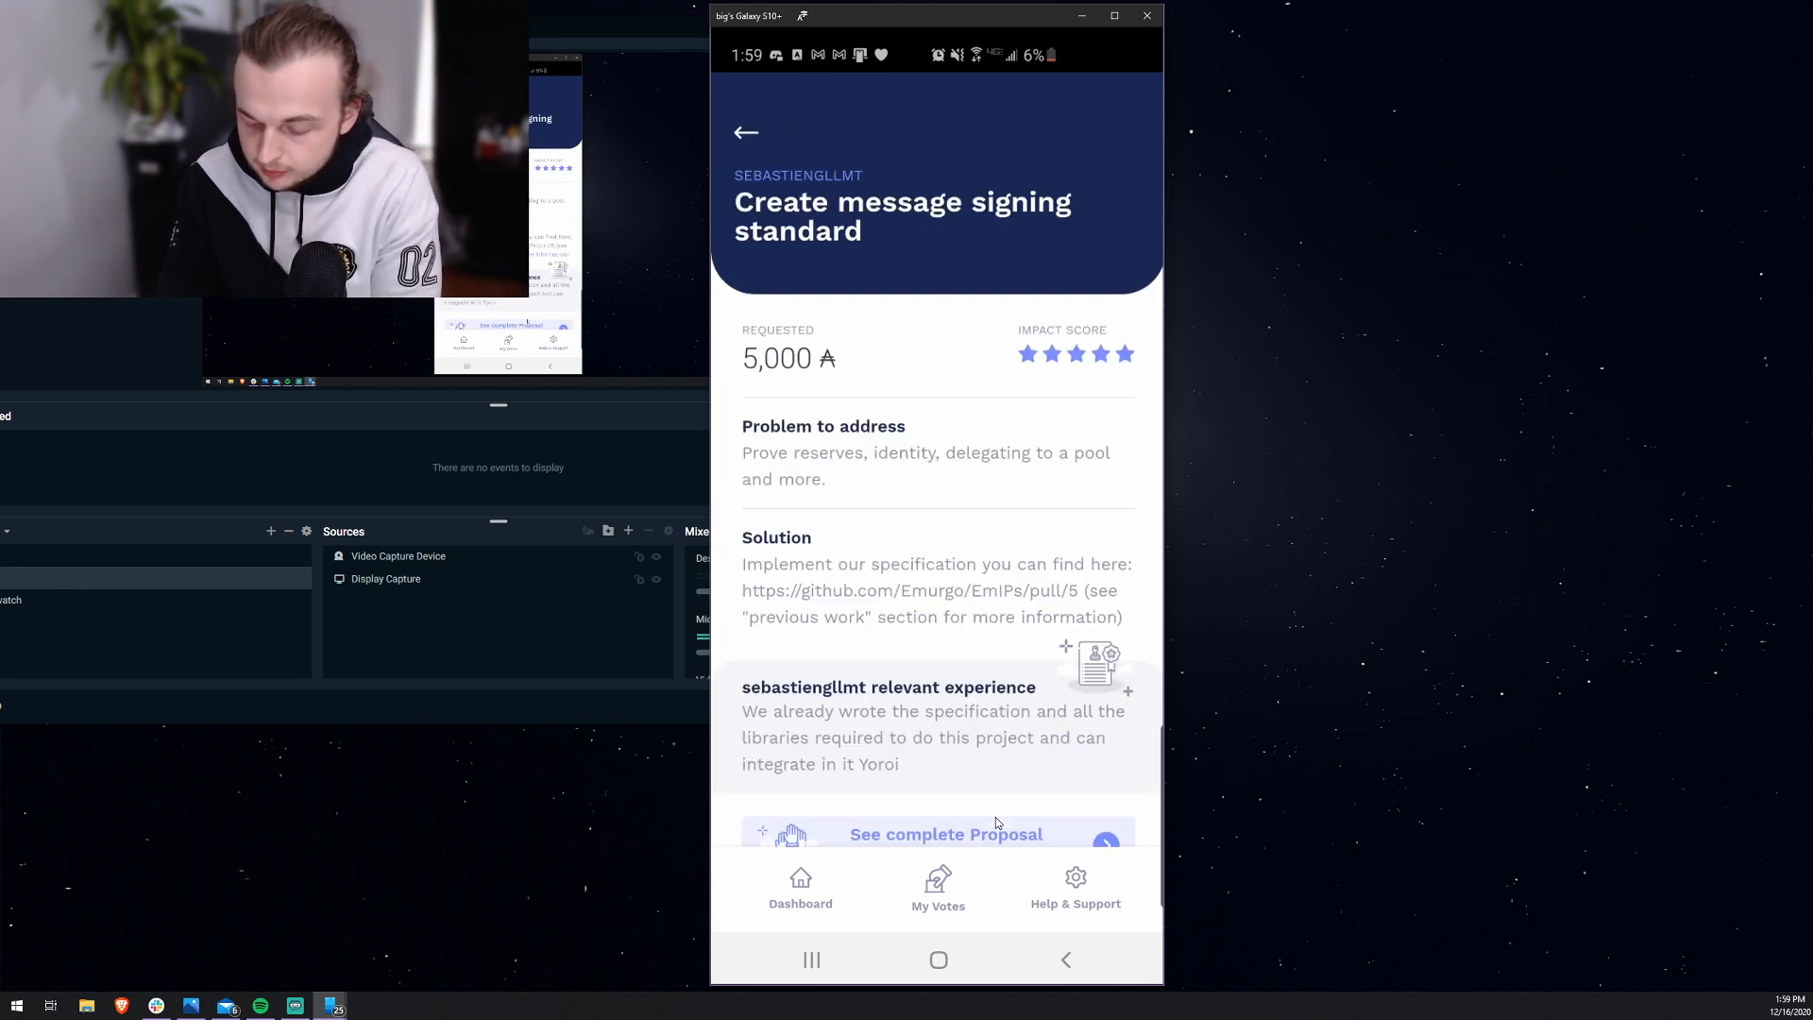
scroll(down, 3)
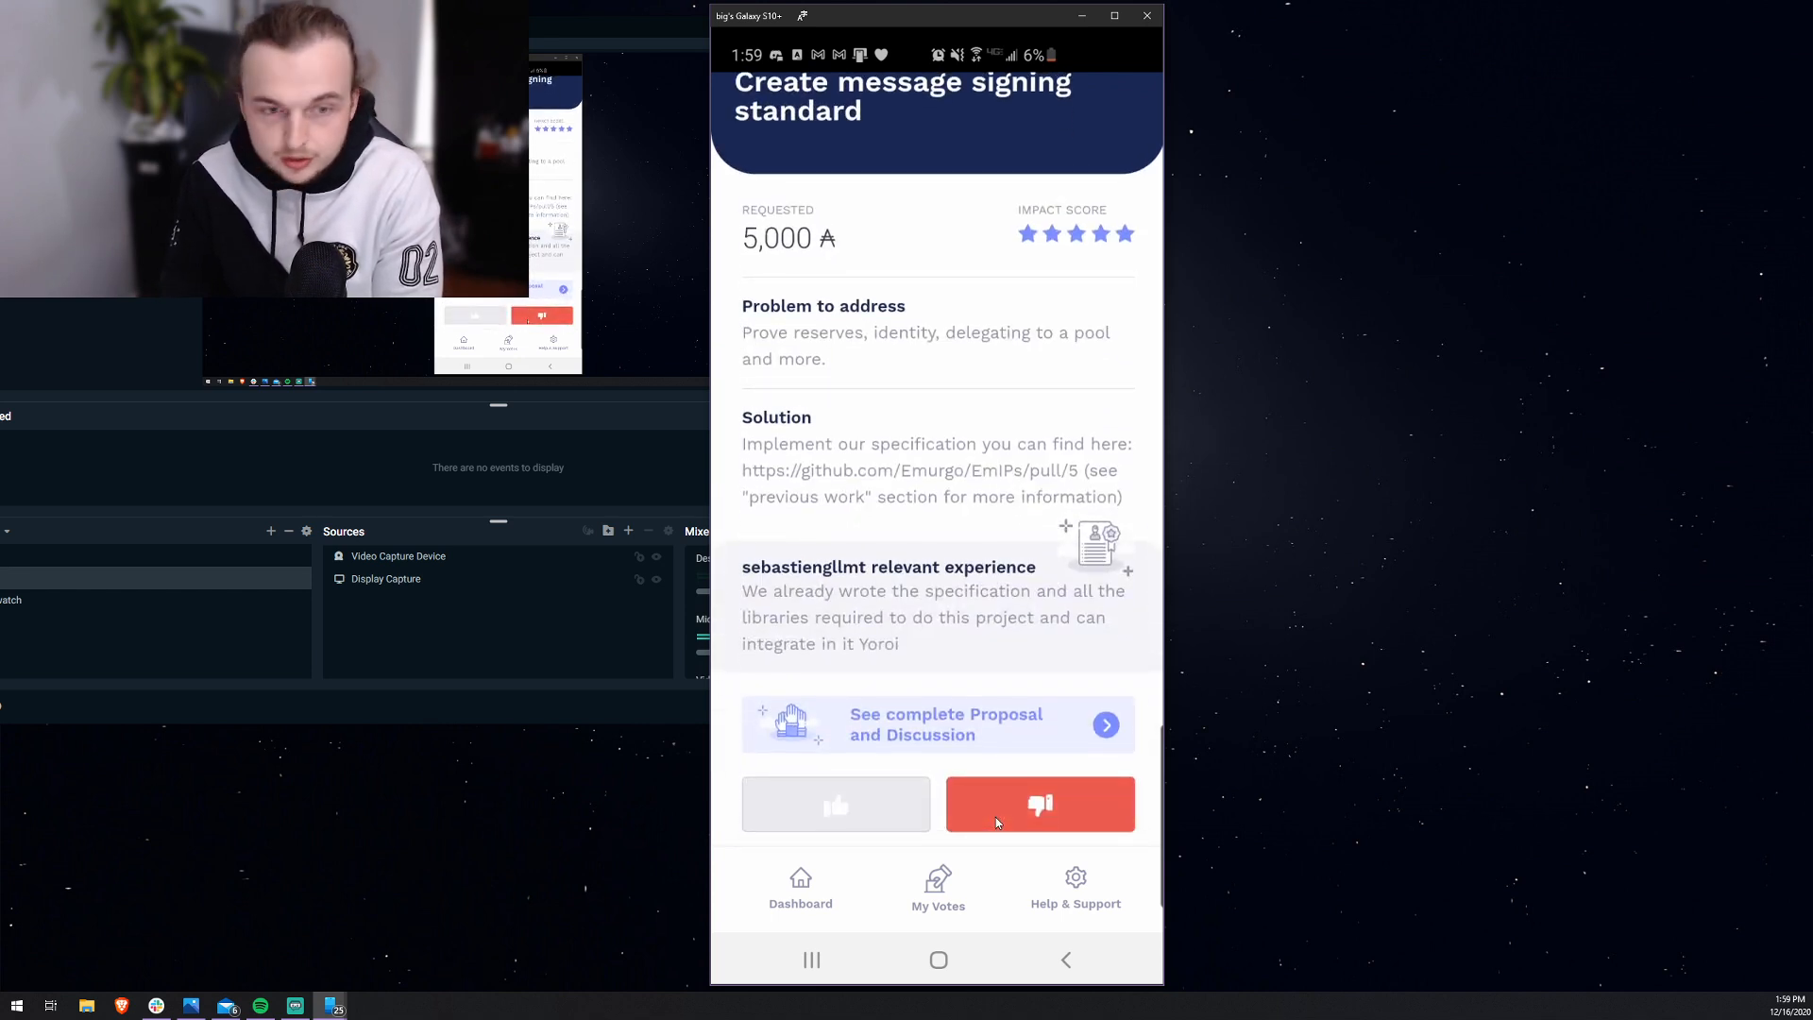
mouse_move(934, 747)
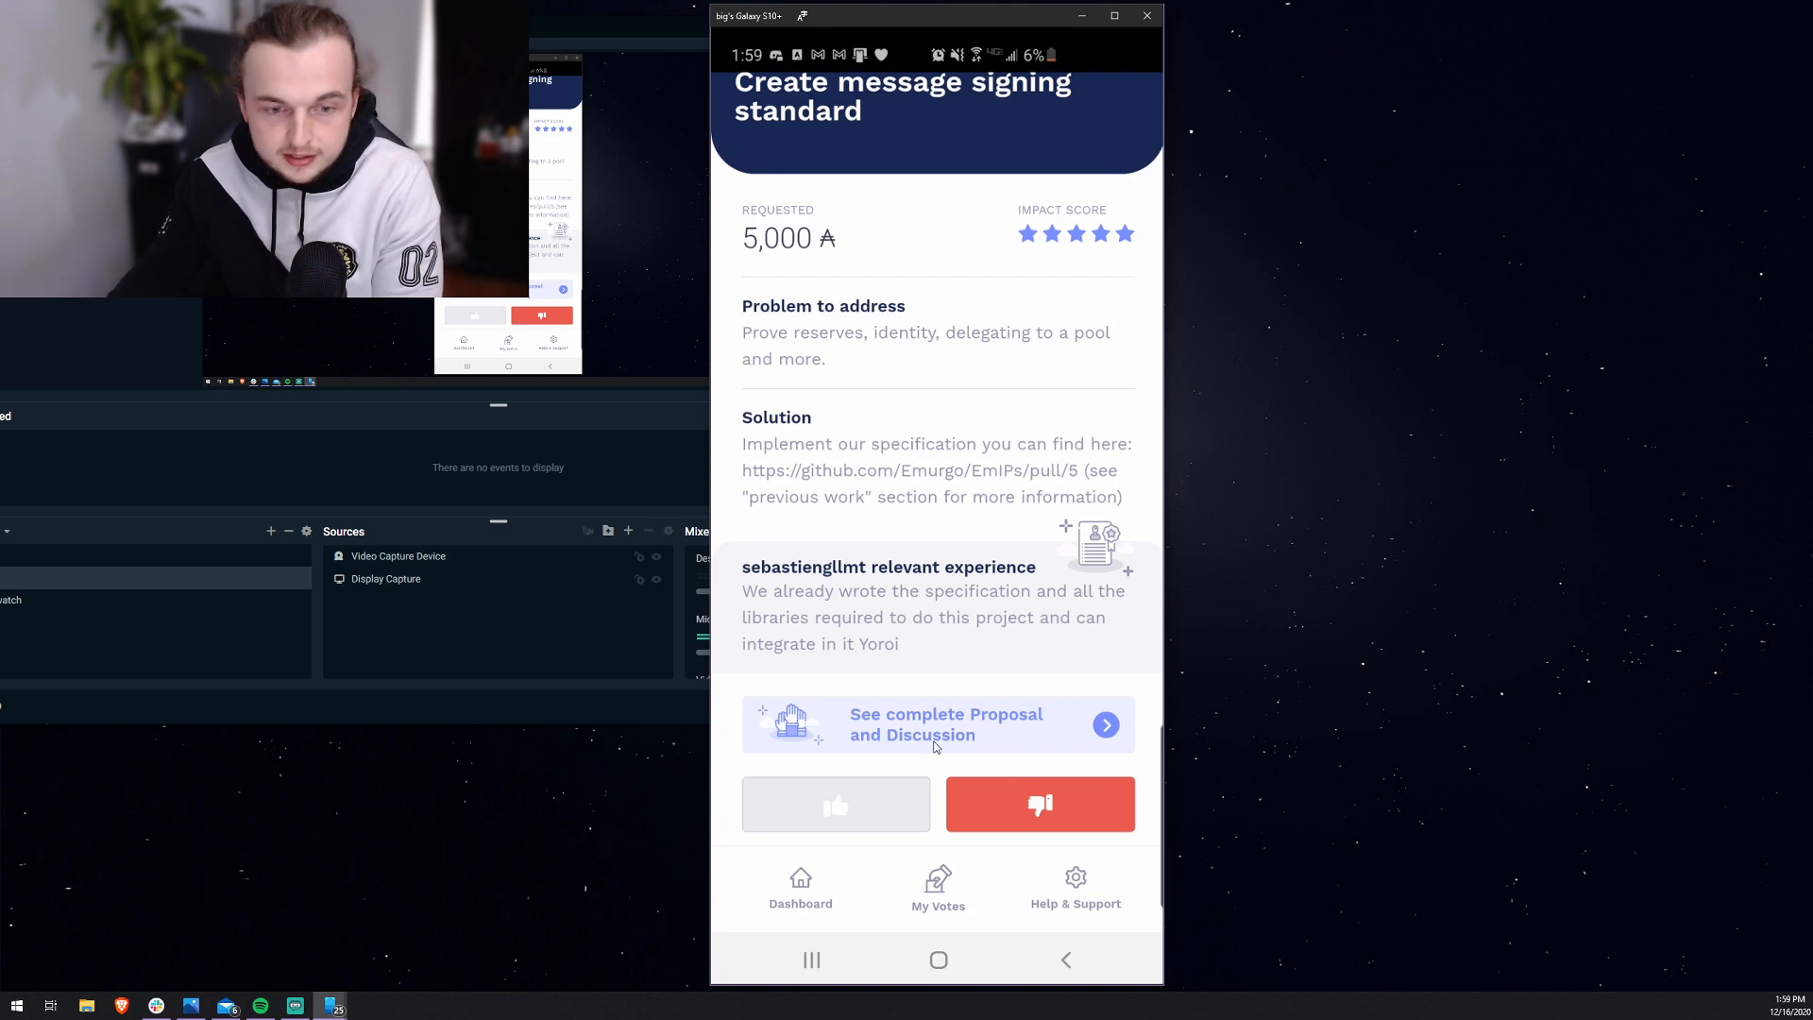
mouse_move(997, 731)
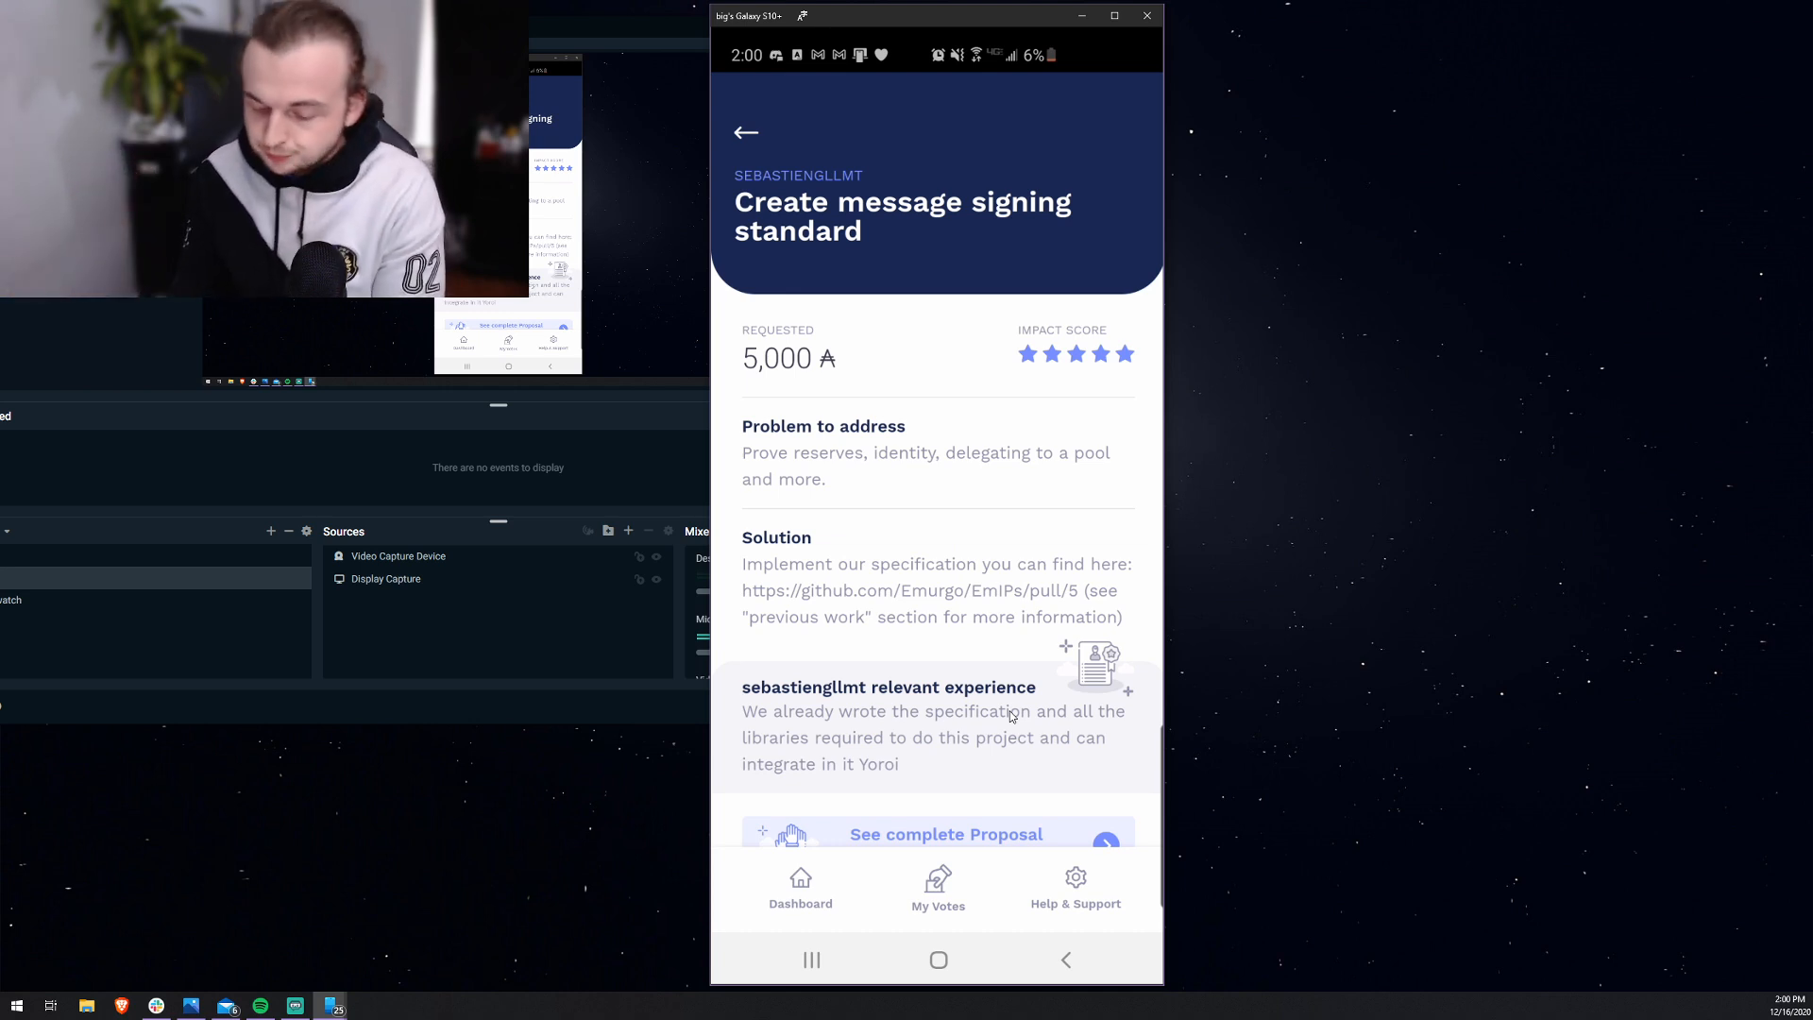
Step: Return to the Fund2 list with 1,250,000.48 voting power and pick a proposal further down
click(746, 132)
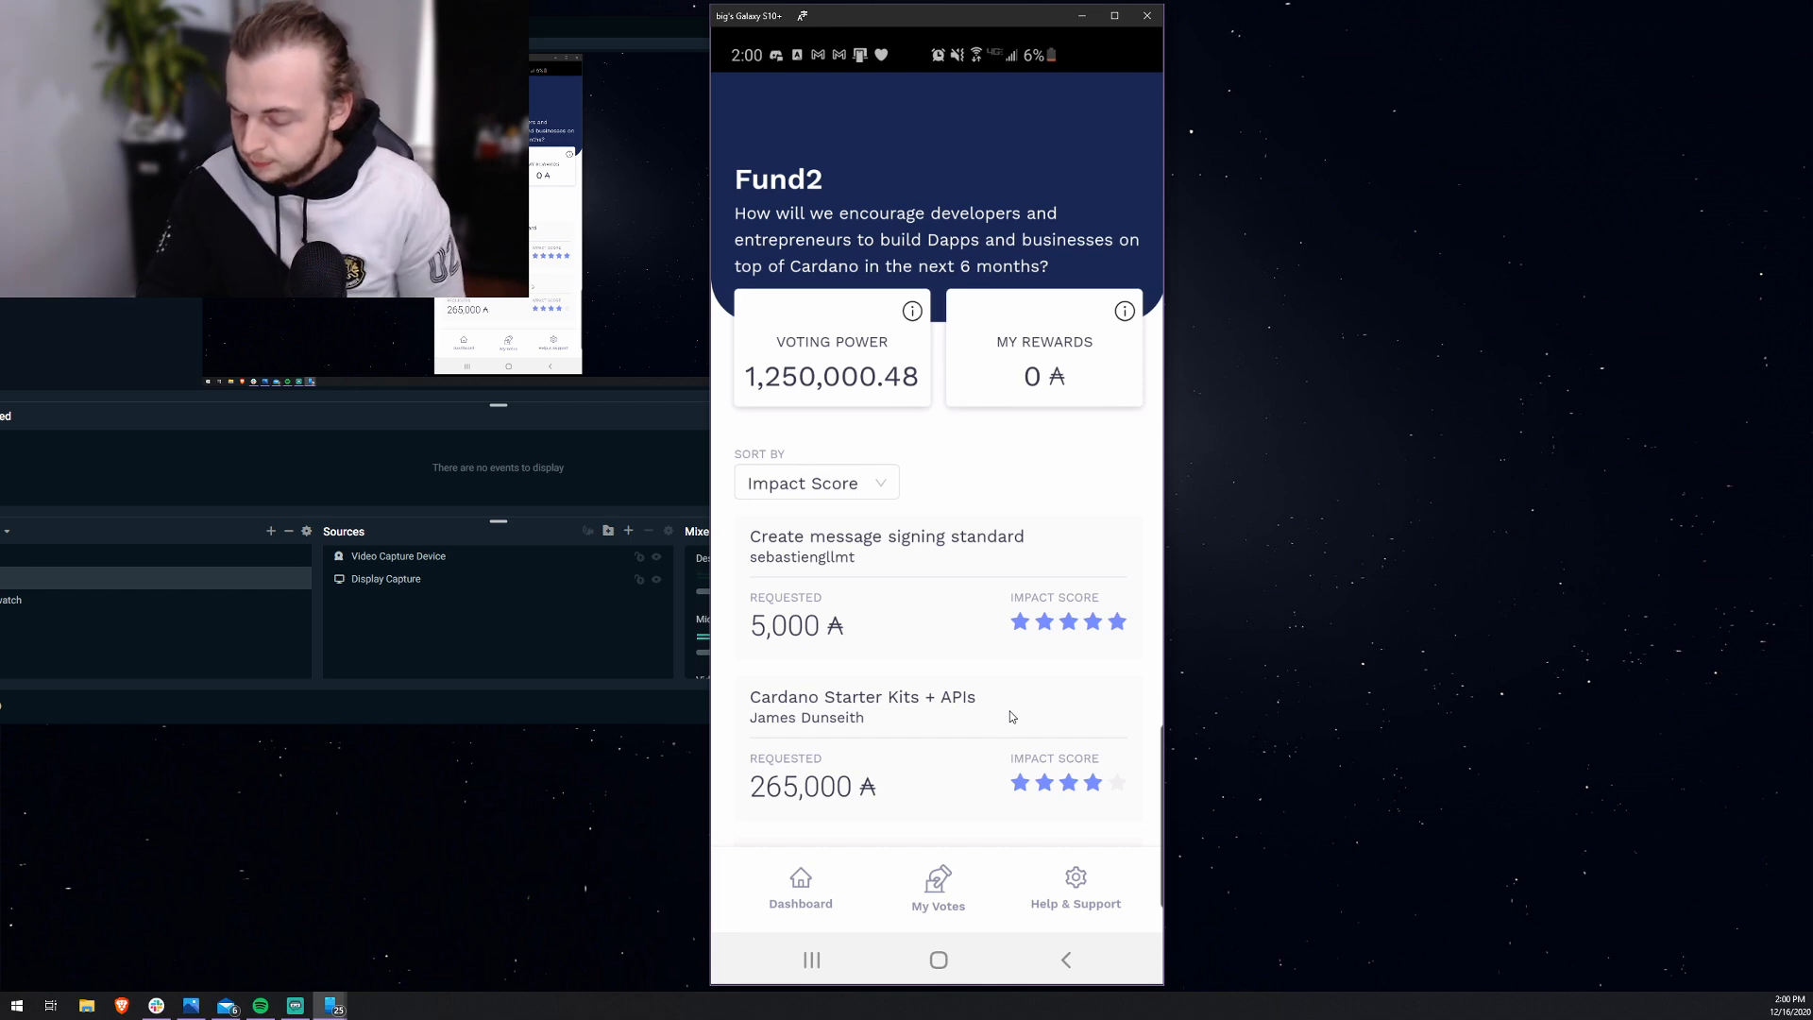
scroll(down, 3)
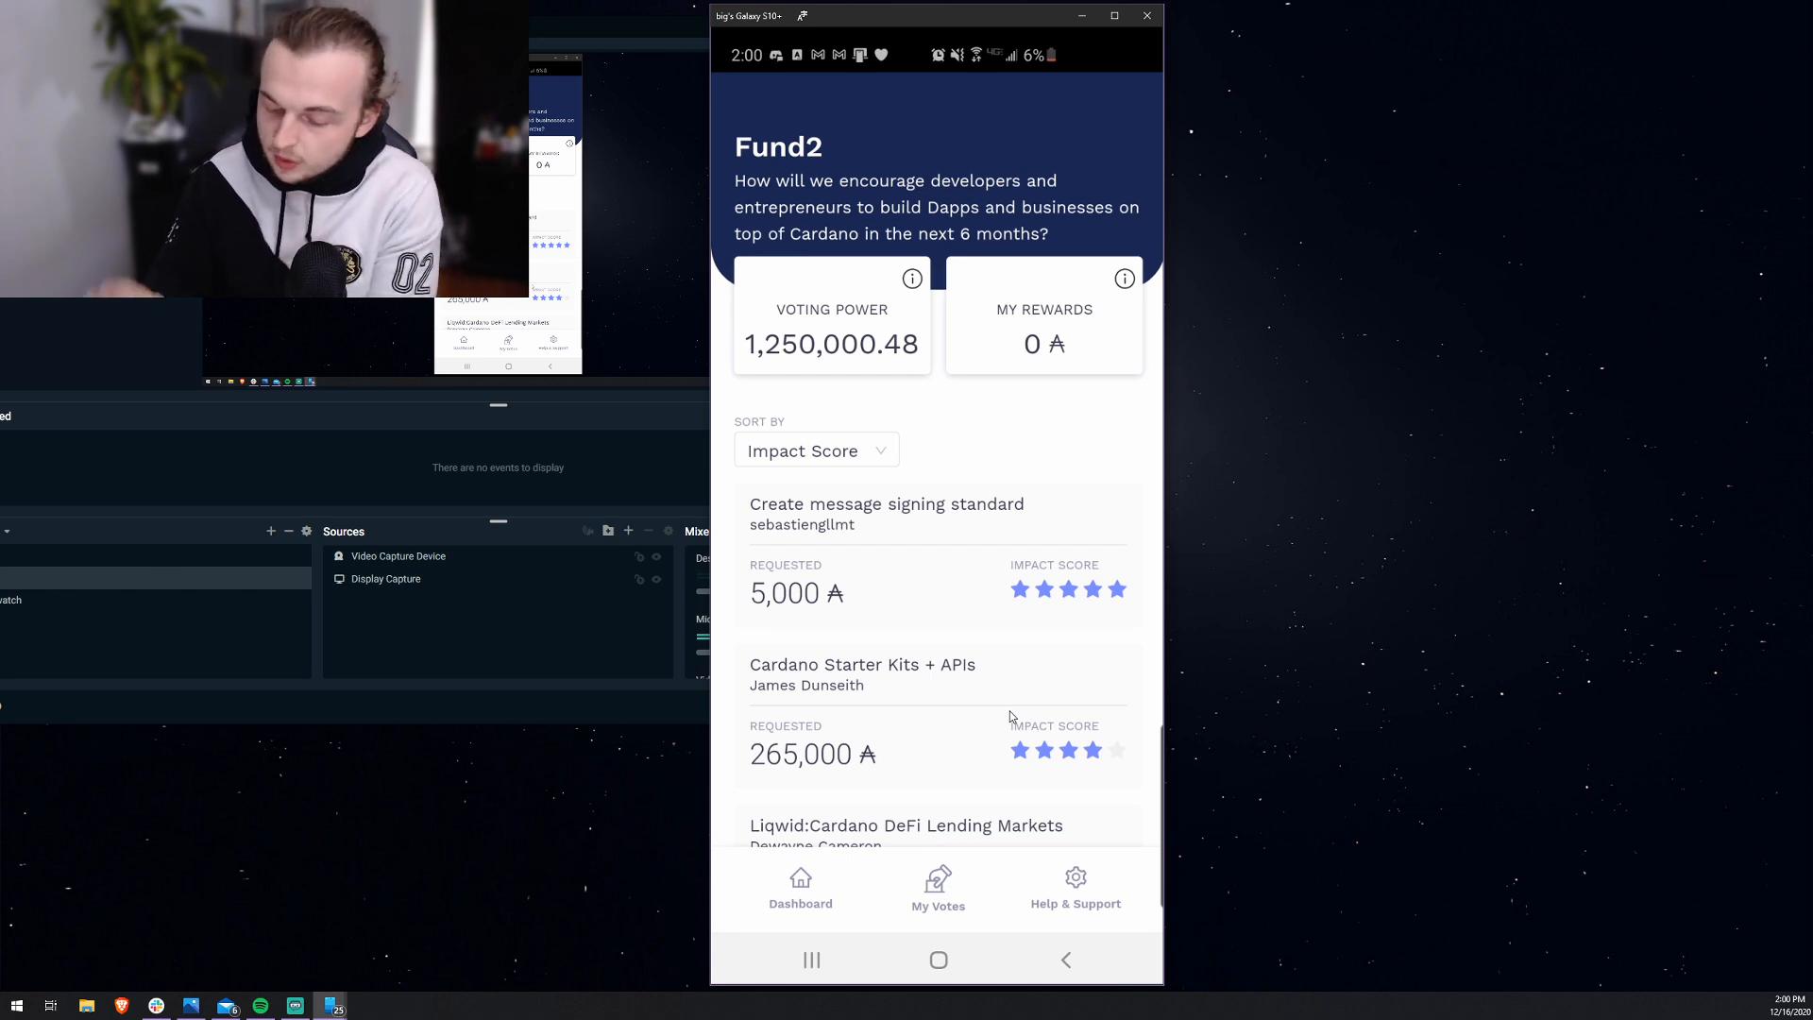
click(886, 514)
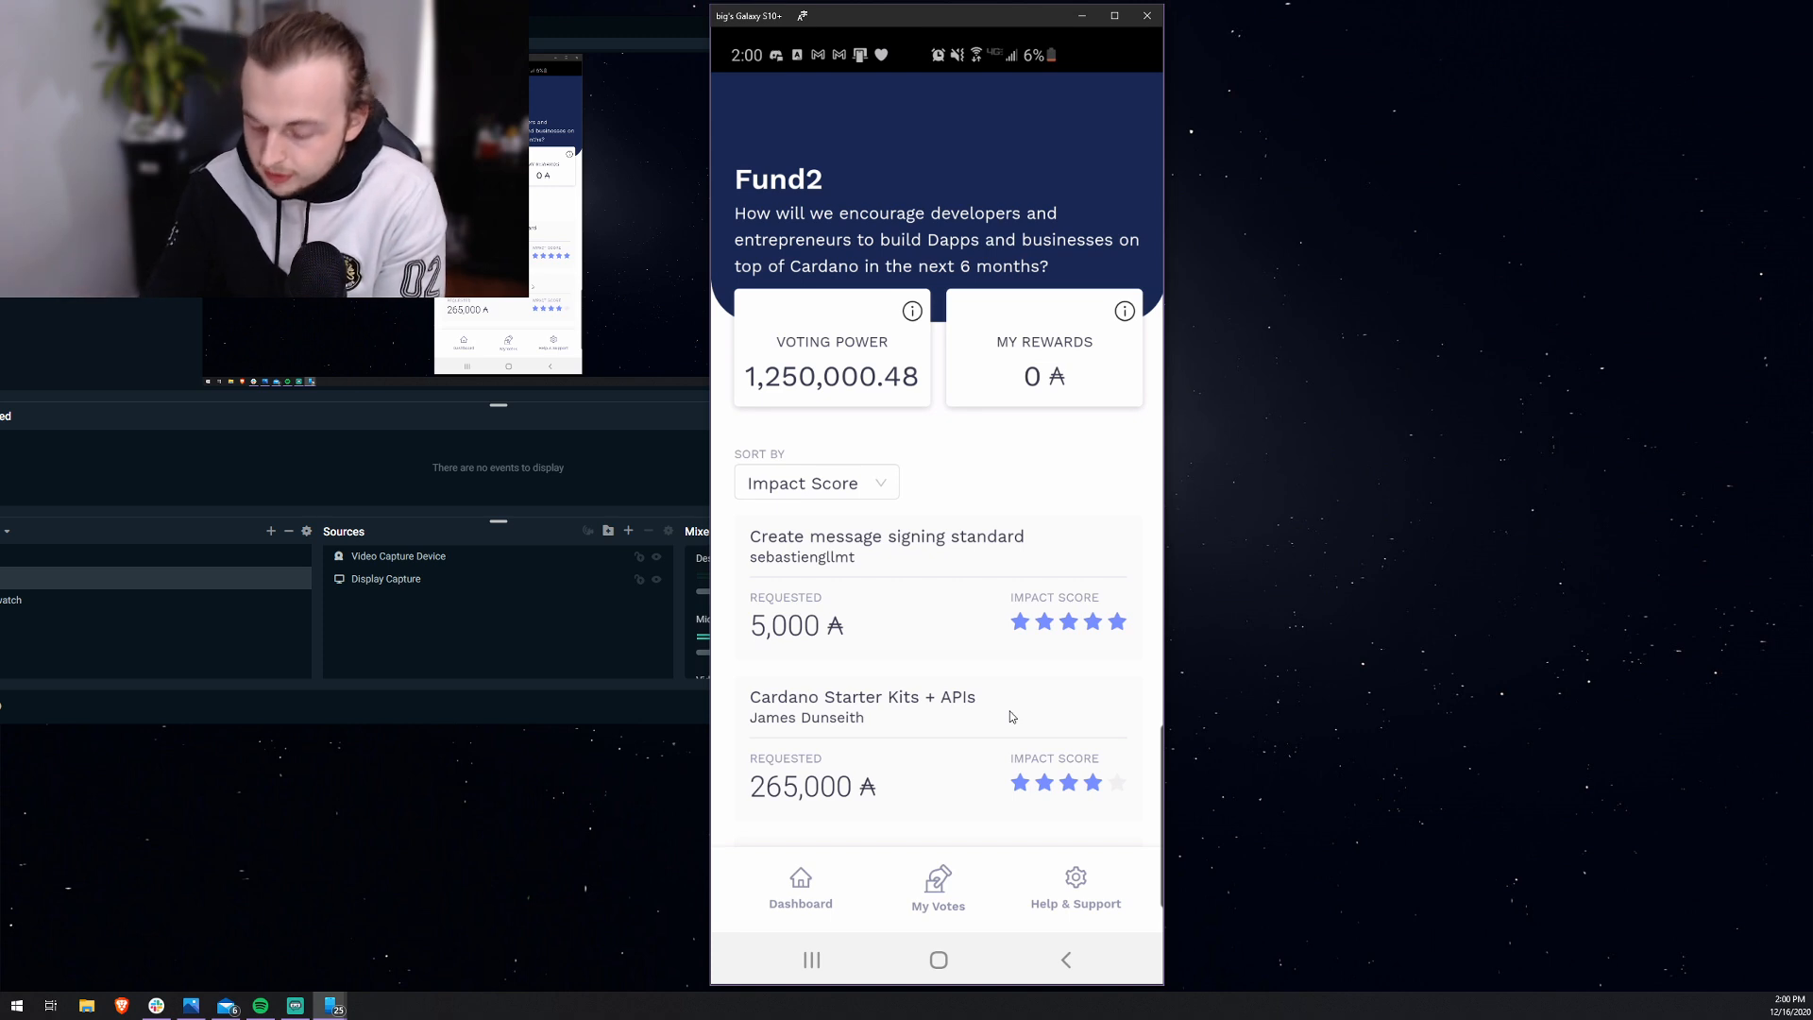
Step: Vote on Create message signing standard and acknowledge the One New Pending Vote notice
click(886, 546)
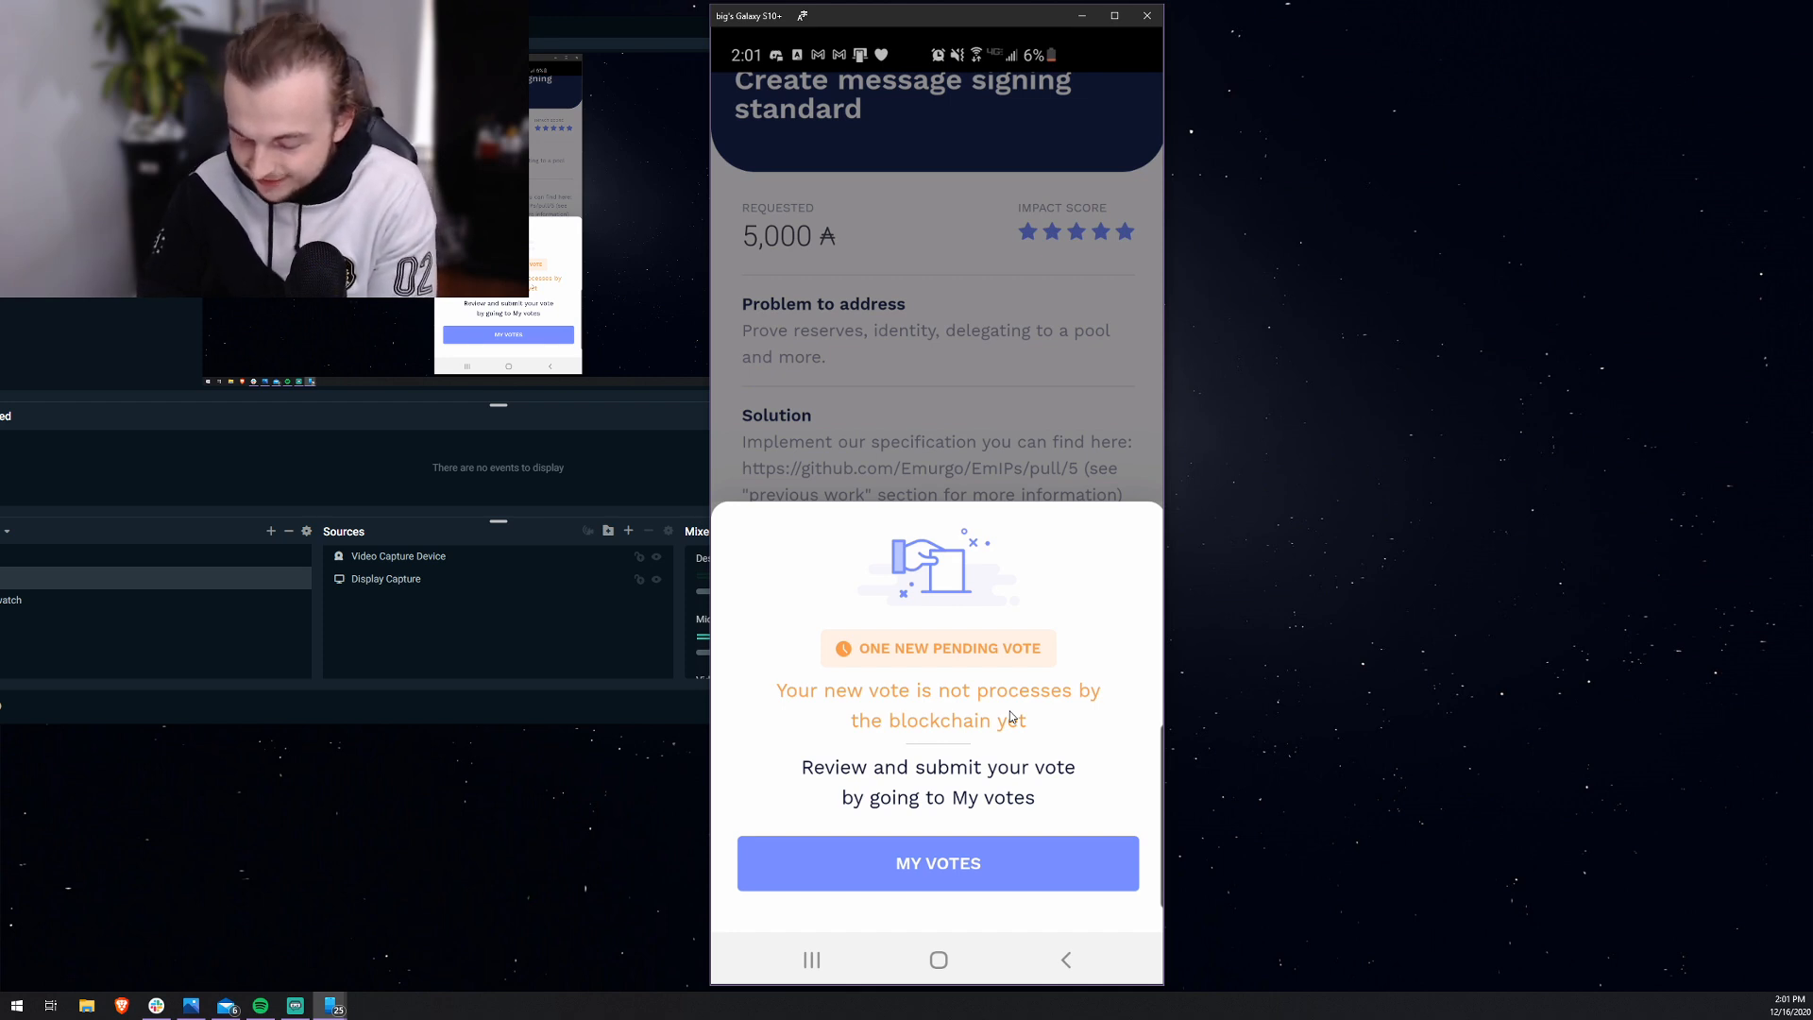
click(939, 863)
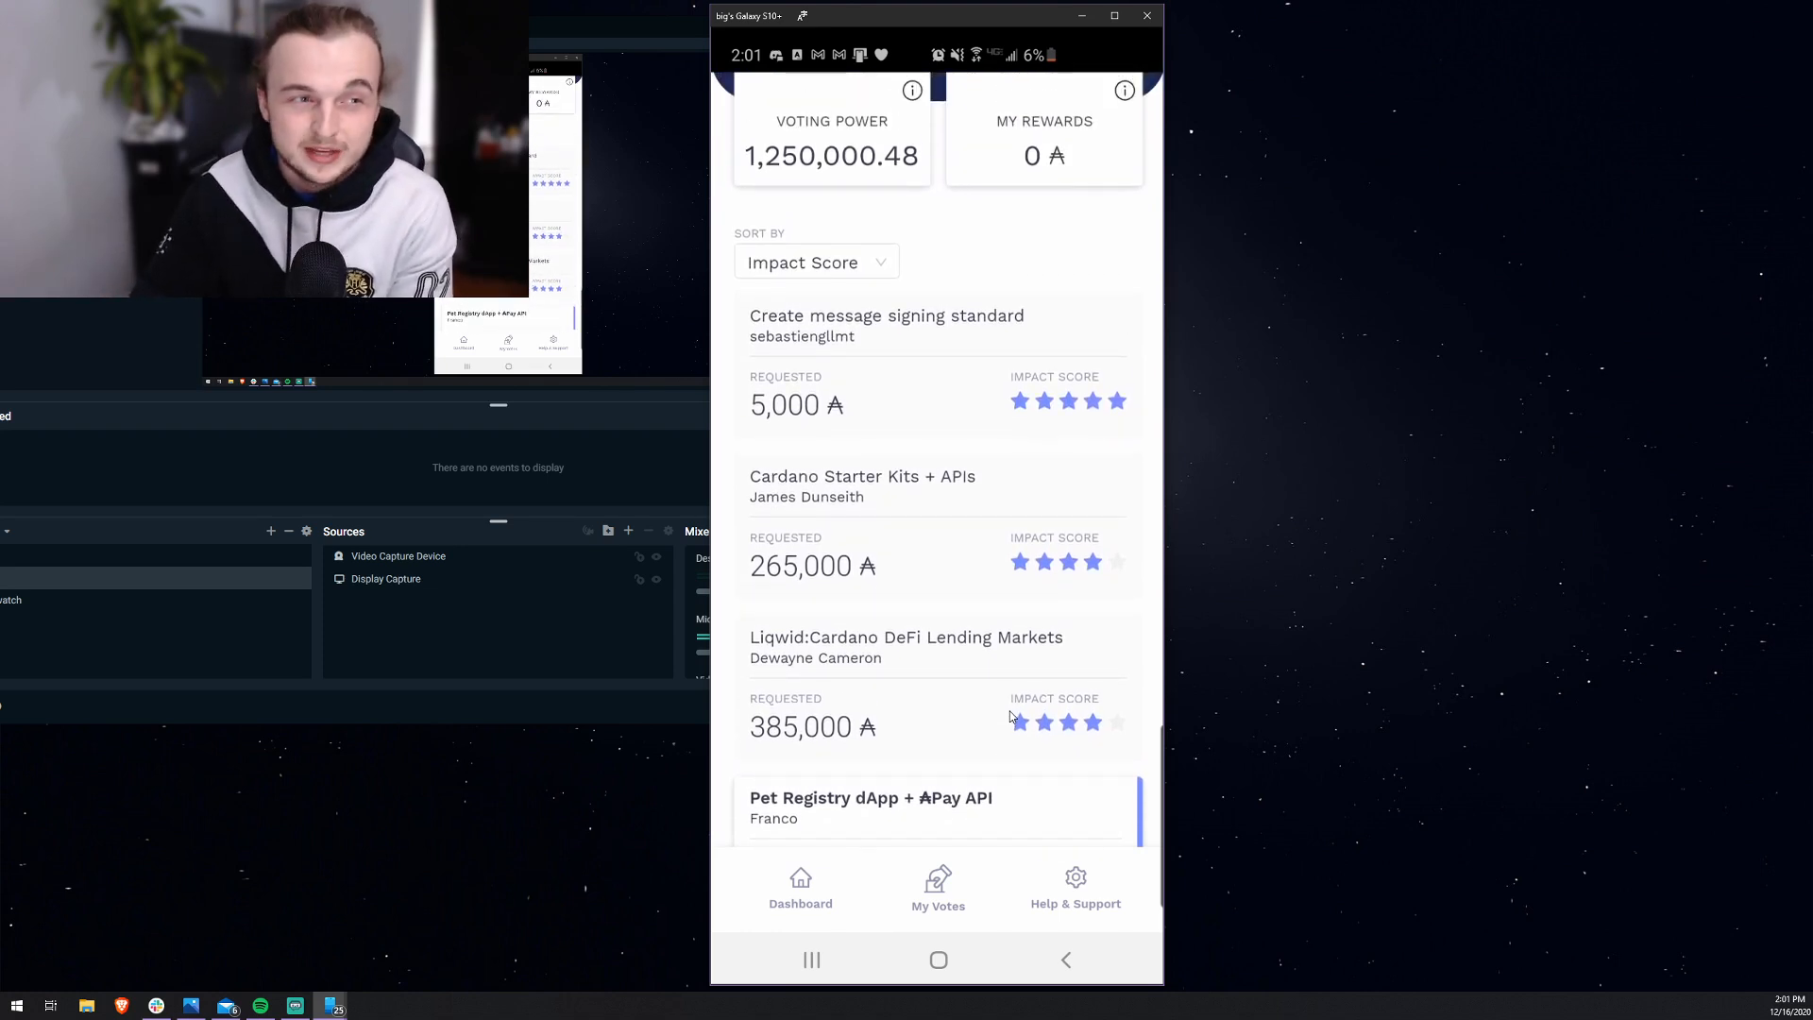
scroll(up, 3)
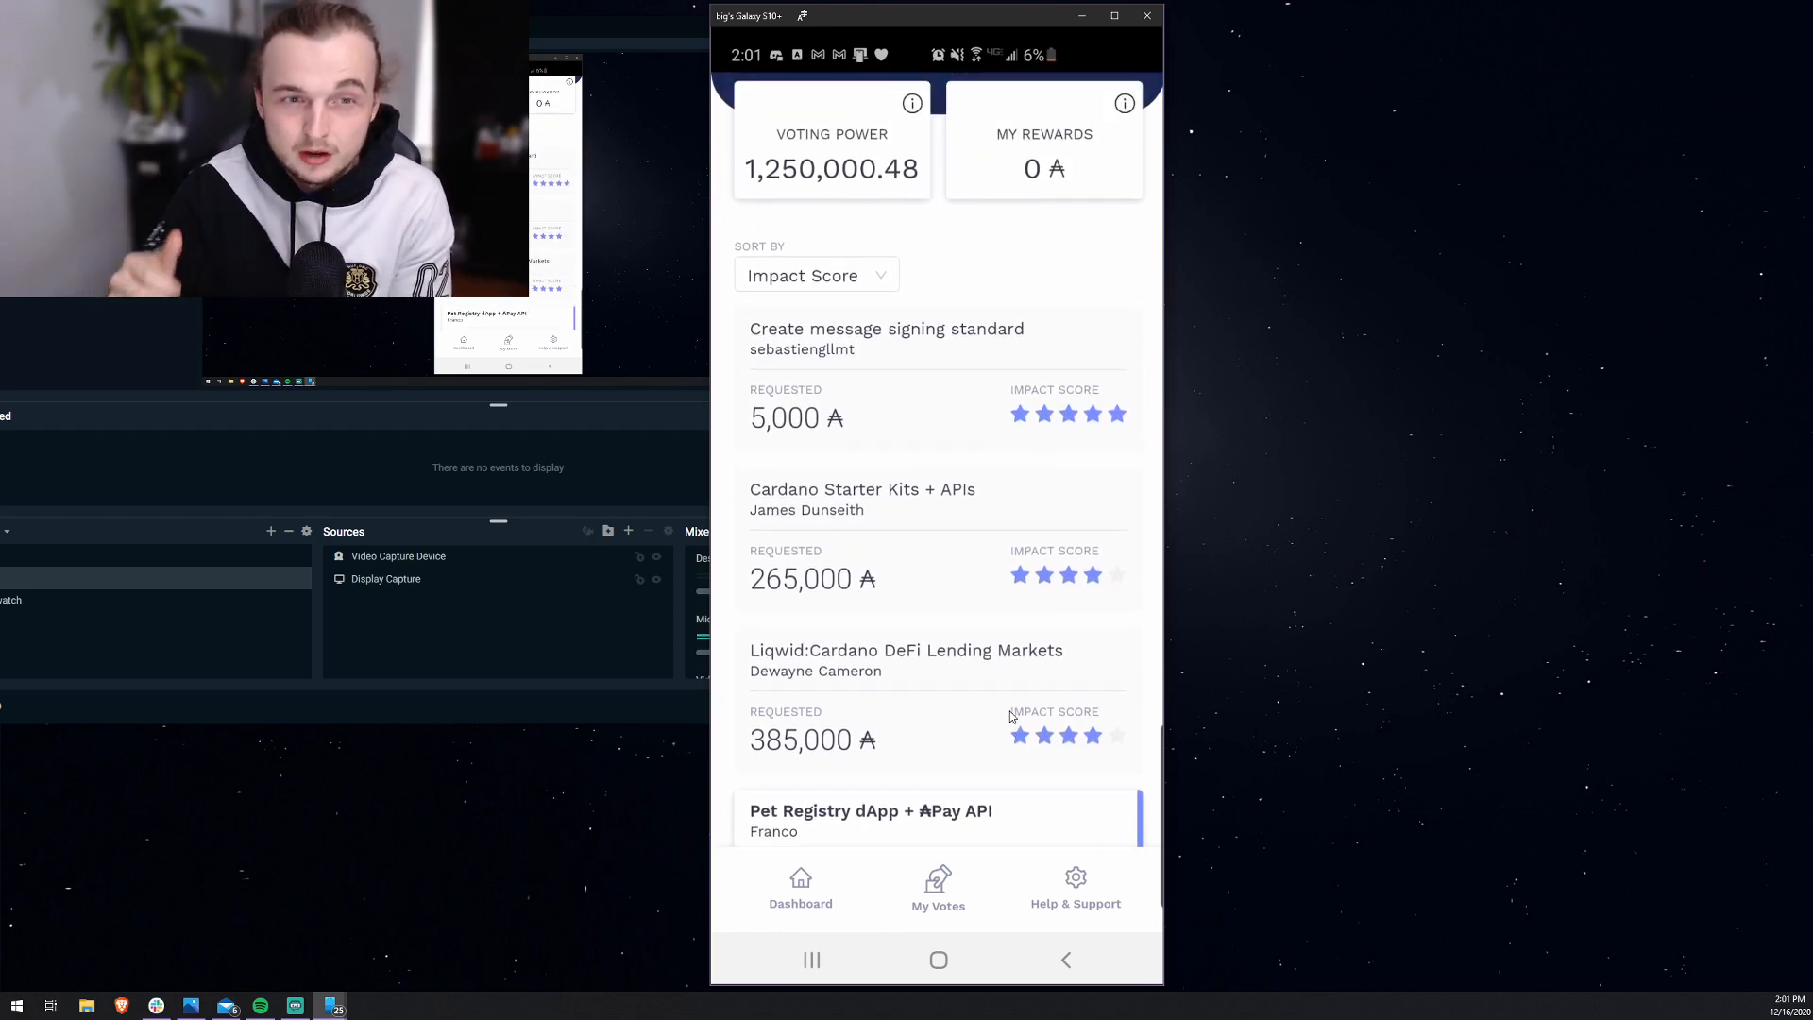
scroll(up, 3)
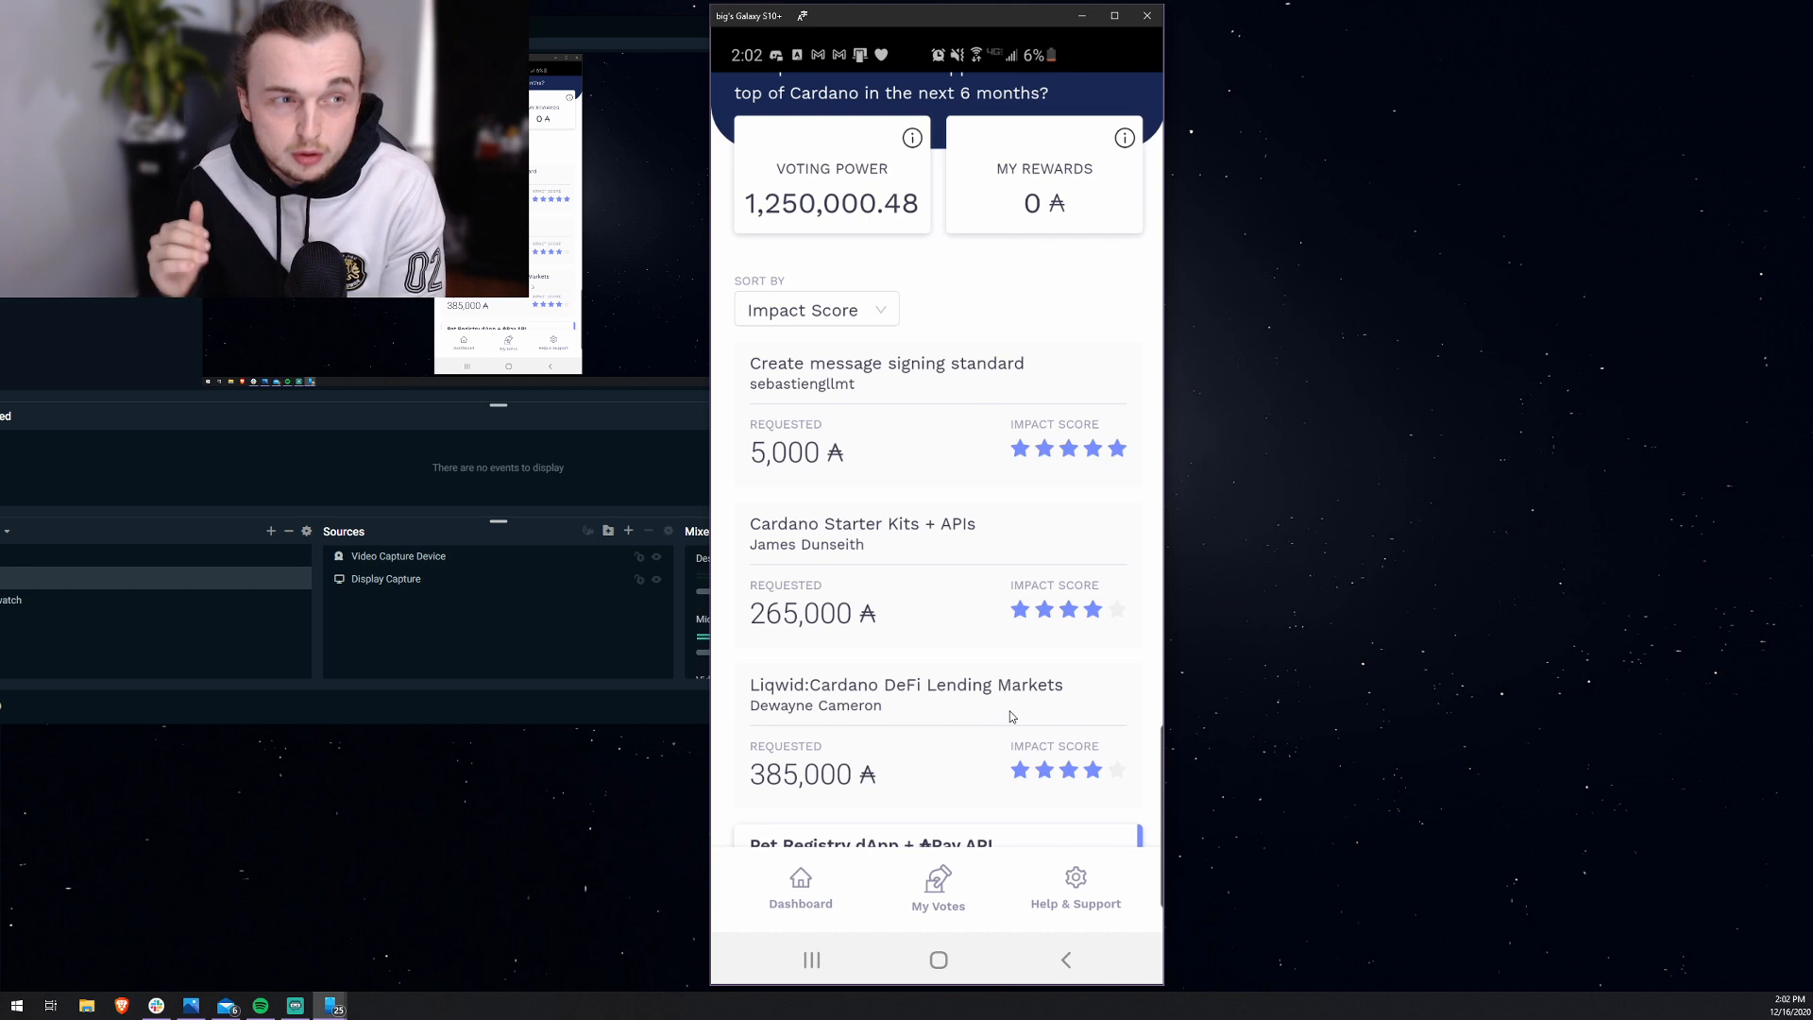
scroll(down, 3)
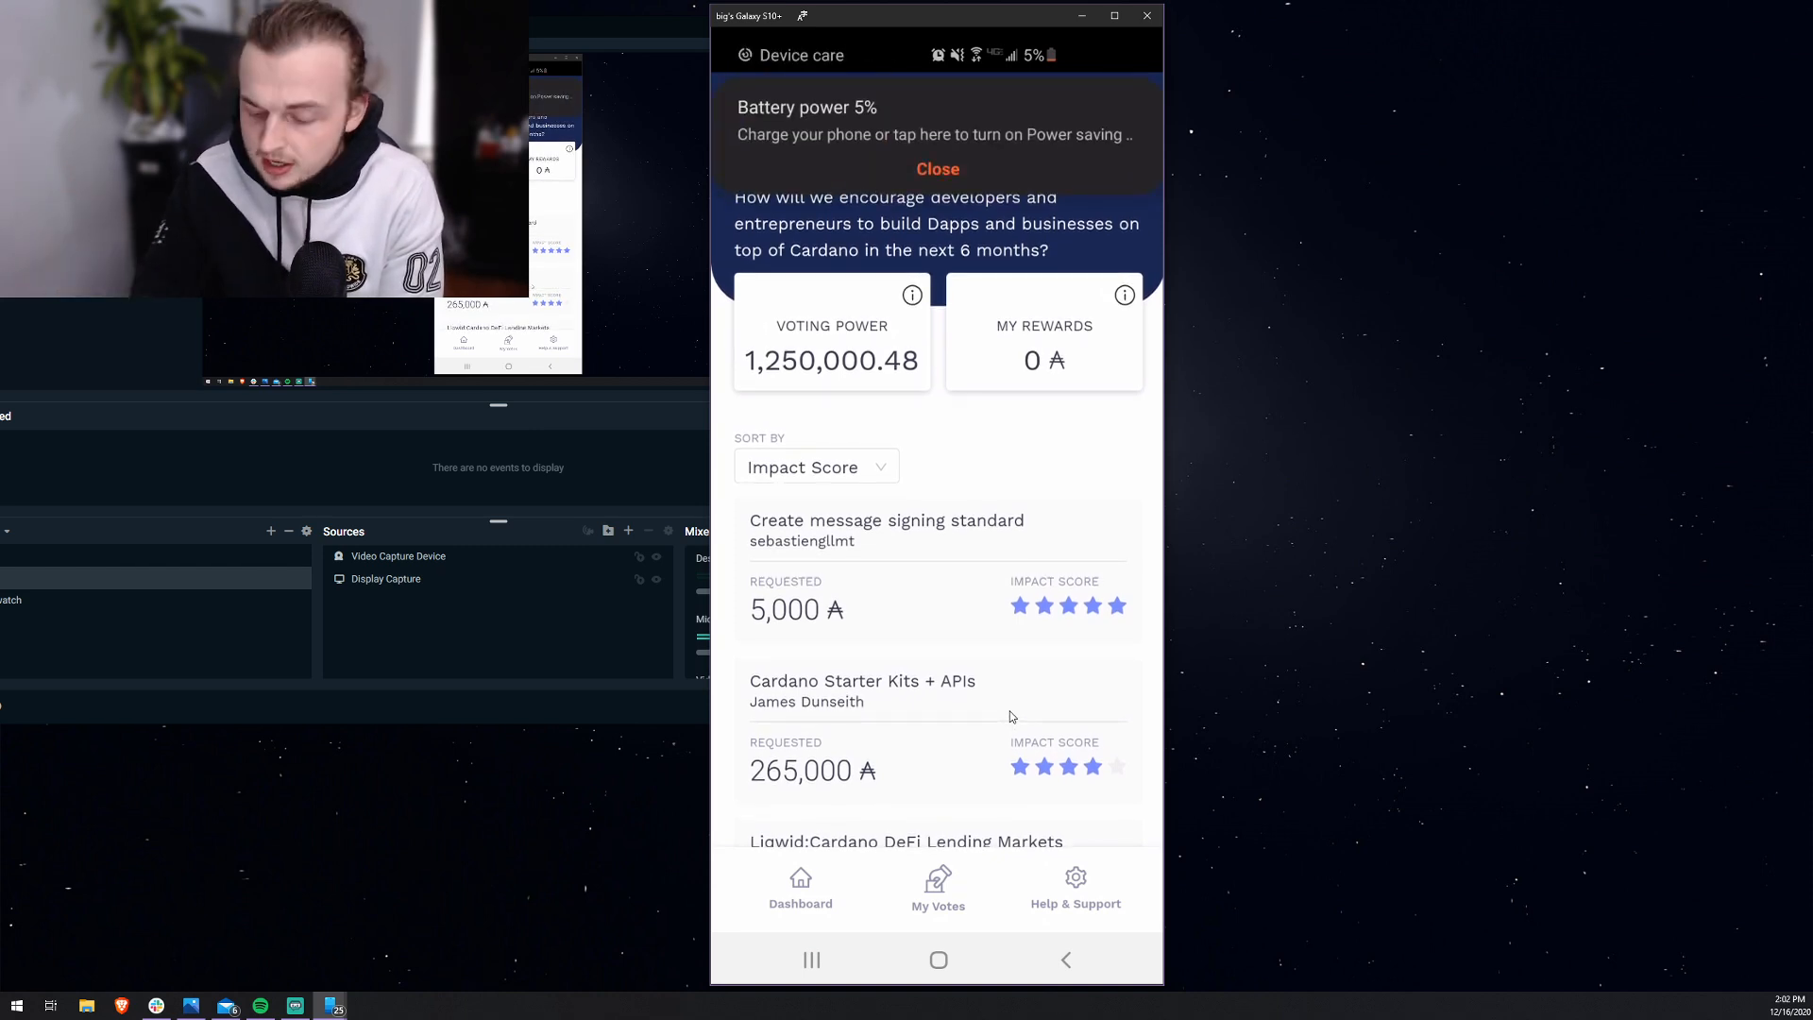
click(936, 168)
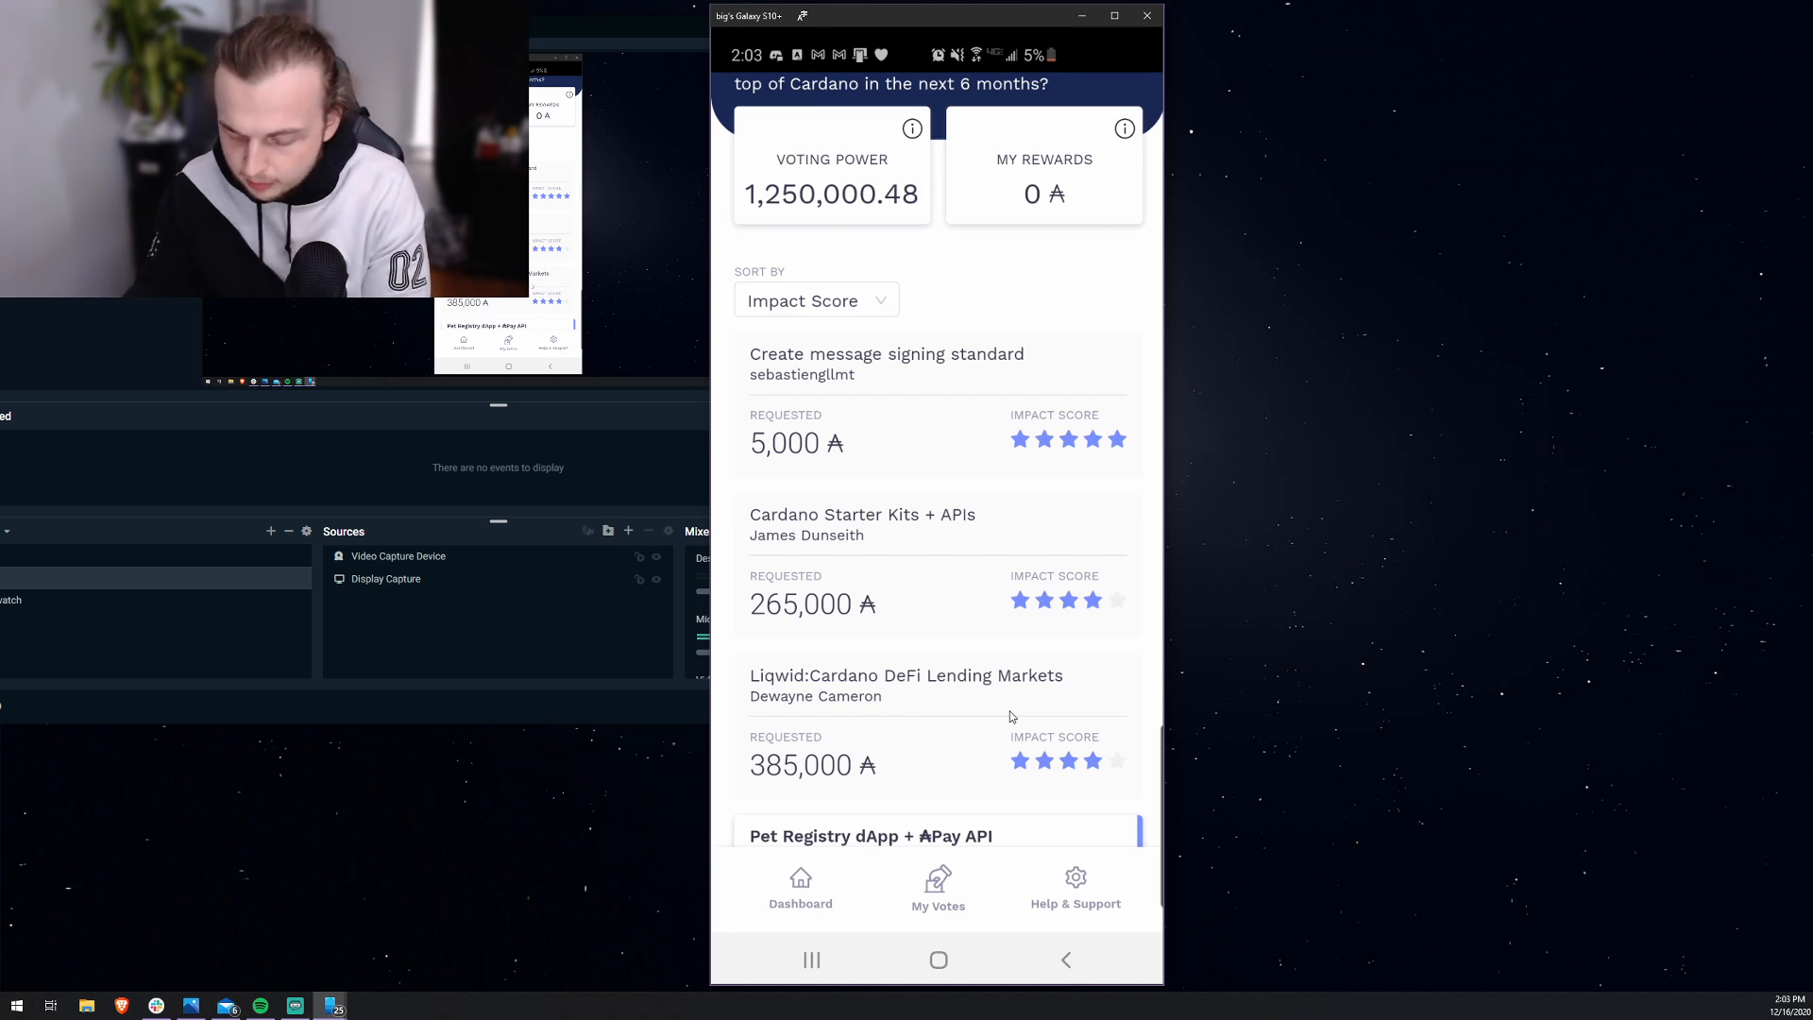
Step: Give Lovelace Academy Marlowe Plutus a thumbs-up vote and acknowledge the pending-vote notice
click(885, 362)
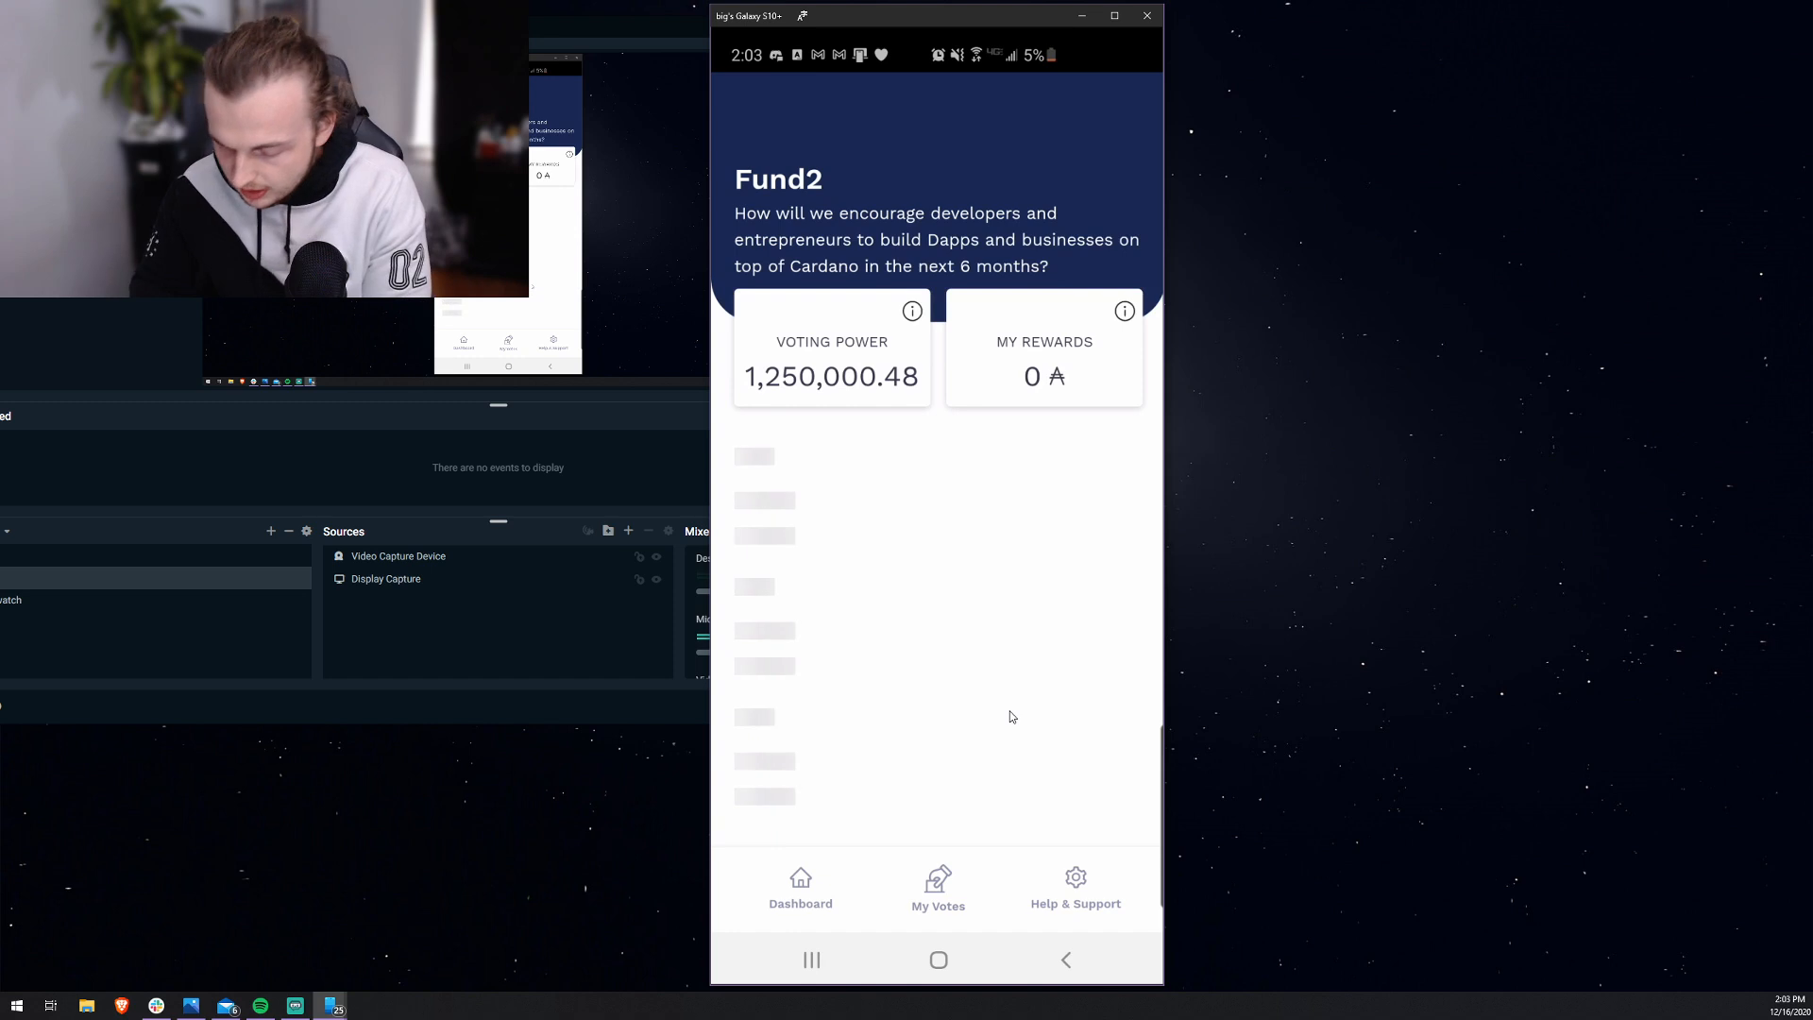
scroll(down, 3)
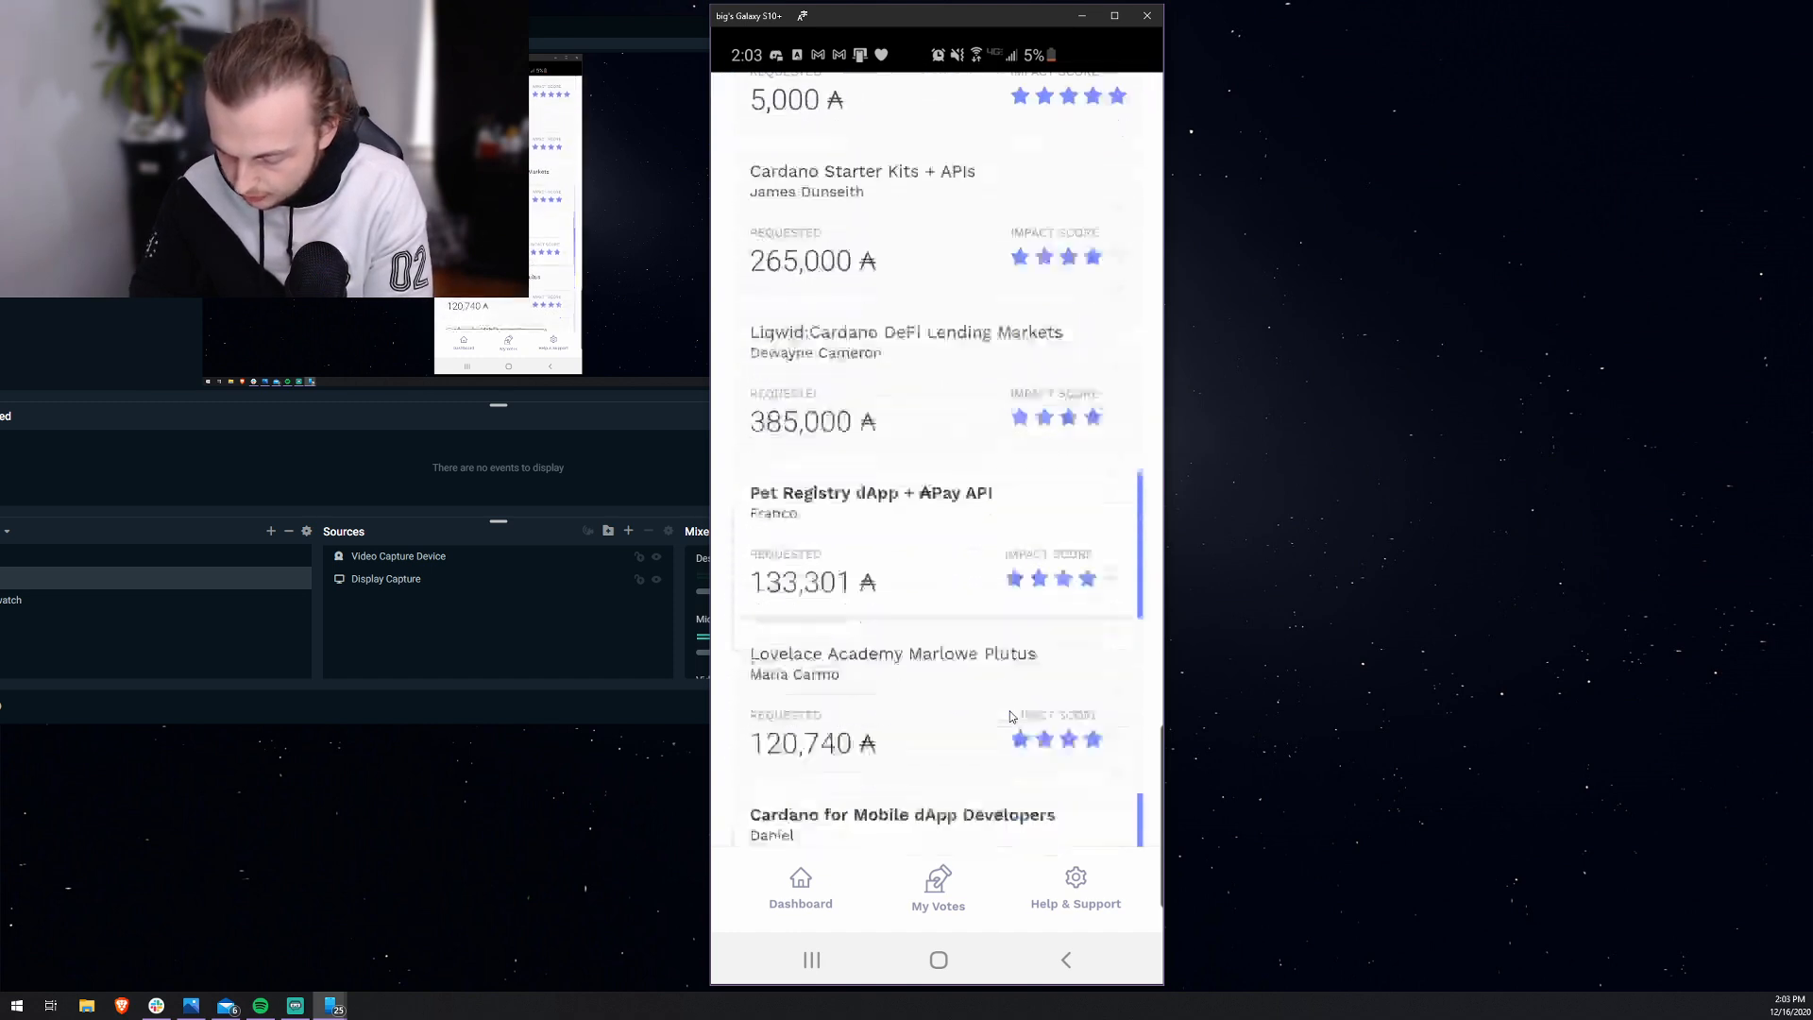
scroll(down, 3)
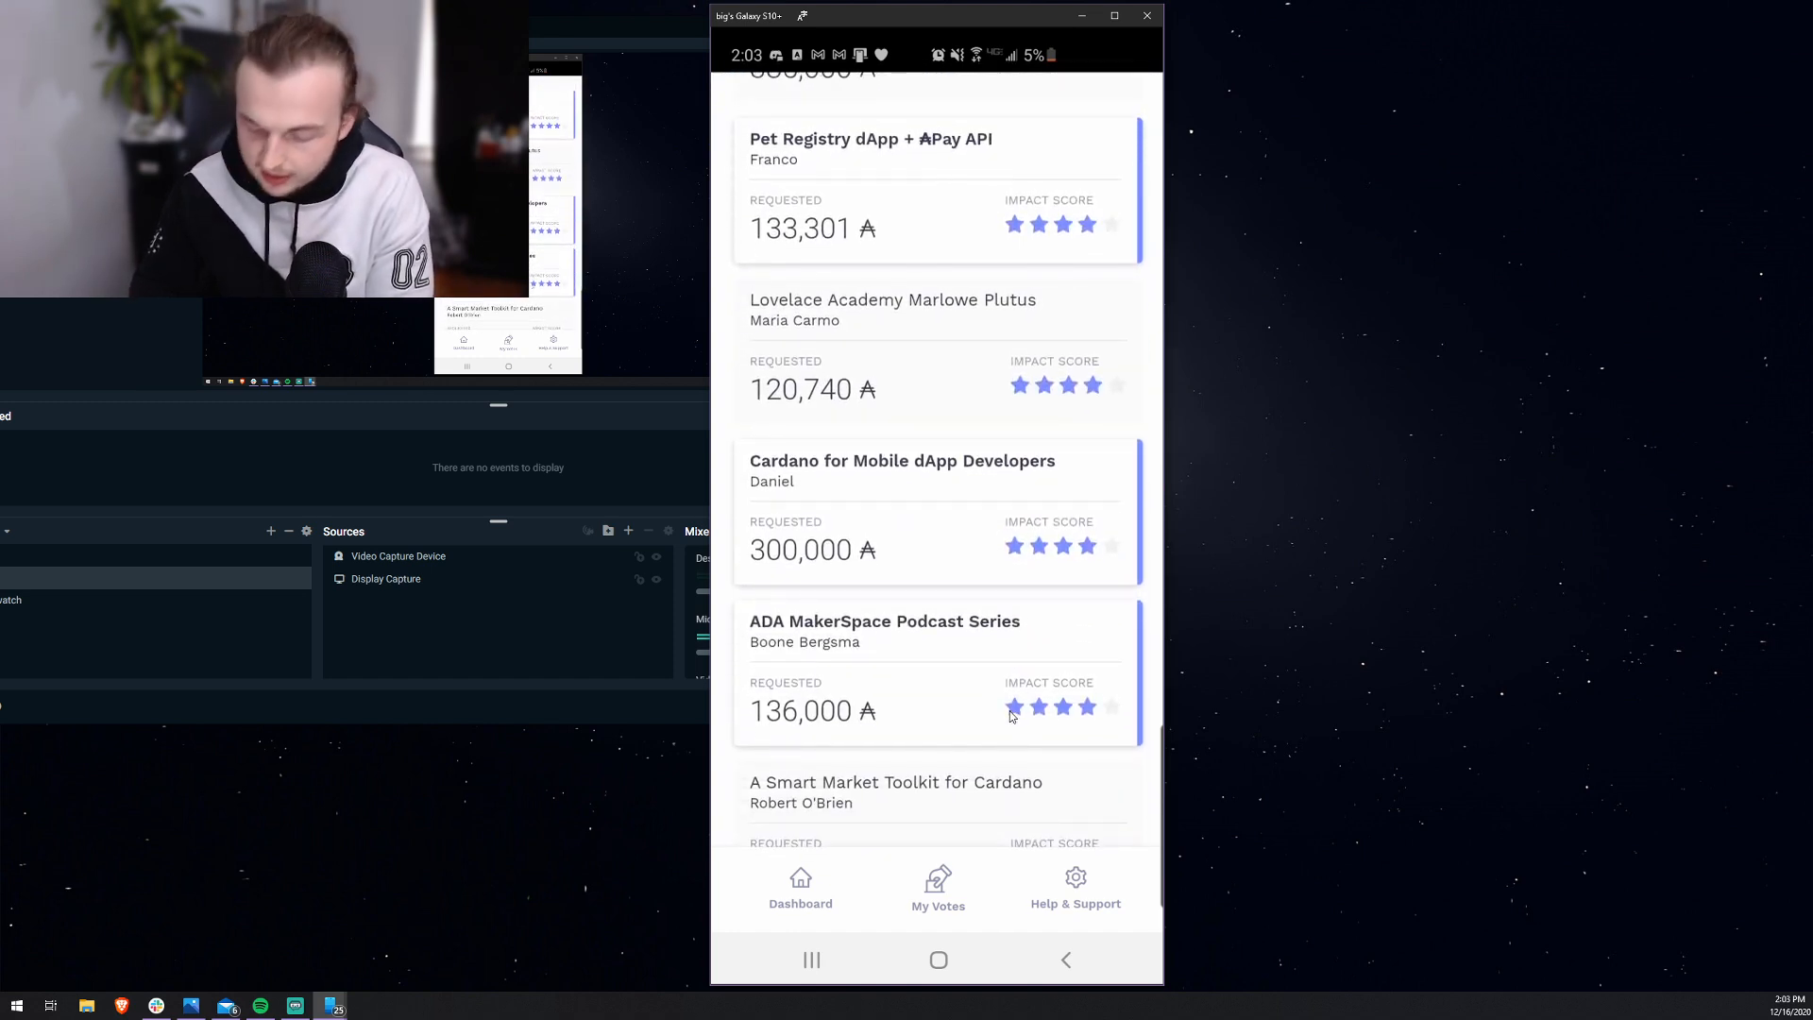
click(891, 318)
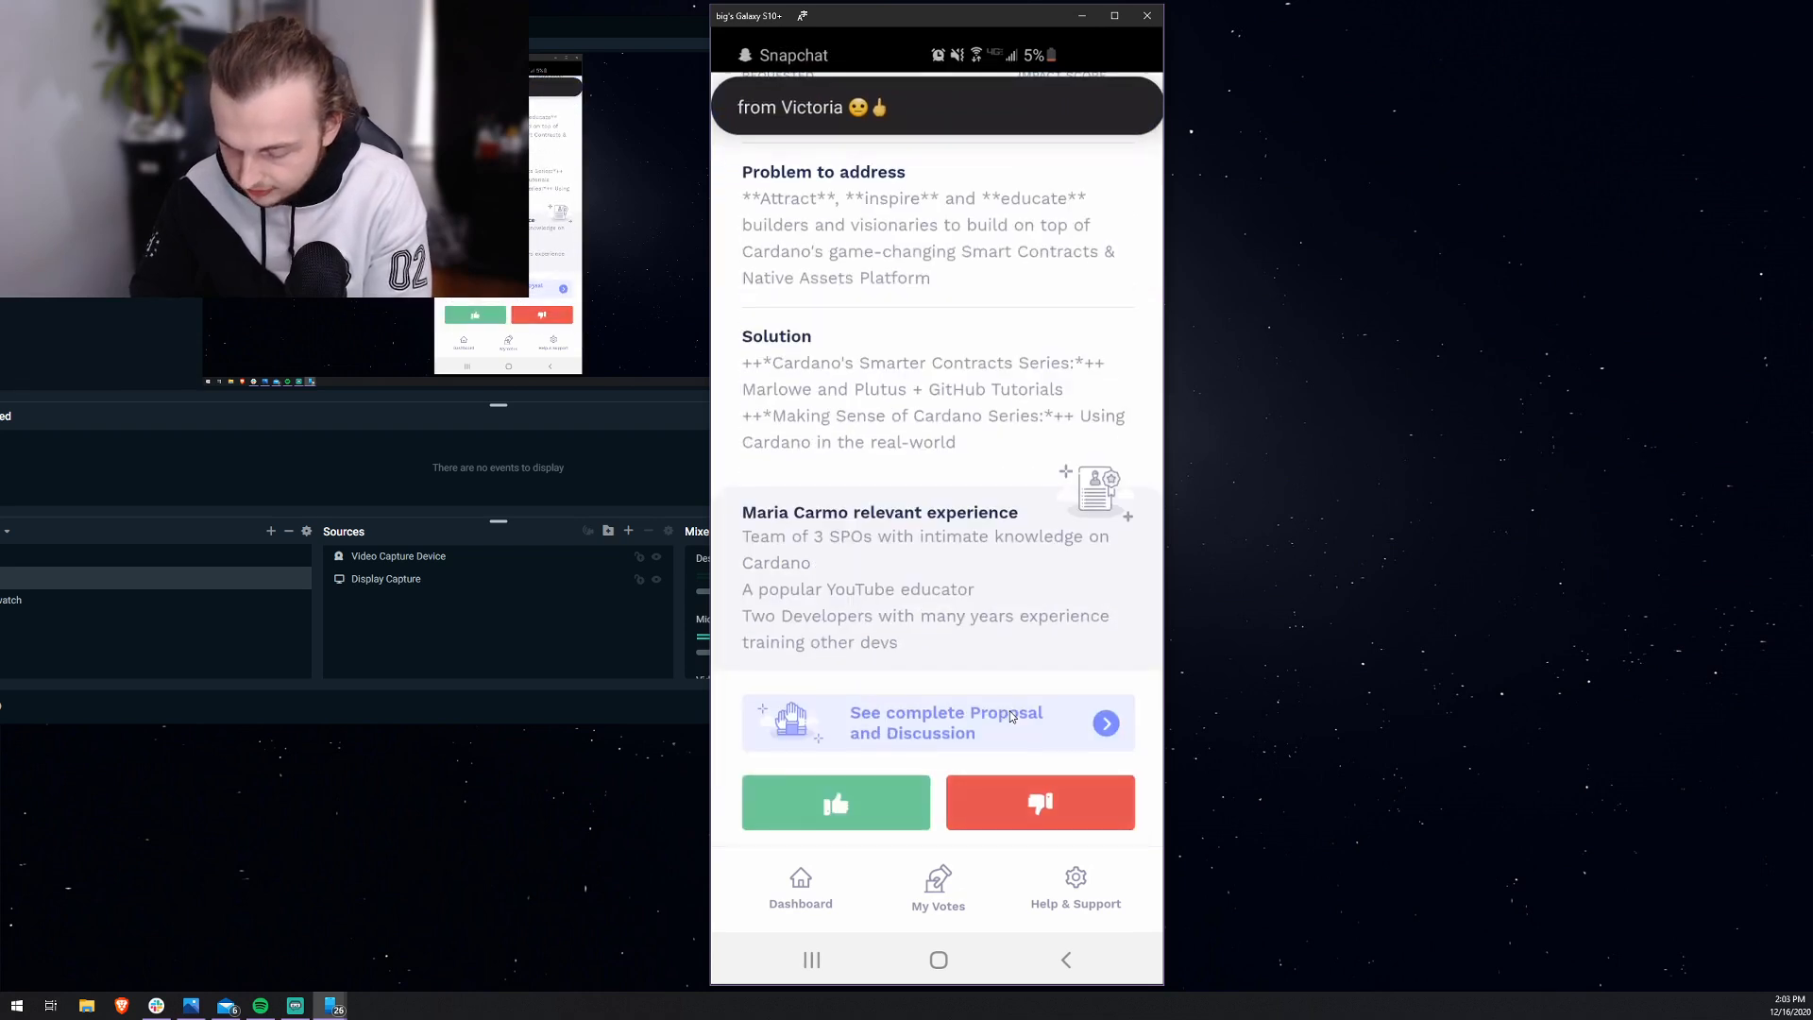
click(835, 802)
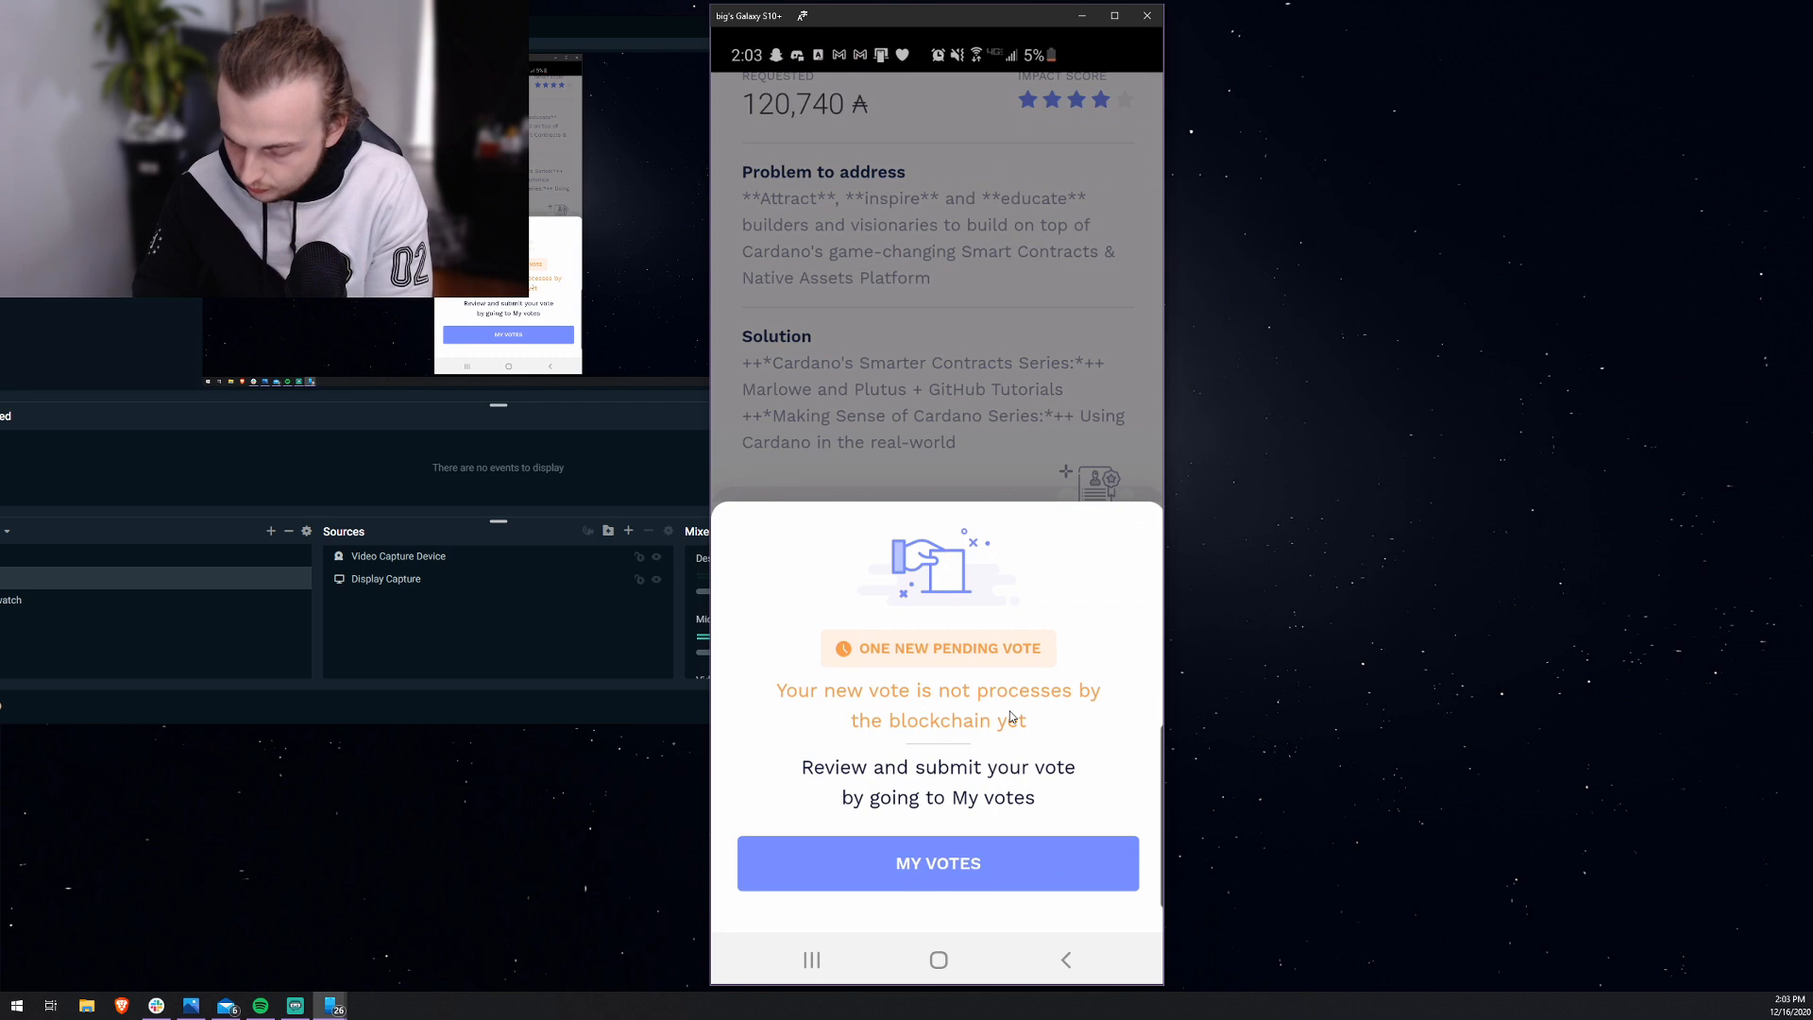
click(938, 863)
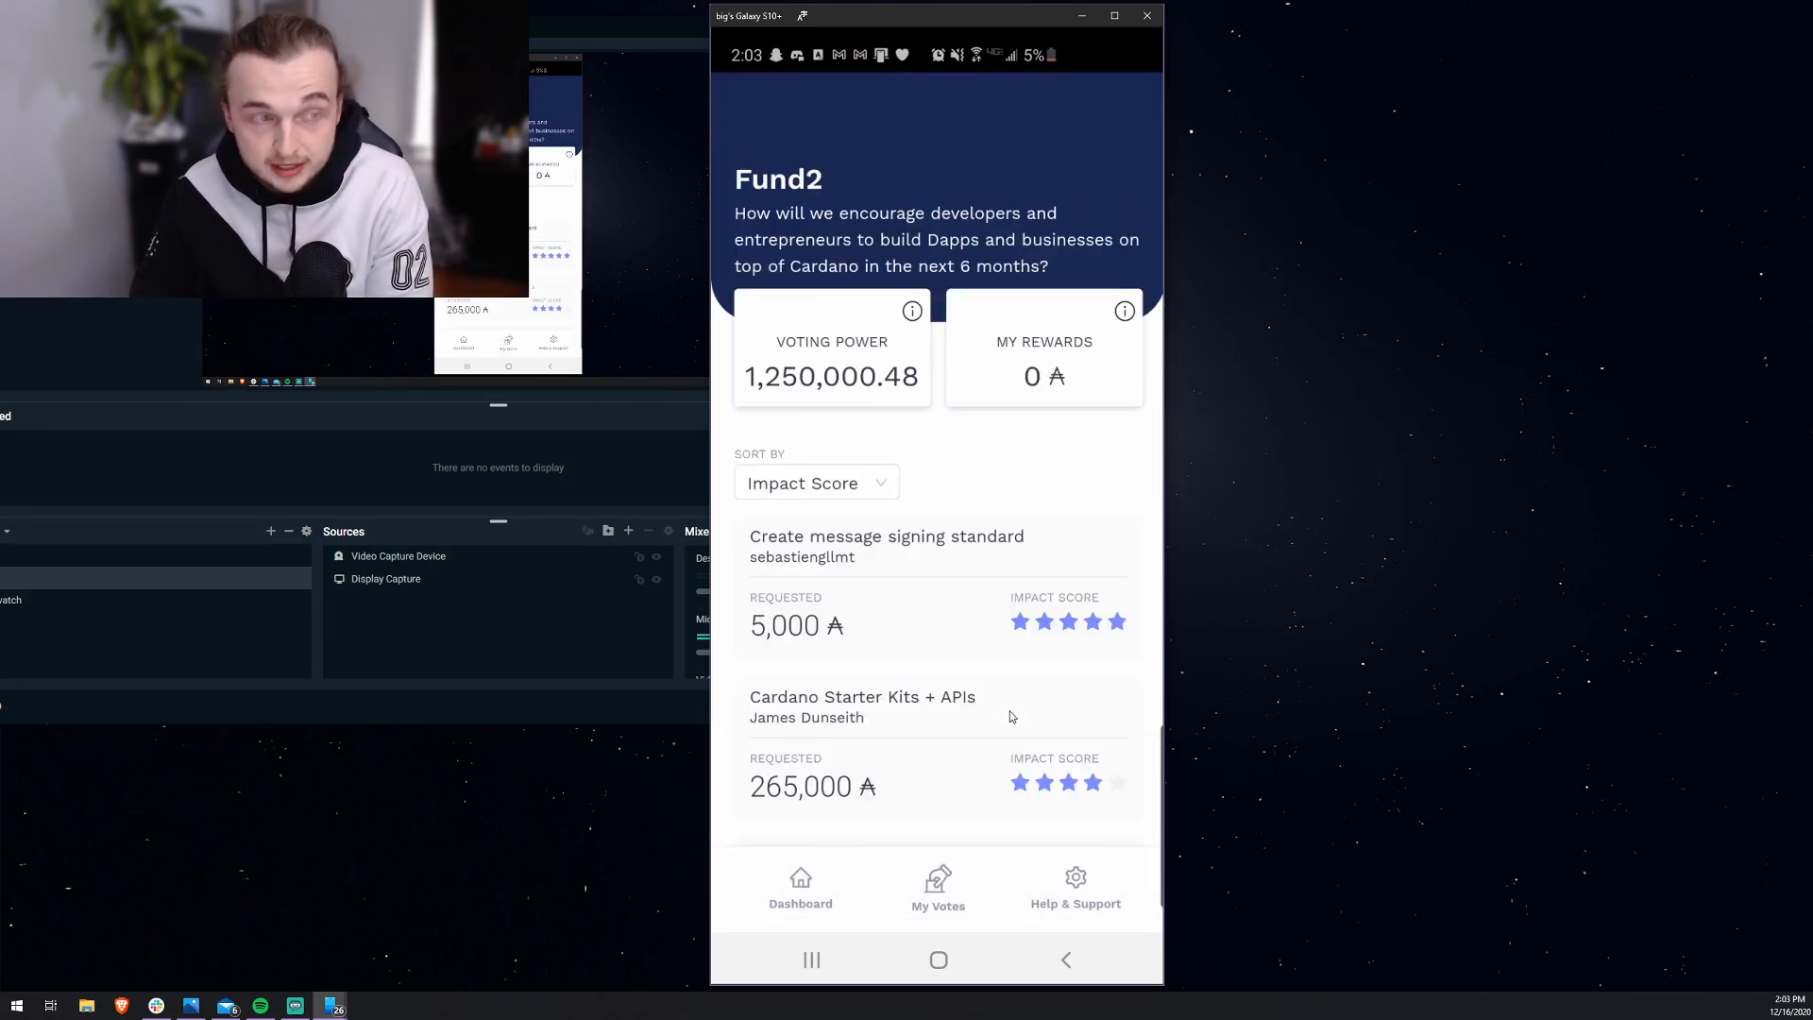
Step: Review the IoT Utility Dapp - Sign Tx Arduino proposal's 75,000 request and cast a vote on it
scroll(down, 3)
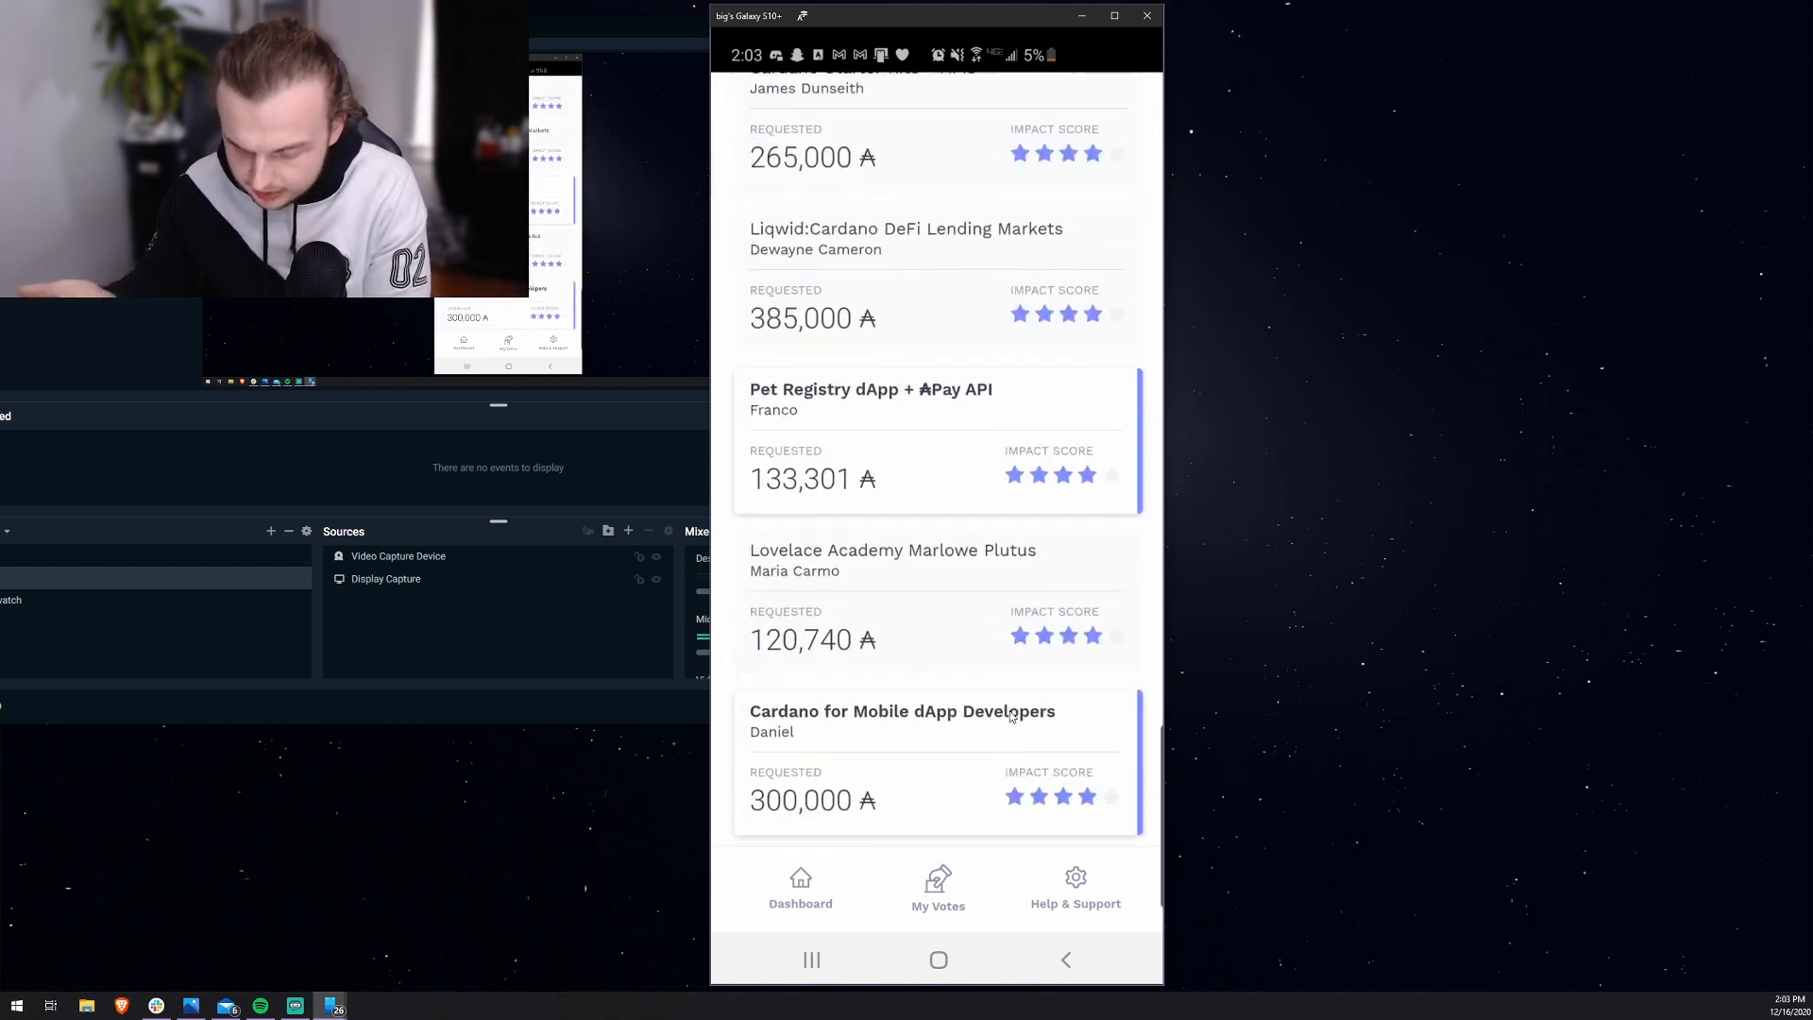
scroll(down, 3)
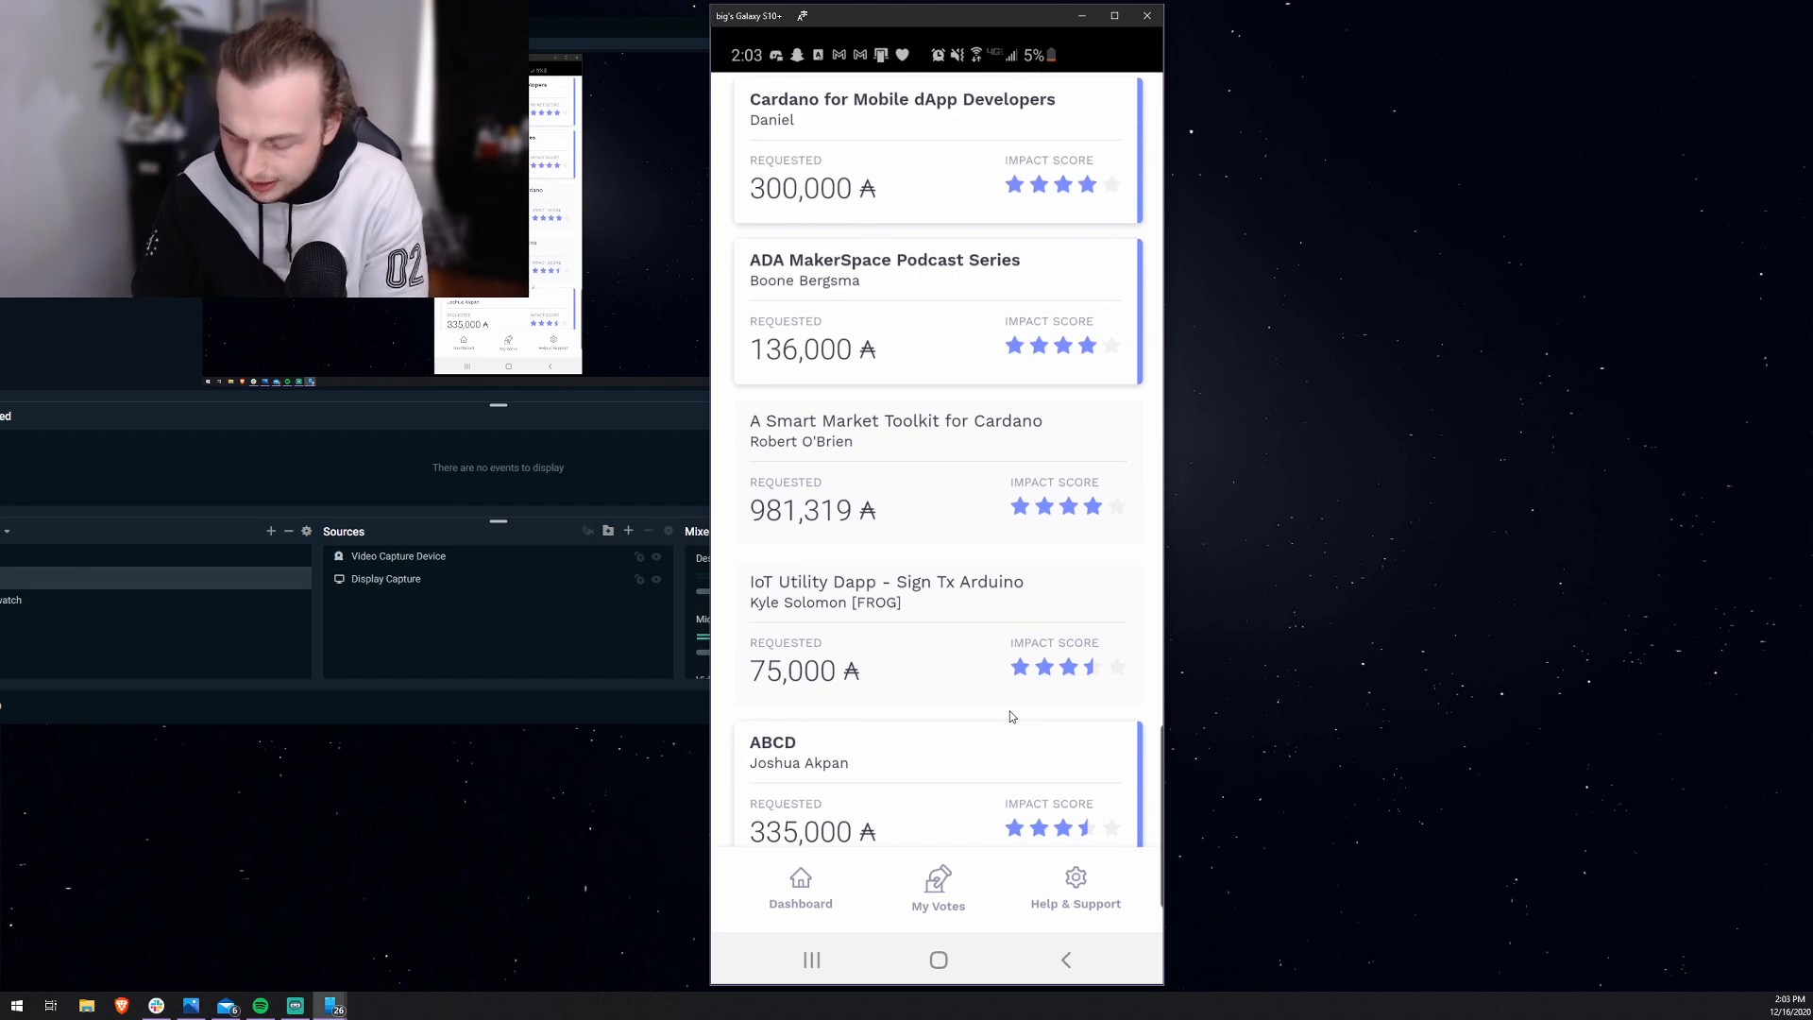
scroll(up, 3)
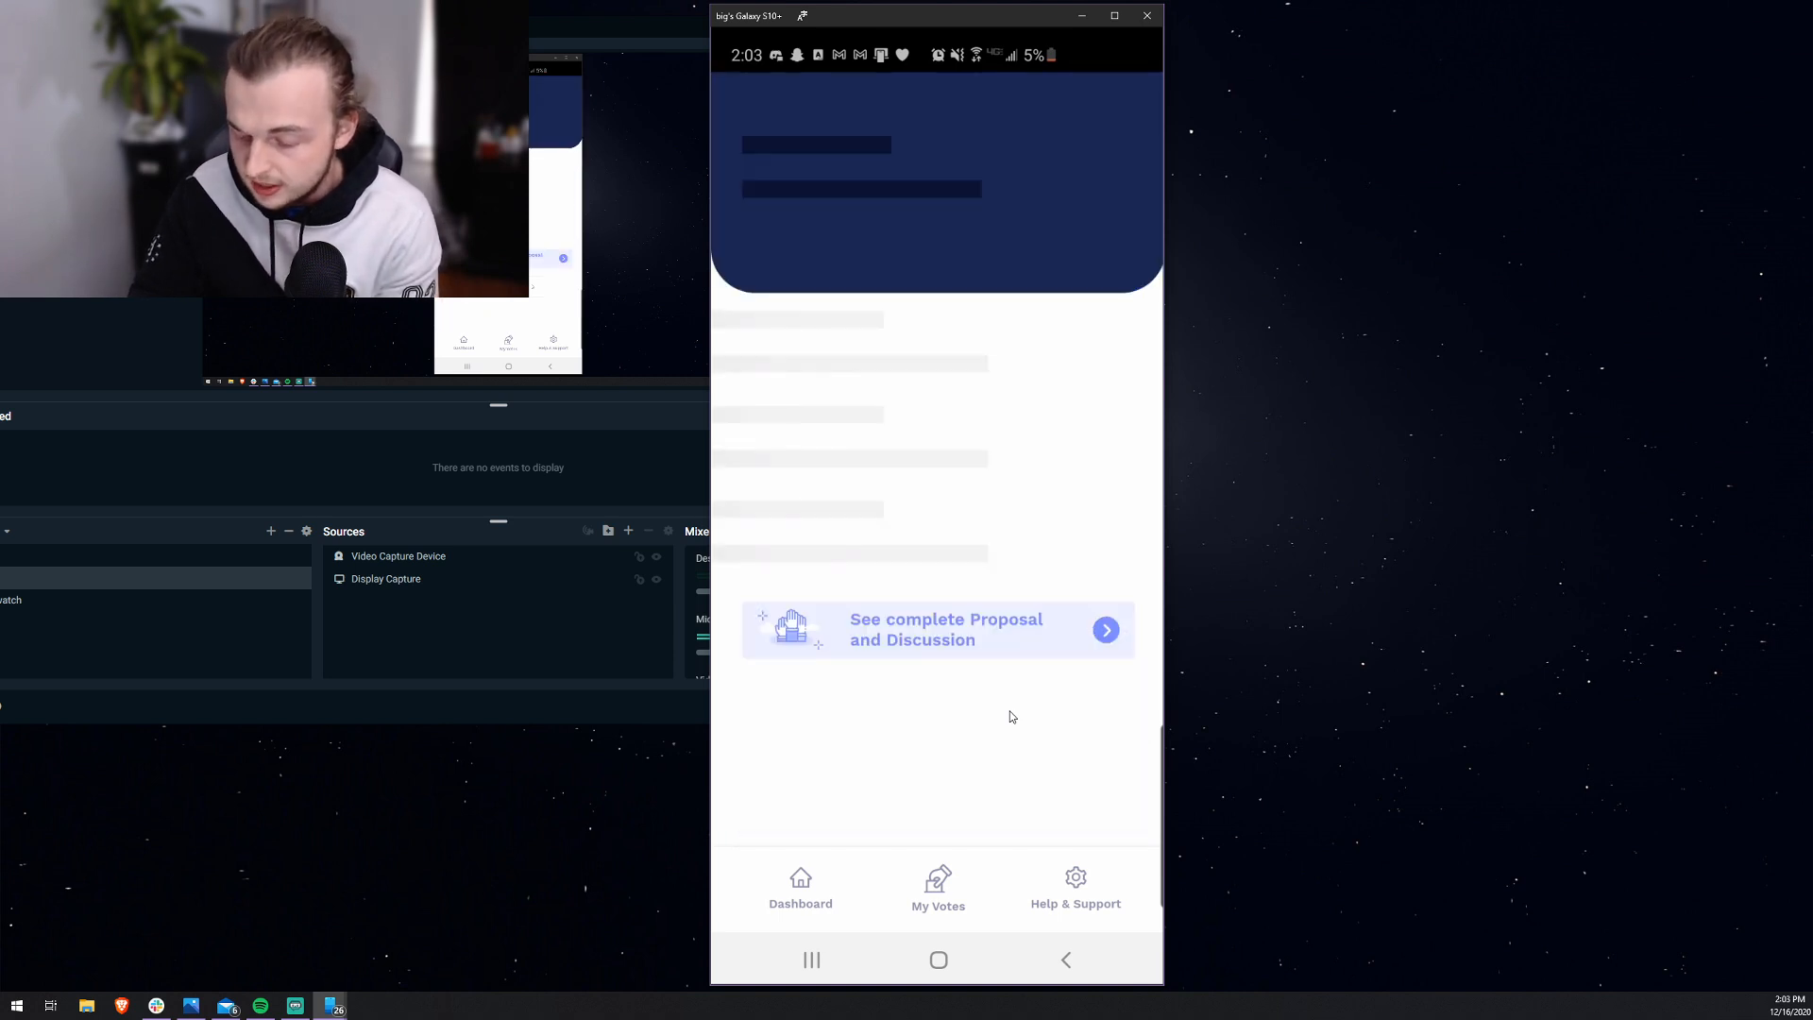
click(936, 631)
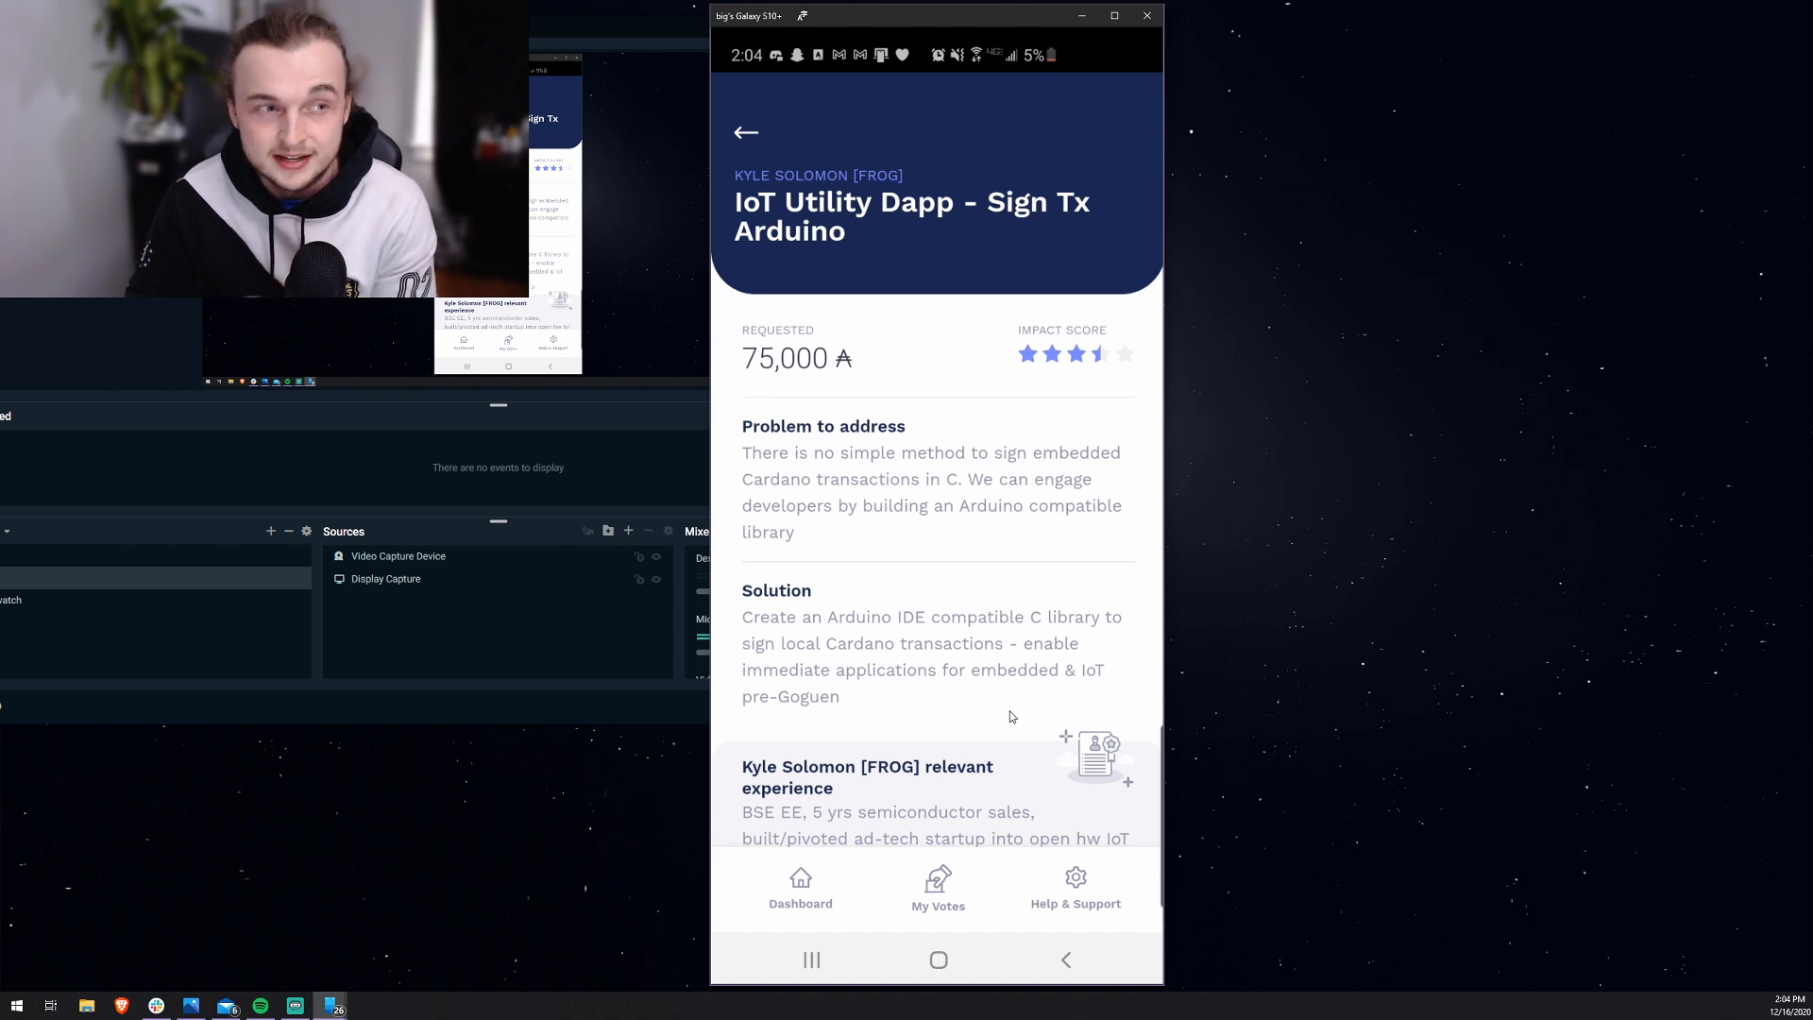
scroll(down, 3)
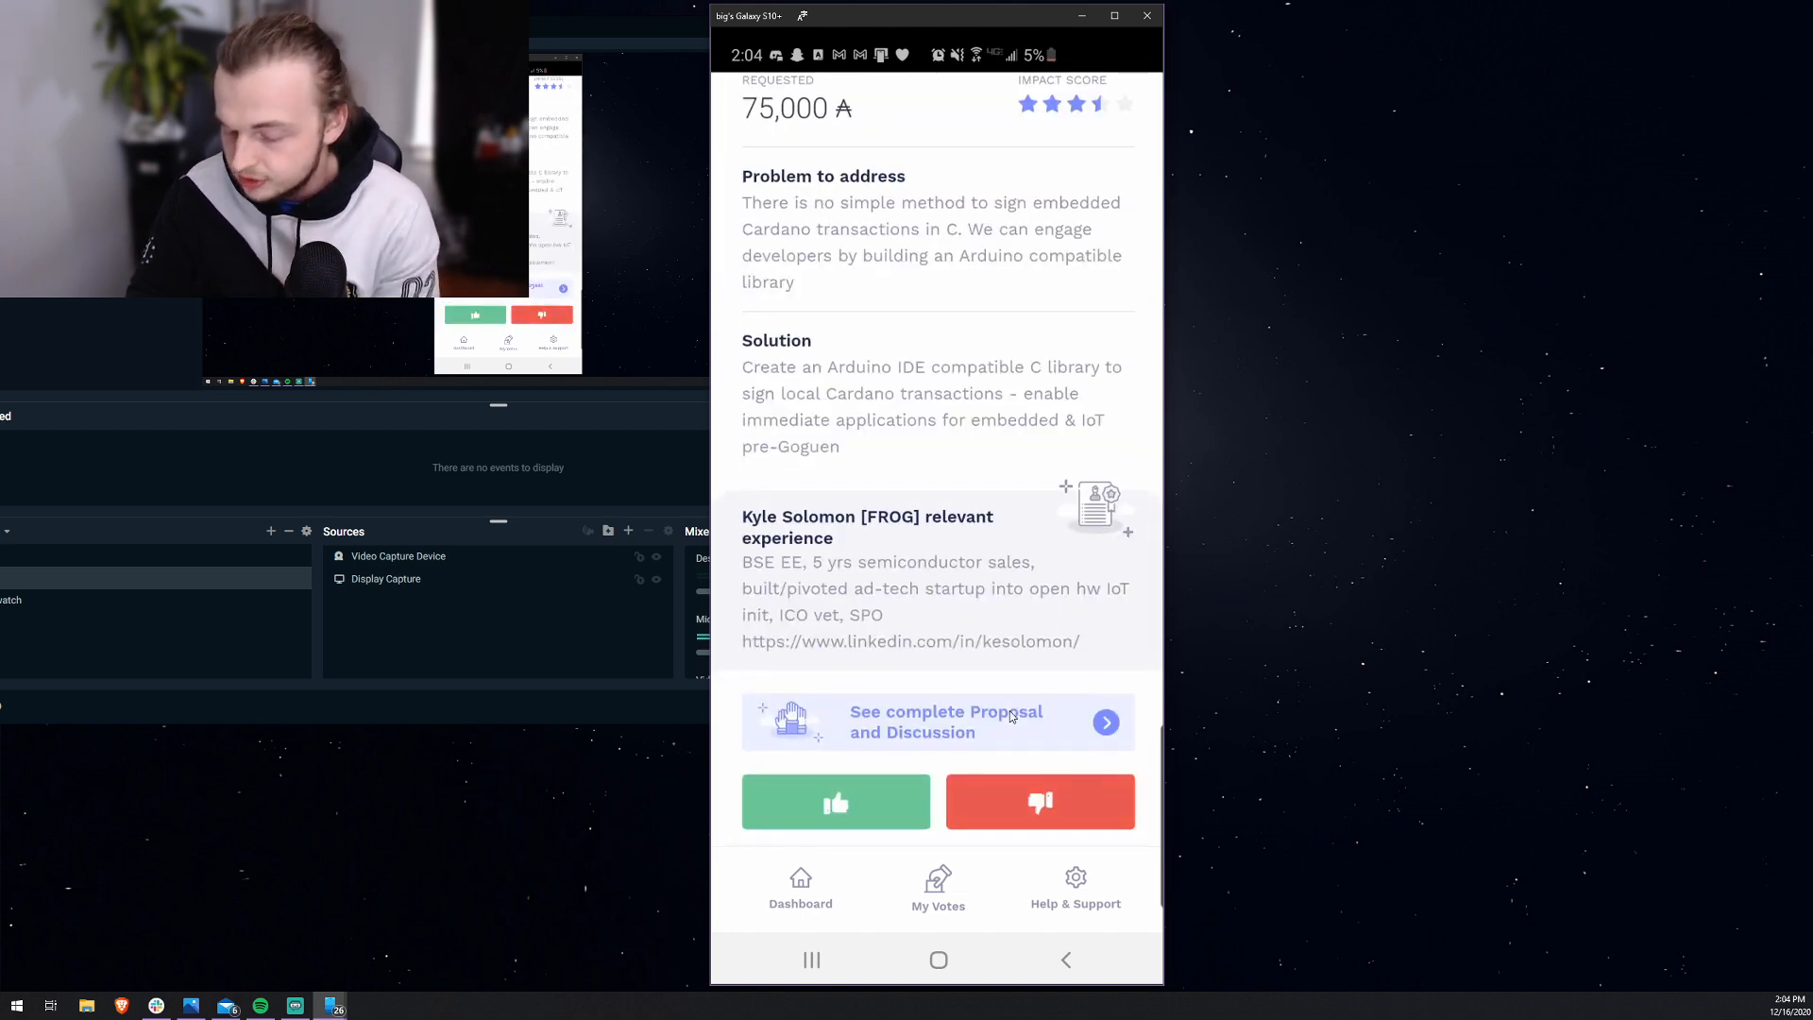
click(835, 800)
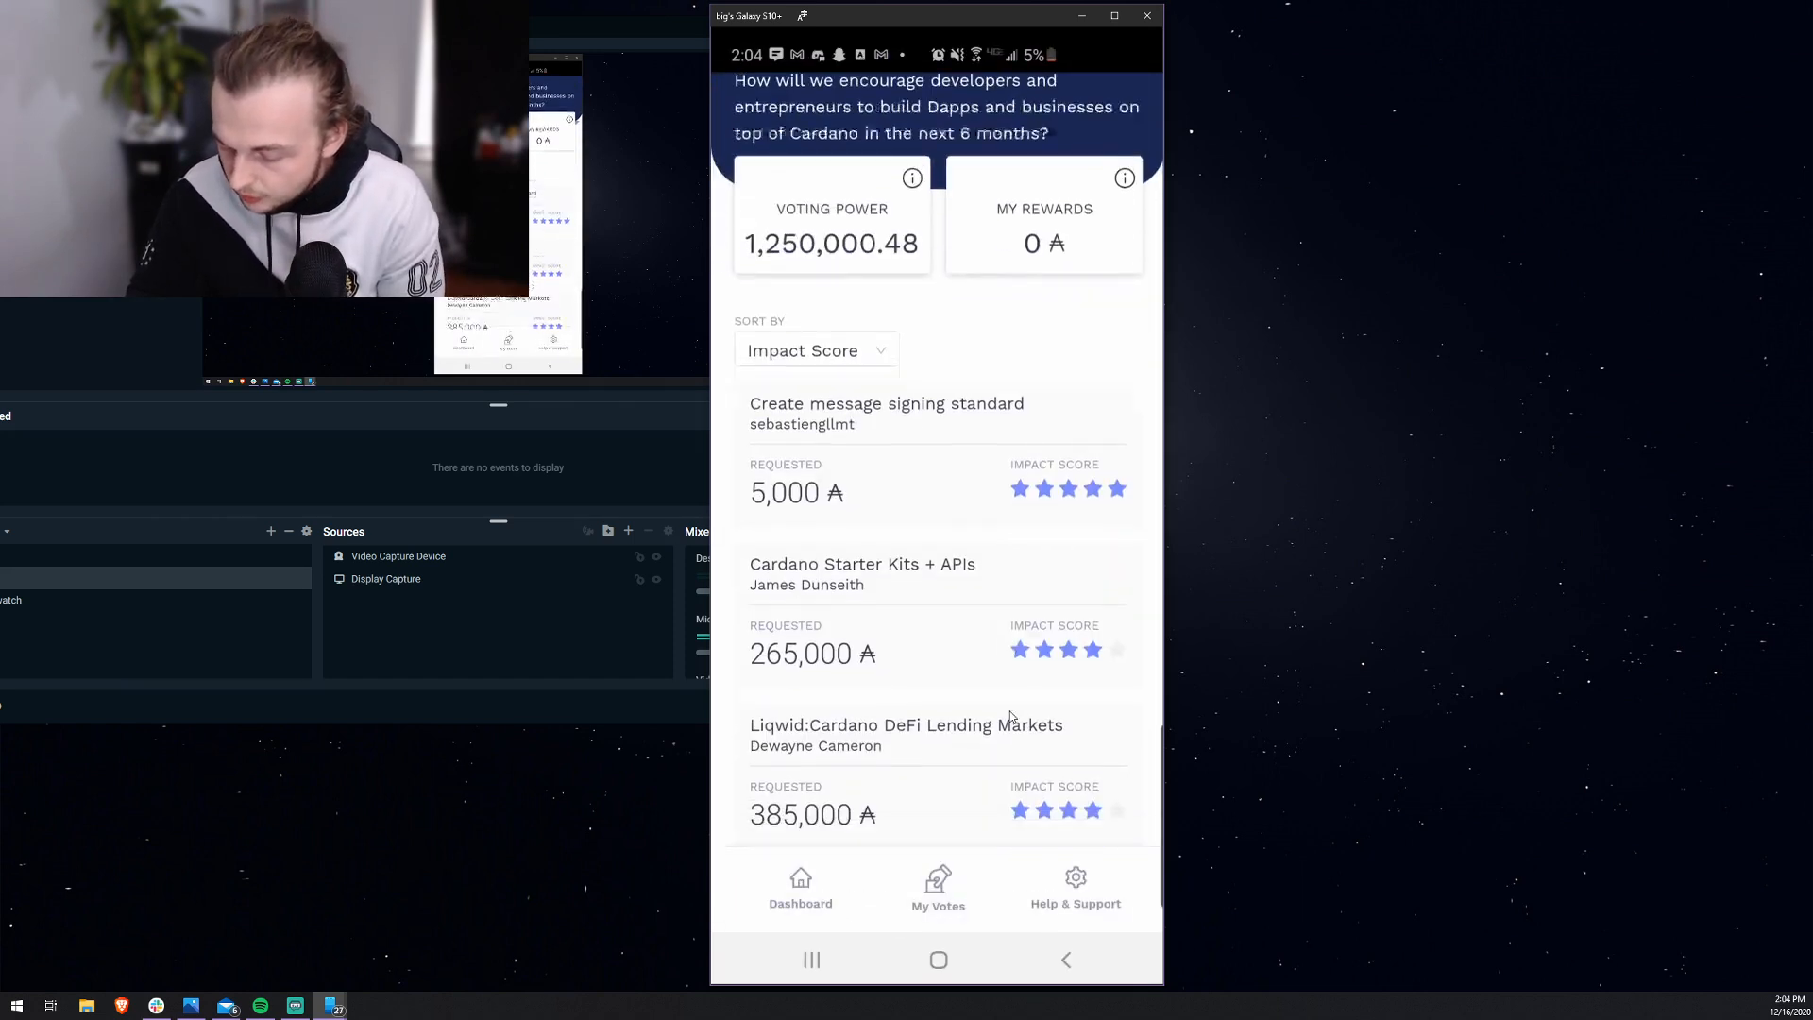
Step: Vote on Further development of ADApools.org and acknowledge the pending-vote notice
scroll(down, 3)
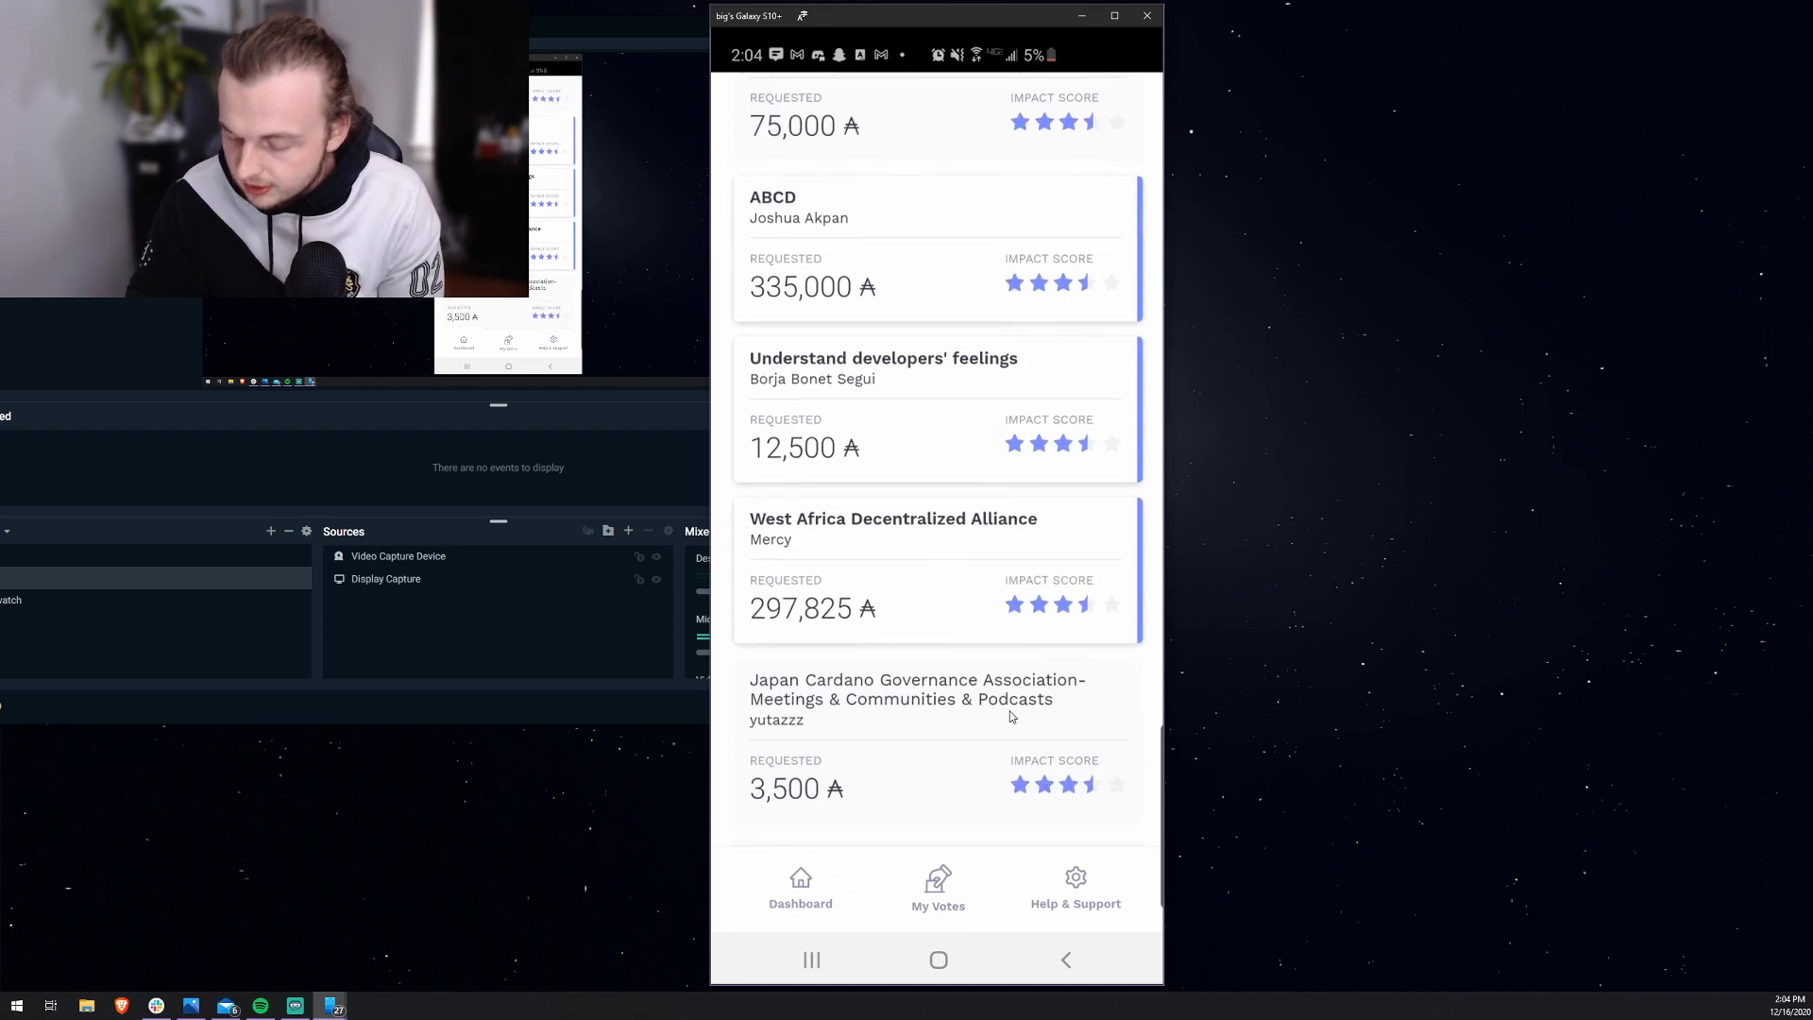
scroll(down, 3)
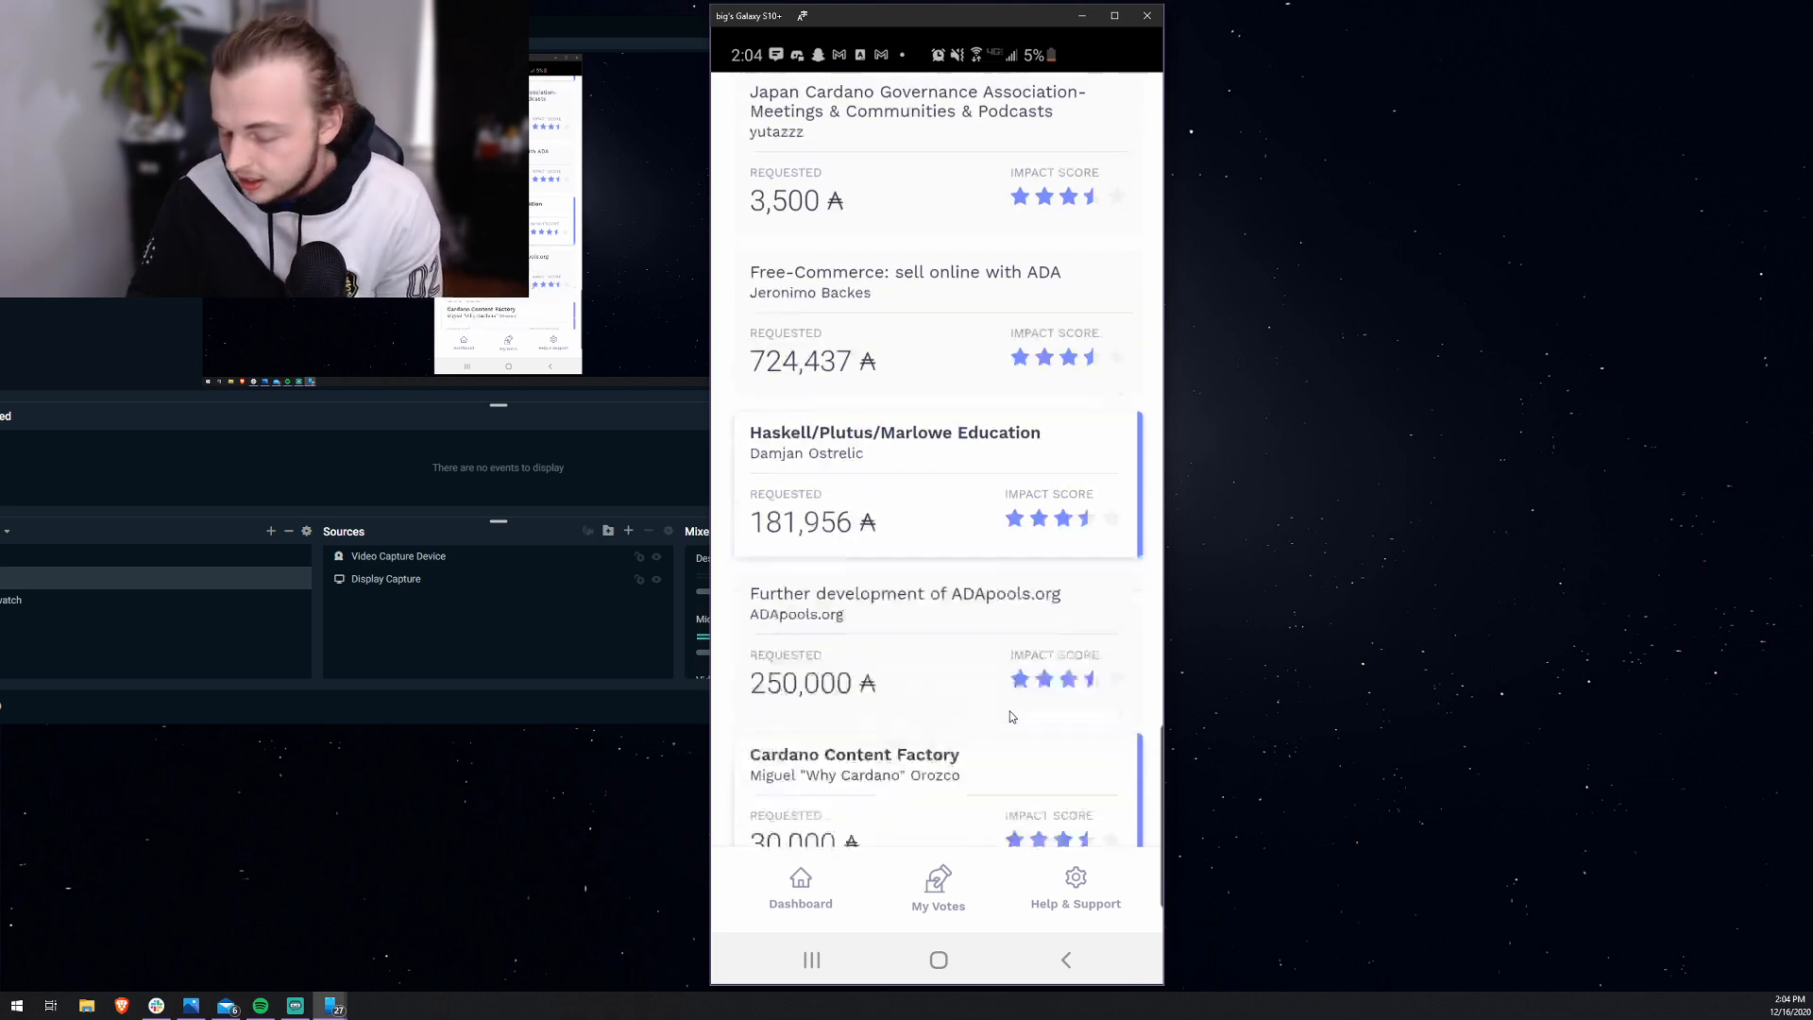
click(905, 601)
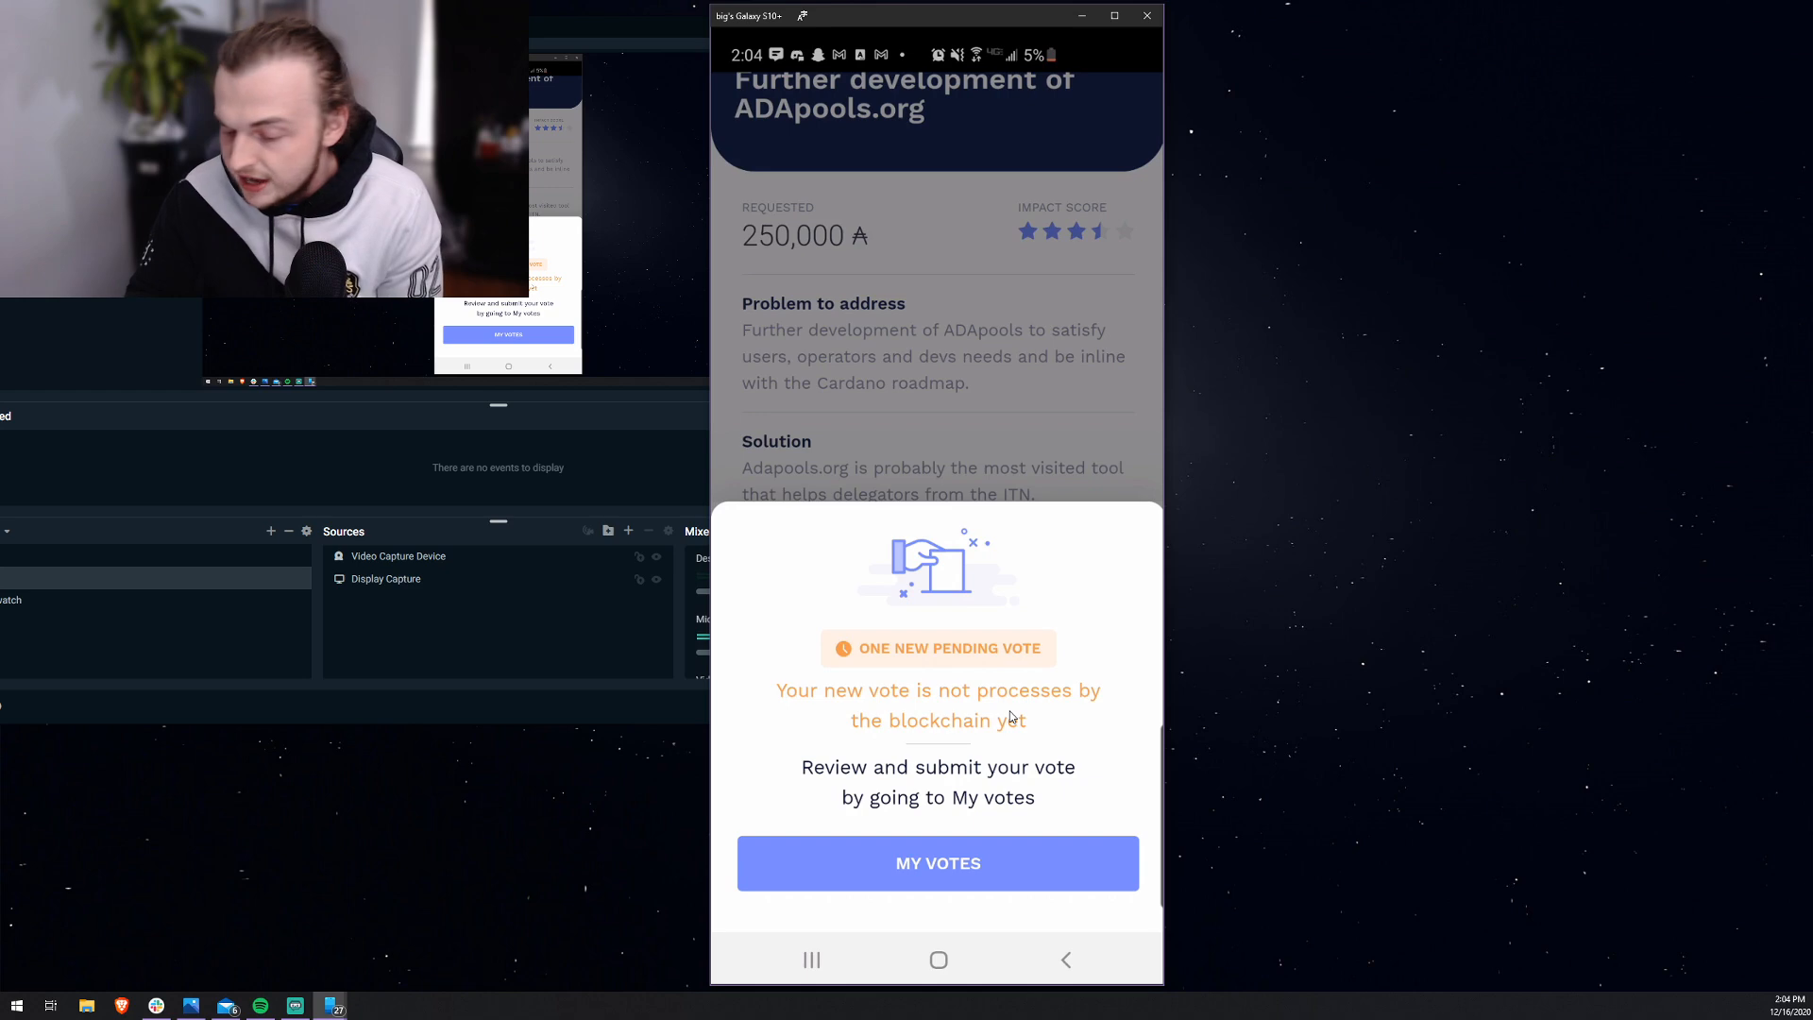
click(936, 863)
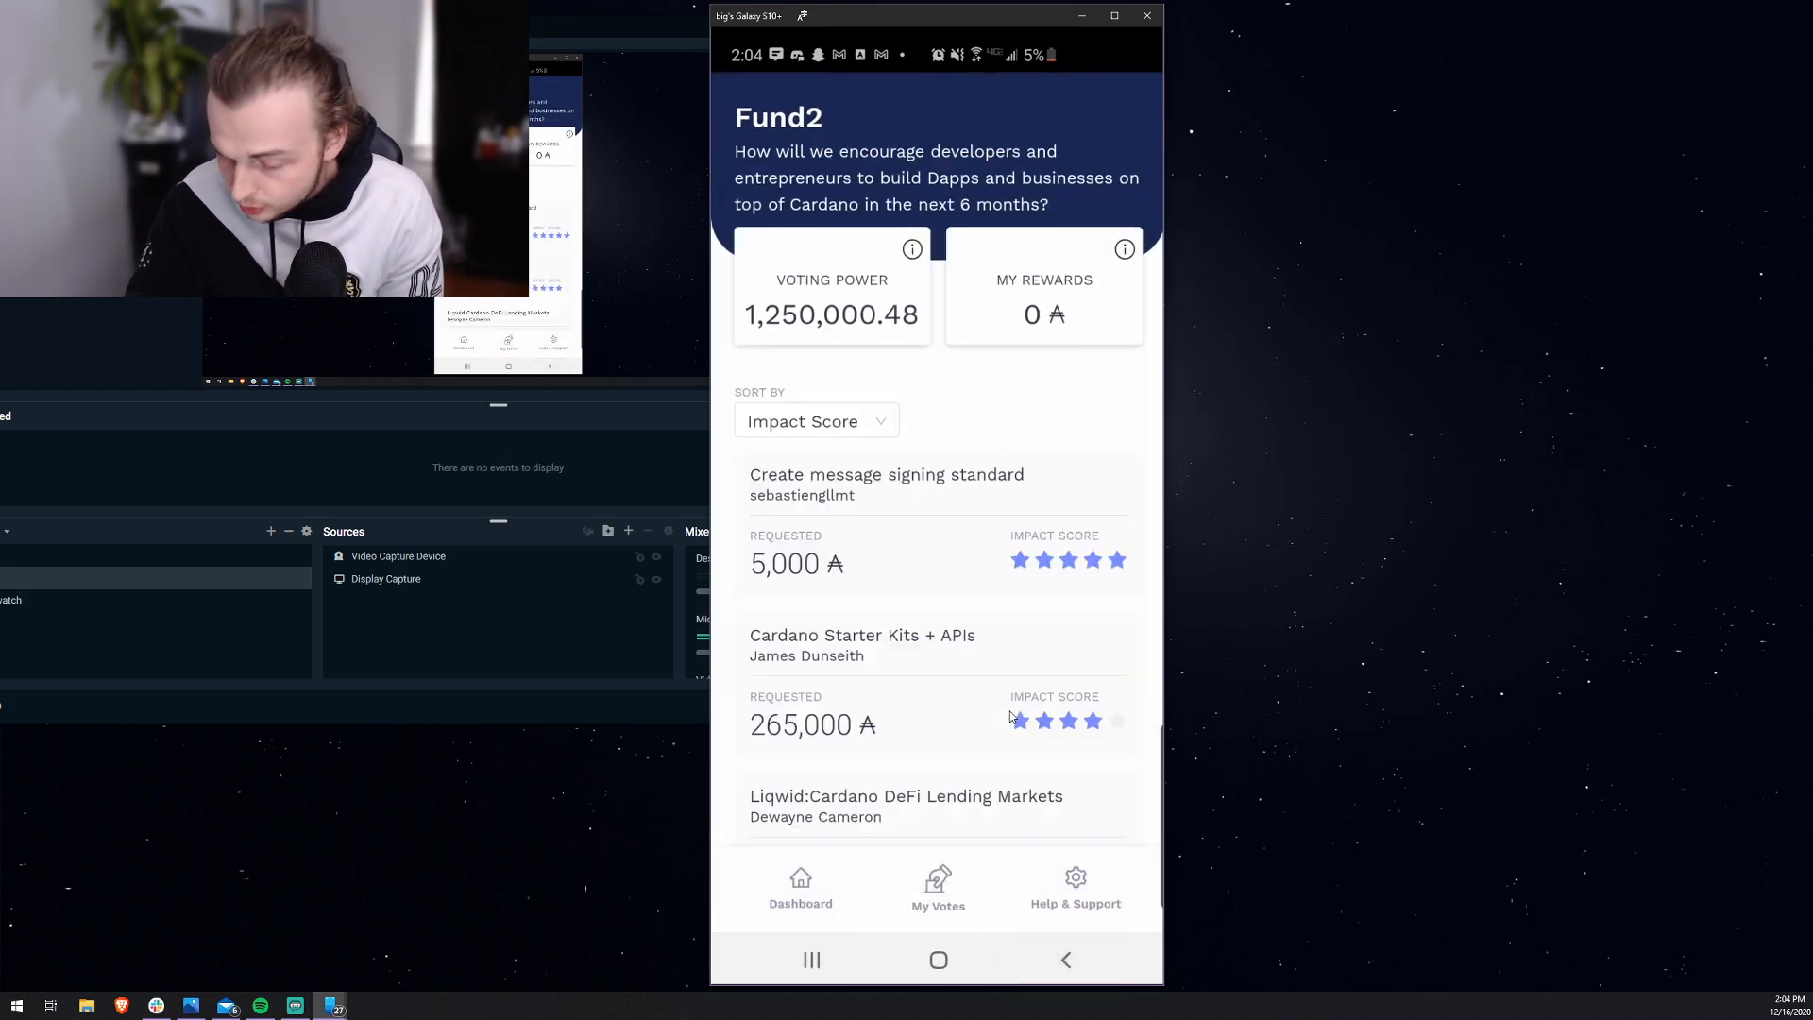
Step: Give The Cardano Aura Podcast proposal (150,000 ADA) a thumbs-up vote
scroll(down, 3)
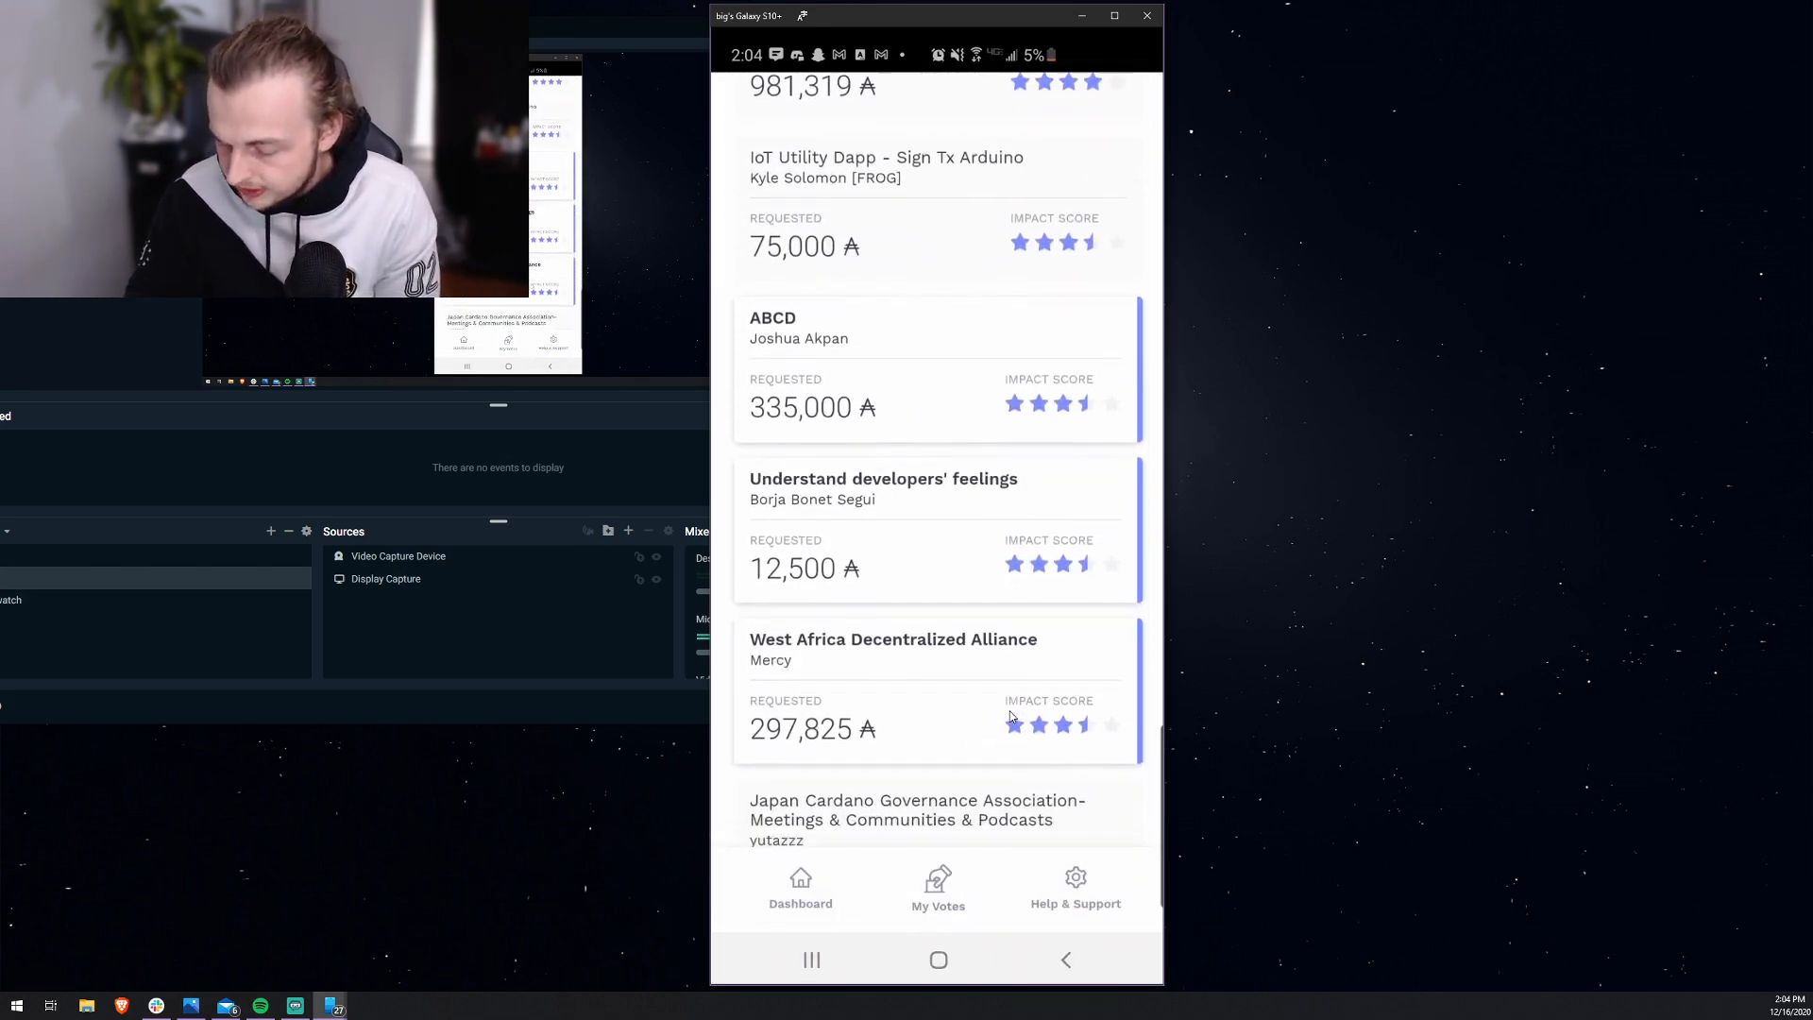
scroll(down, 3)
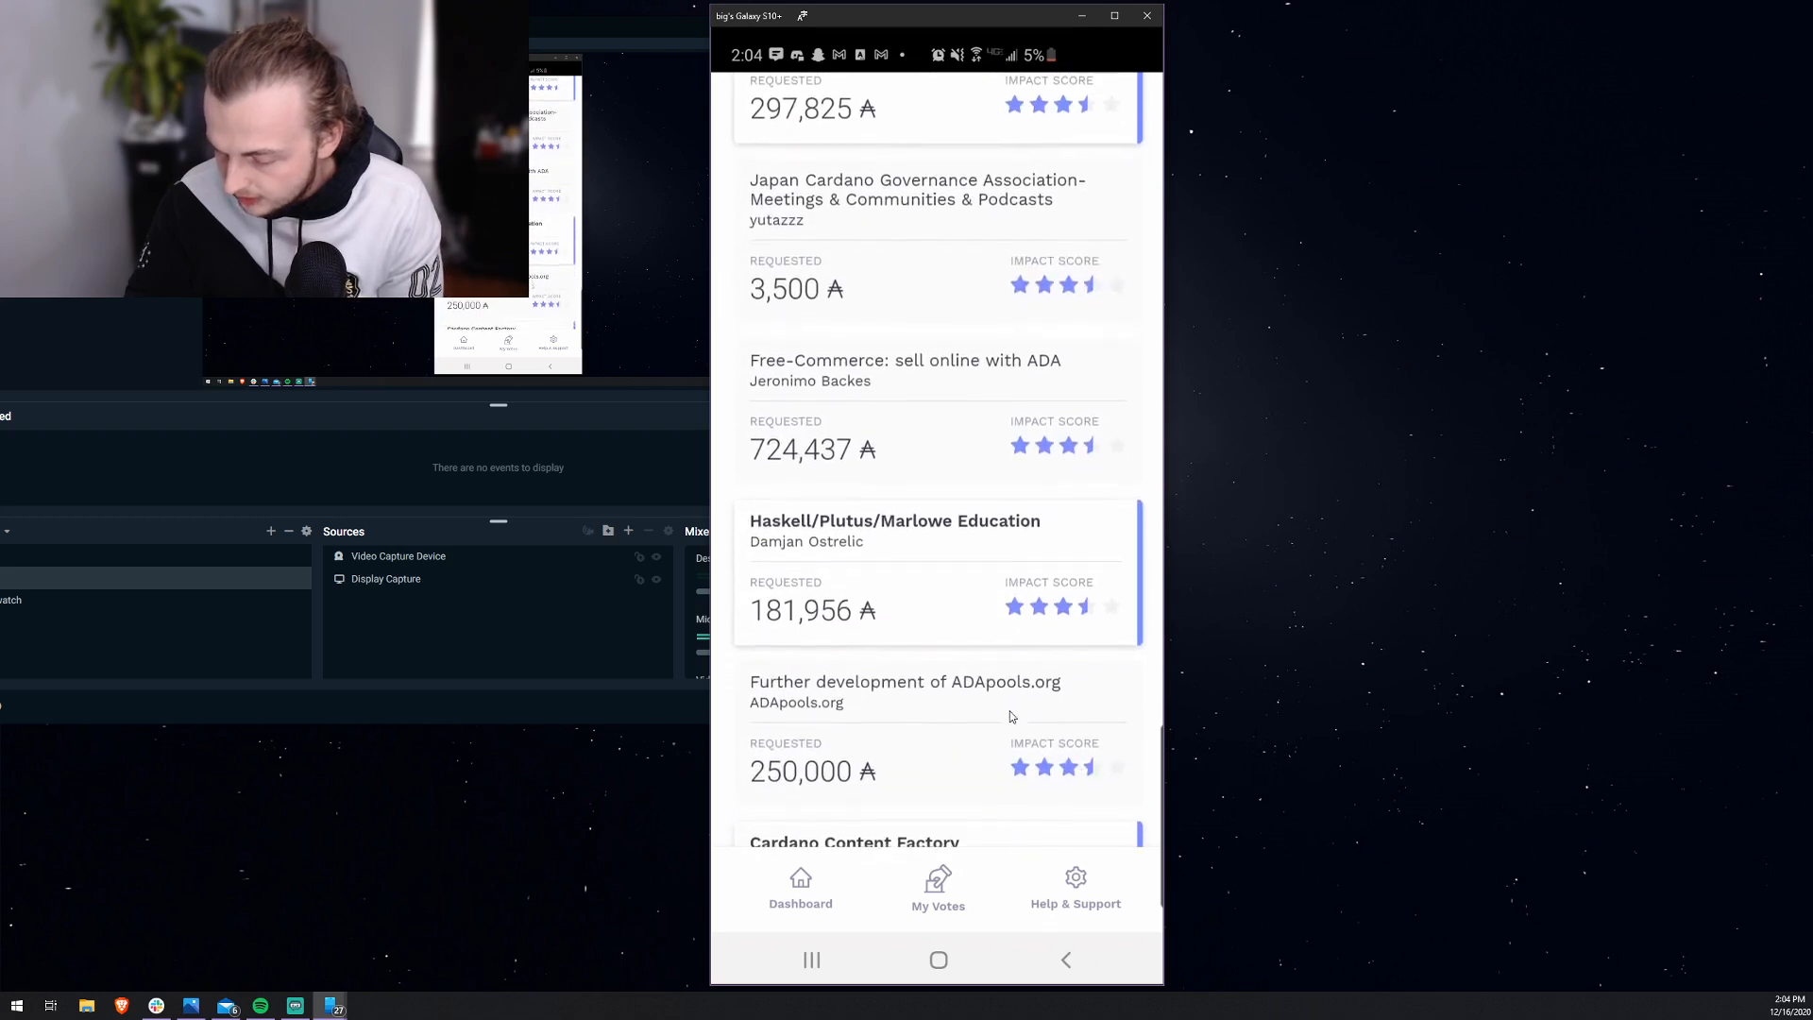
scroll(down, 3)
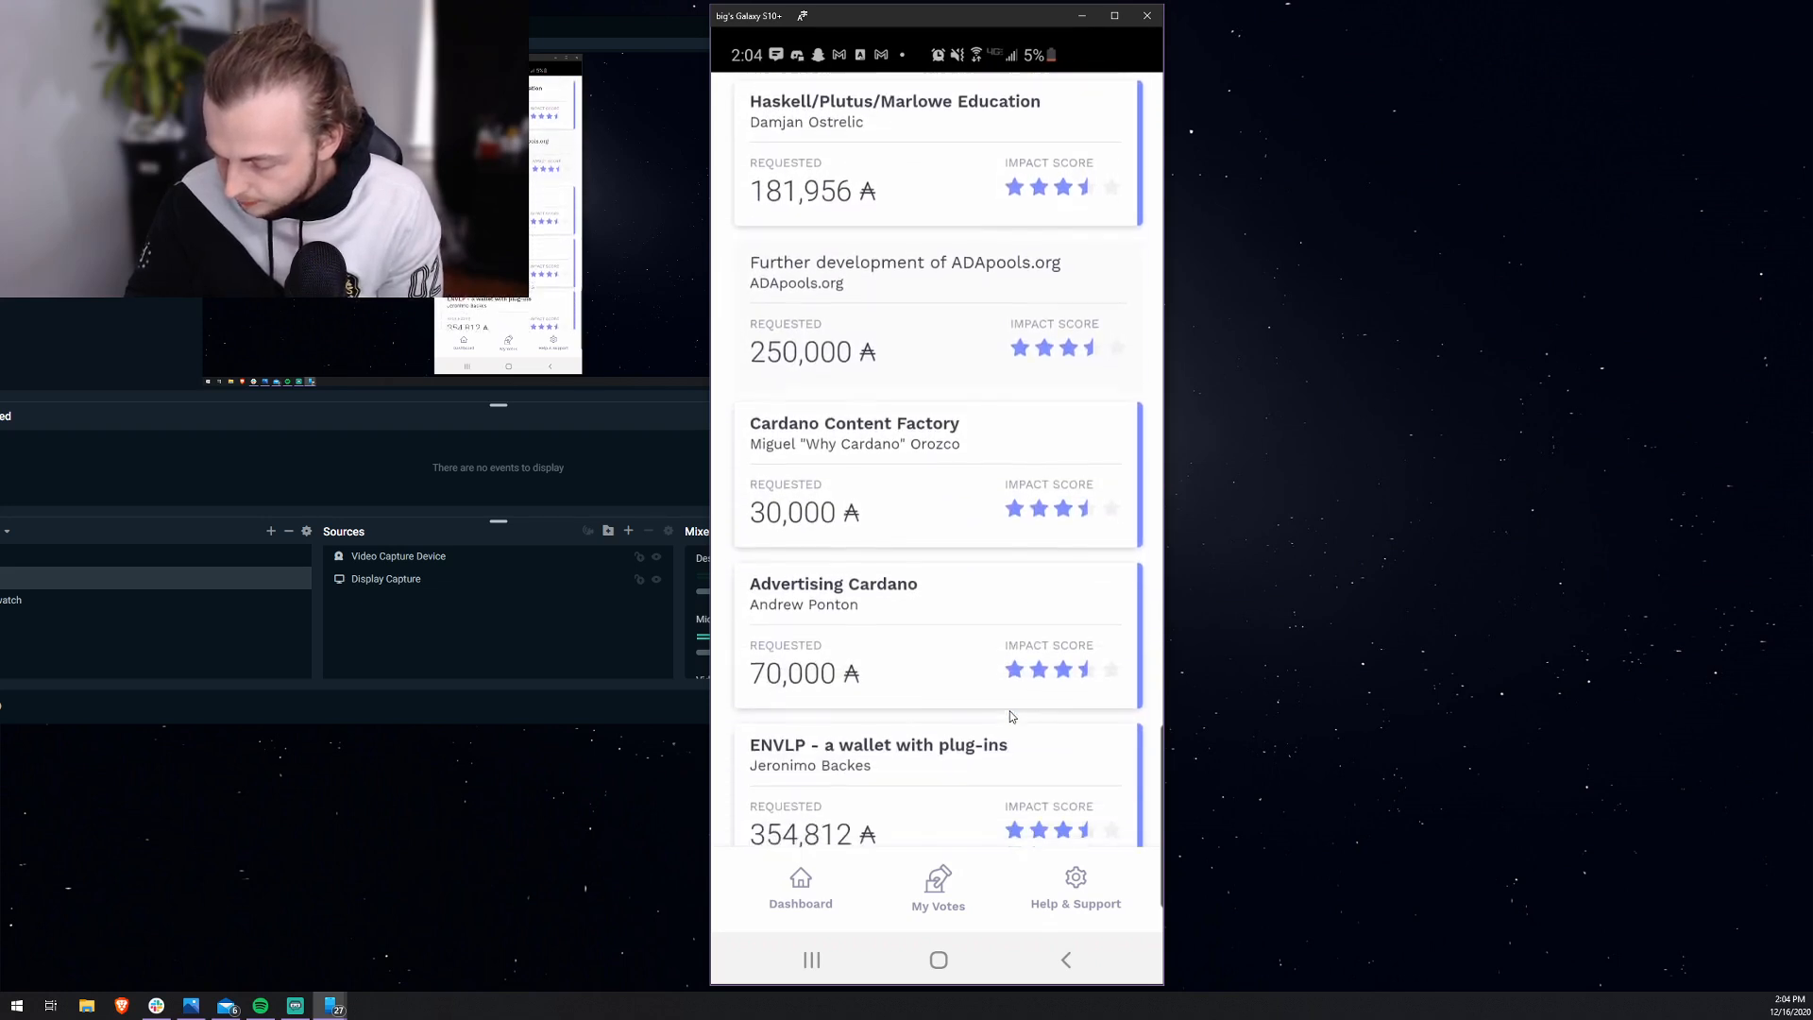
scroll(down, 3)
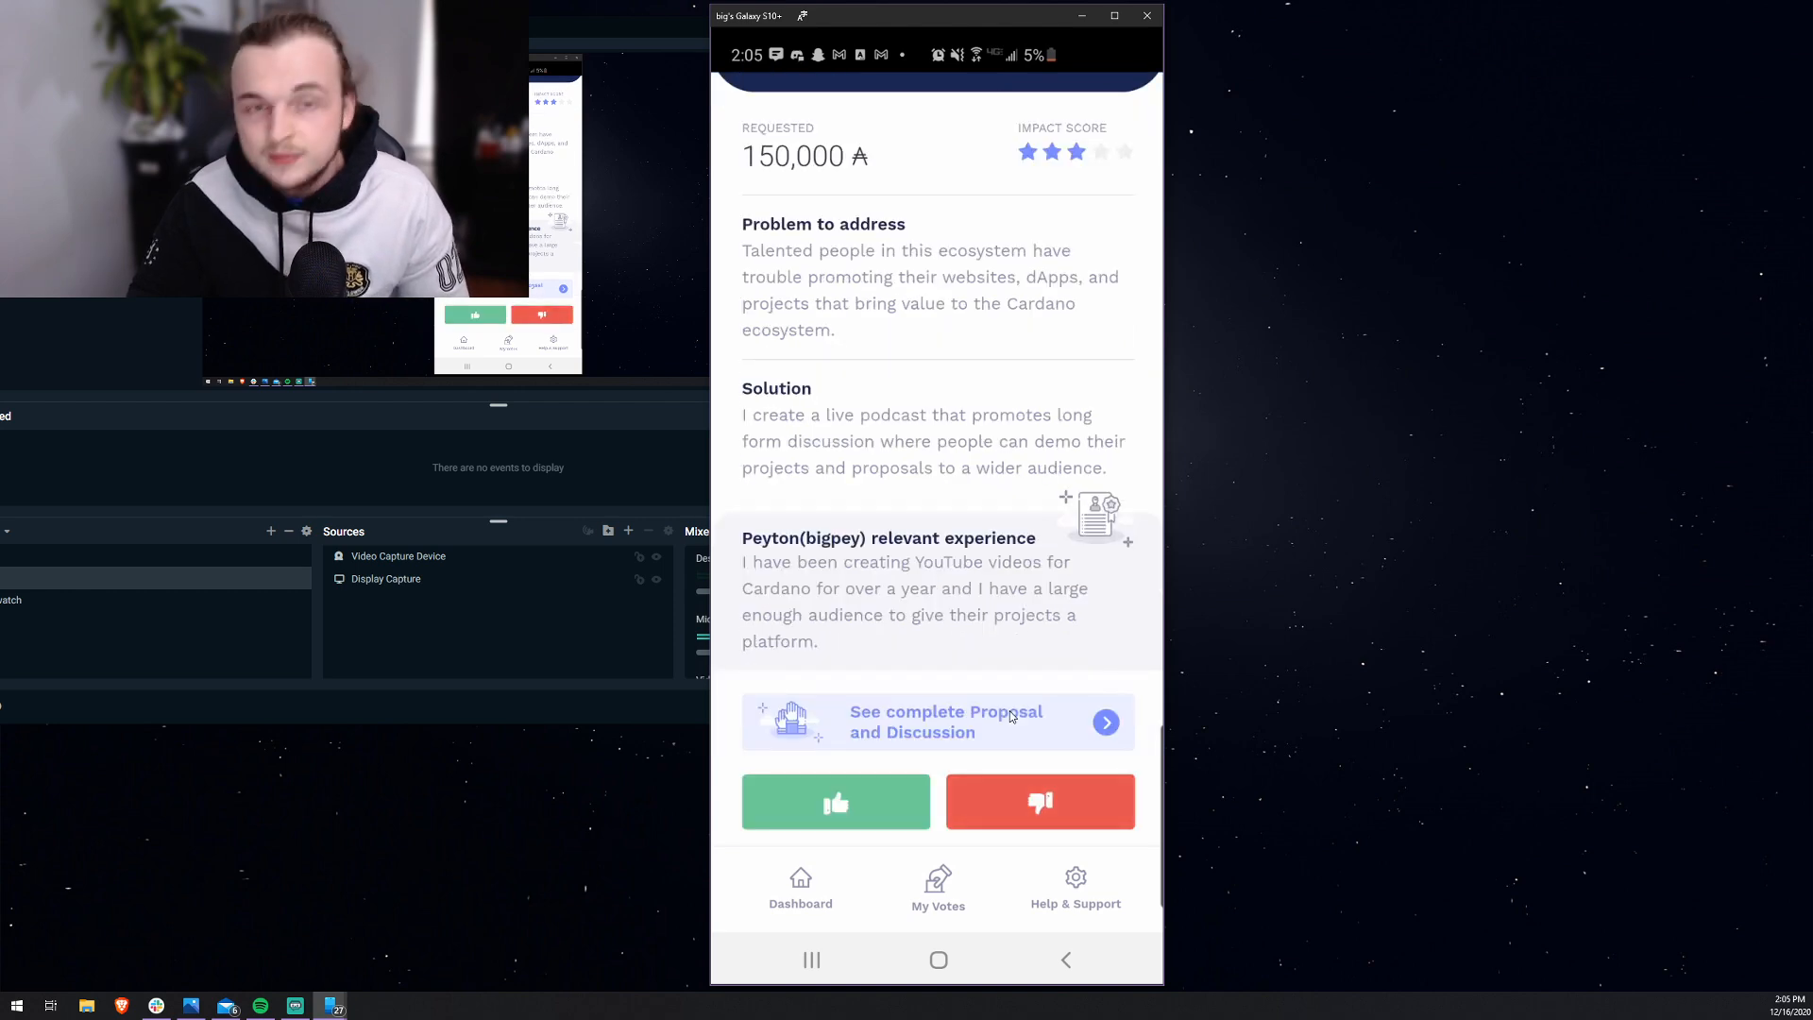
click(835, 801)
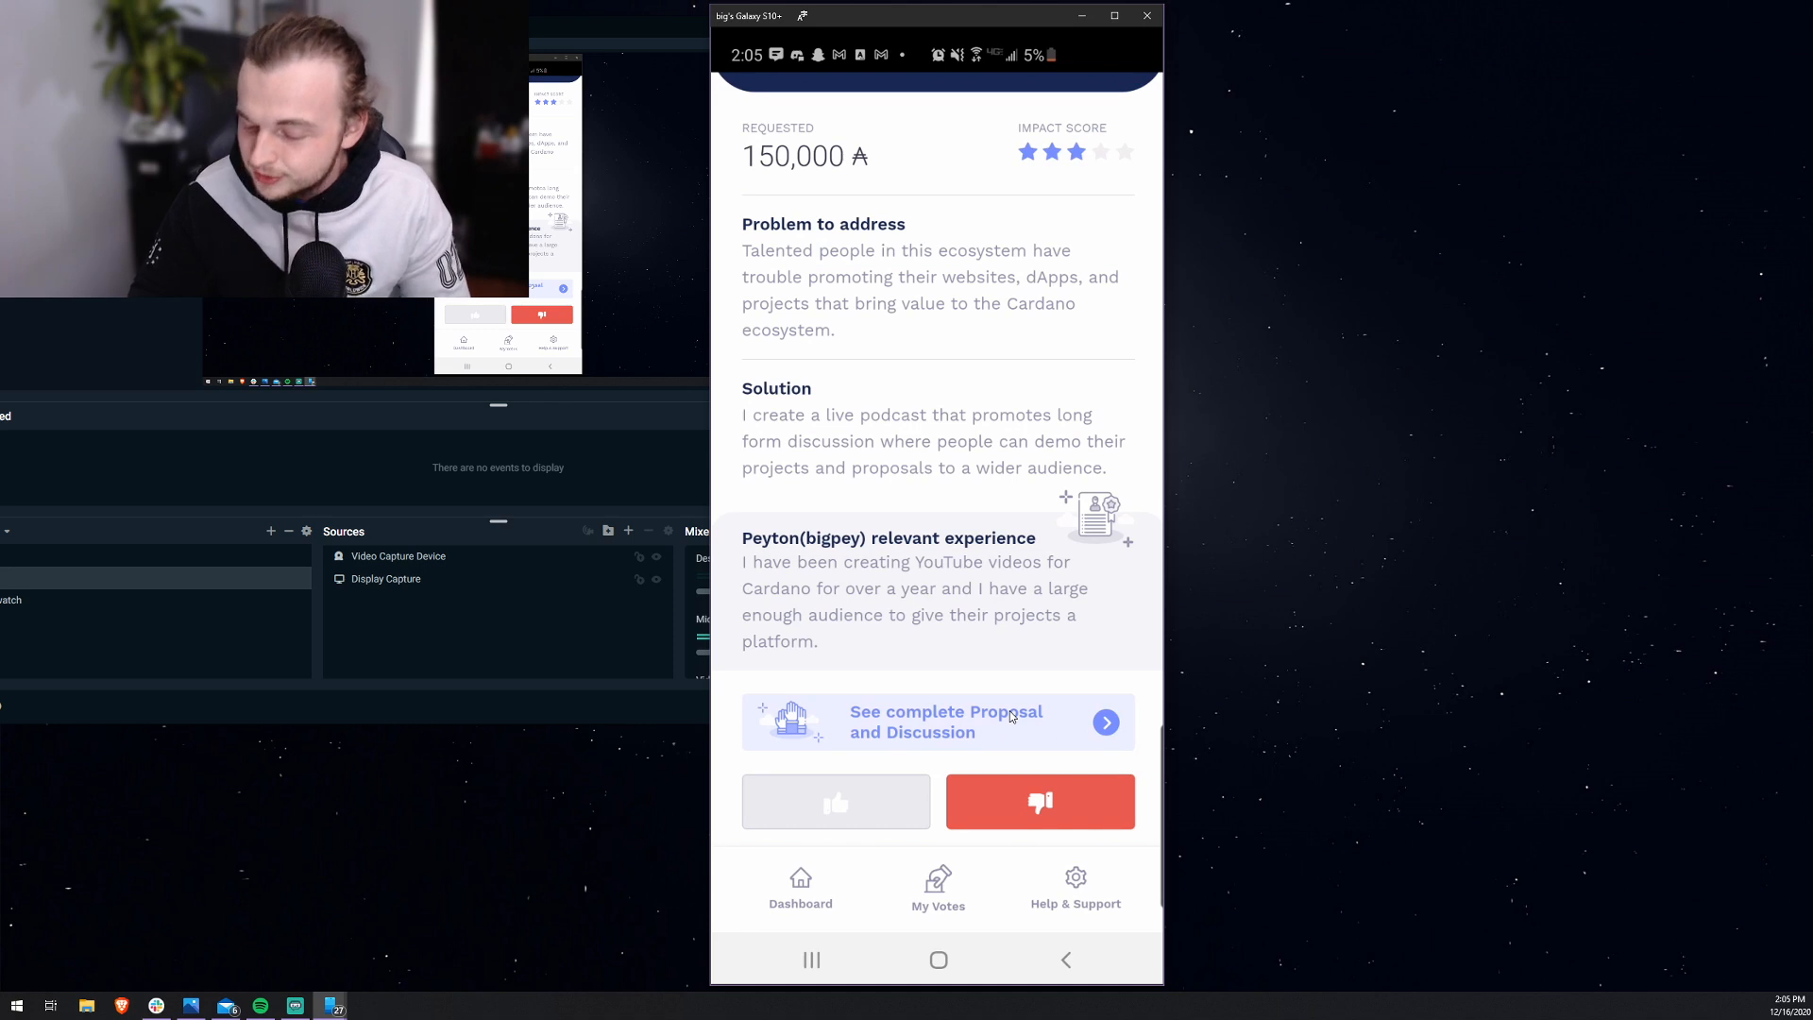
Step: Browse further down the Fund2 proposal list toward the next proposals
scroll(up, 3)
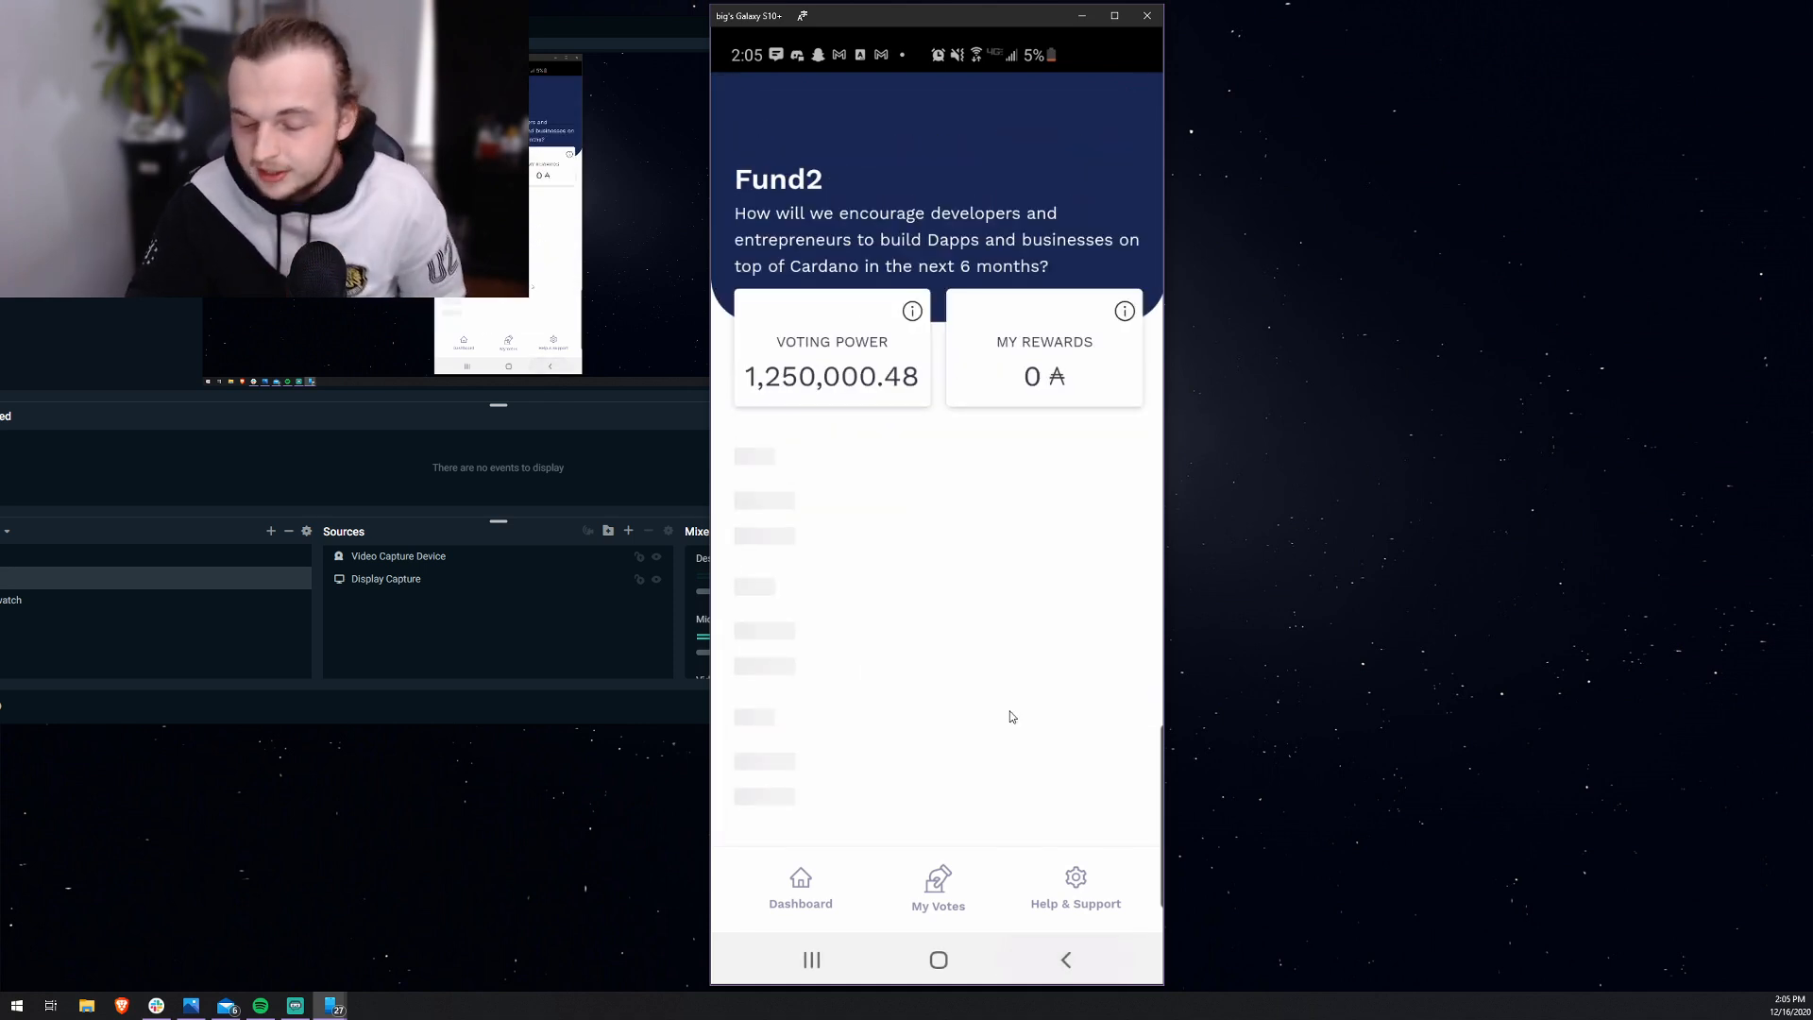
scroll(down, 3)
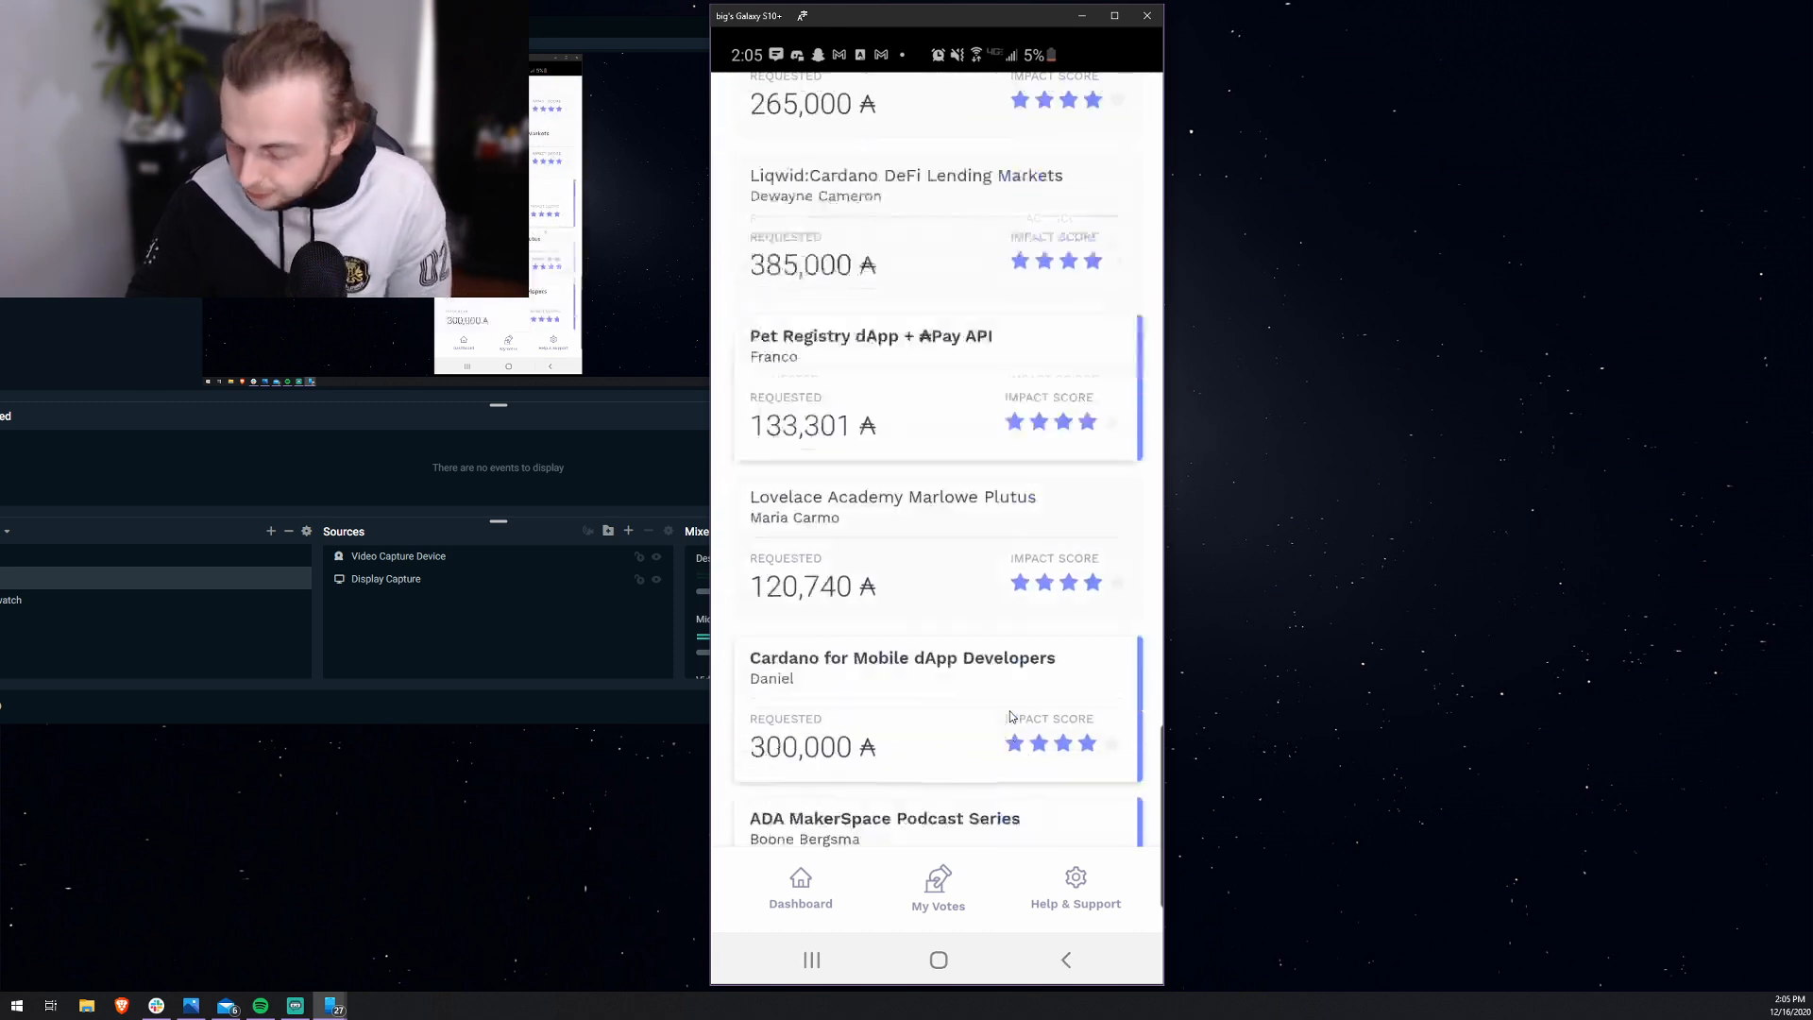
scroll(down, 3)
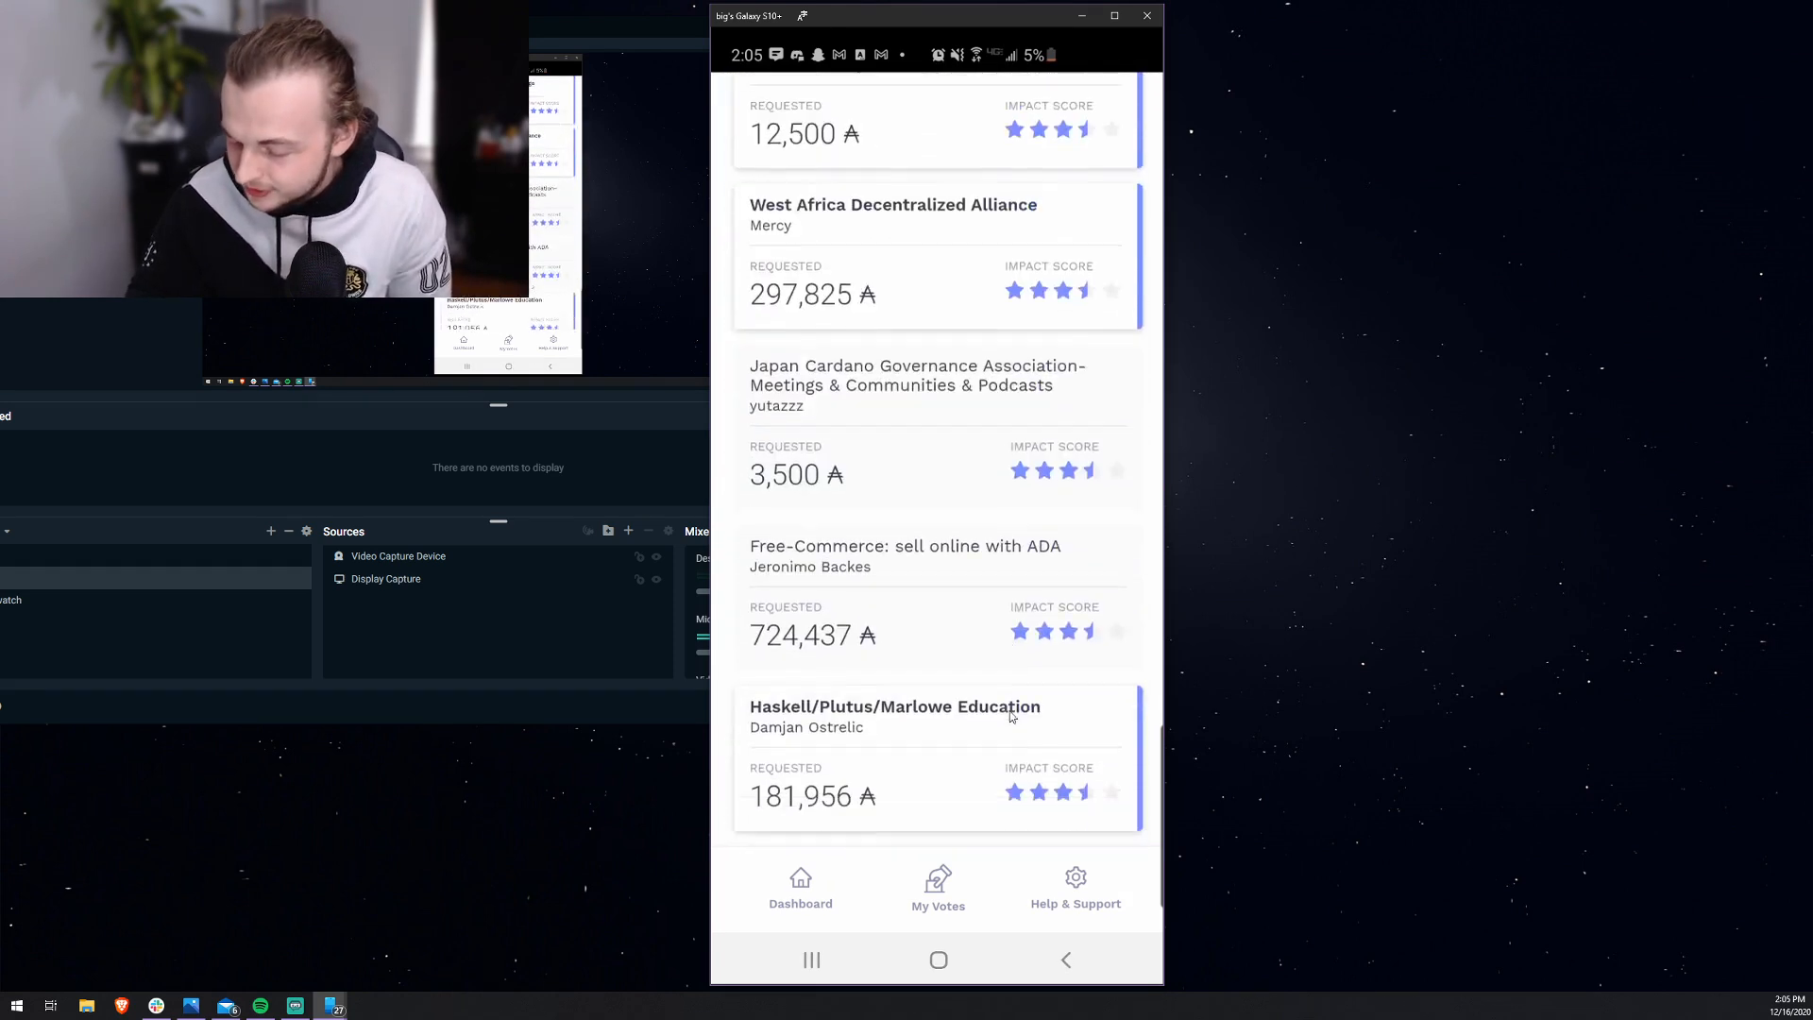
scroll(down, 3)
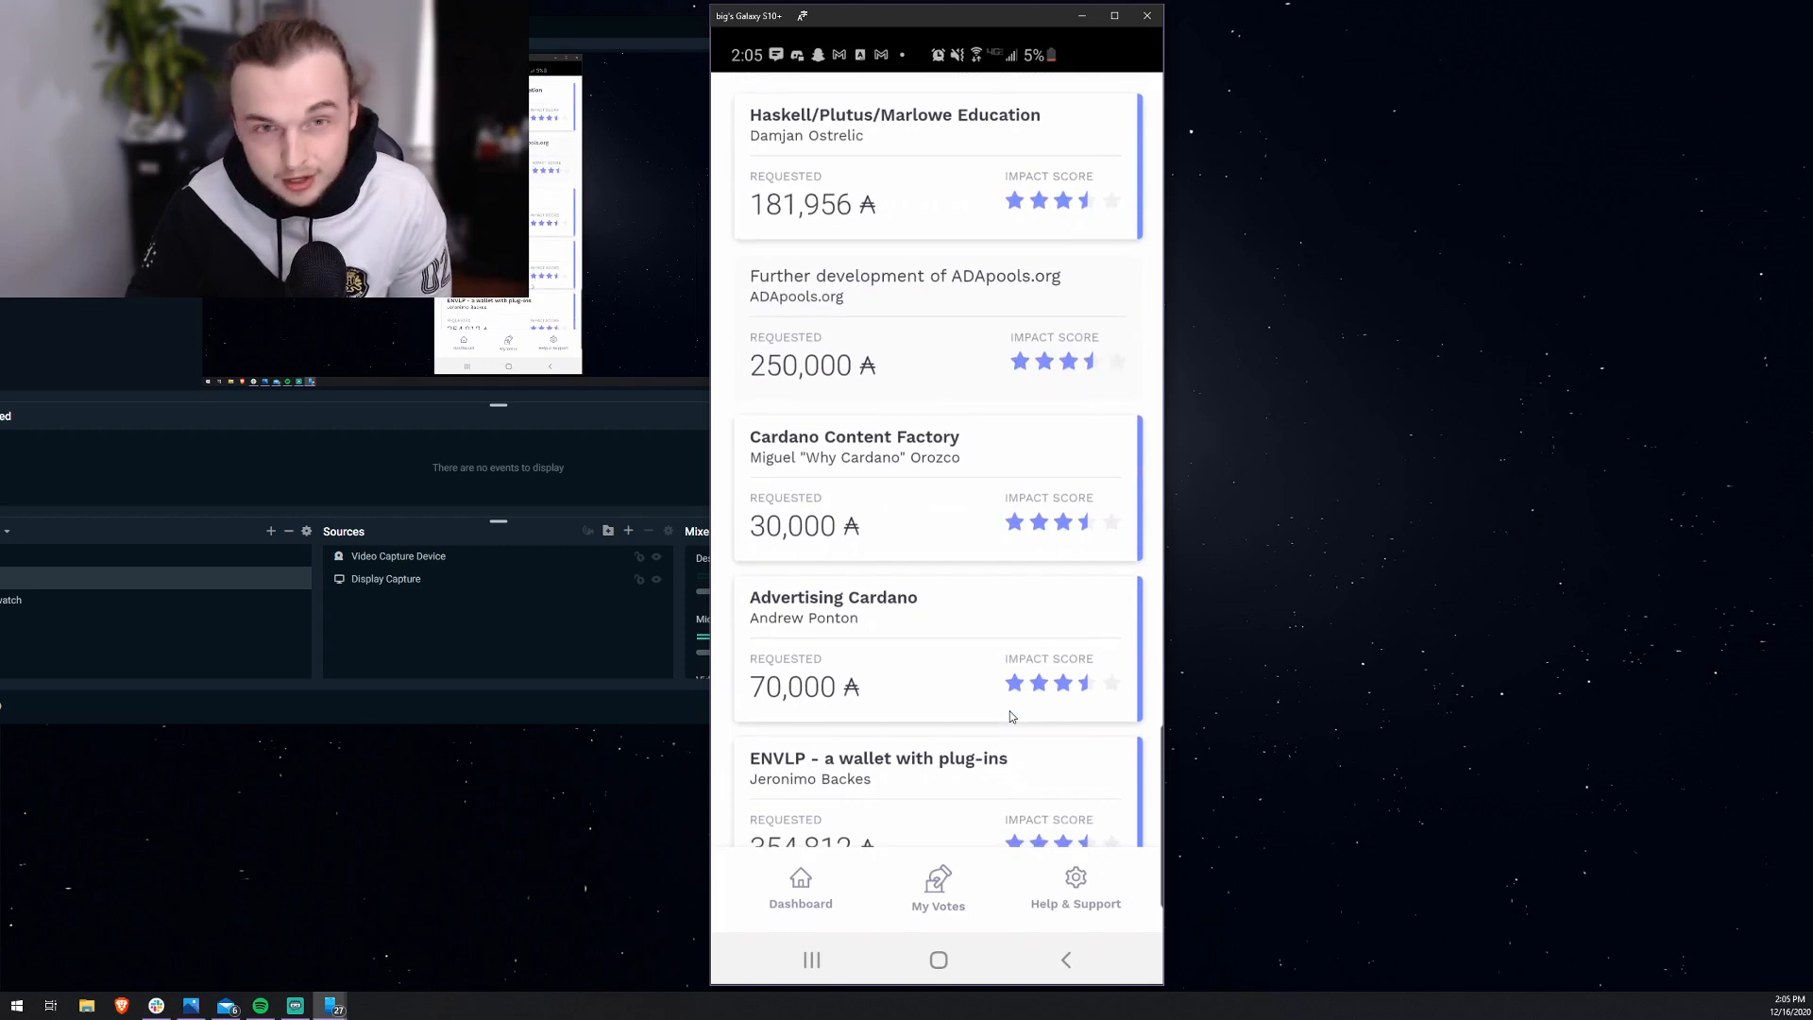
scroll(down, 3)
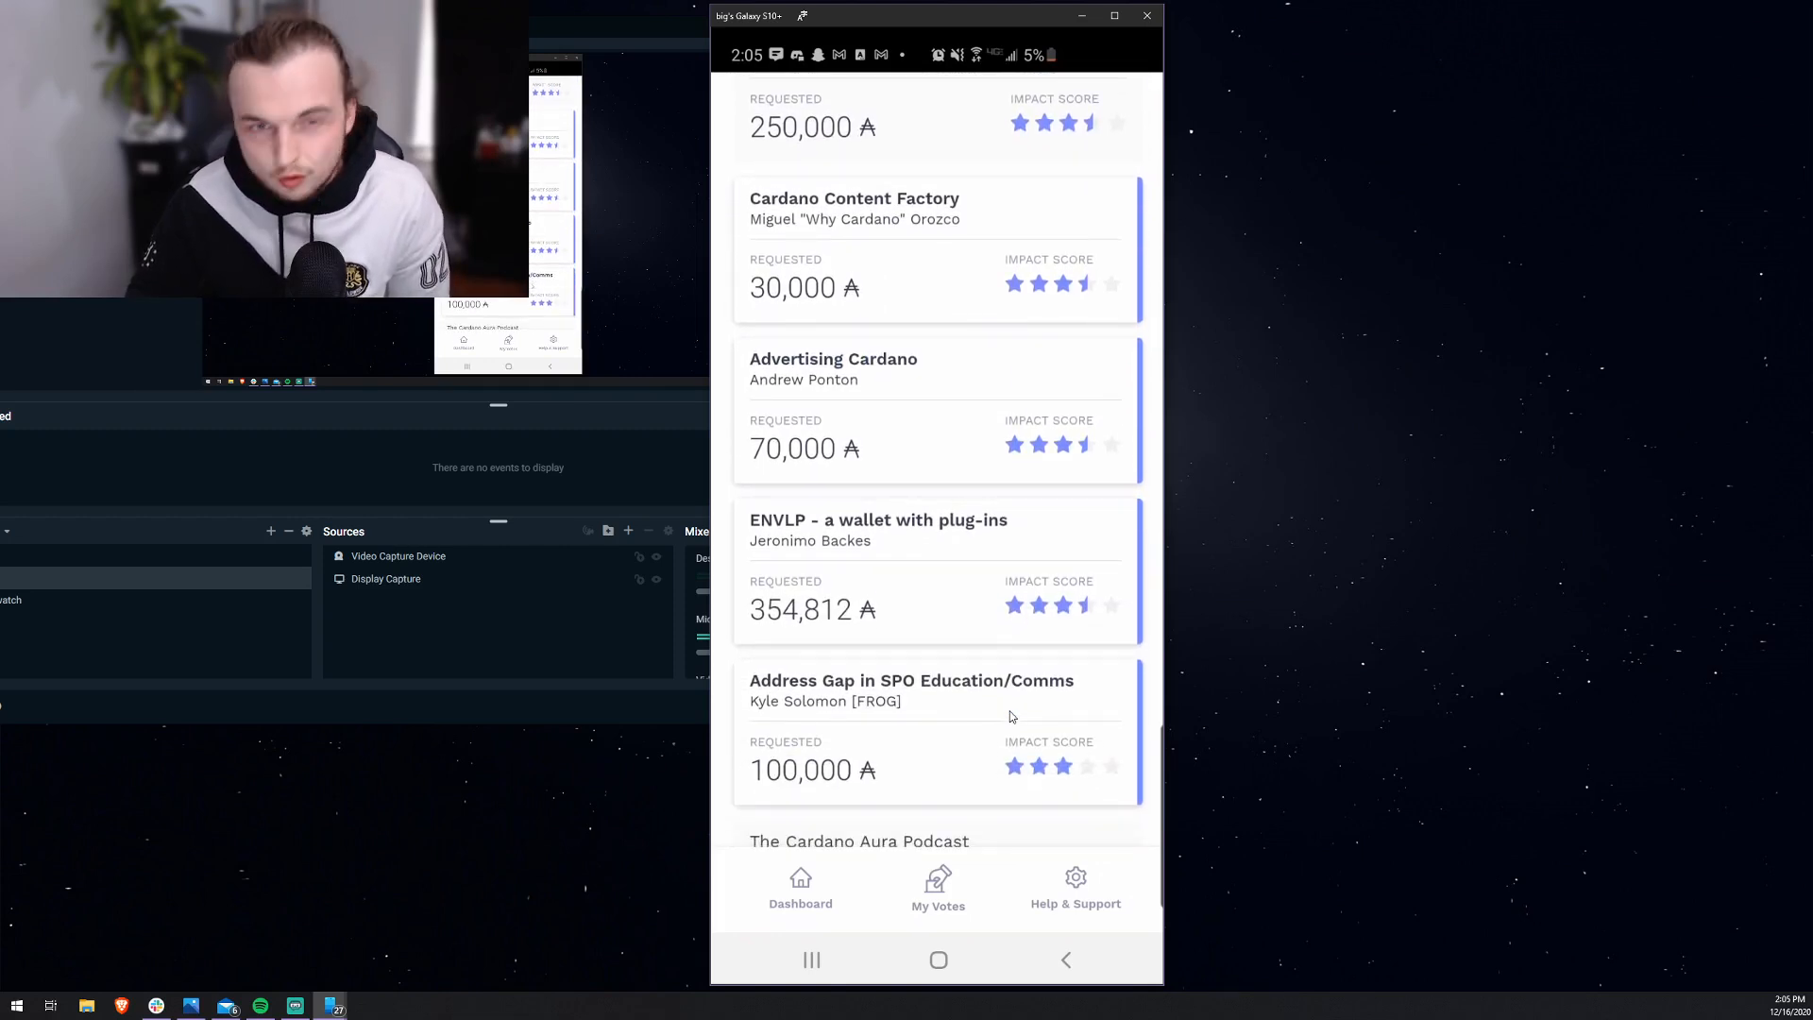
scroll(down, 3)
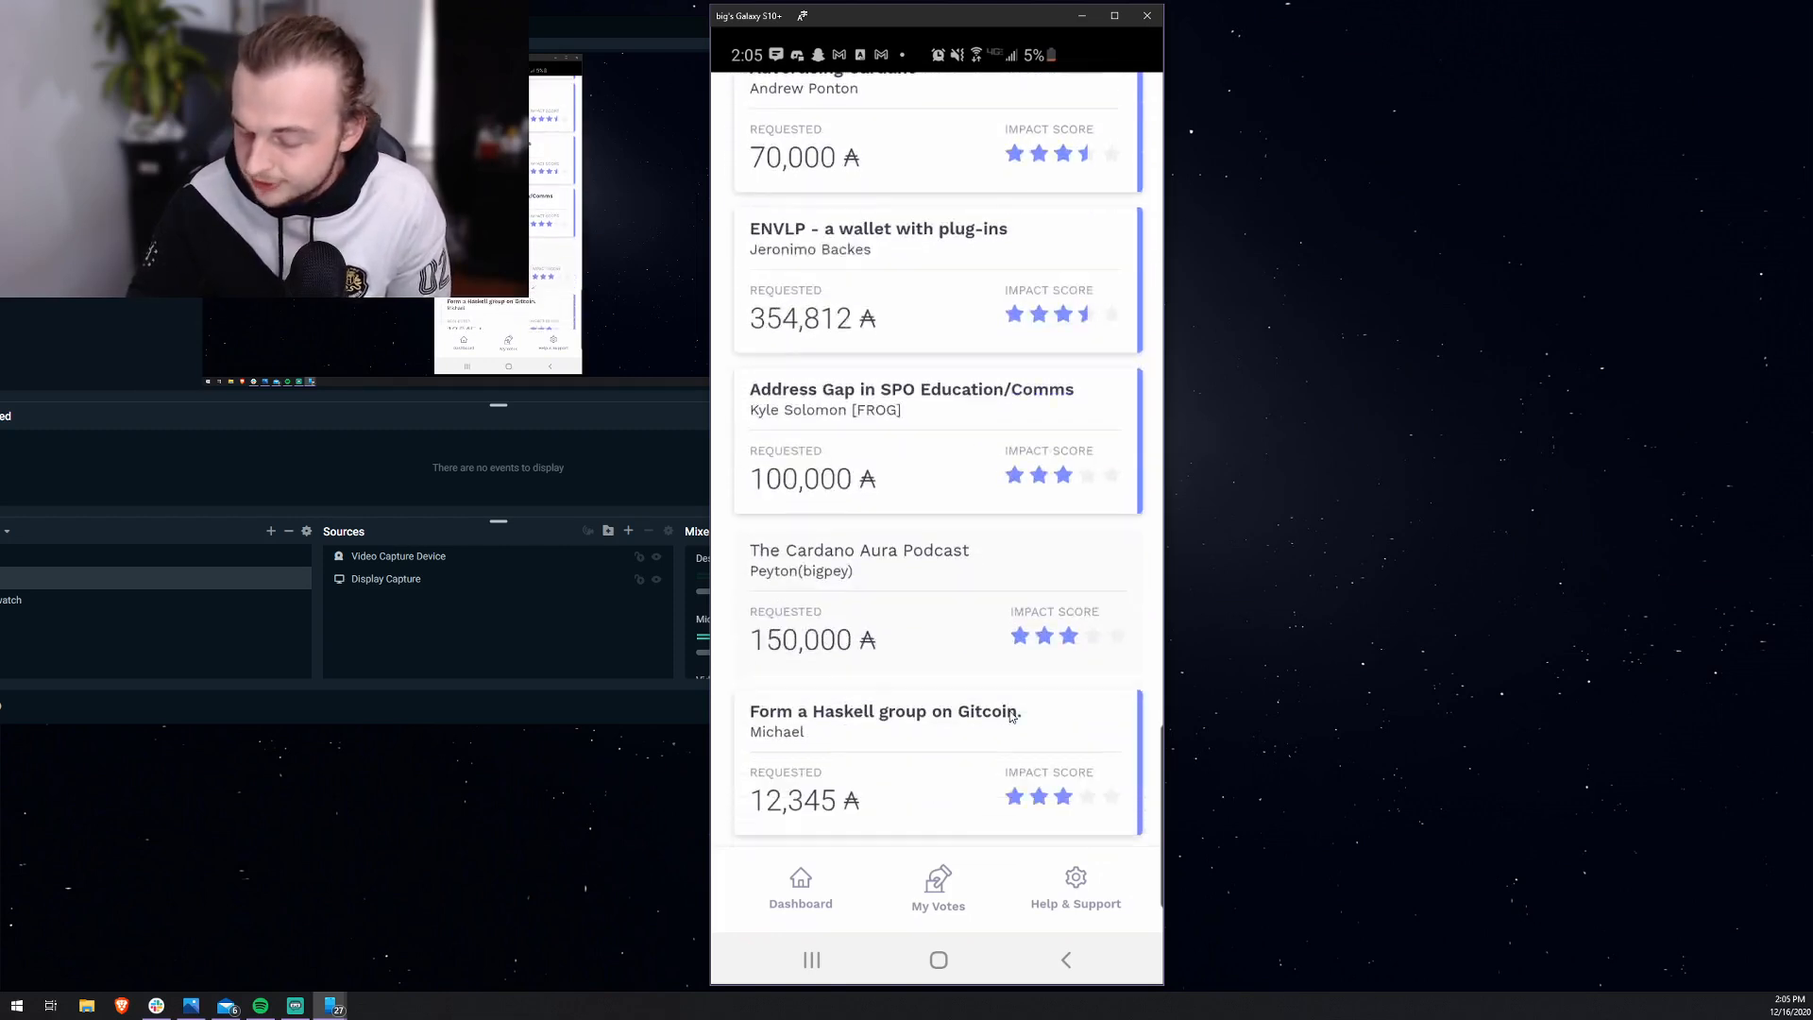
scroll(down, 3)
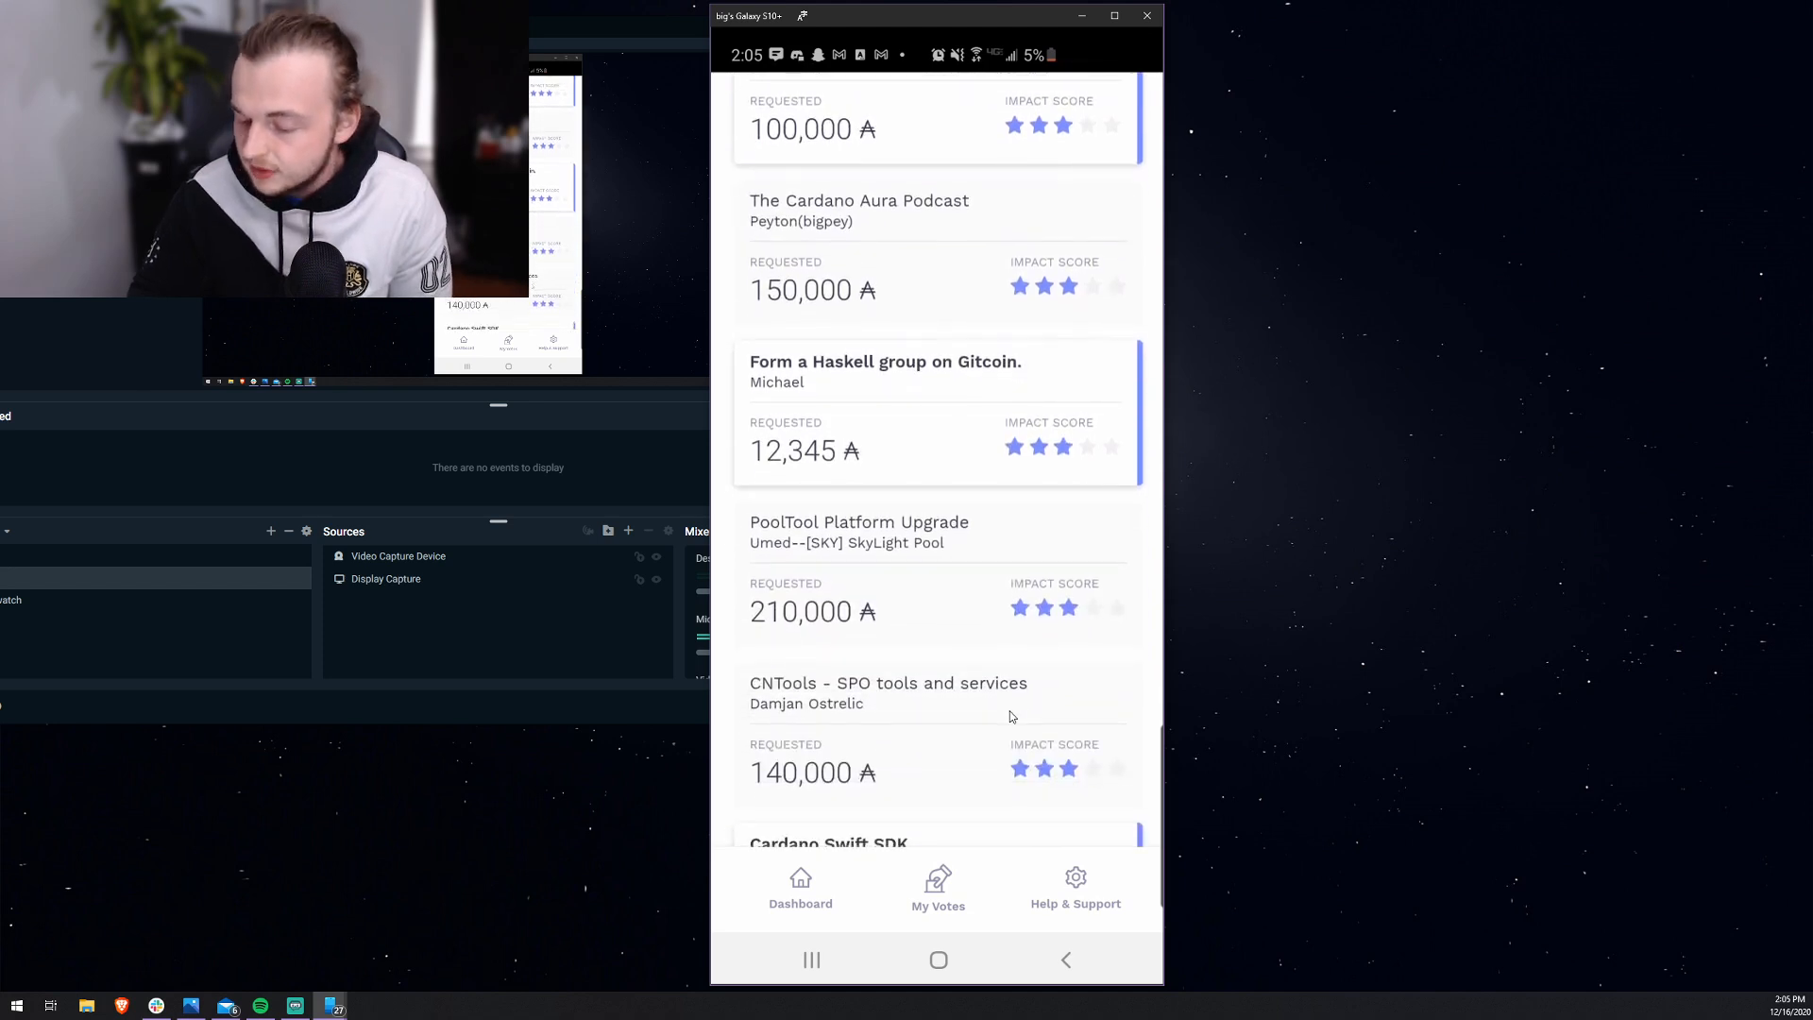
Step: Vote on PoolTool Platform Upgrade, acknowledge the pending-vote notice and head back up the Fund2 list
scroll(down, 3)
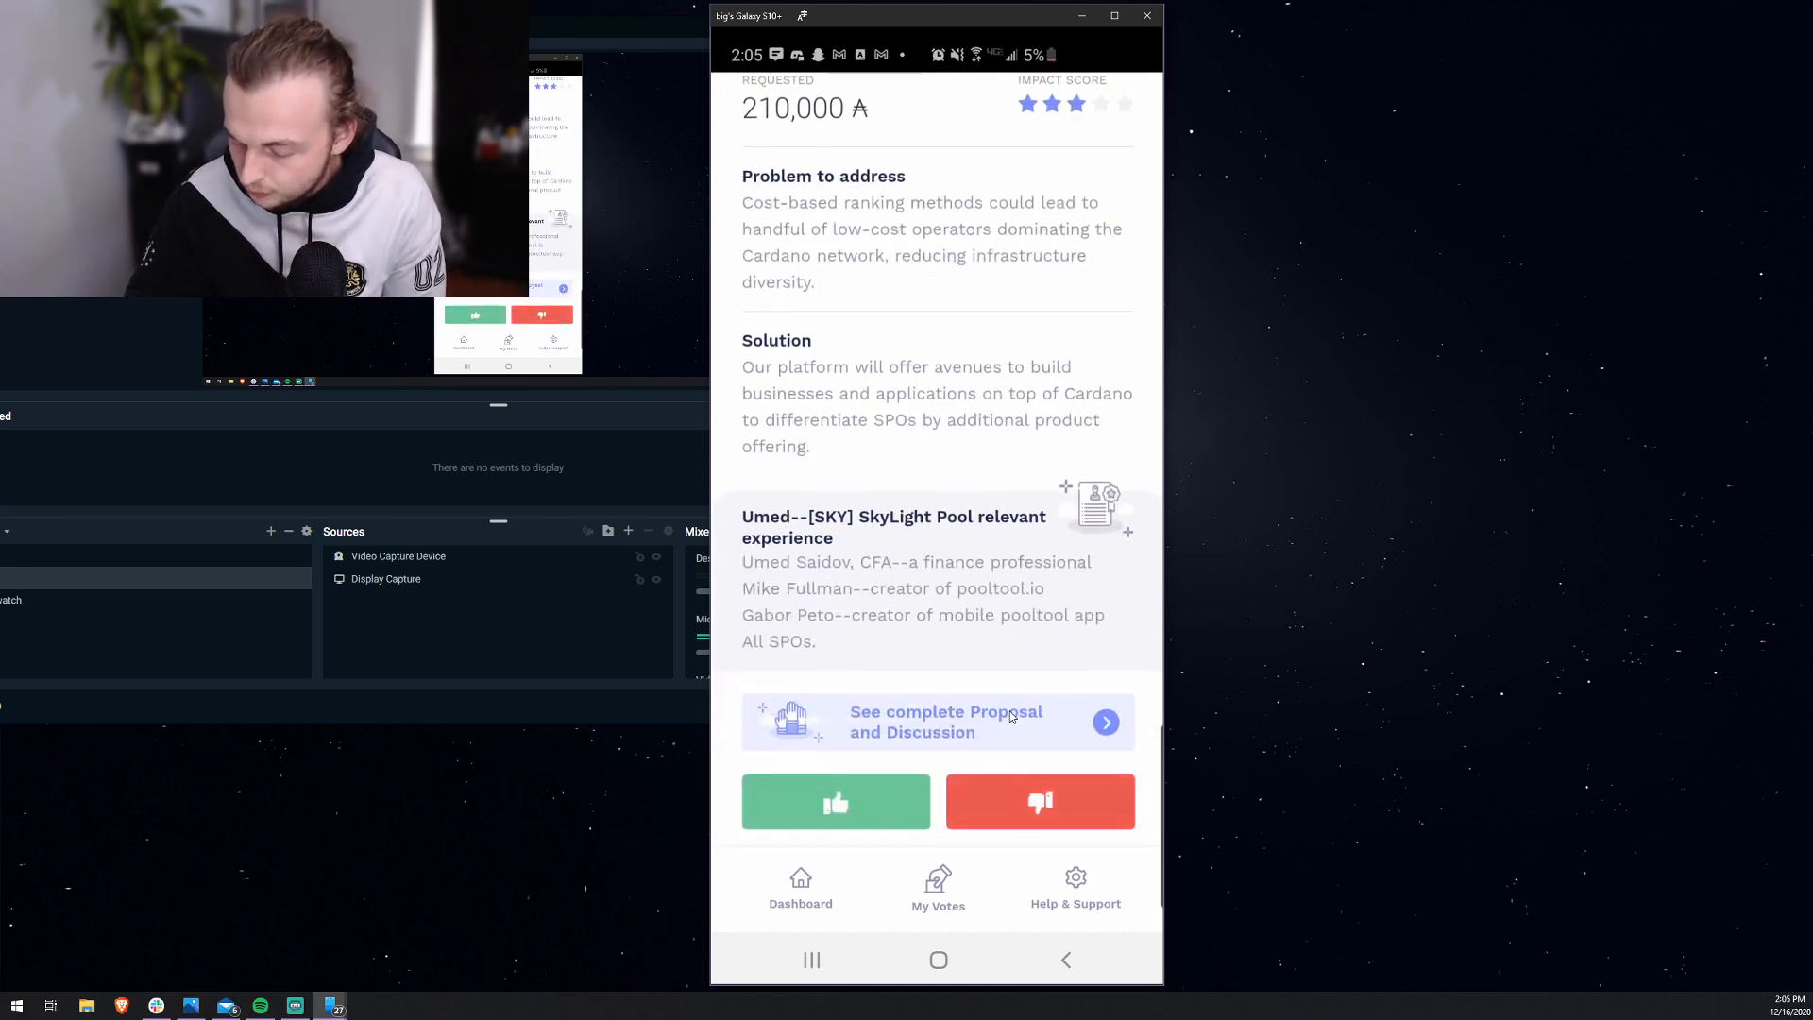
click(835, 801)
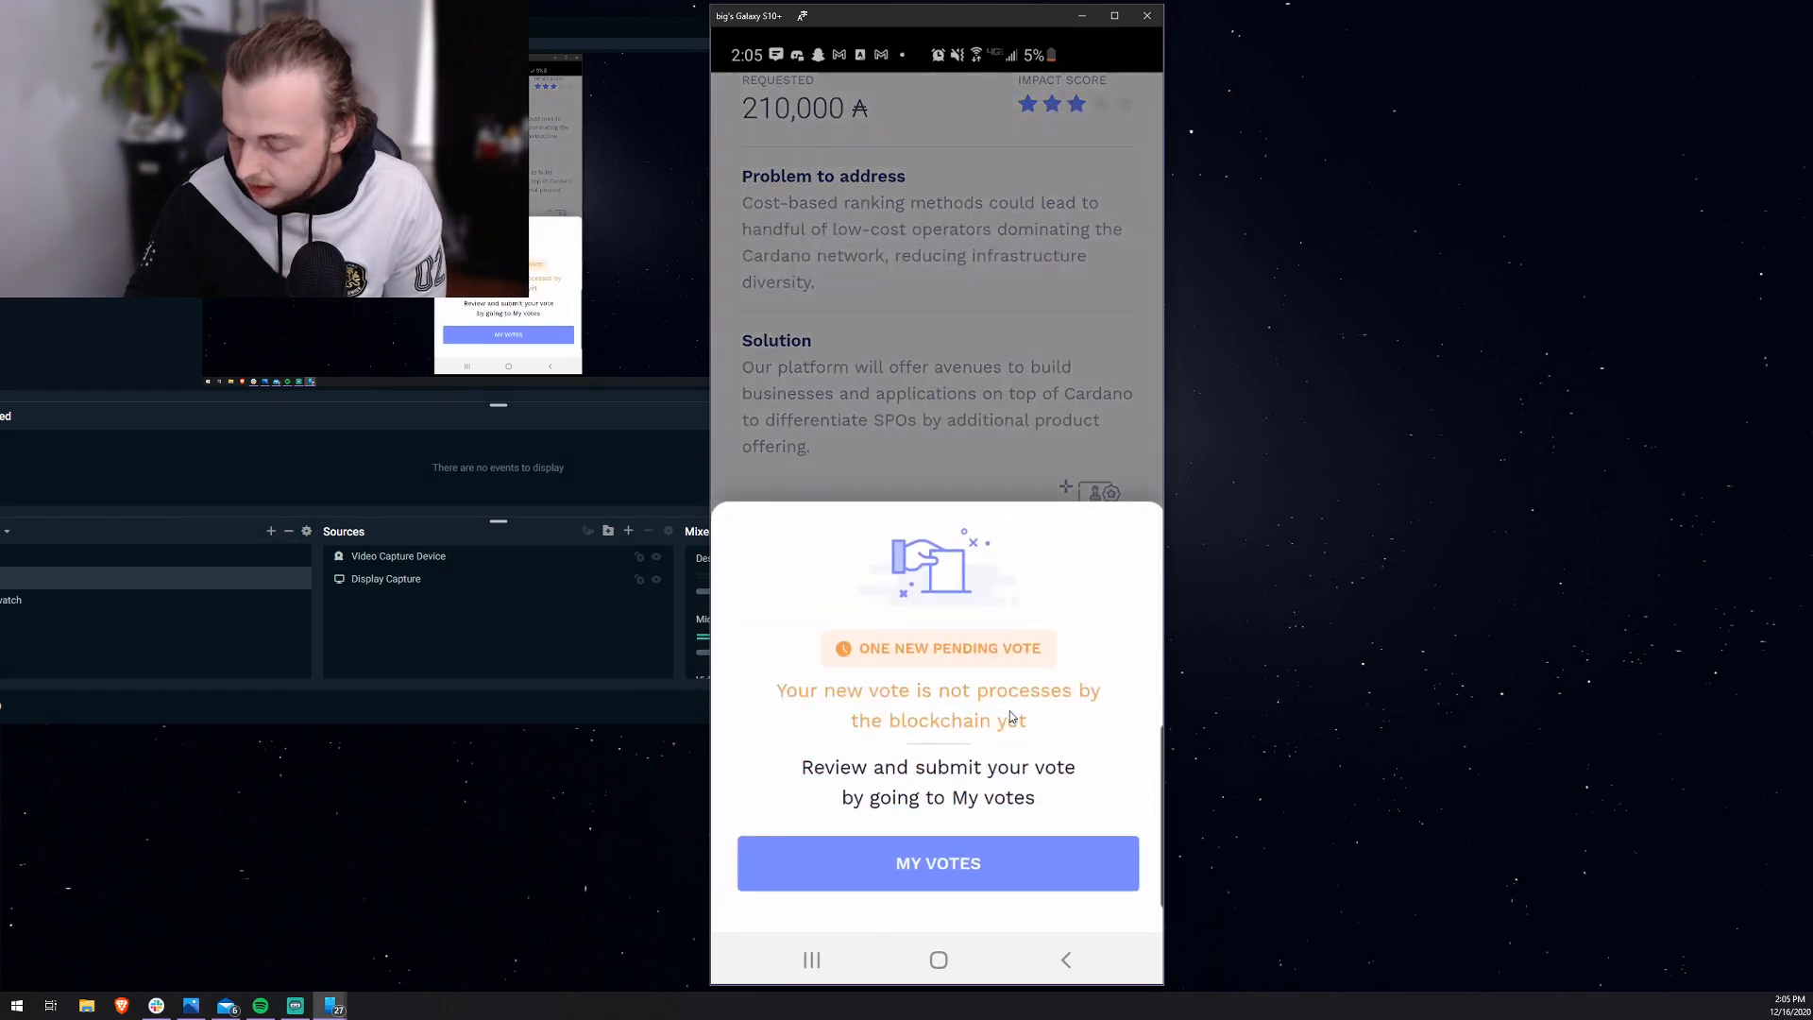
click(937, 863)
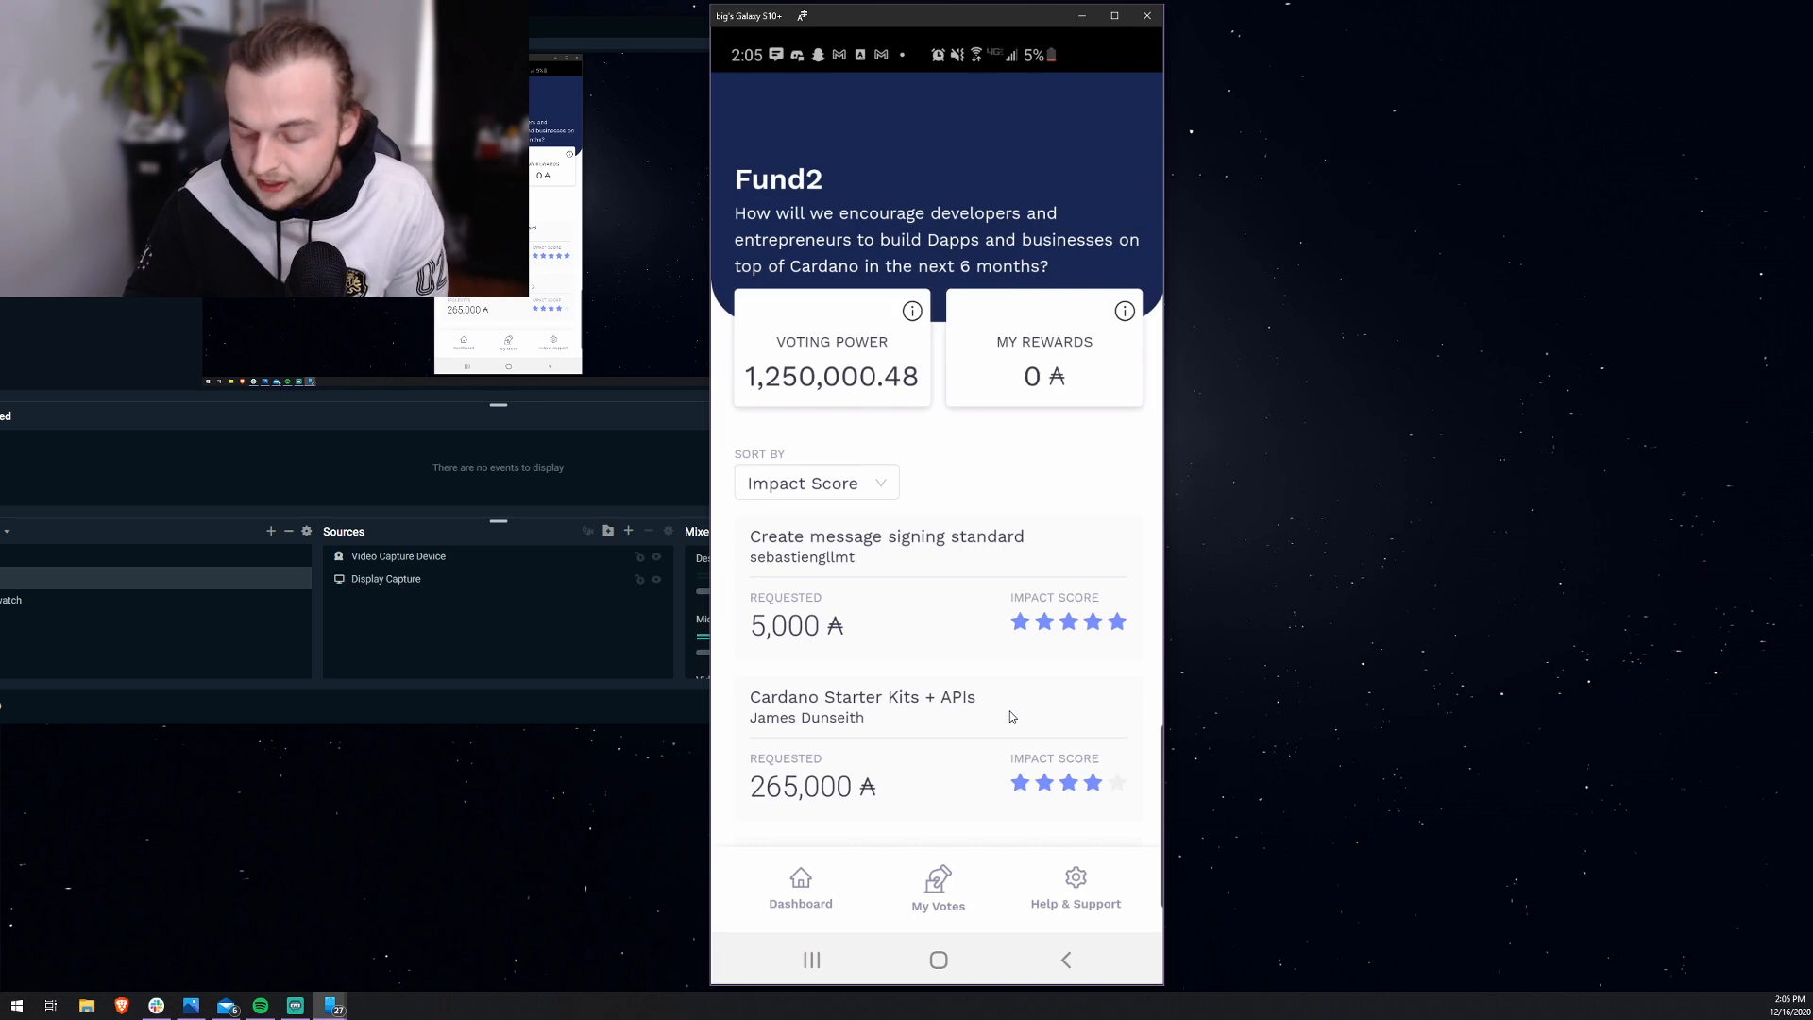
scroll(down, 3)
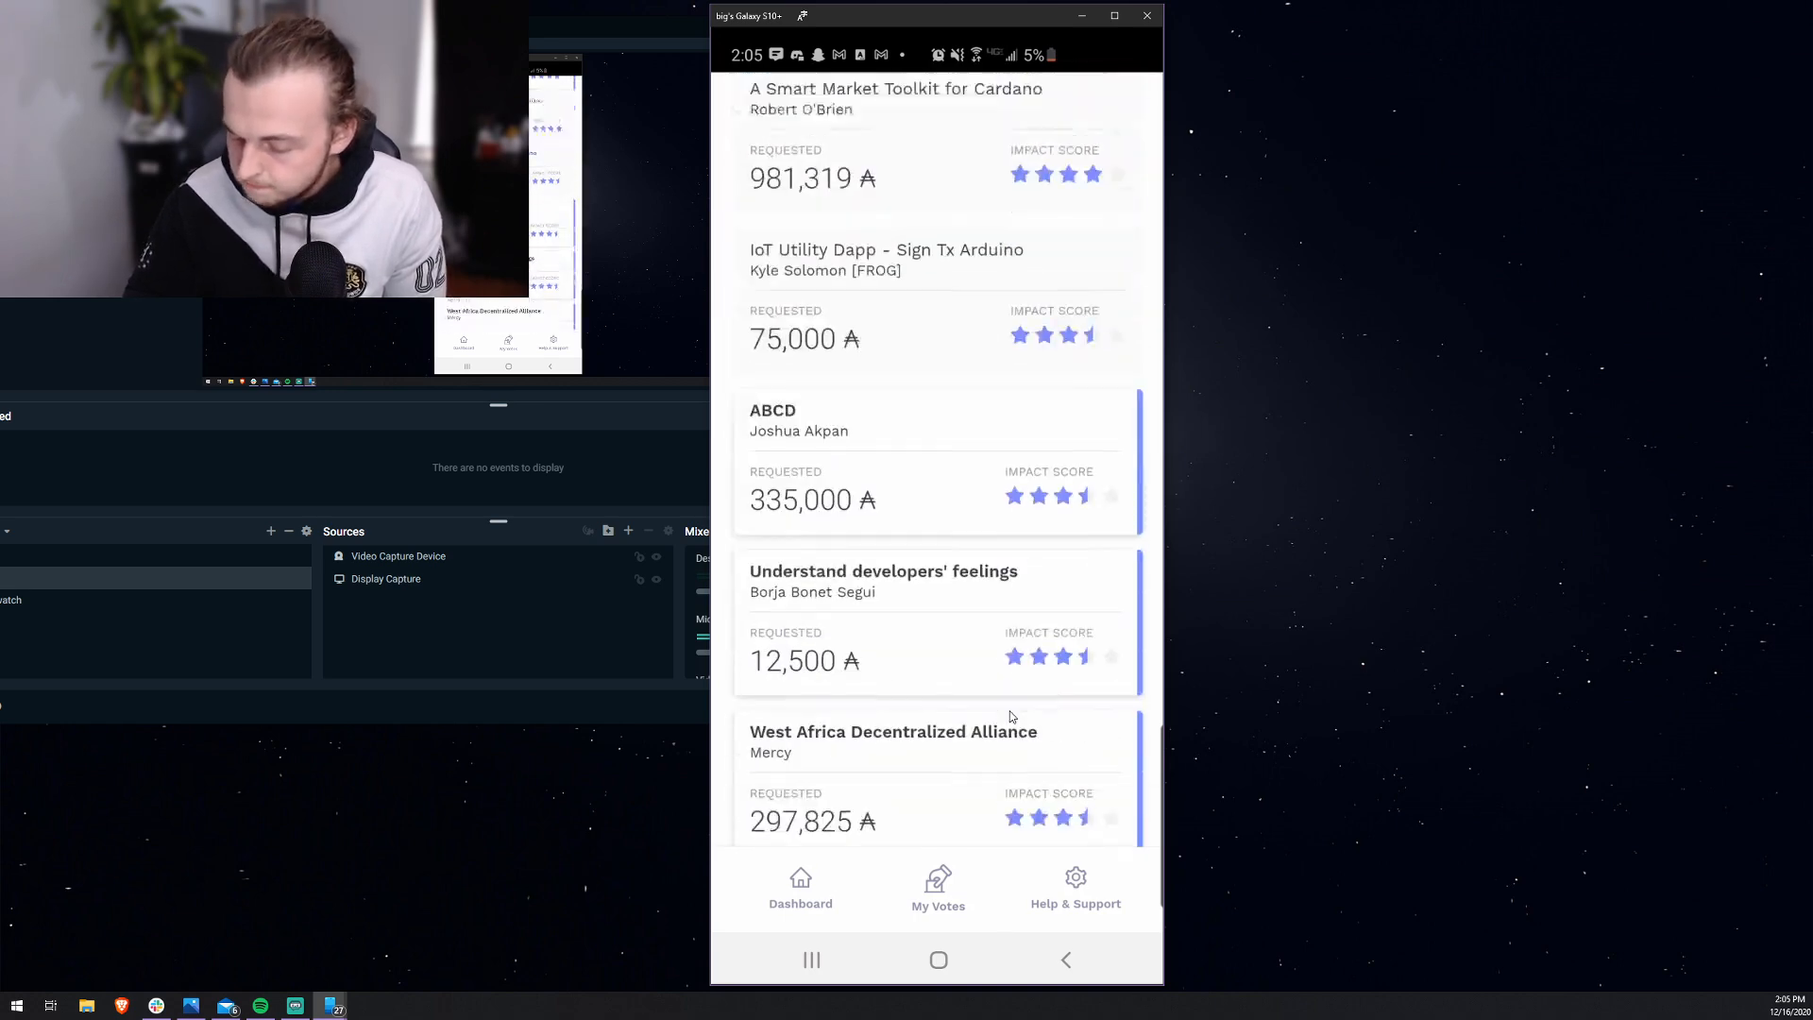
scroll(down, 3)
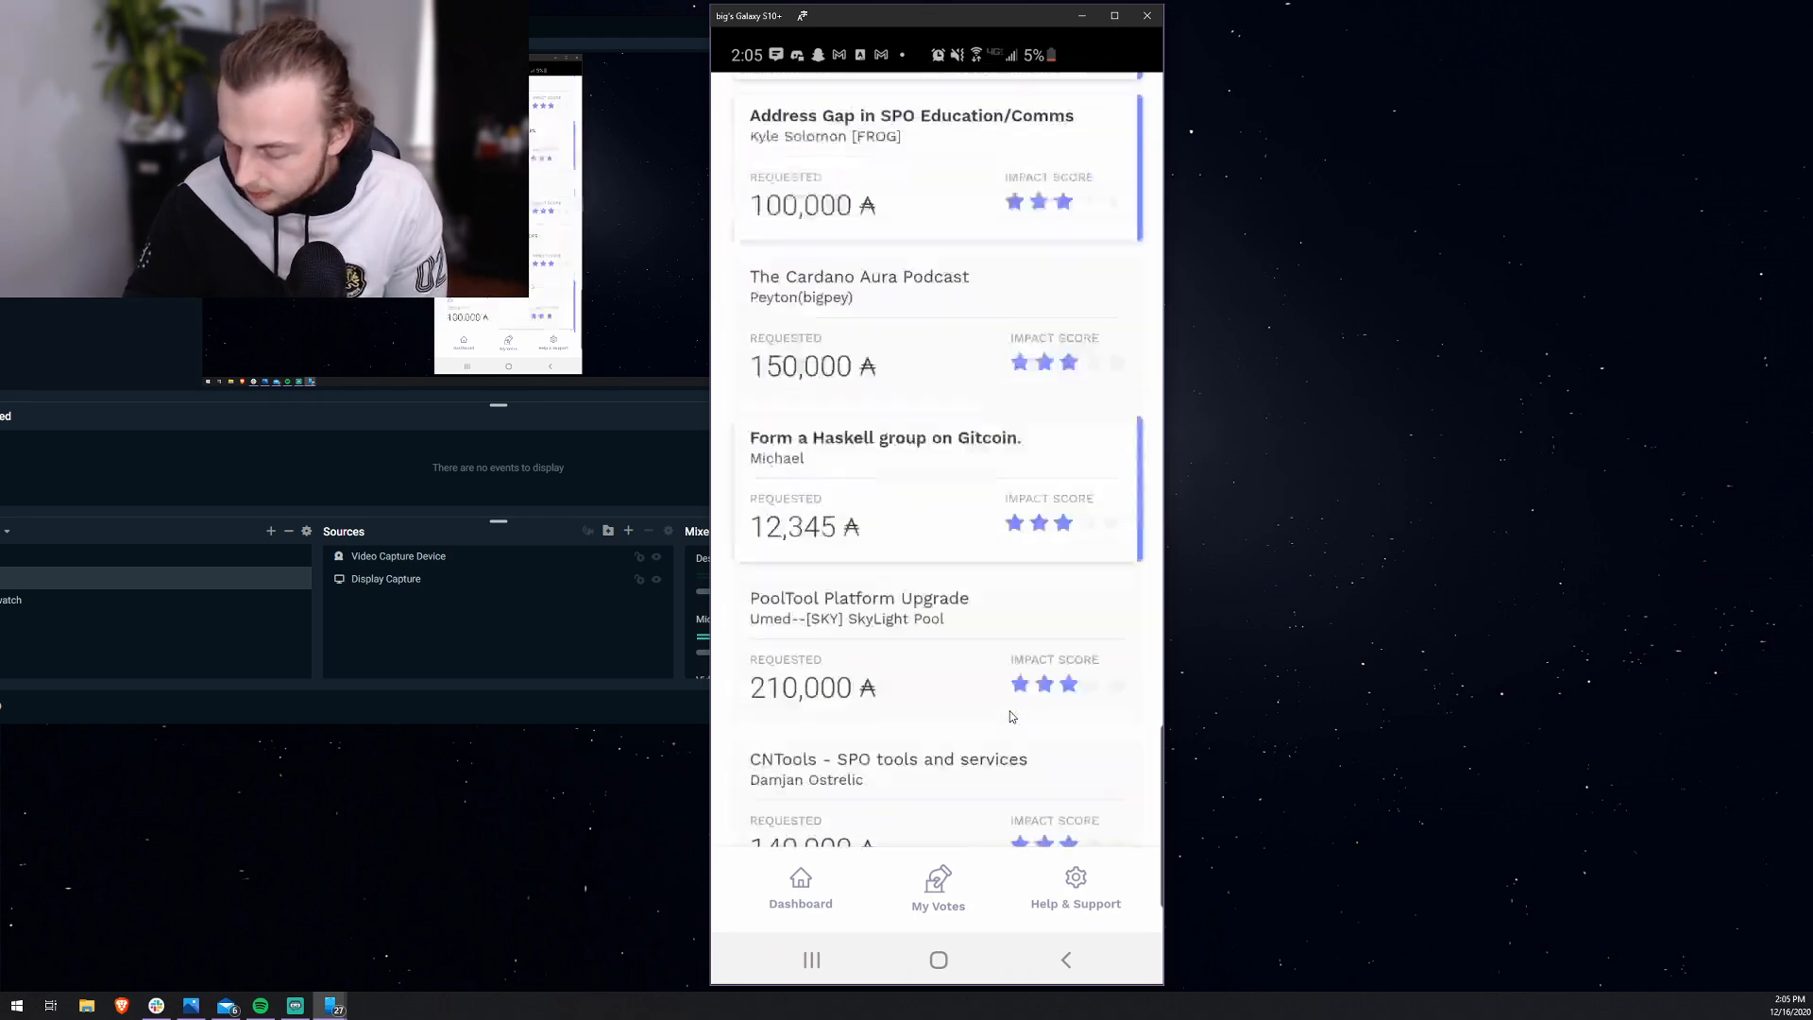
scroll(up, 3)
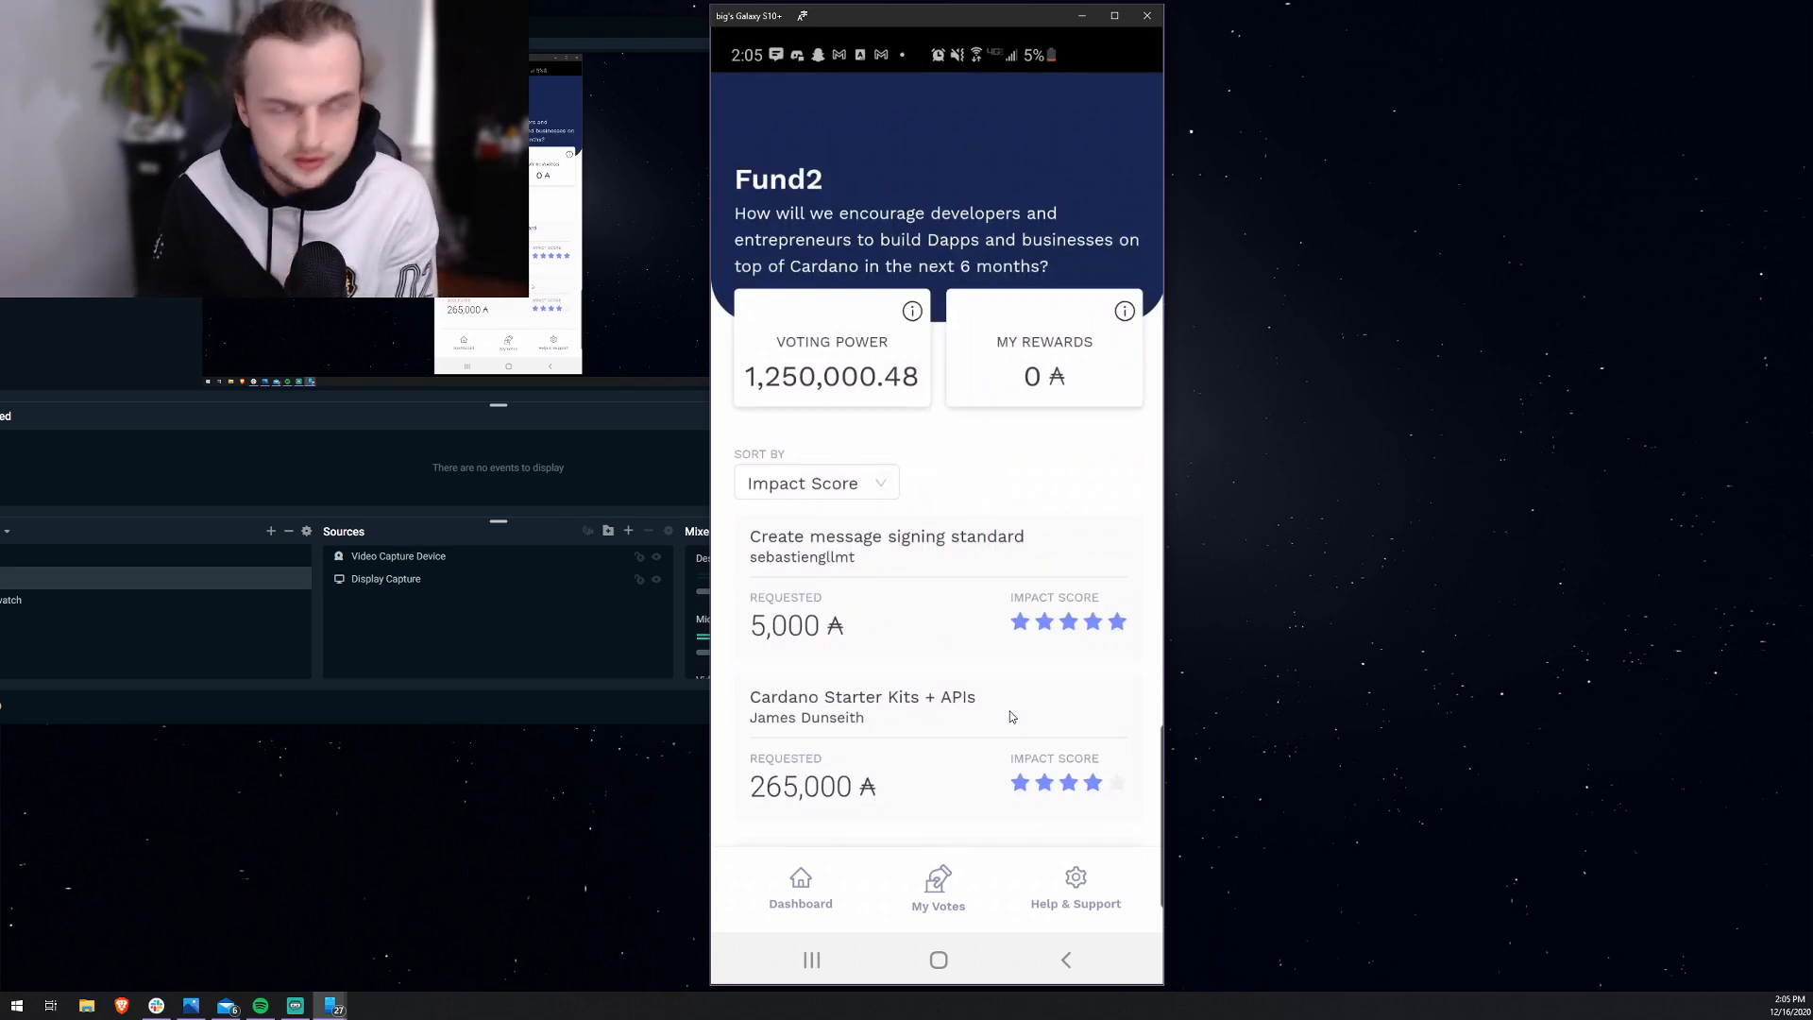
Step: Sort Fund2 proposals by Proposal Size and vote on Solar Power Plants development (2,500,000 ADA)
click(816, 481)
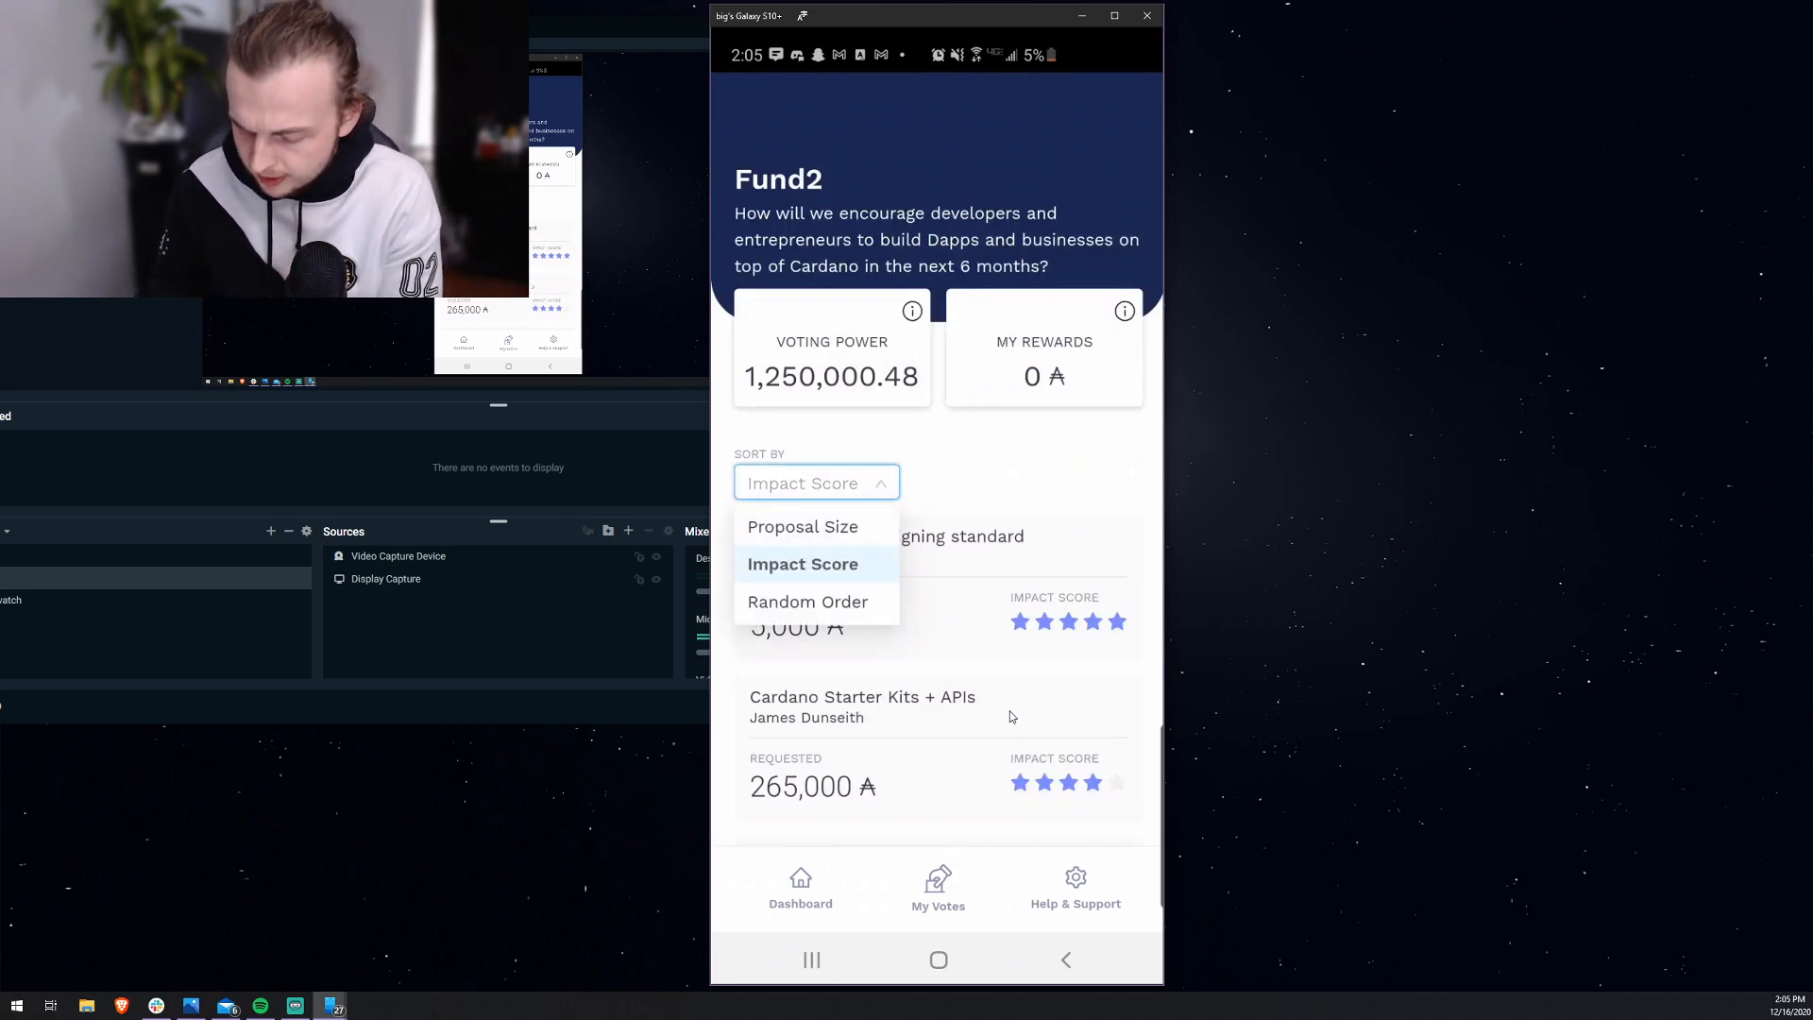
click(803, 527)
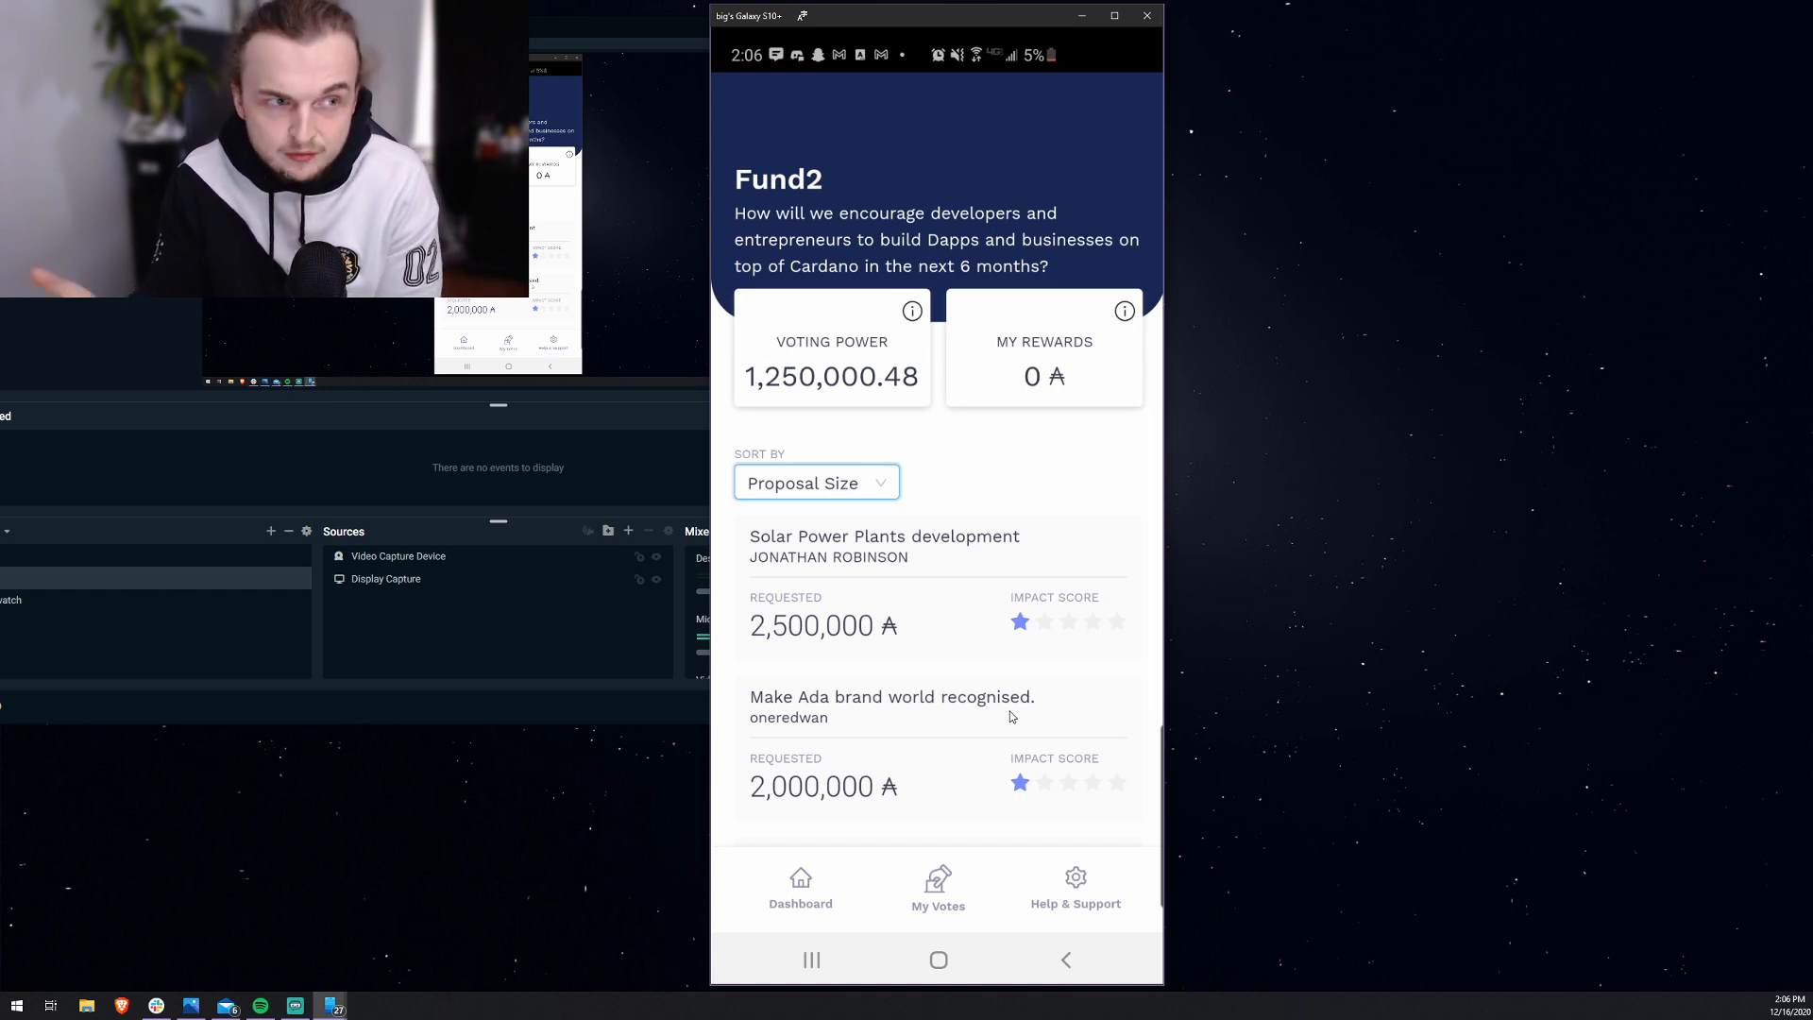
scroll(down, 3)
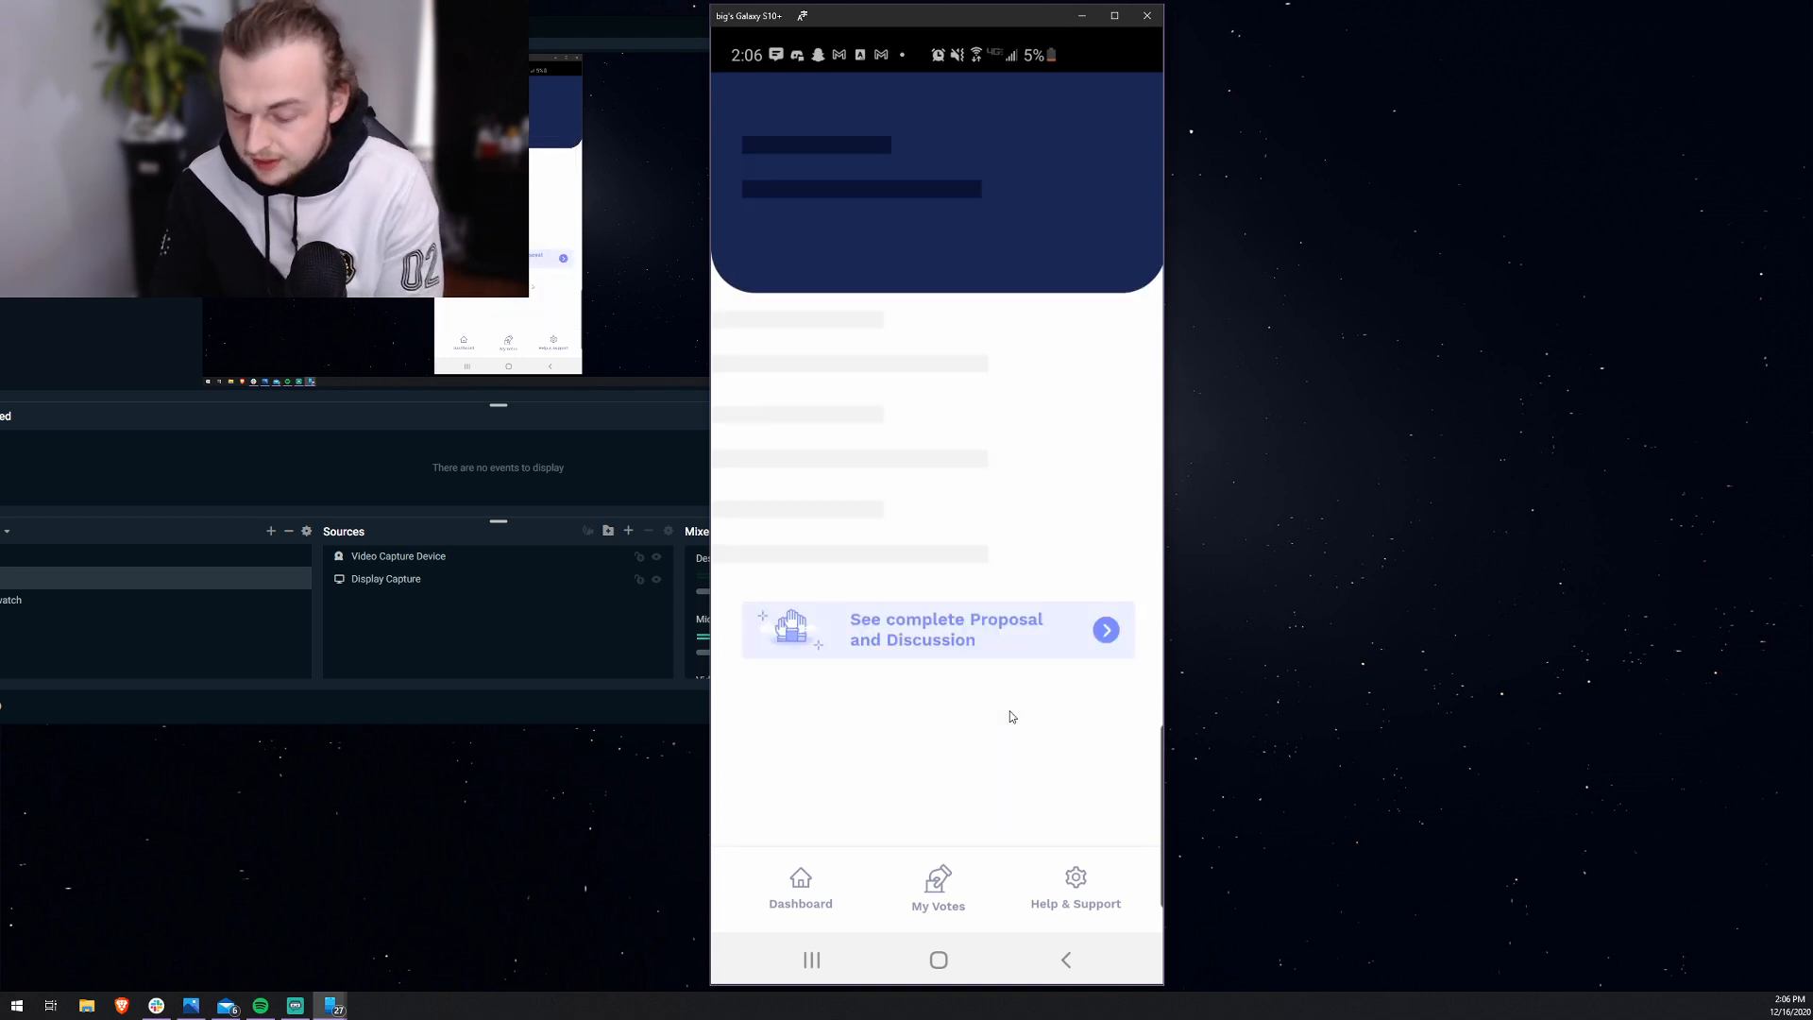
click(937, 628)
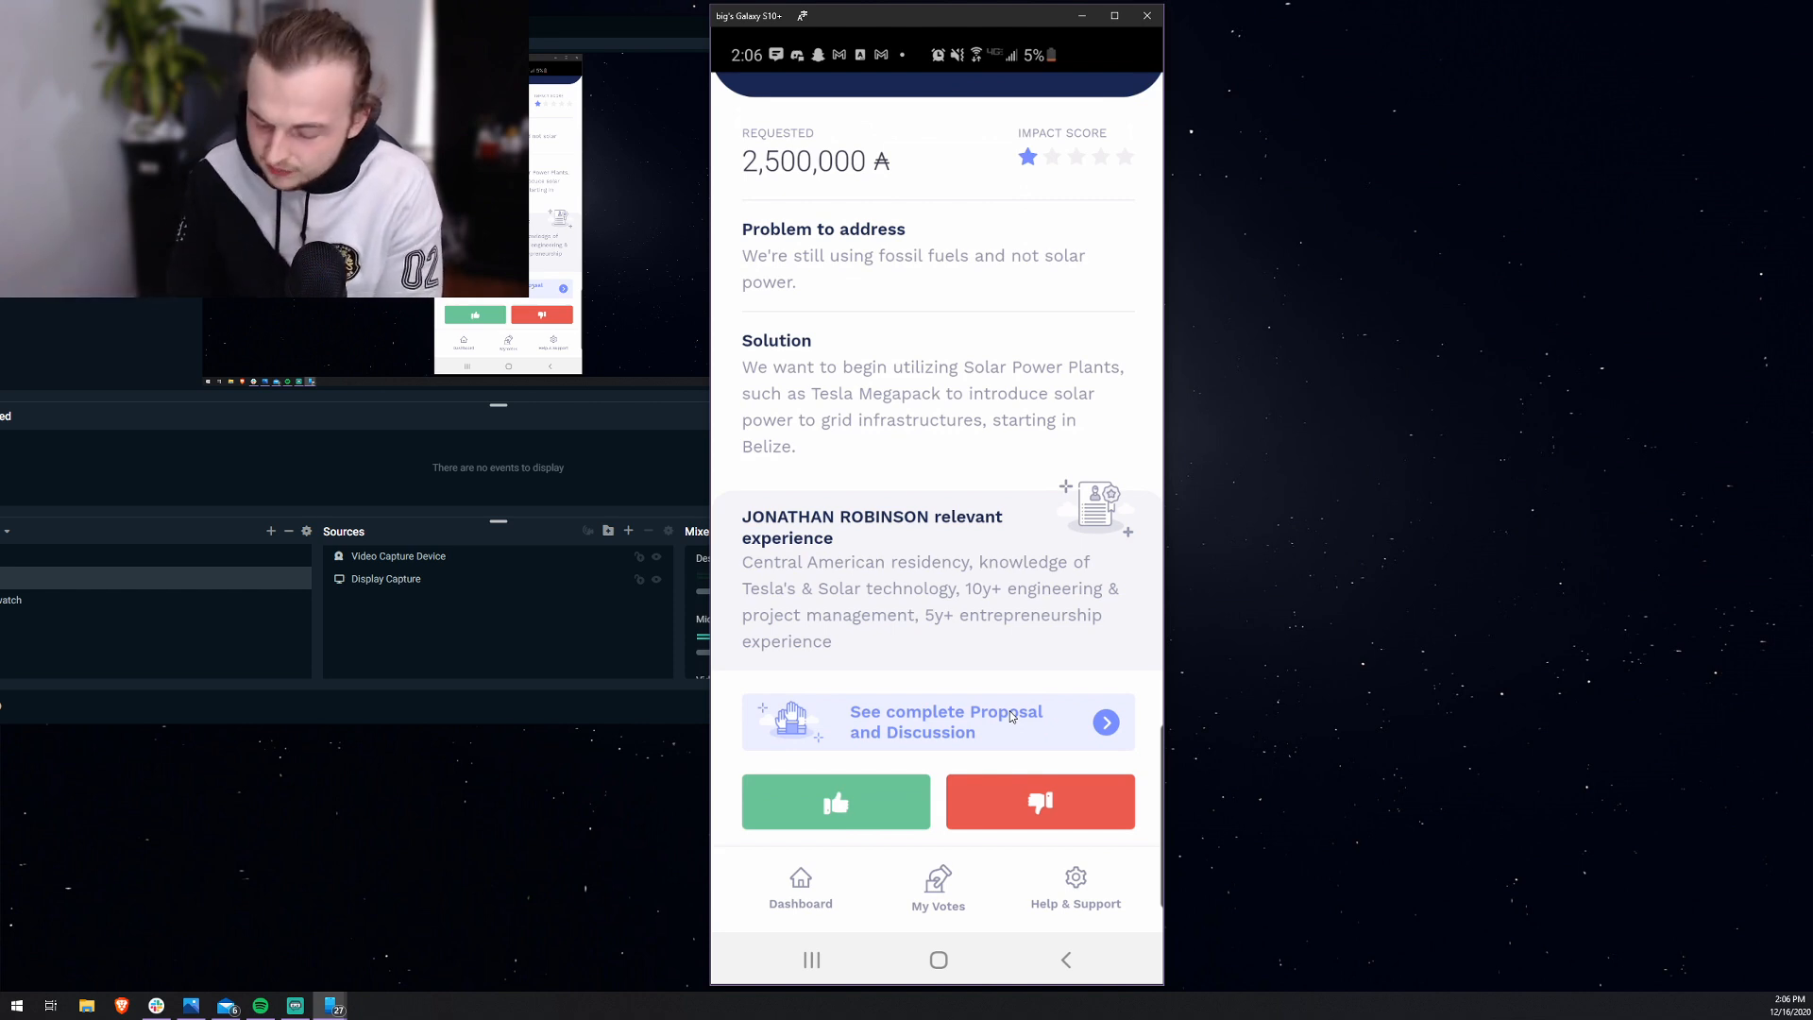
click(835, 801)
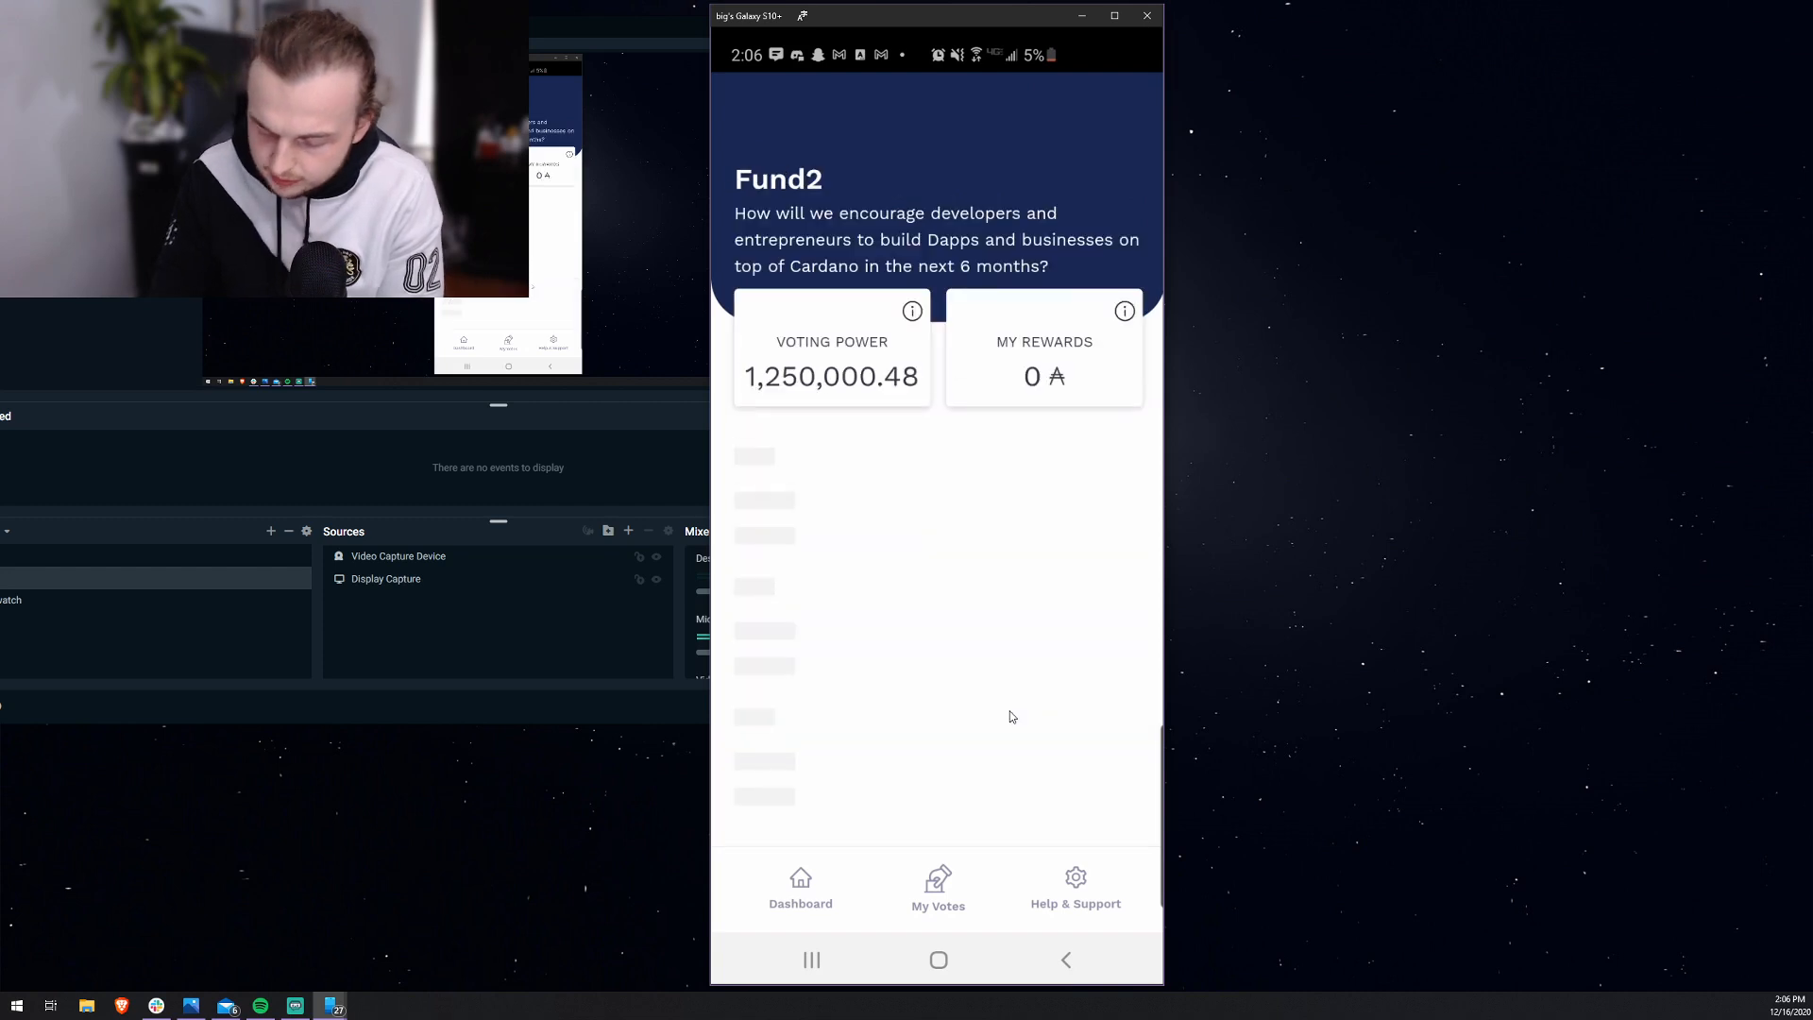
Step: Vote thumbs-down on 'Make Ada brand world recognised.' (2,000,000 ADA) and return to the list
click(816, 482)
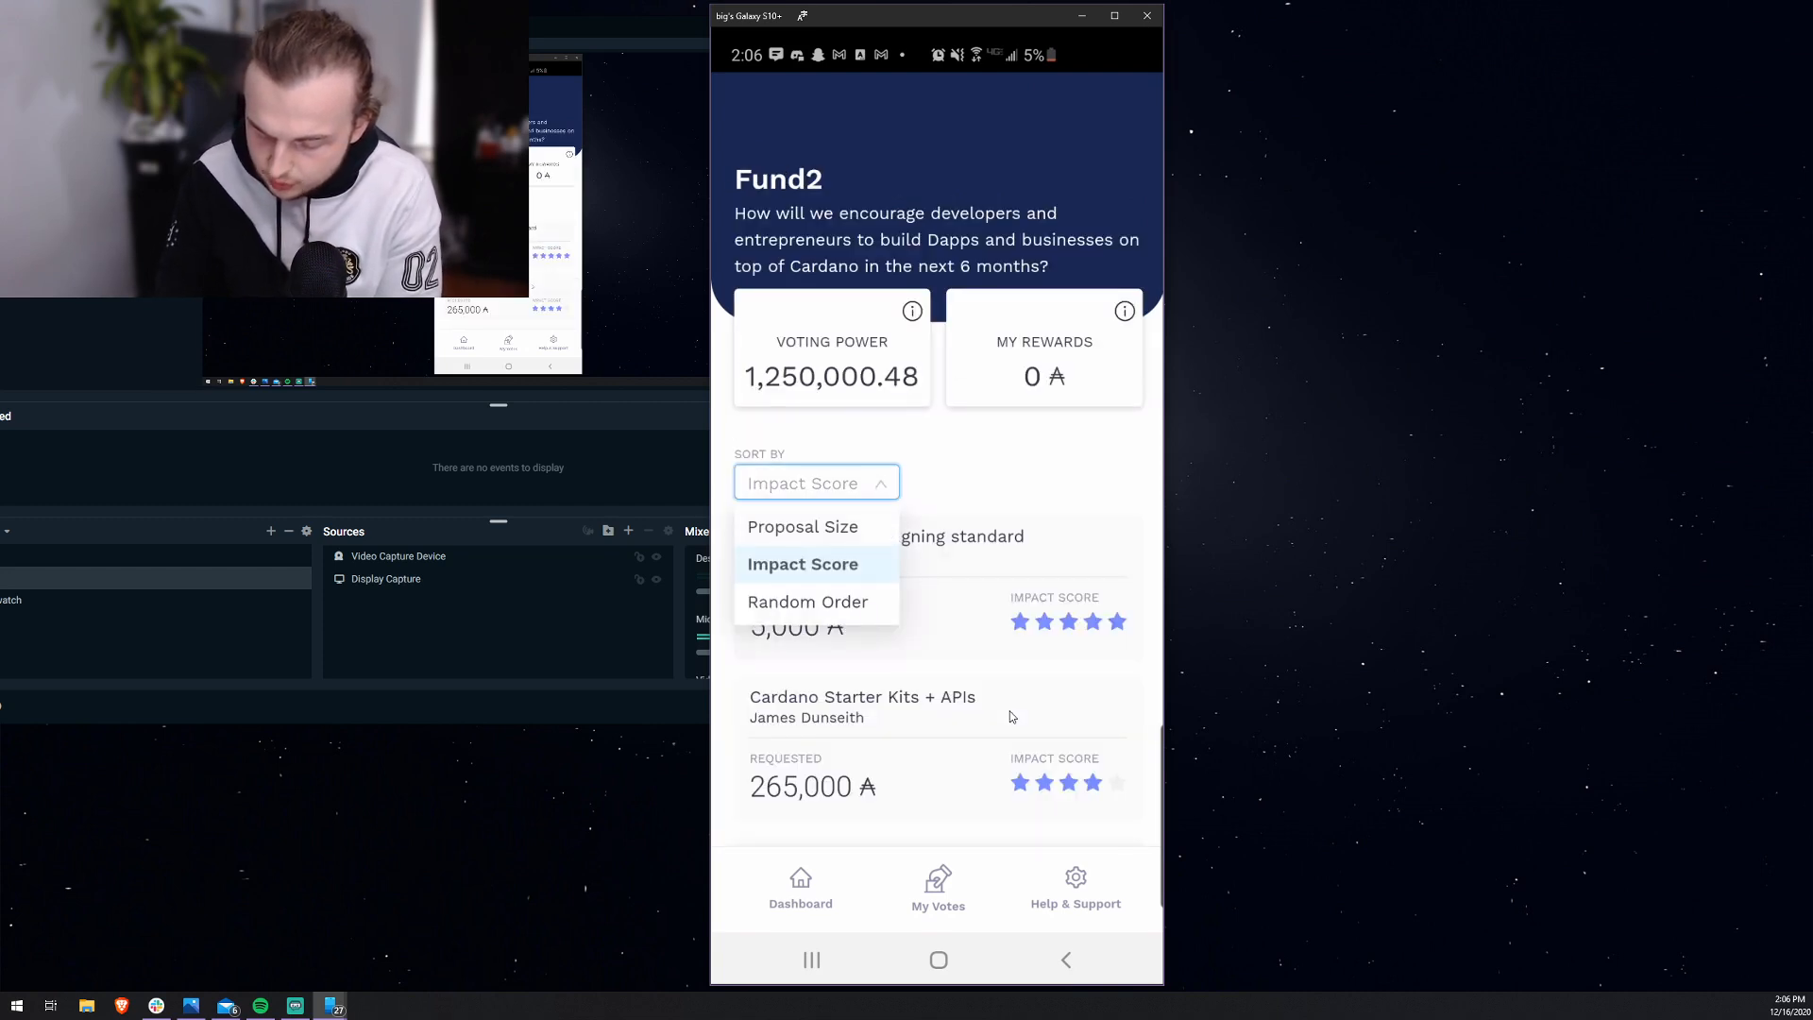
click(802, 527)
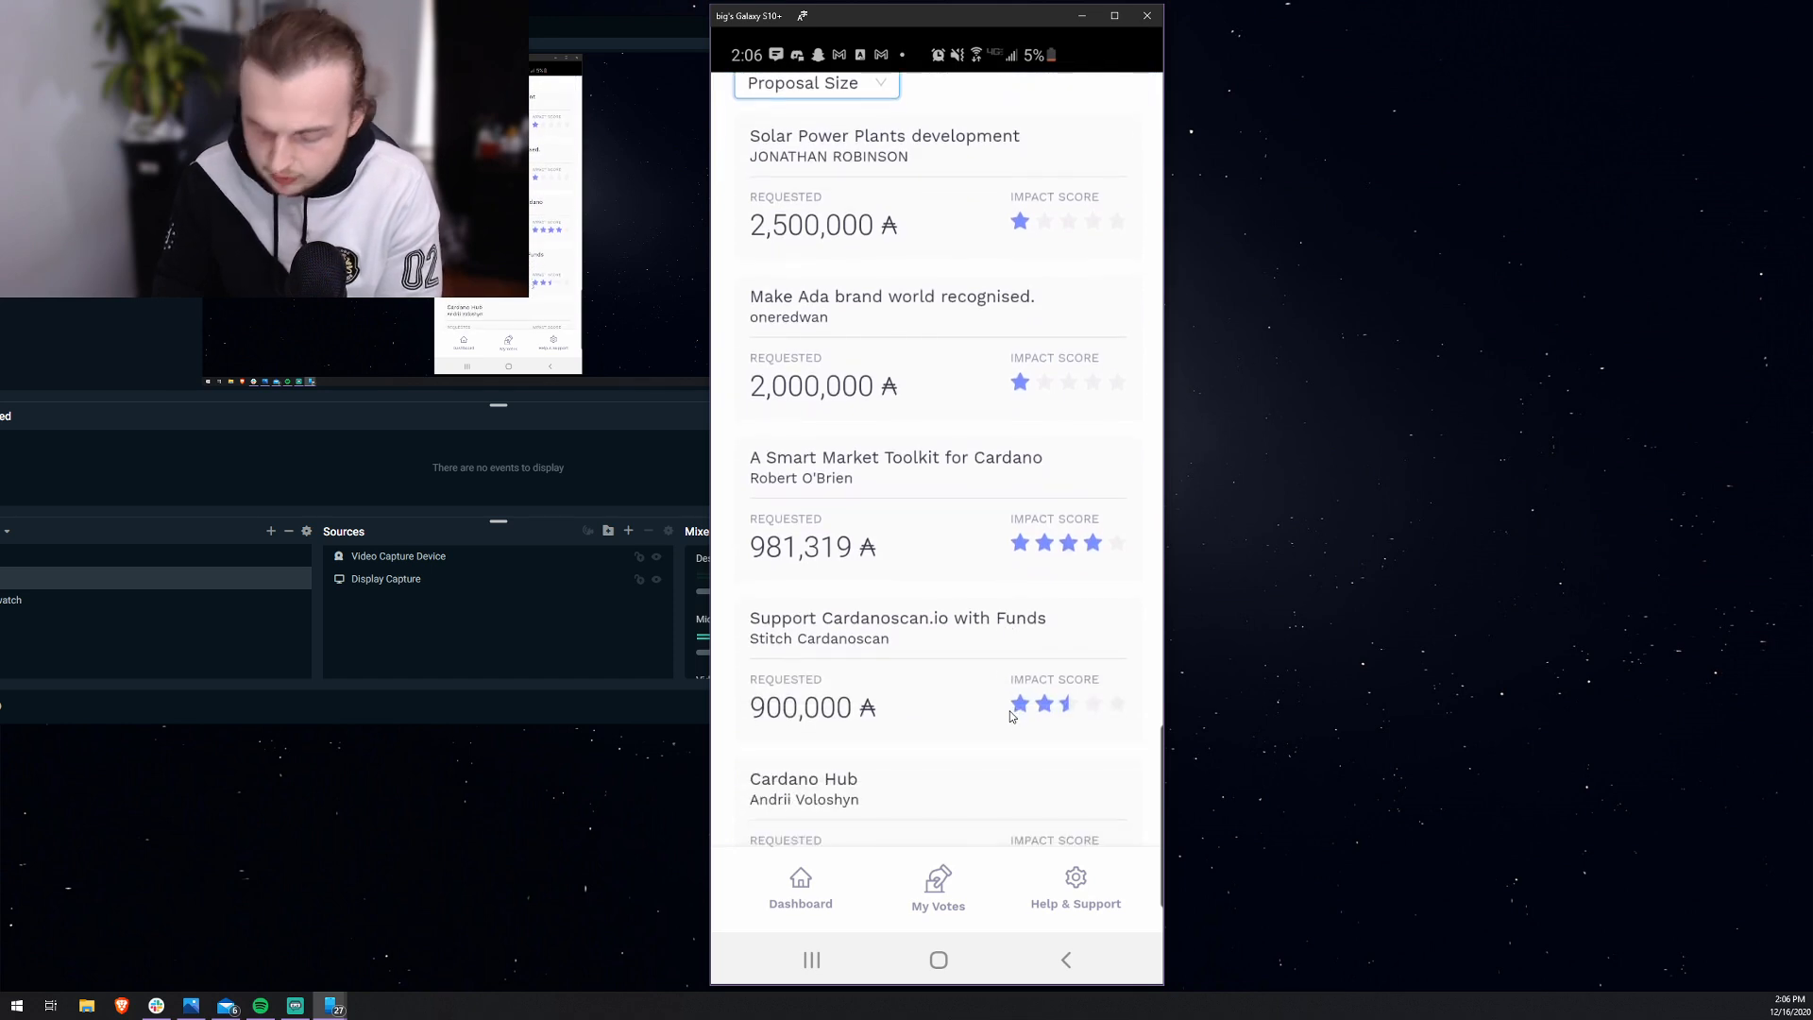
click(891, 306)
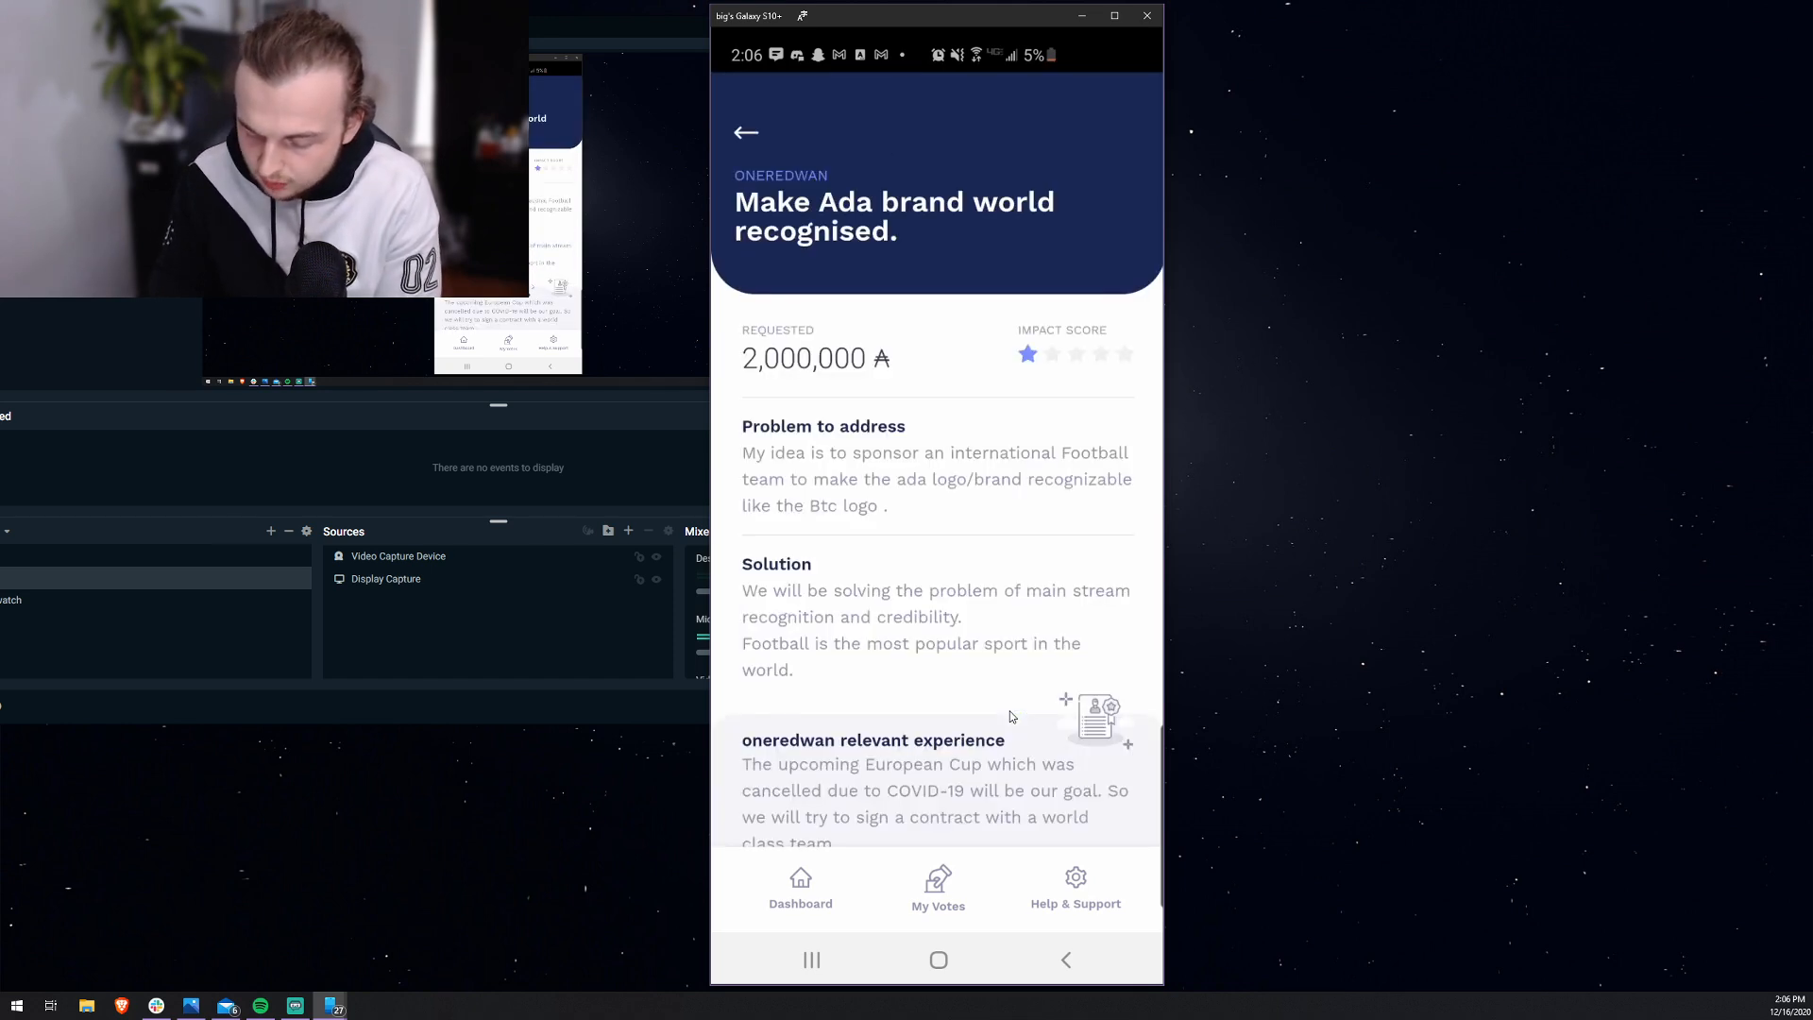
scroll(down, 3)
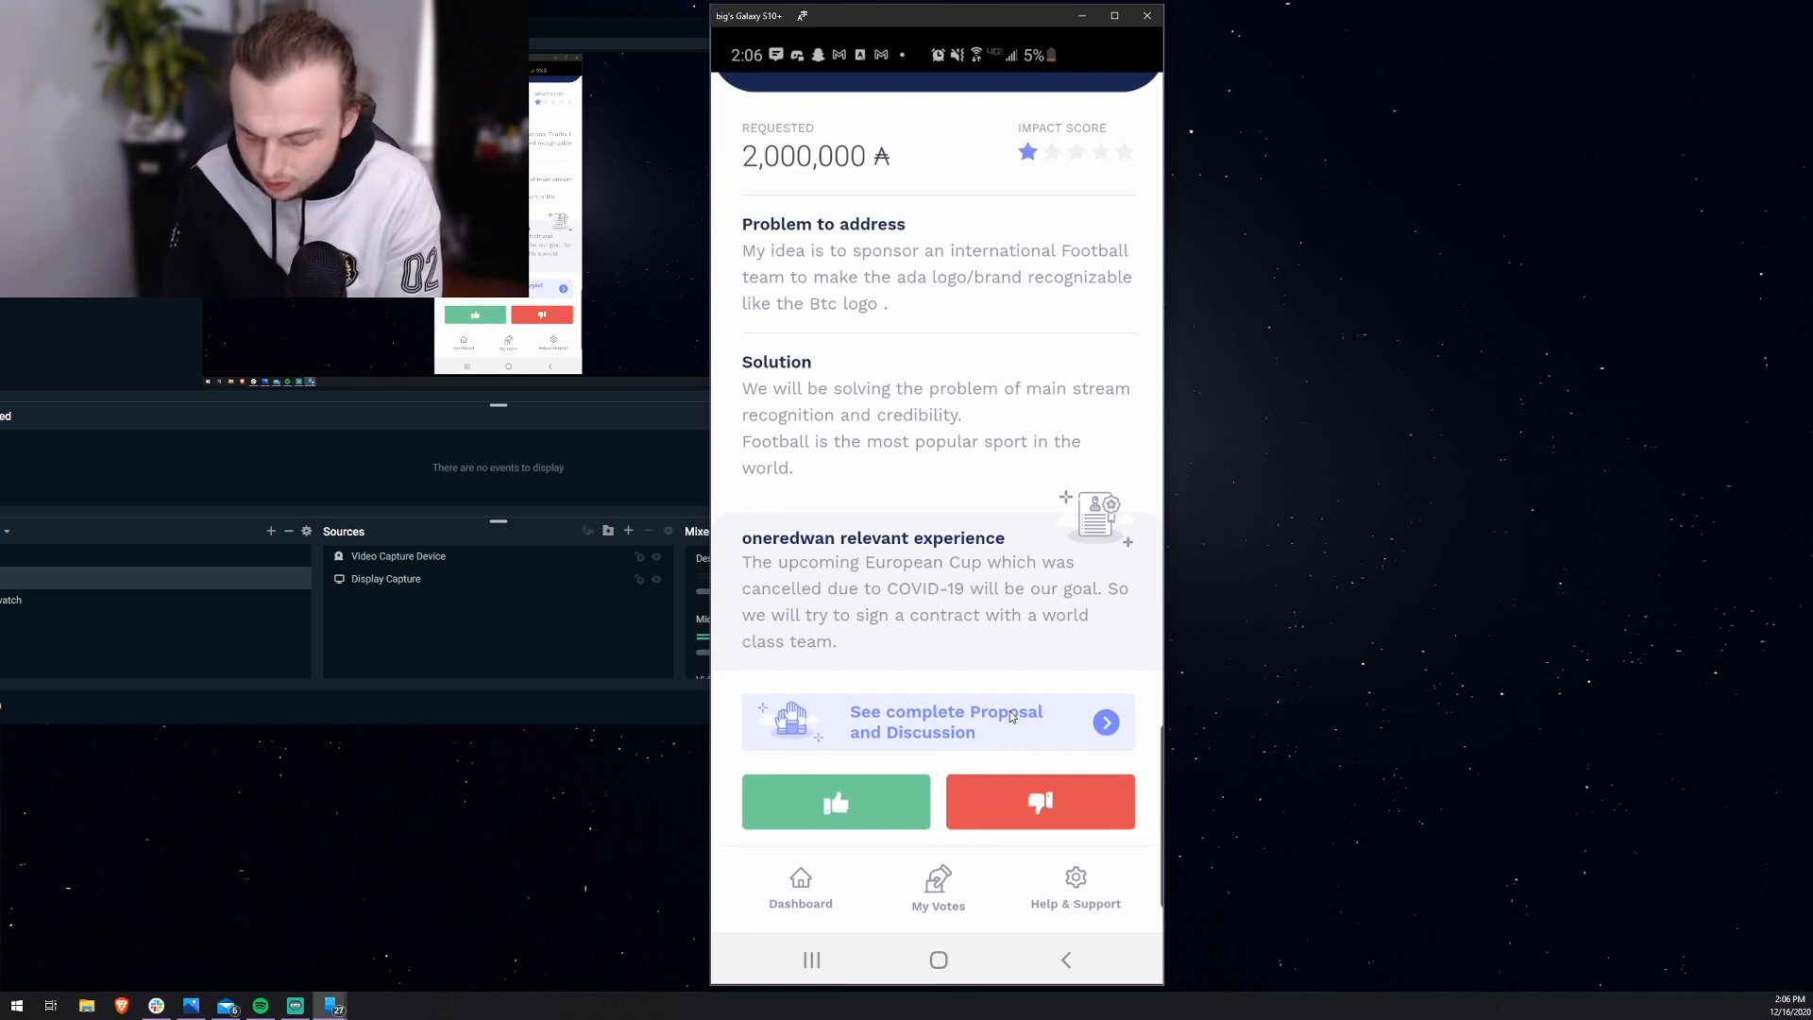
click(835, 801)
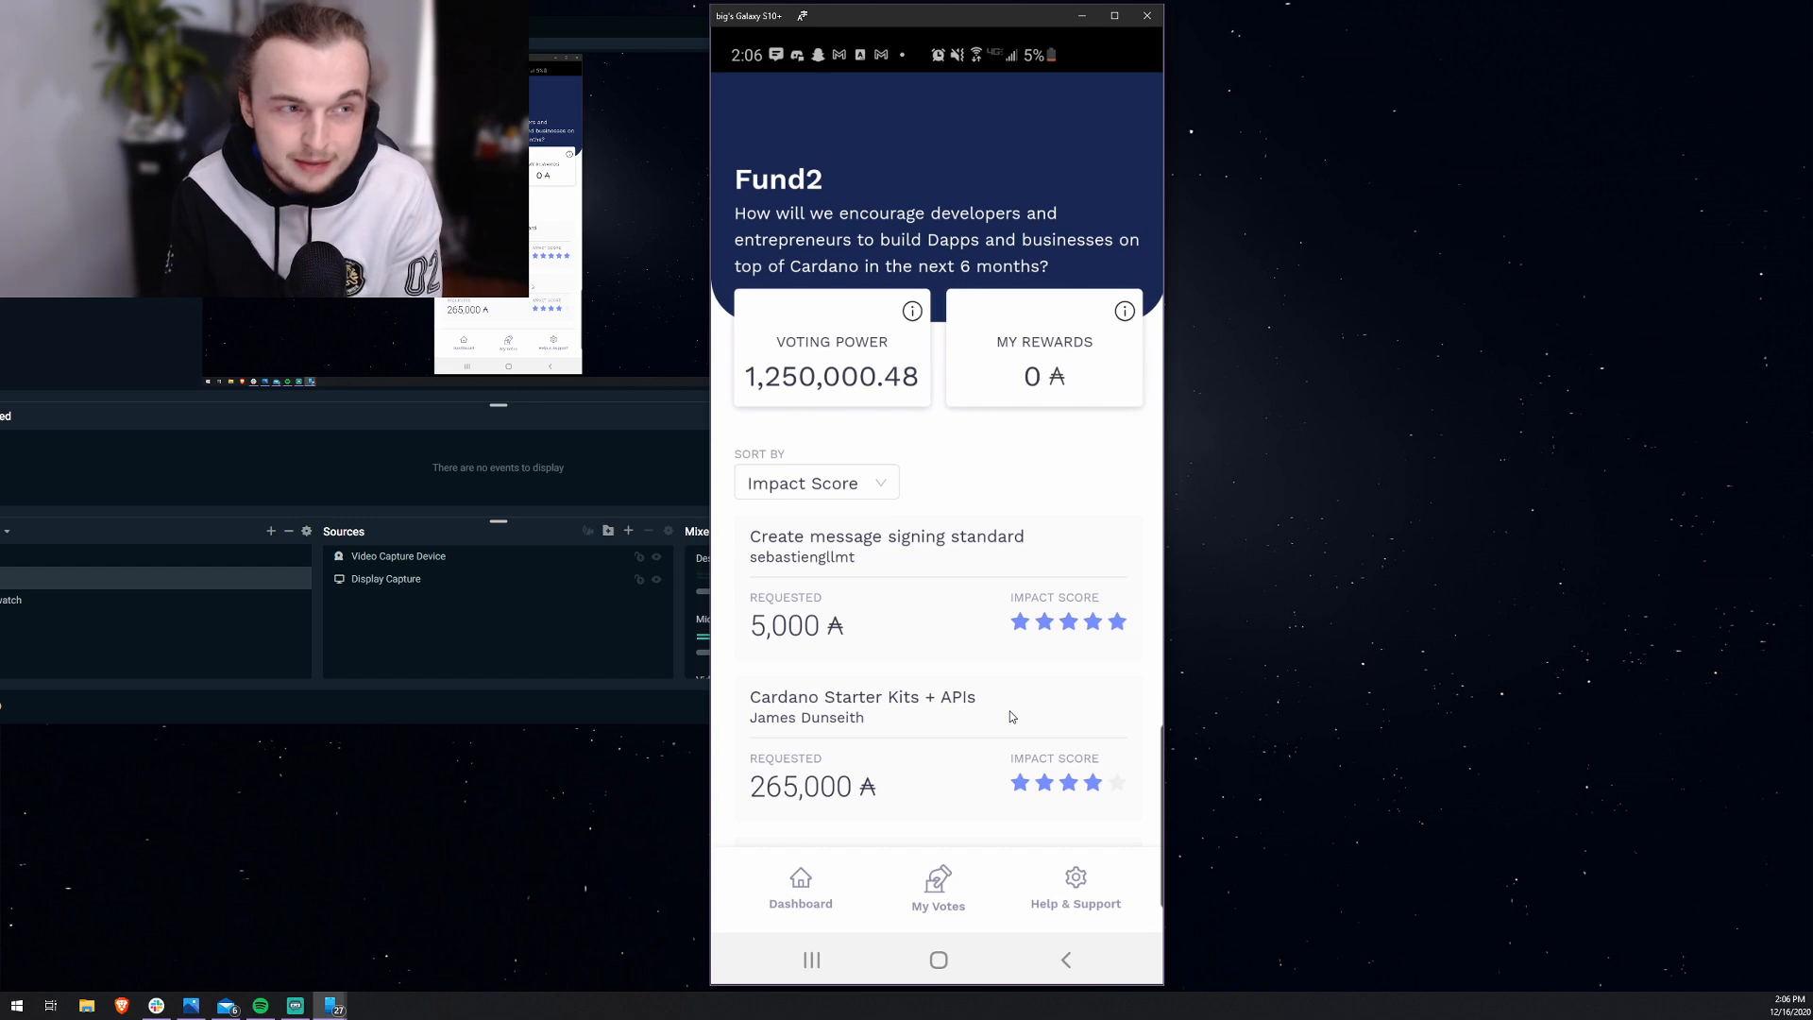
scroll(up, 3)
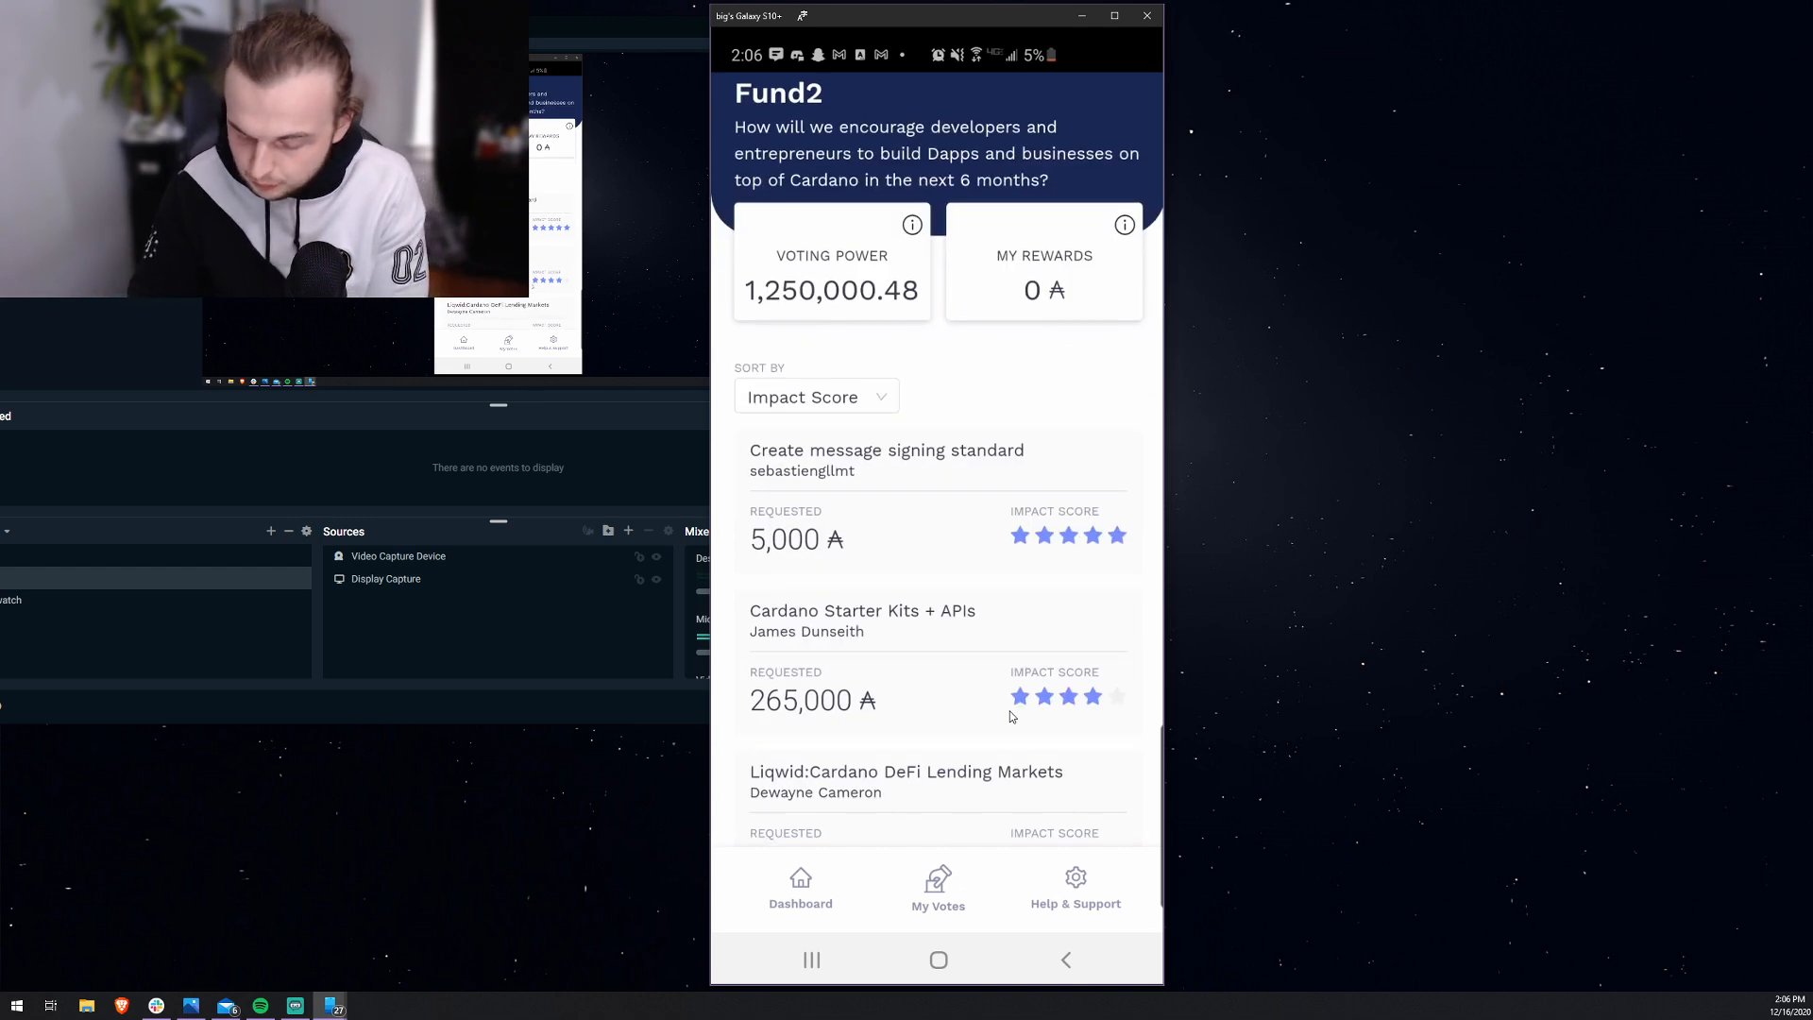
Step: Re-sort the proposals by size and scroll down to Decentralized Multiplayer RPG
click(816, 395)
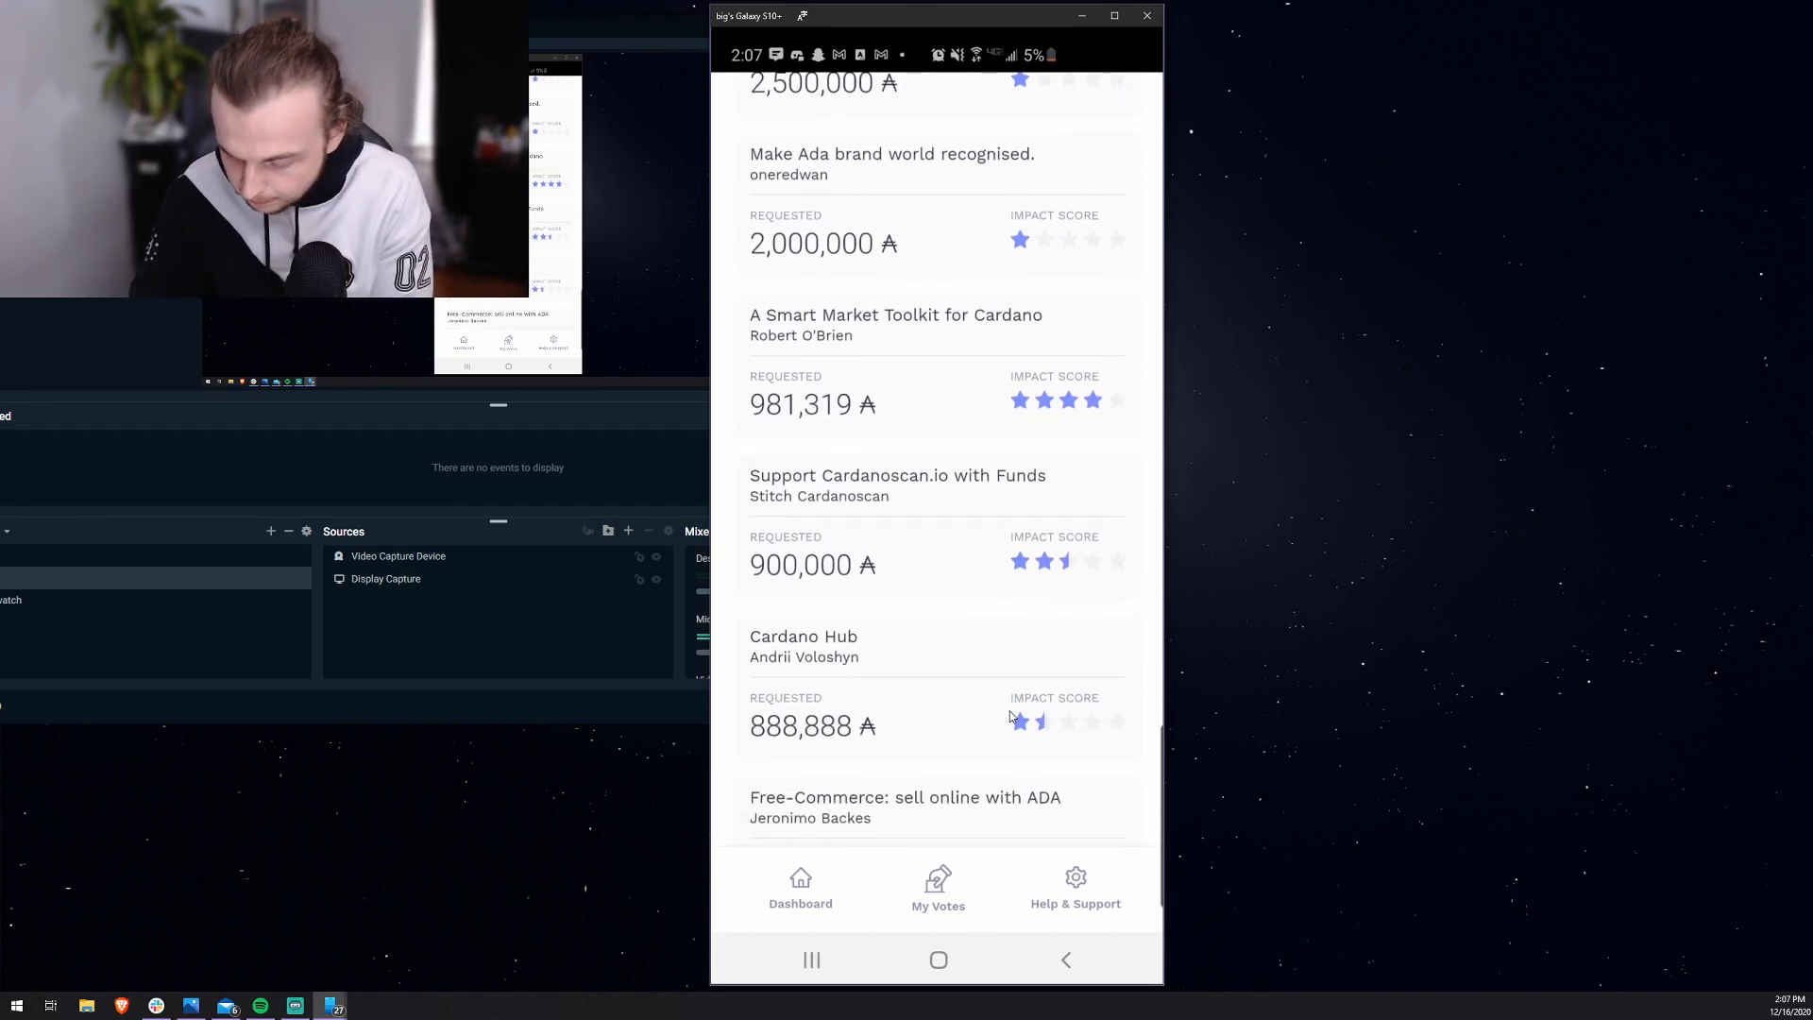
scroll(down, 3)
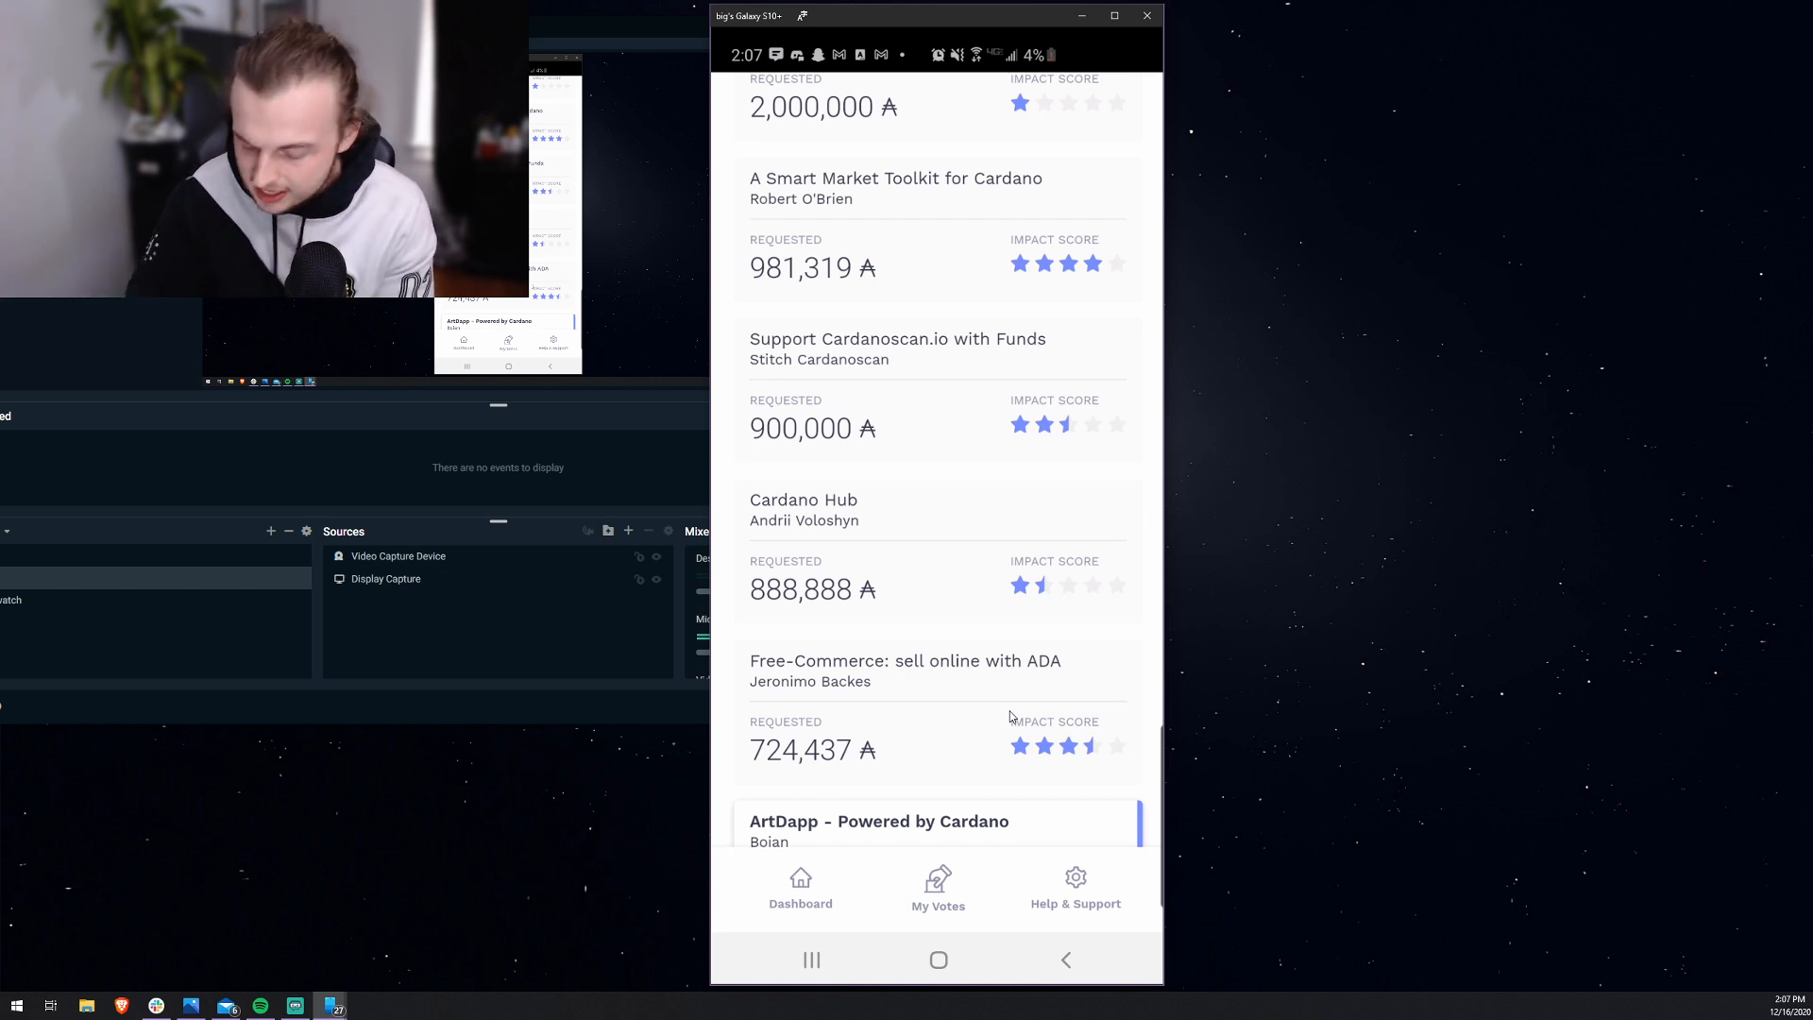
scroll(down, 3)
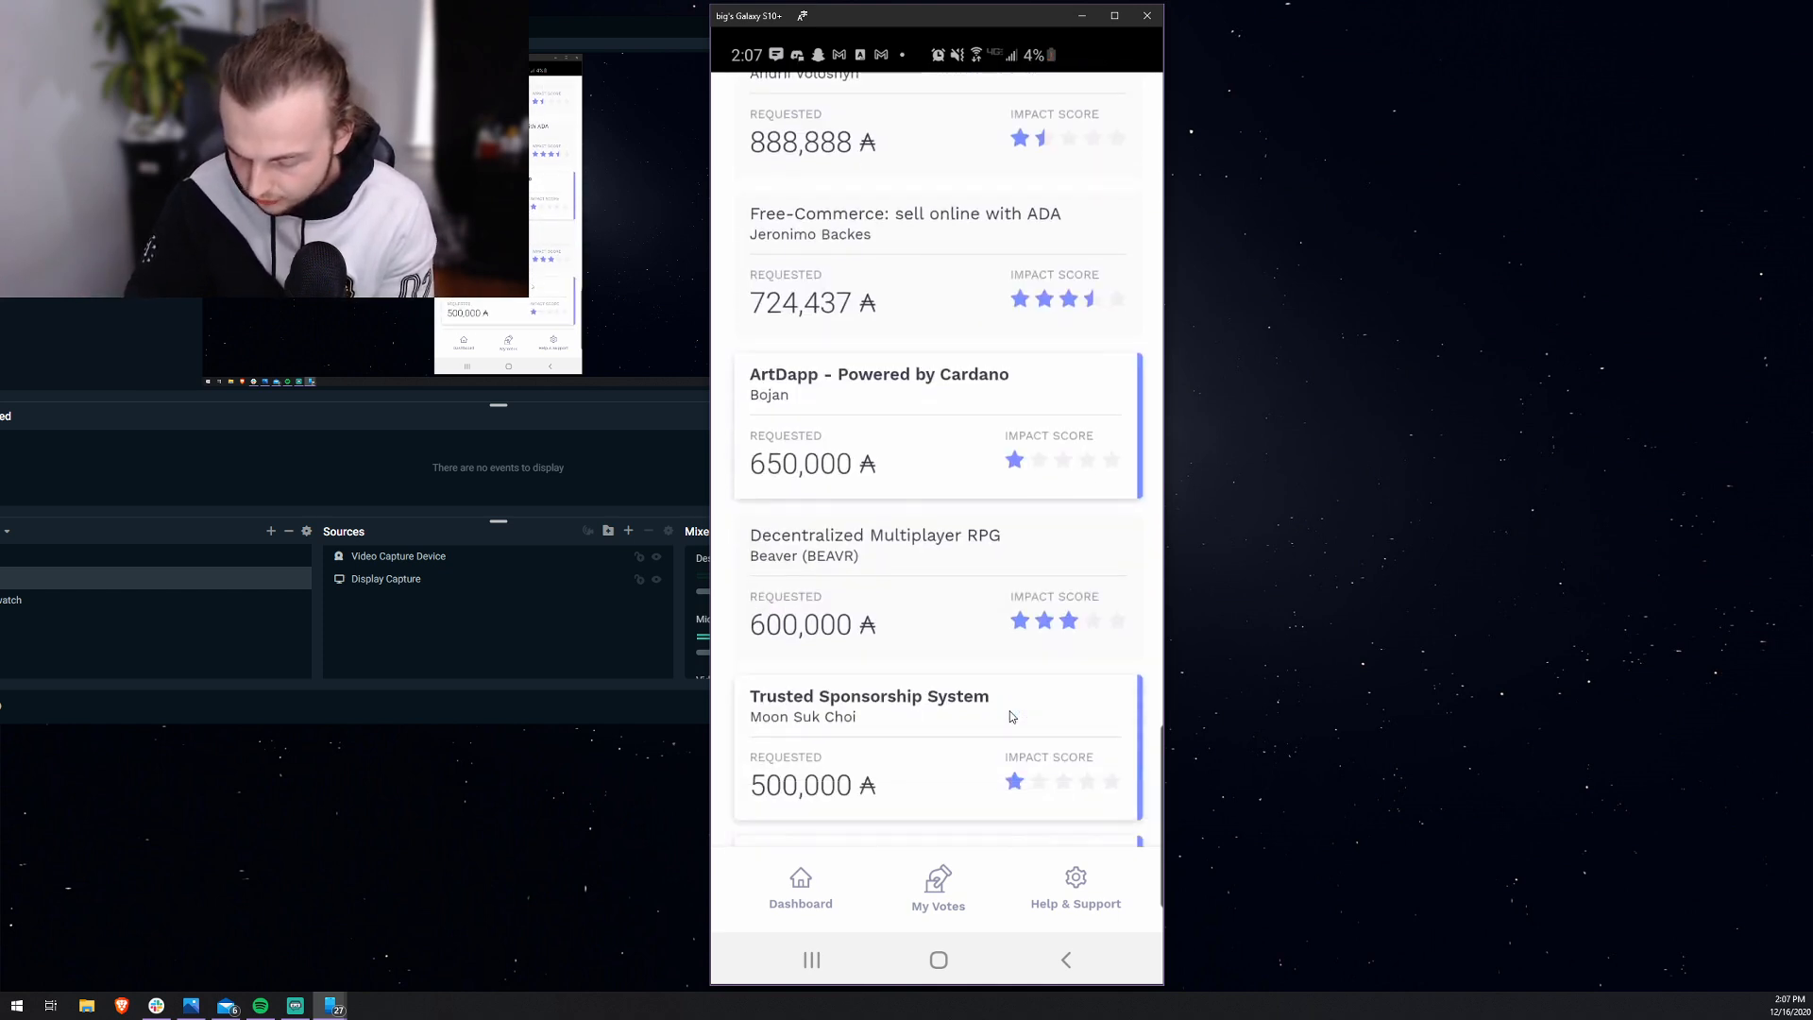
scroll(down, 3)
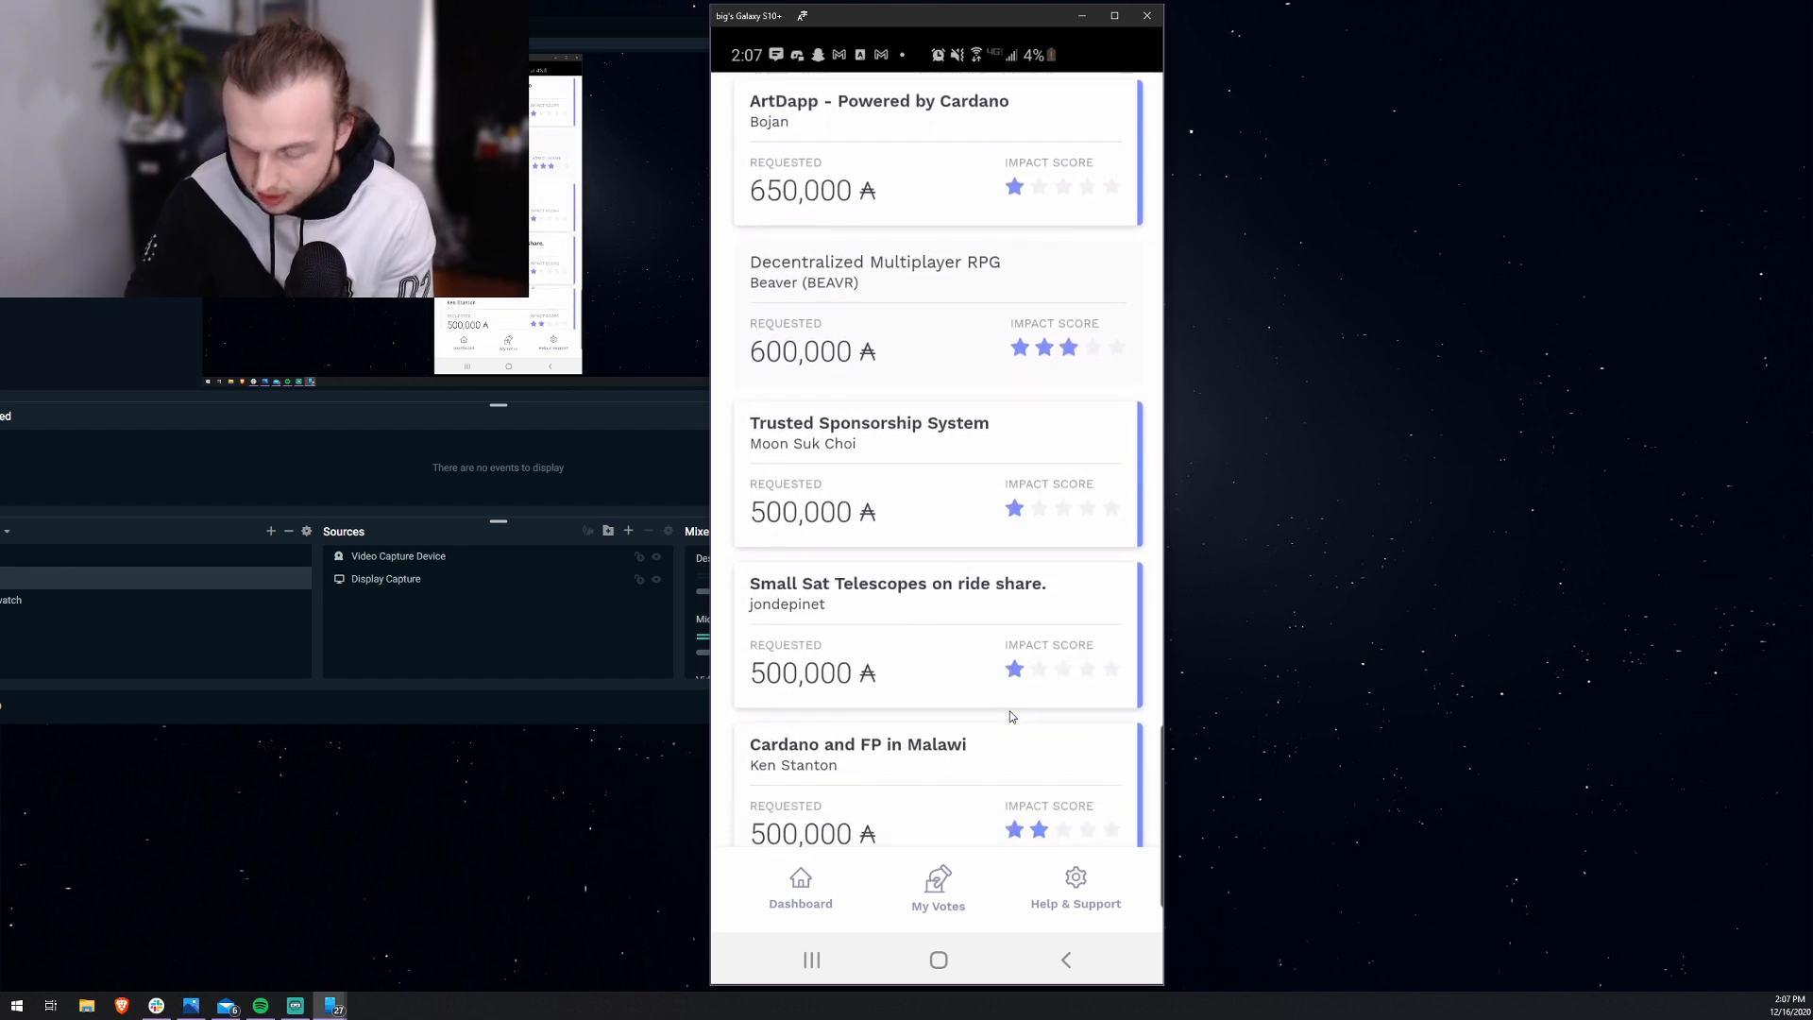
Step: Vote thumbs-down on Decentralized Multiplayer RPG (600,000 ADA) and return to the list
click(874, 300)
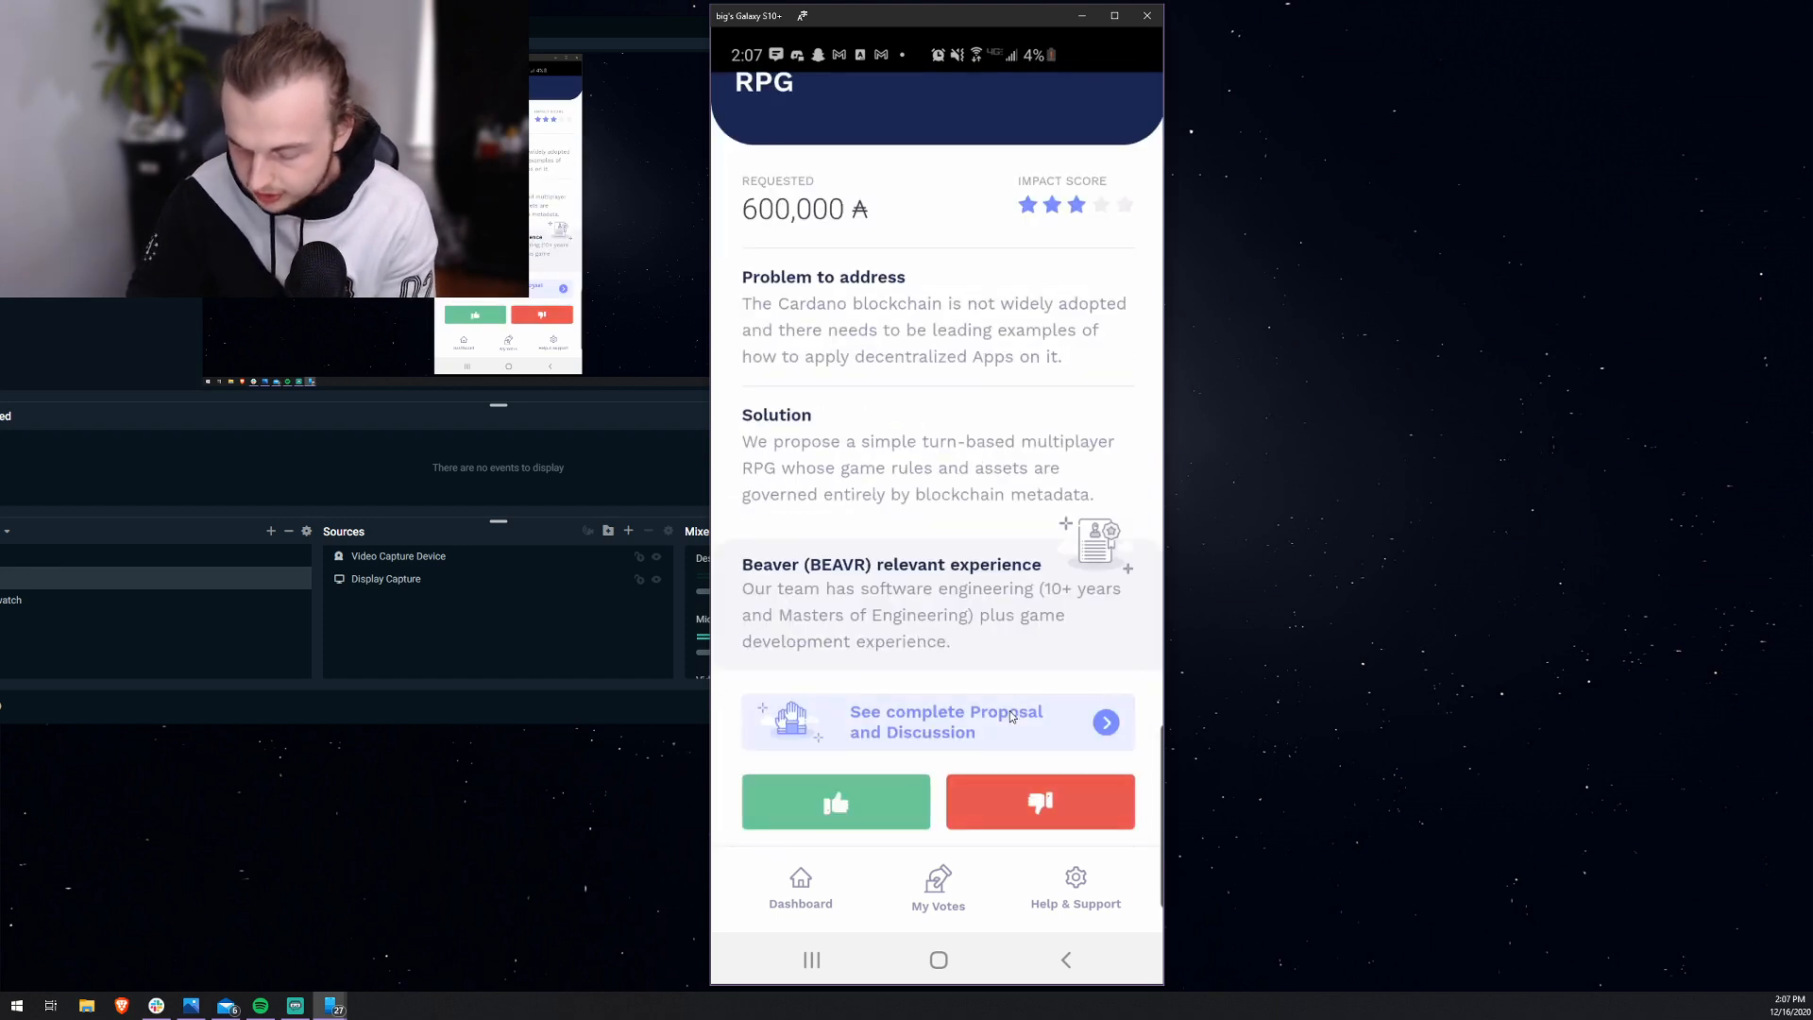
click(835, 801)
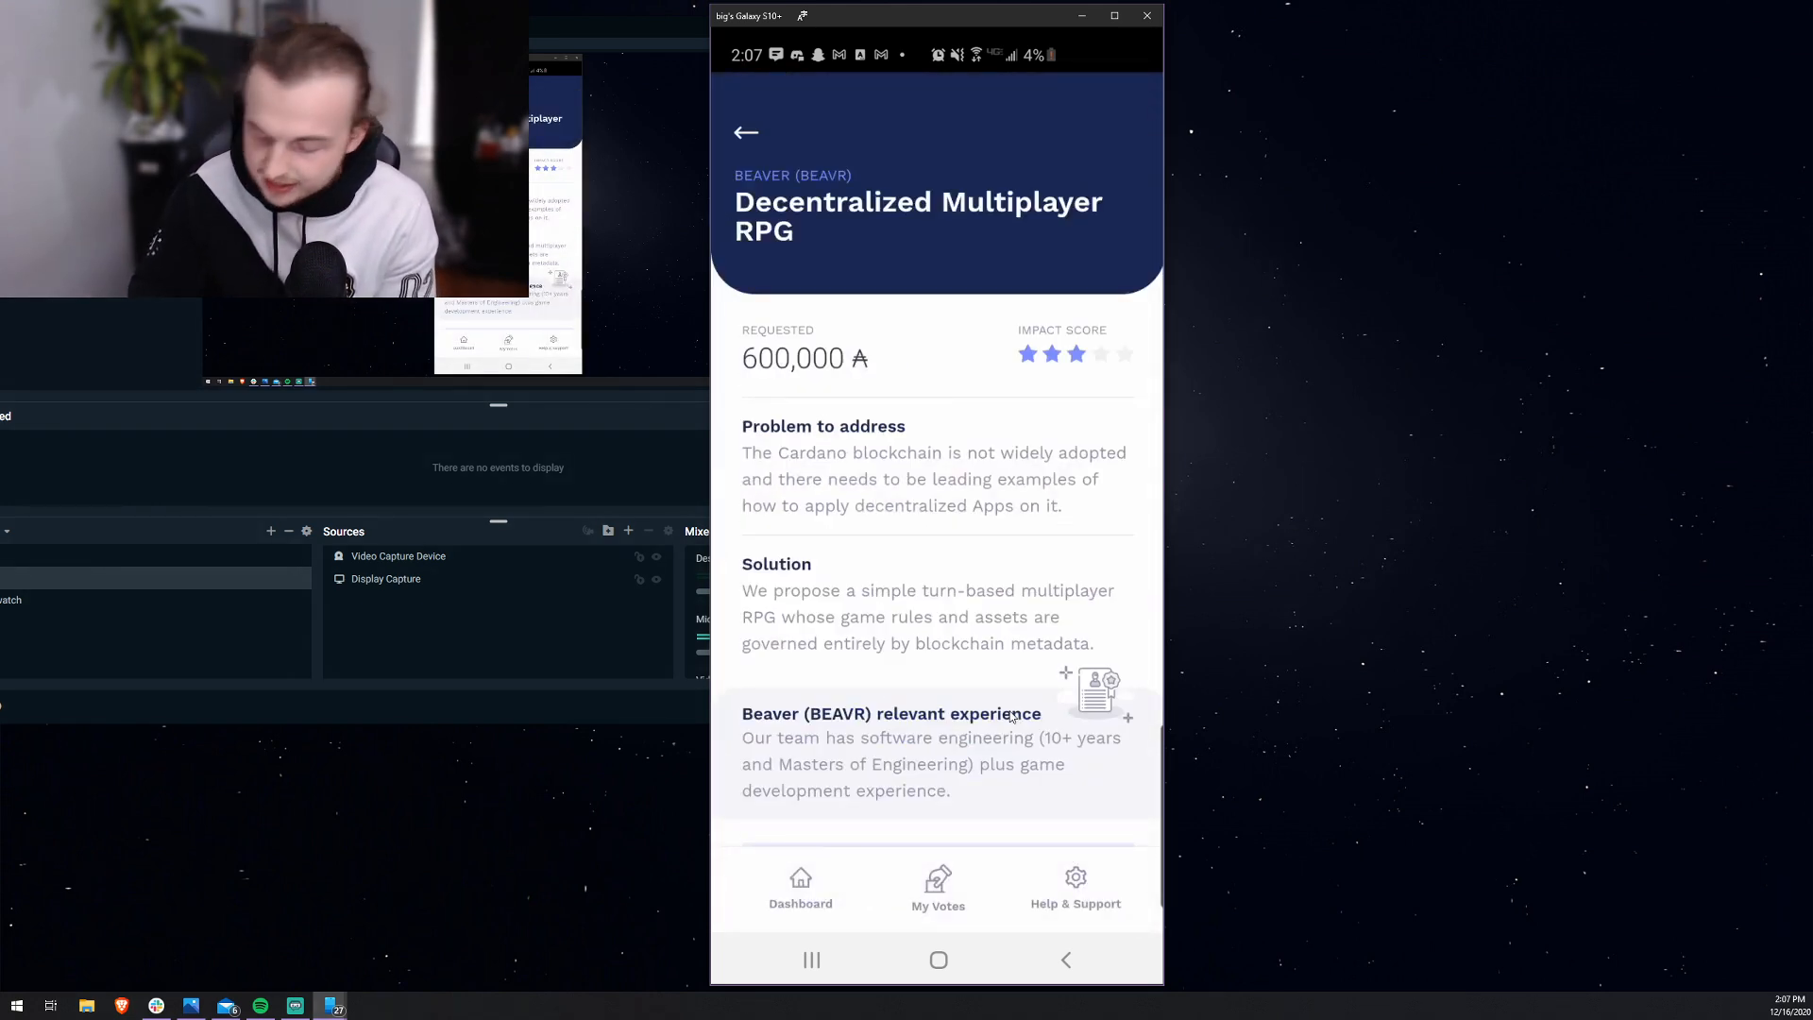
click(746, 133)
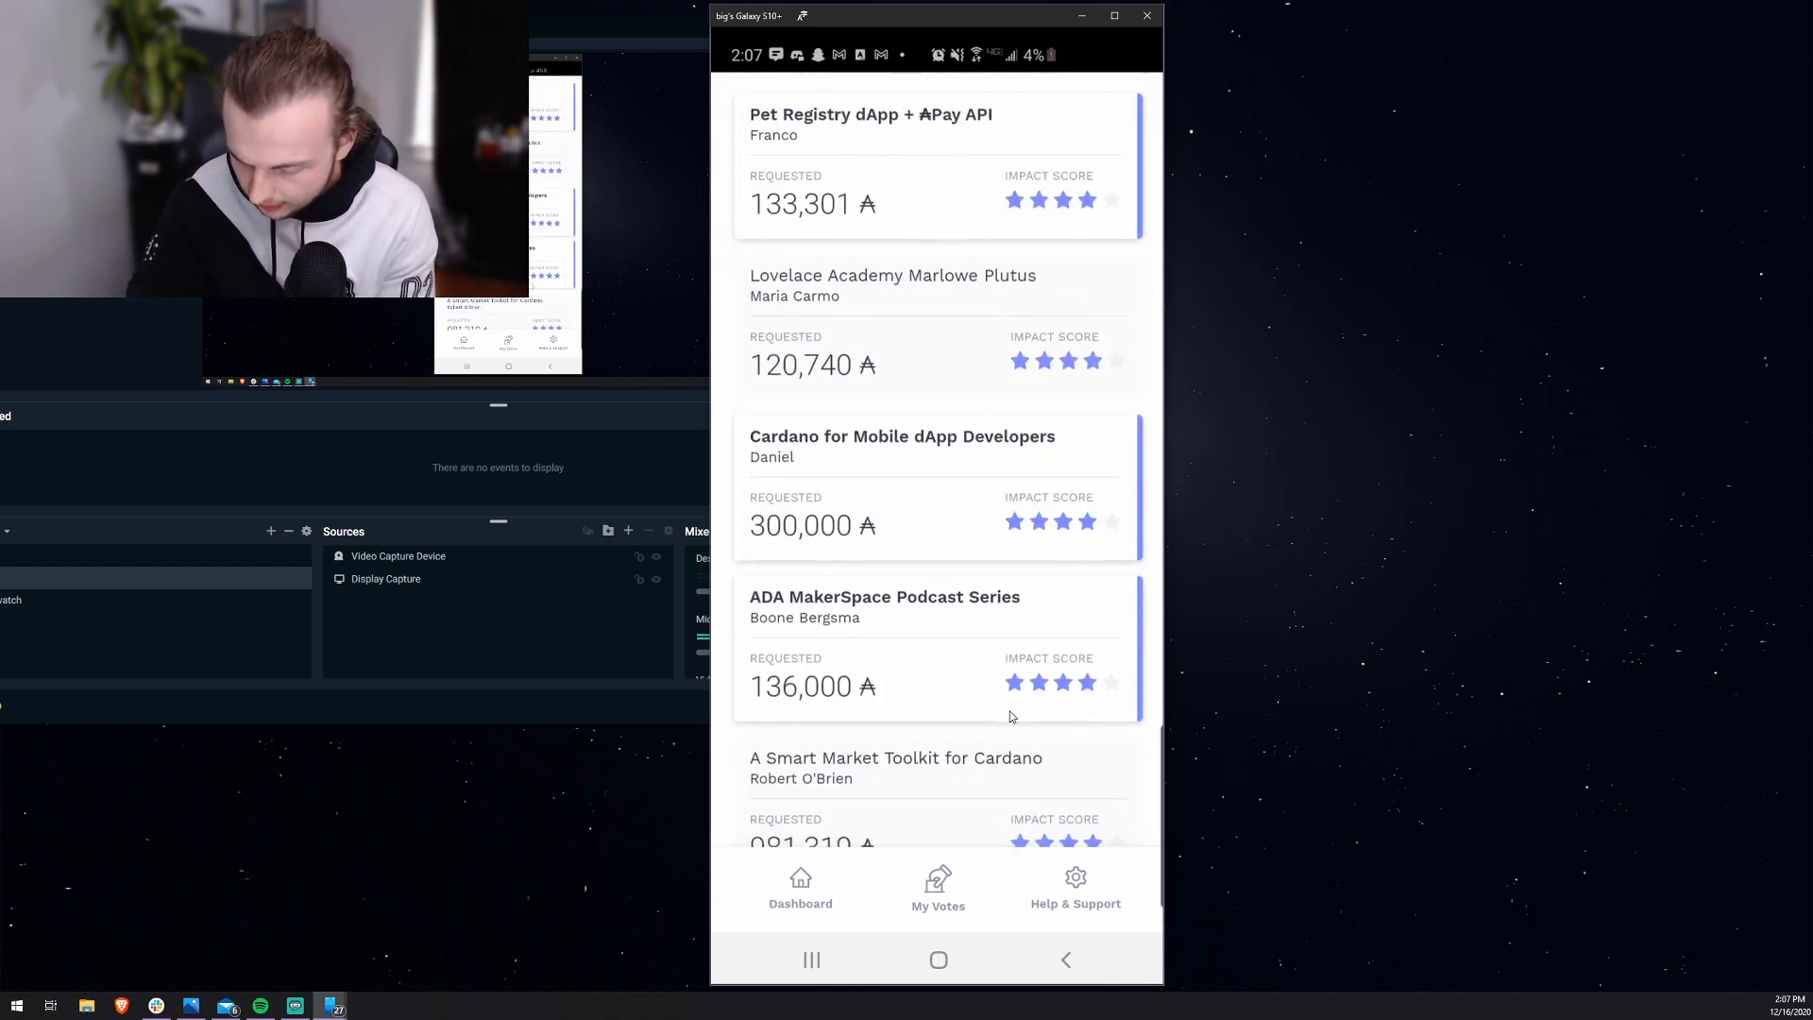
scroll(up, 3)
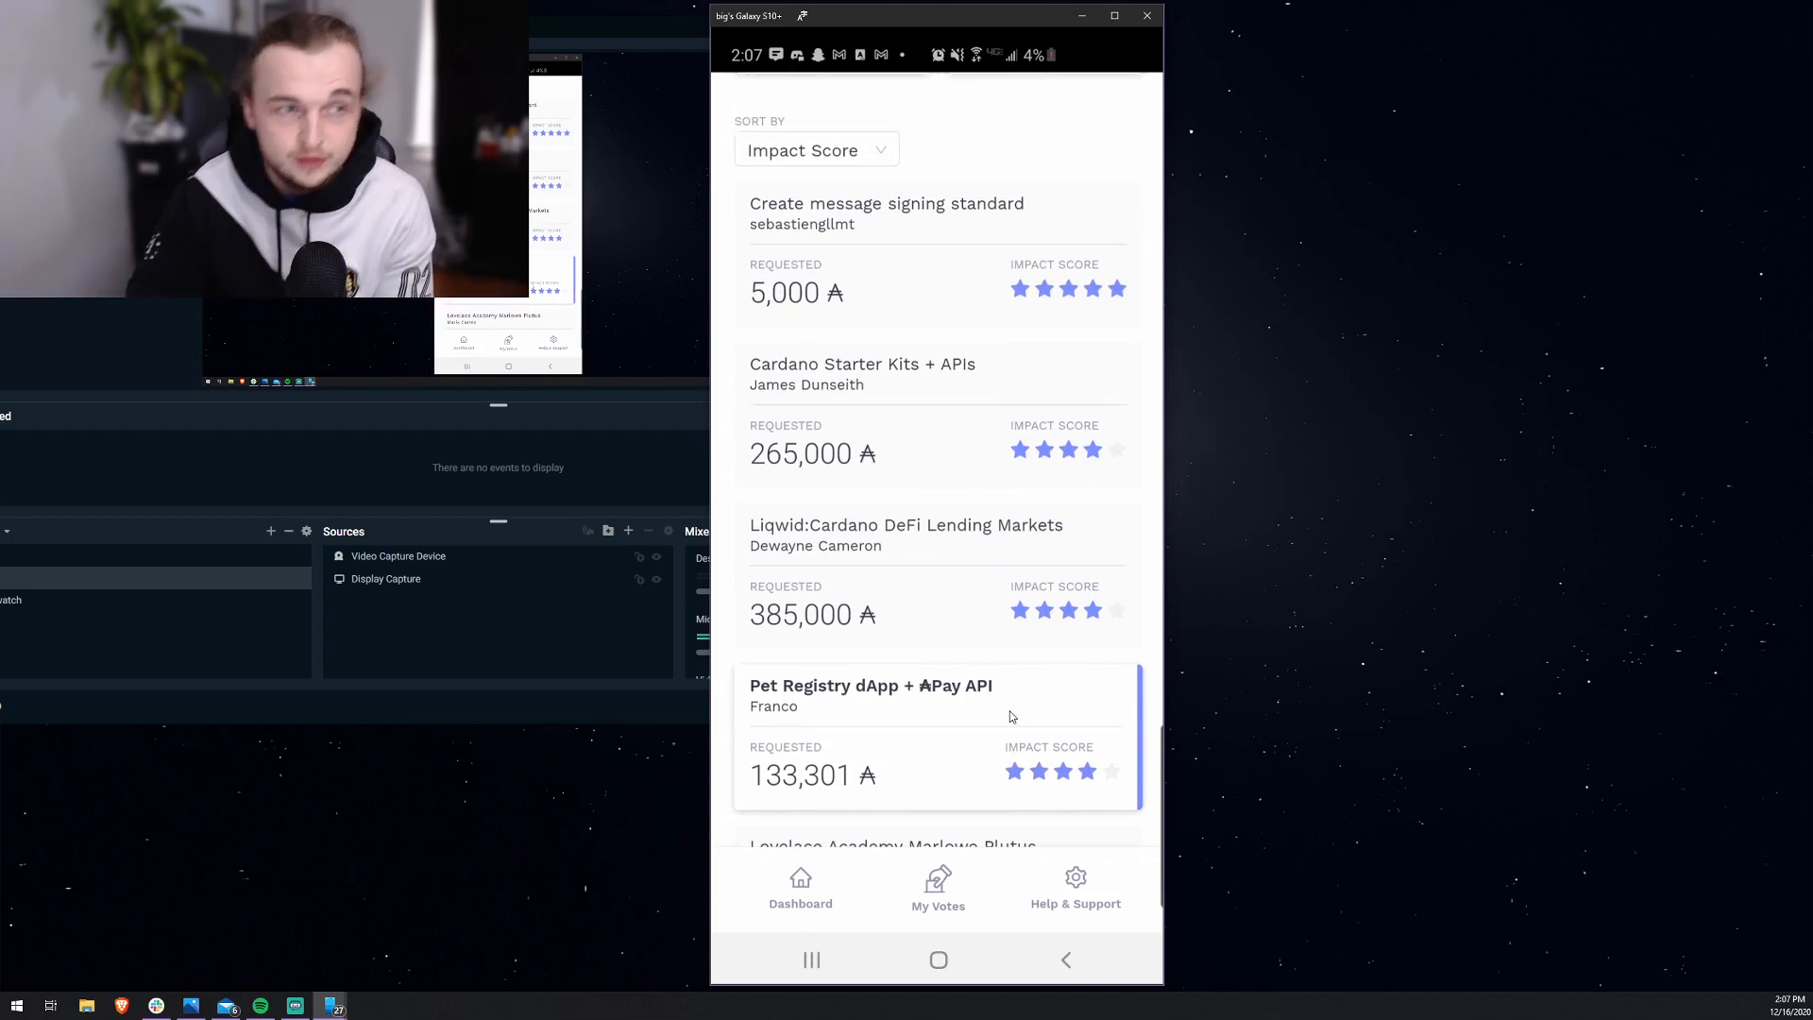
Step: Show My Votes with nine pending votes and scroll to the Cast My Votes button
click(939, 887)
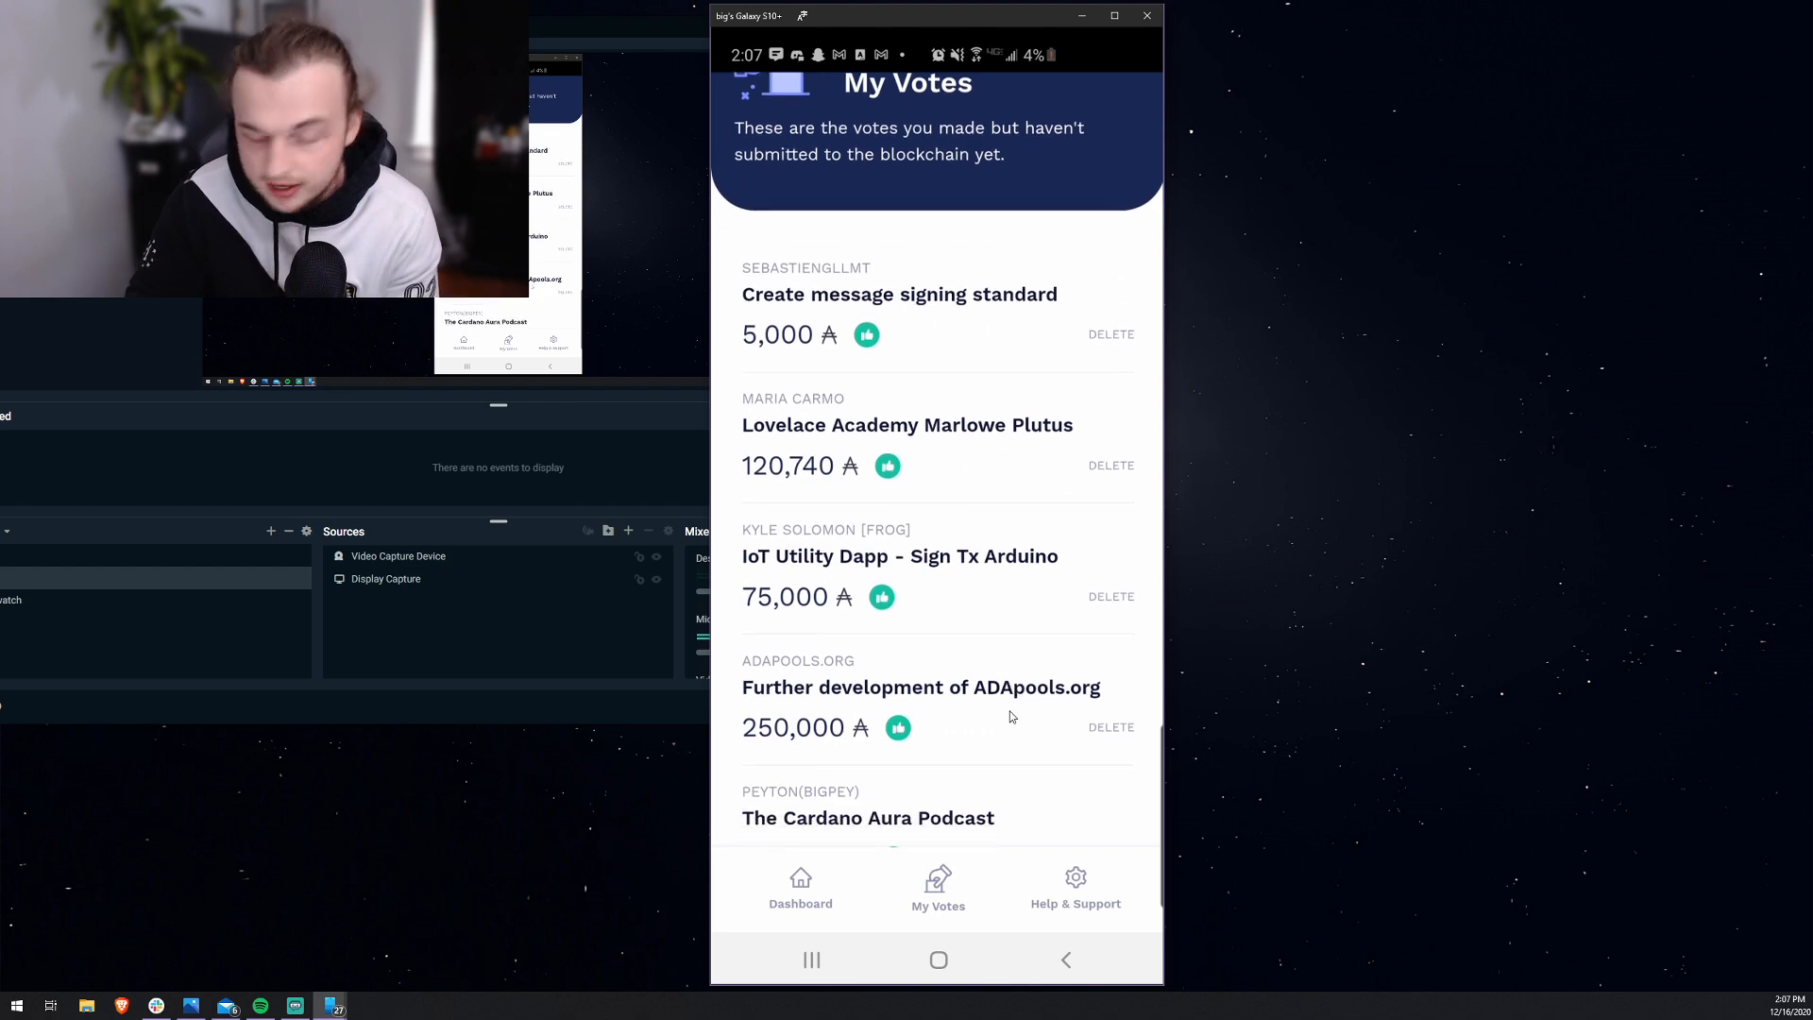
scroll(down, 3)
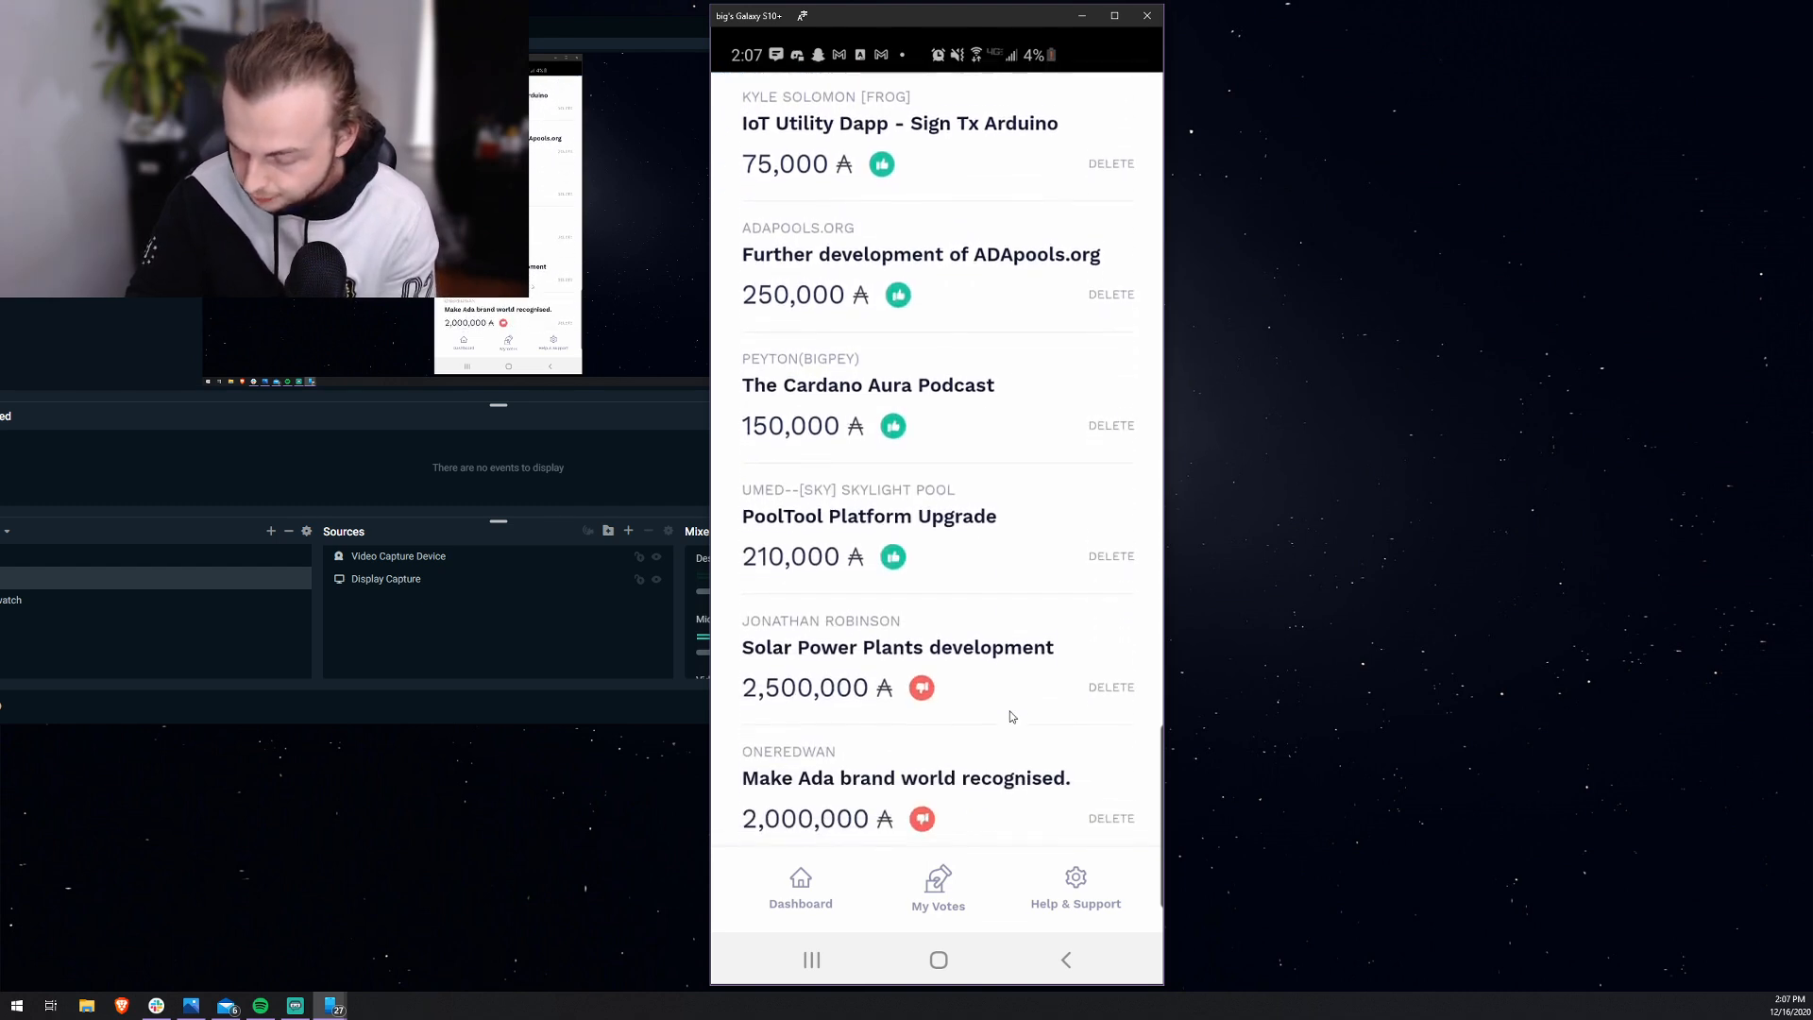
scroll(down, 3)
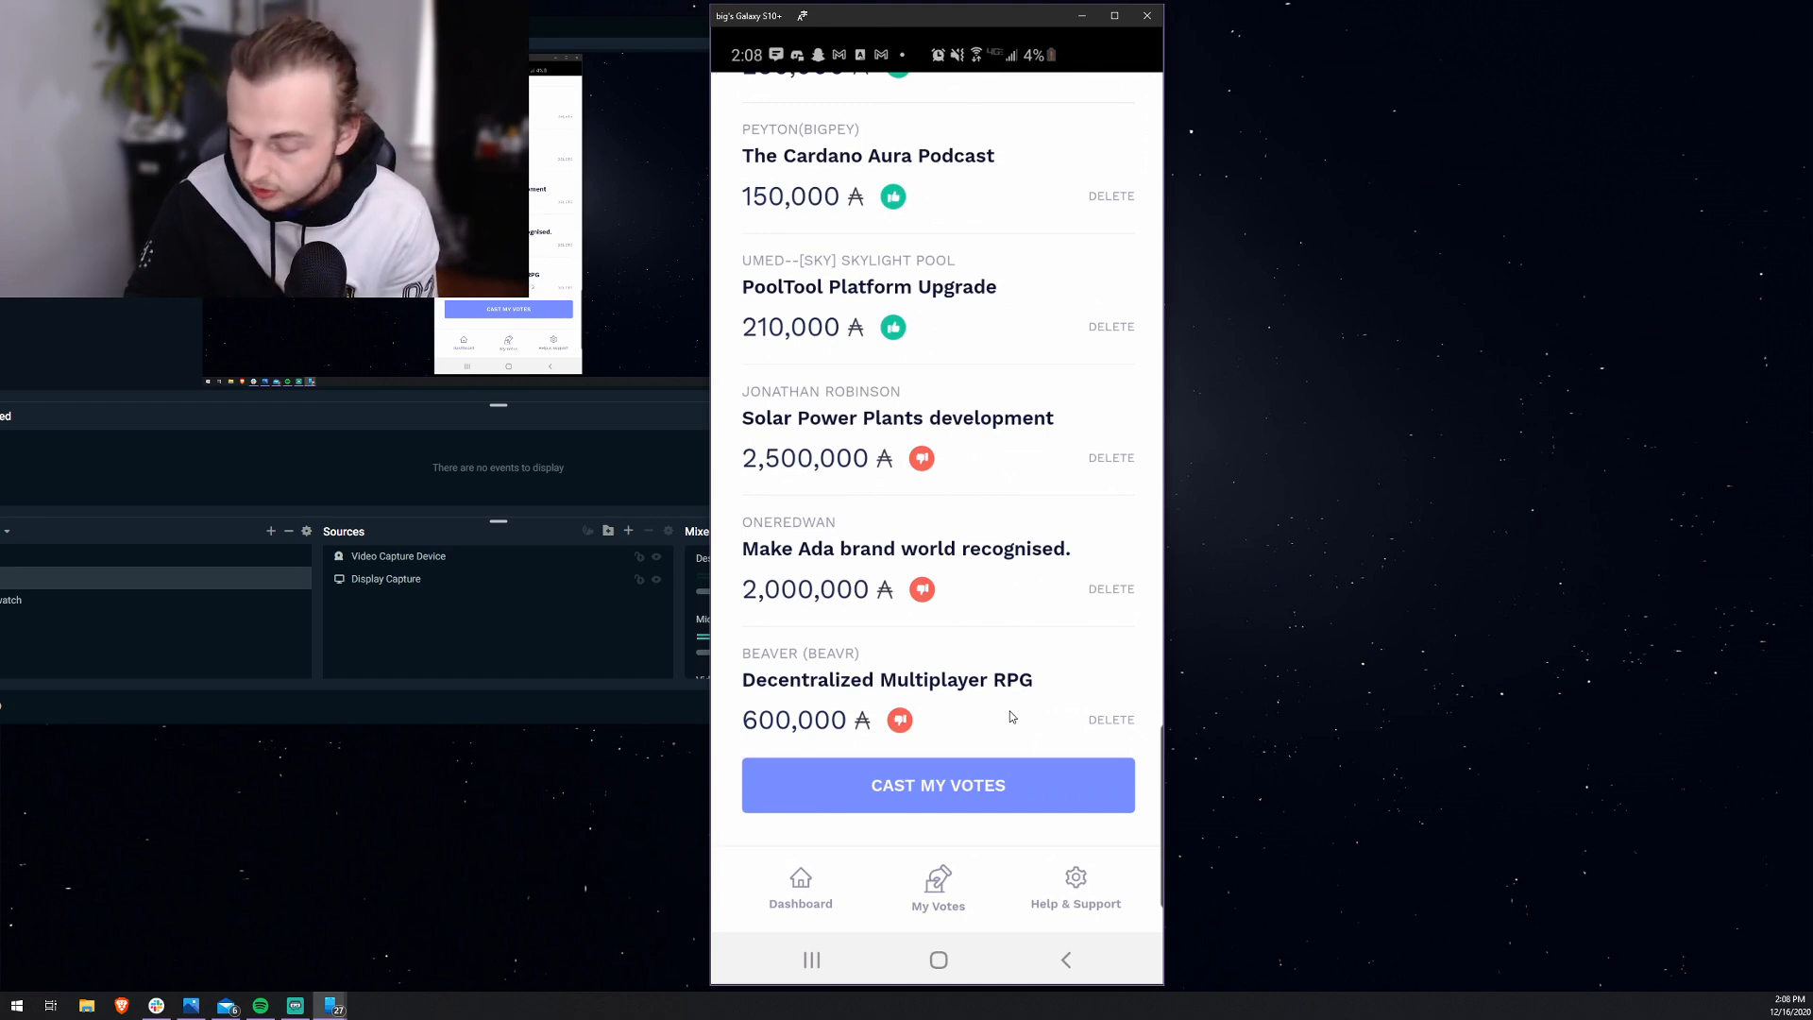
Step: Cast all nine pending votes to the blockchain and go back to the Fund2 dashboard
click(938, 786)
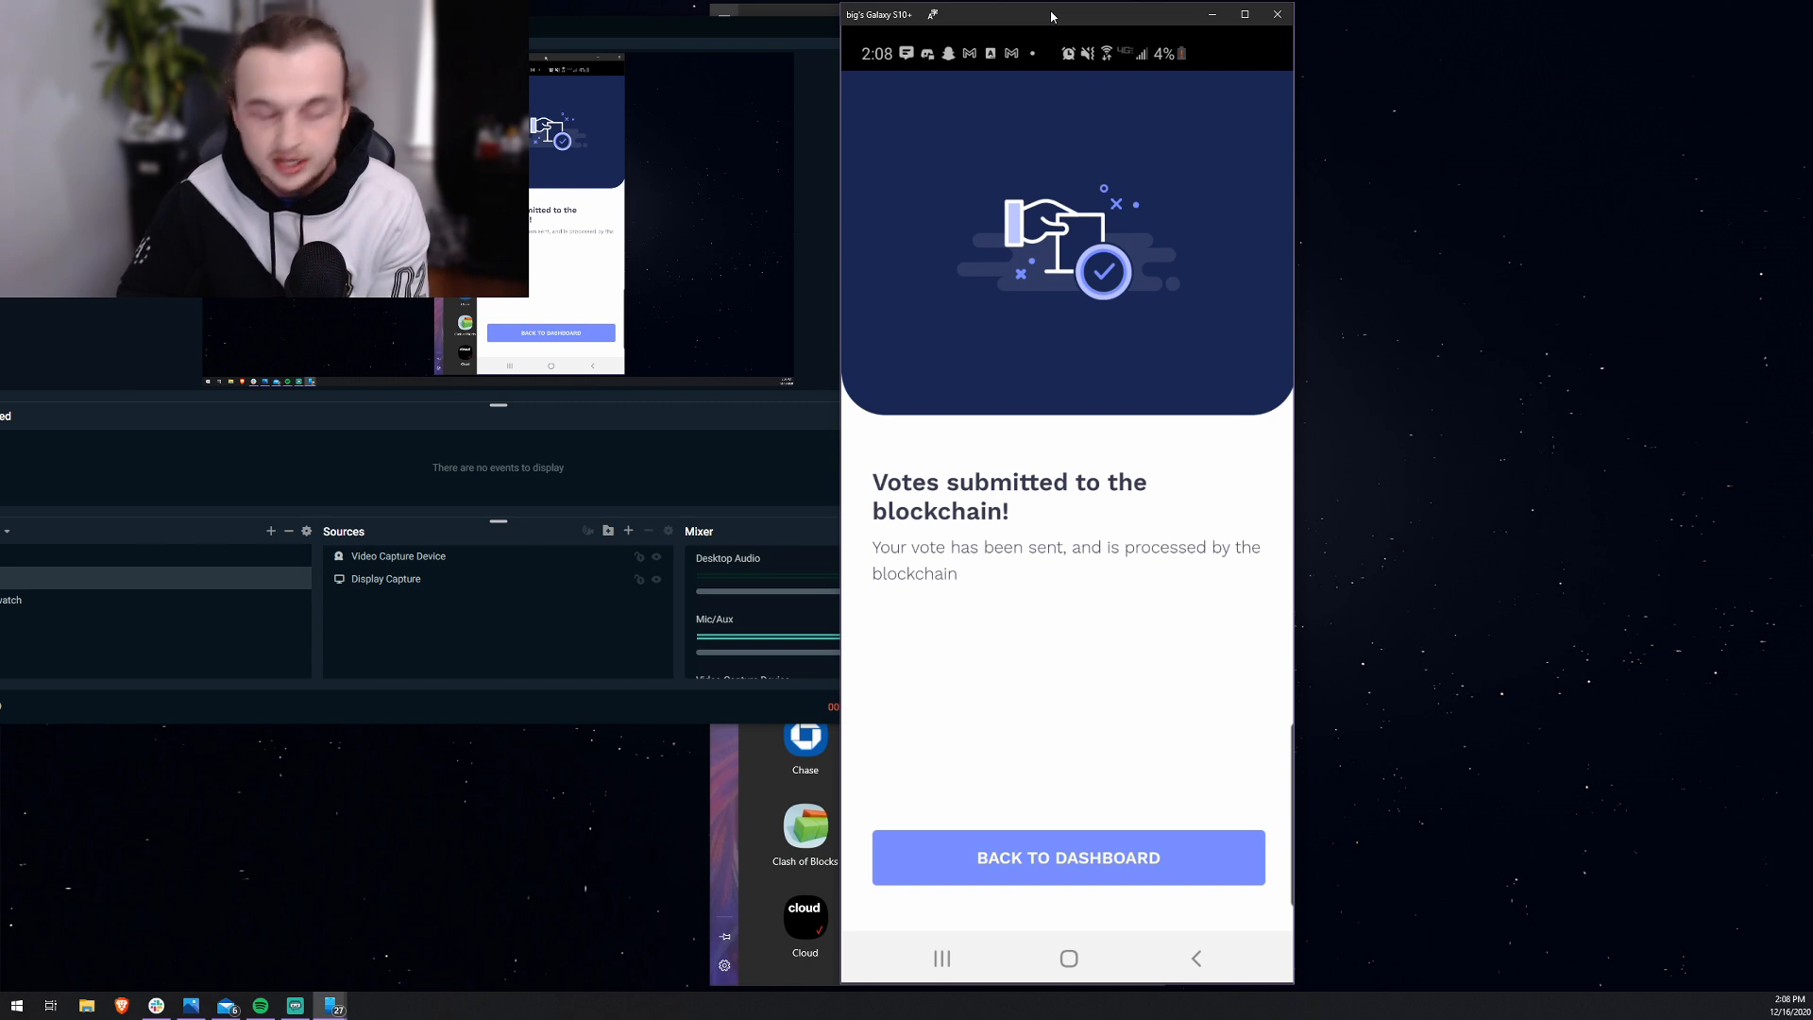
click(1065, 857)
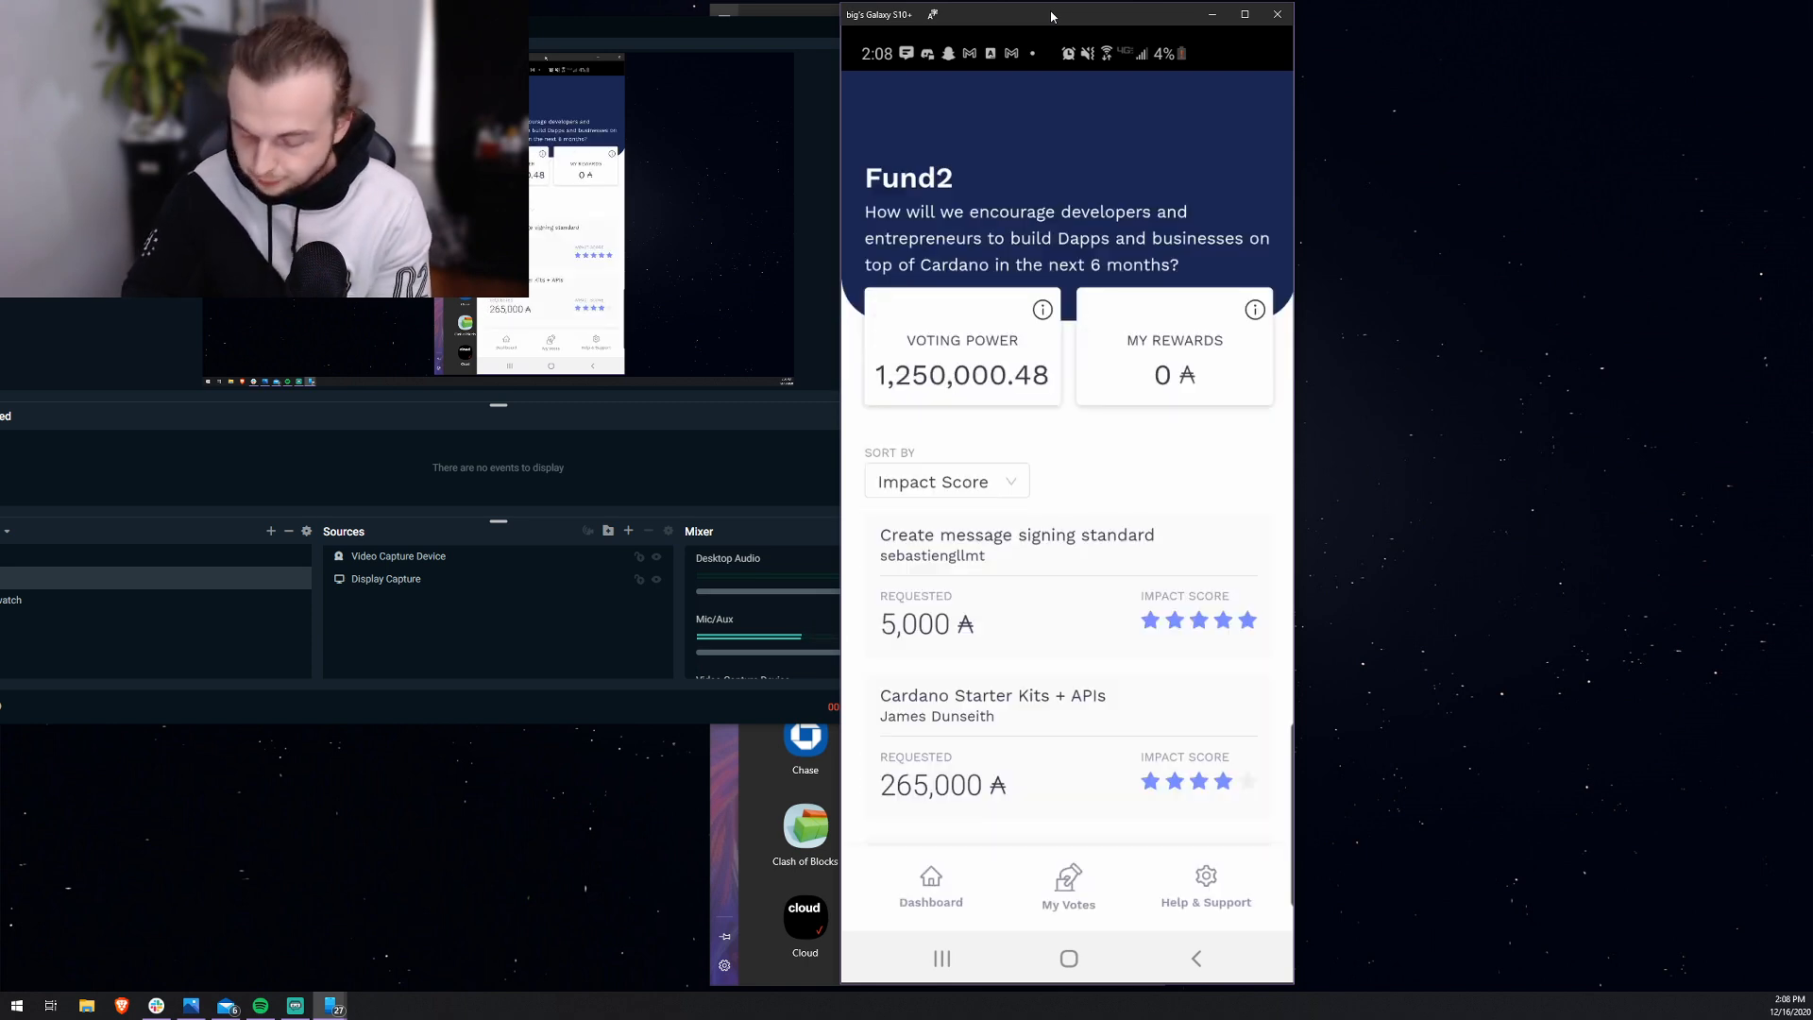
click(1065, 888)
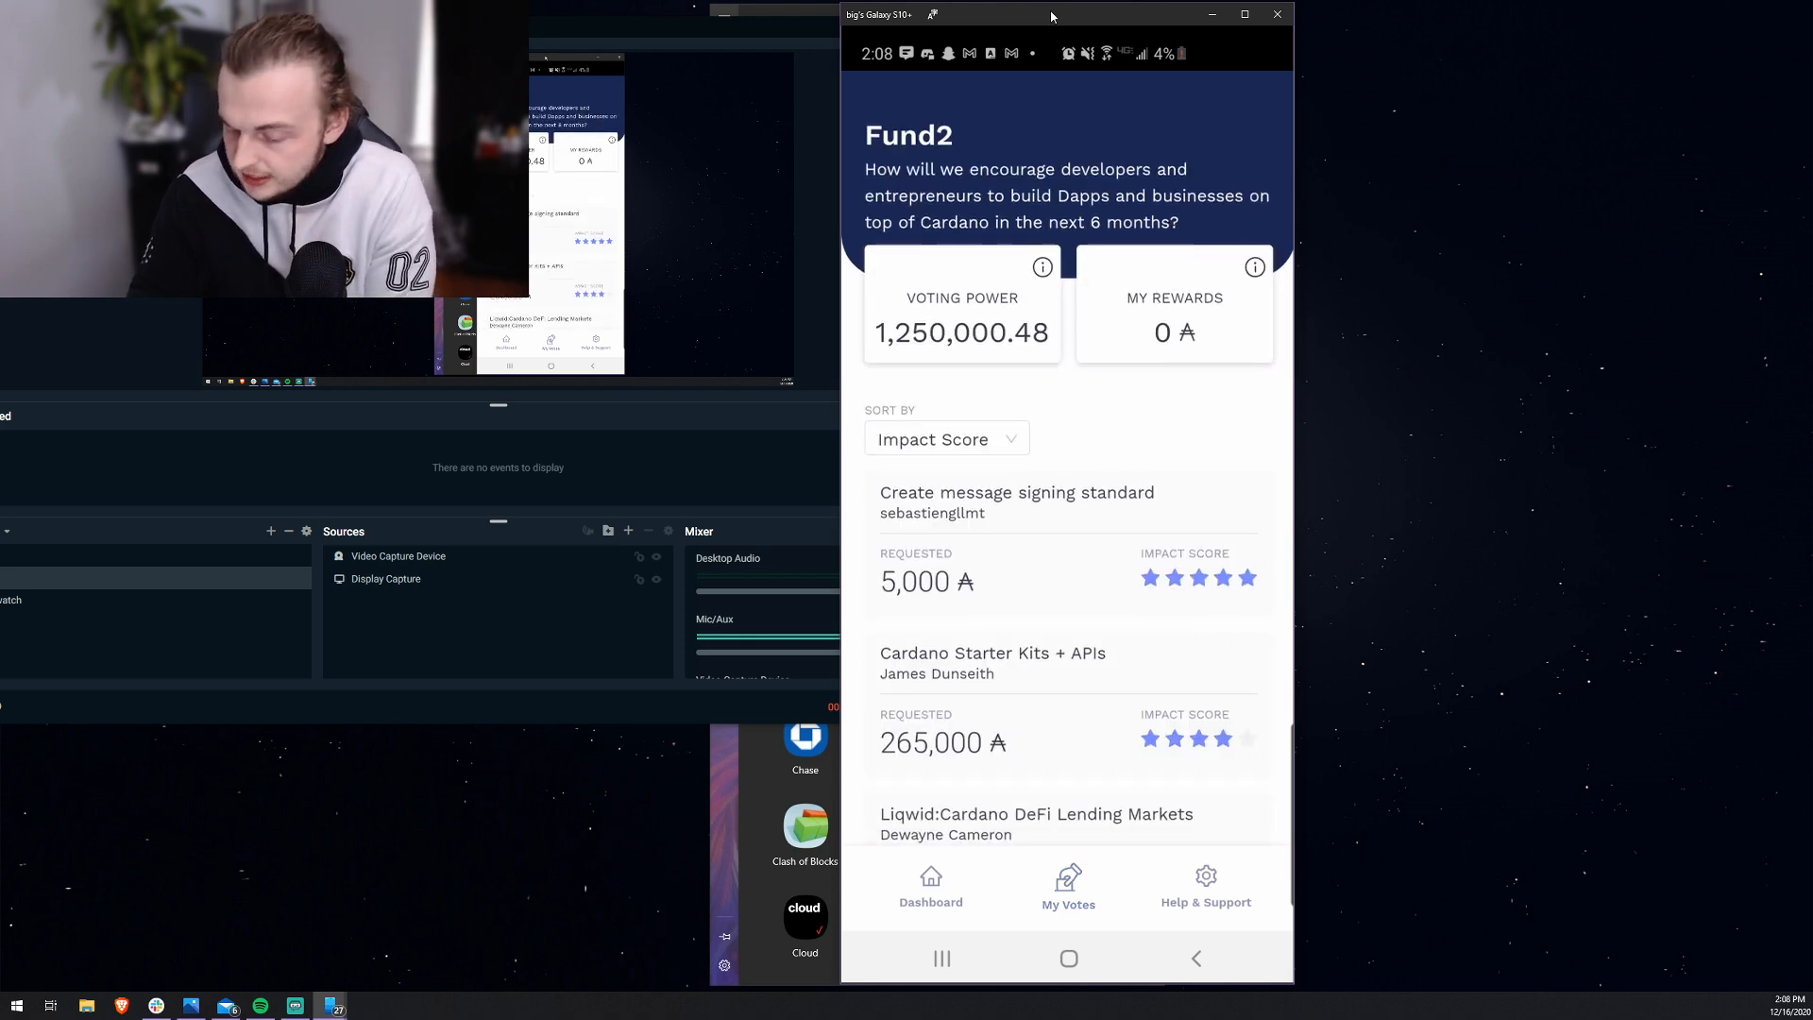
Step: Revisit Cardano Starter Kits + APIs and Create message signing standard, then confirm My Votes is empty
click(944, 438)
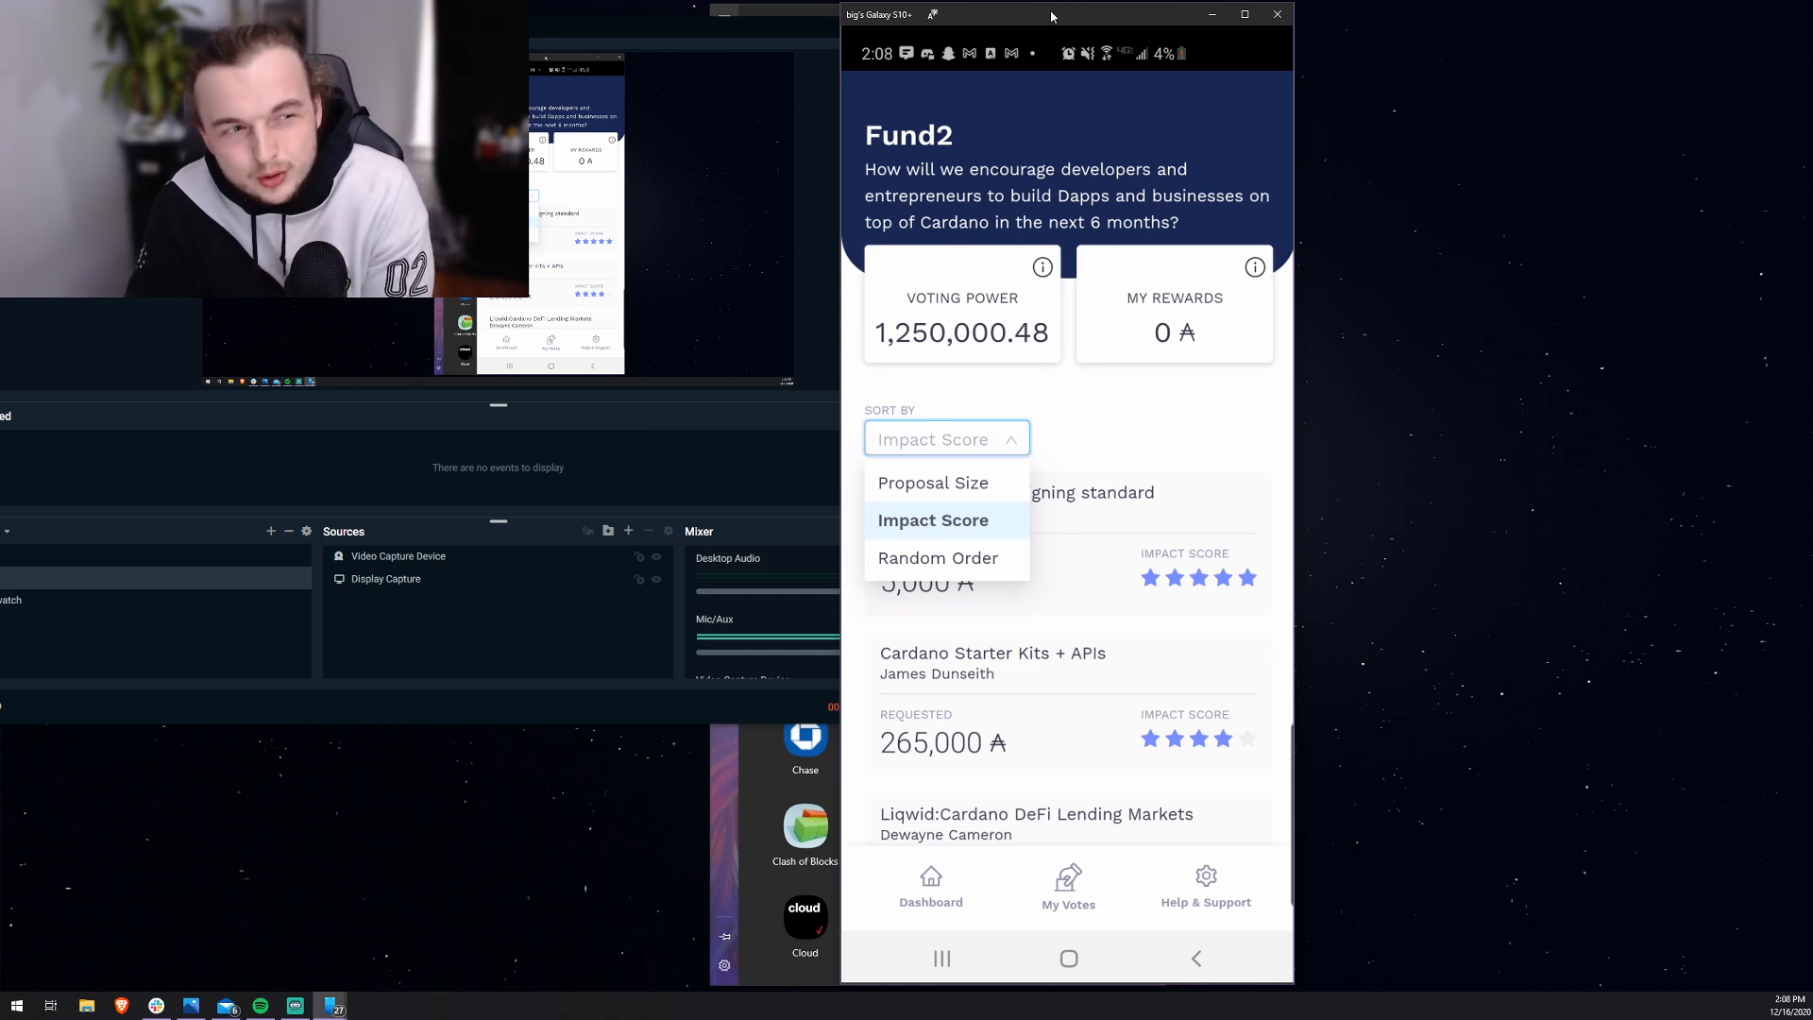
click(991, 651)
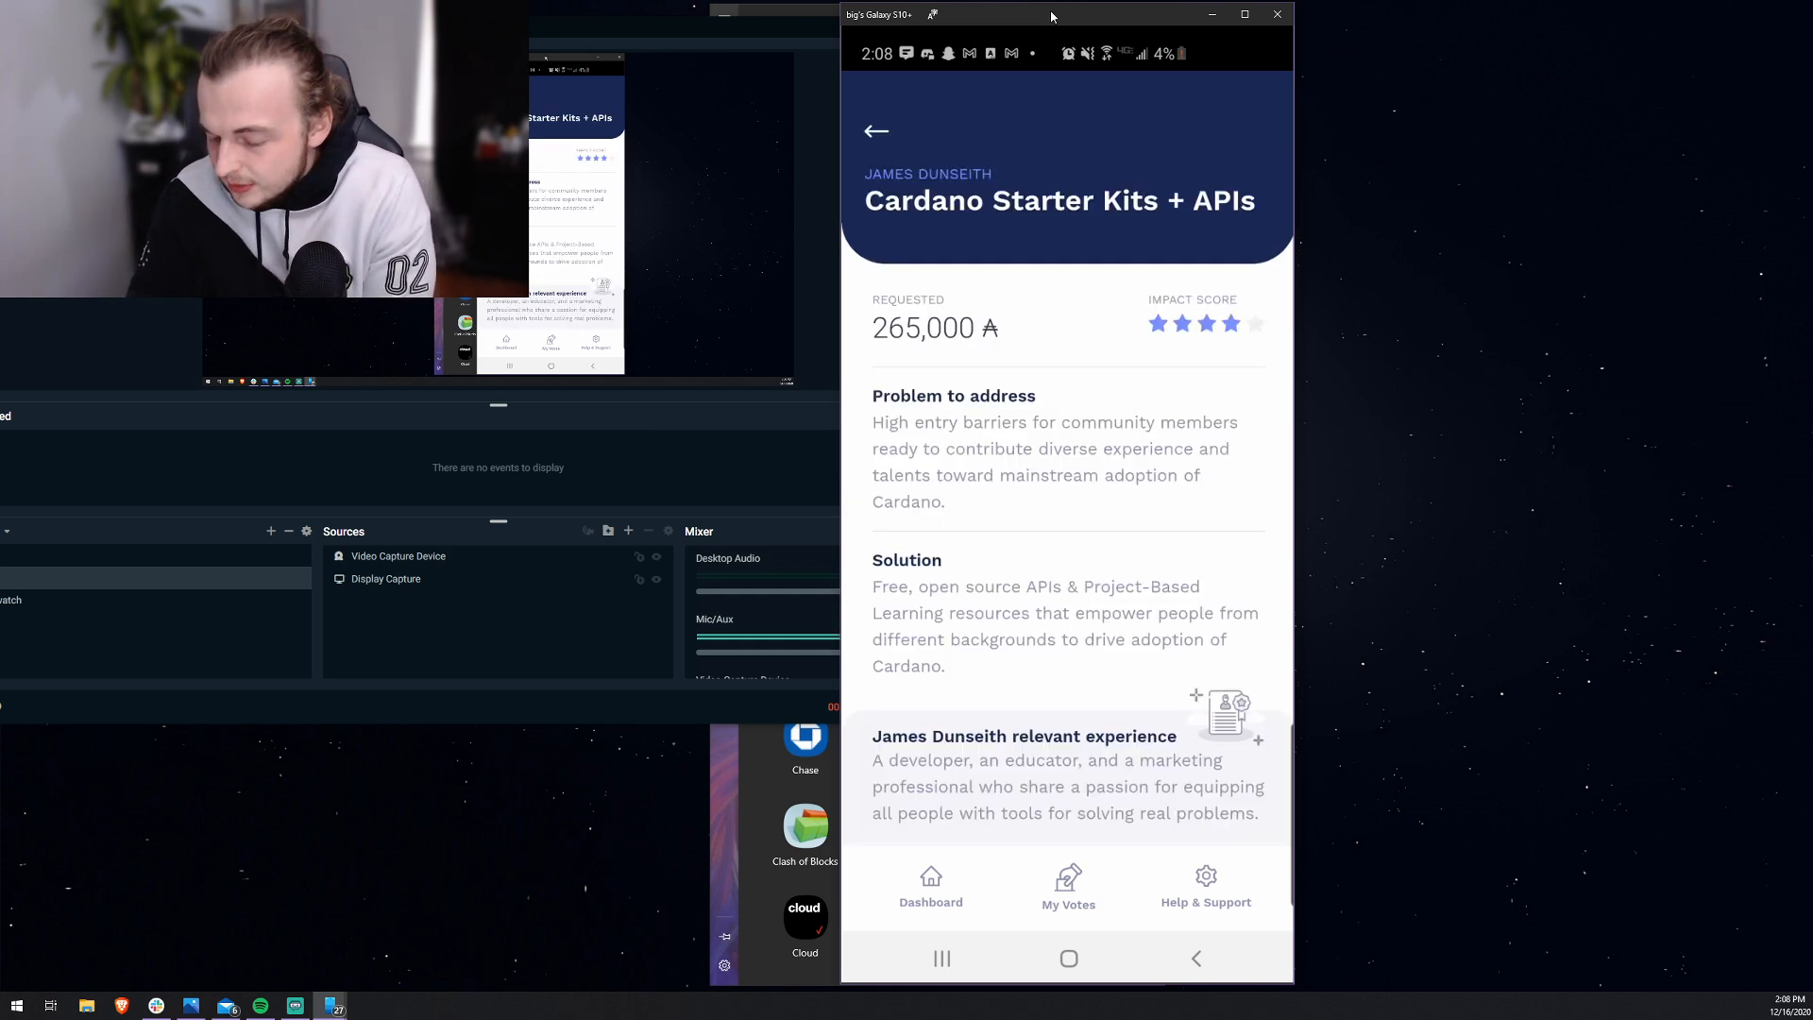
click(875, 130)
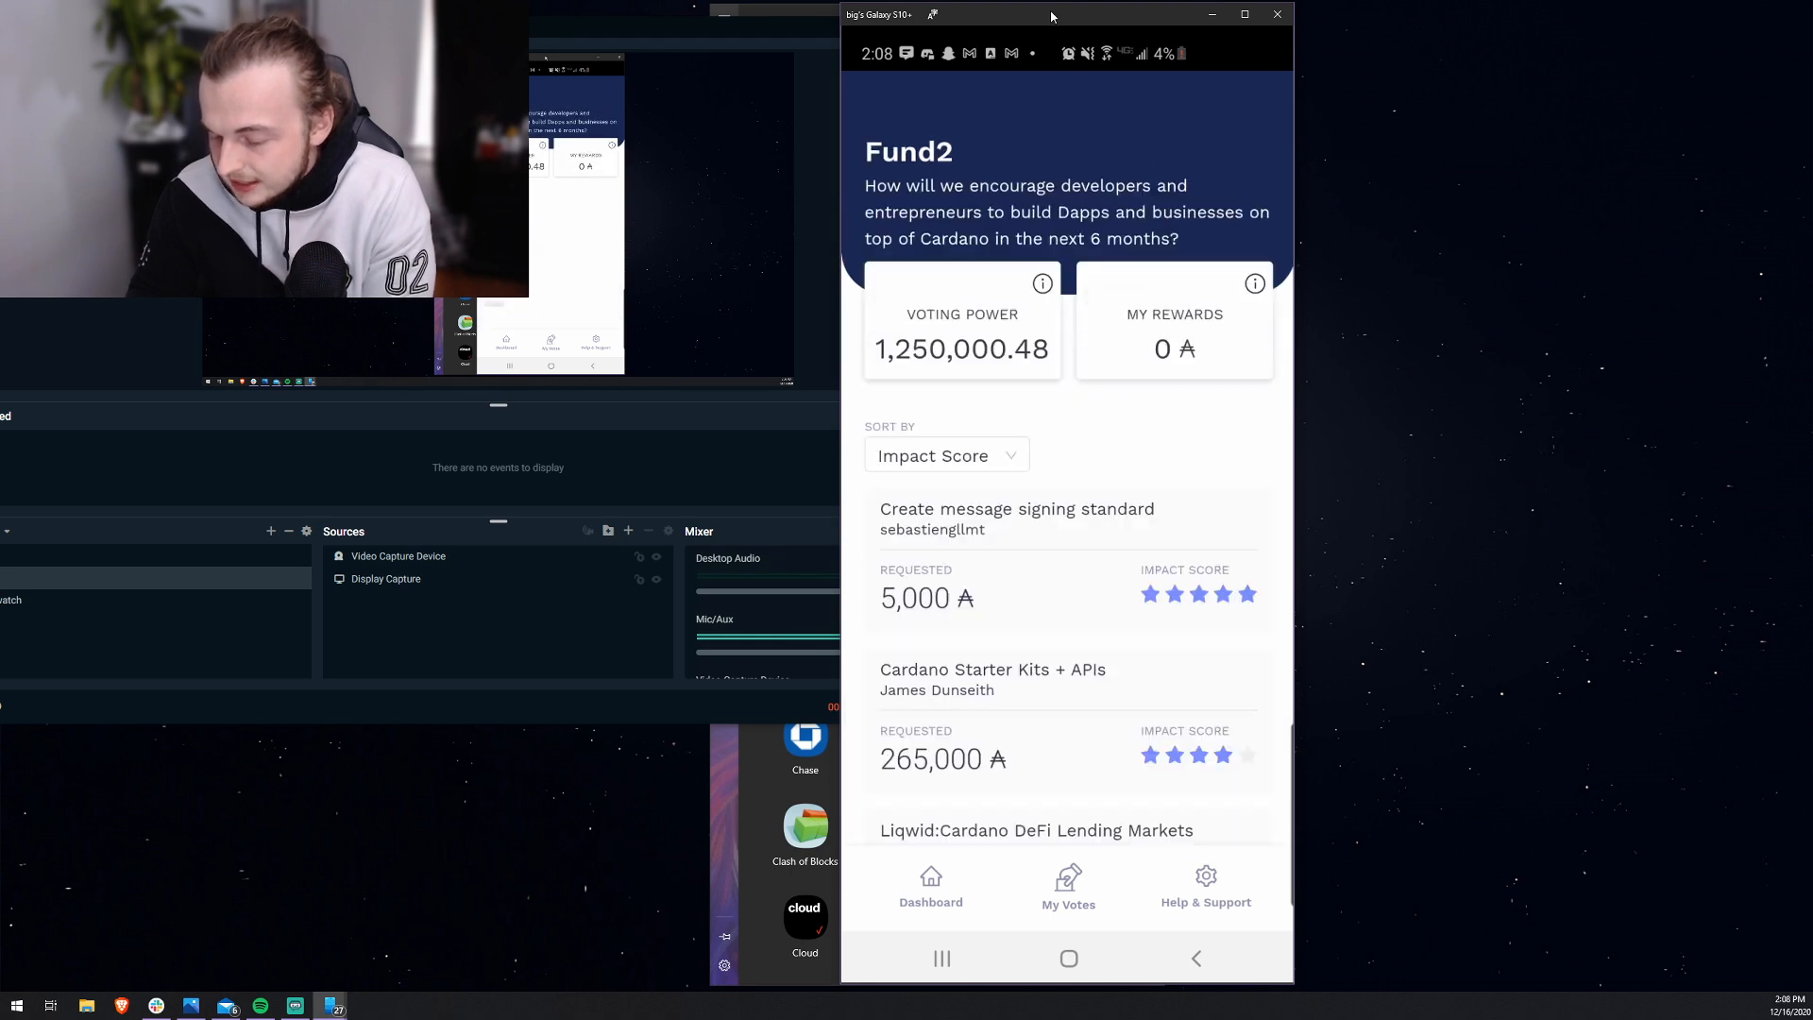
click(1015, 517)
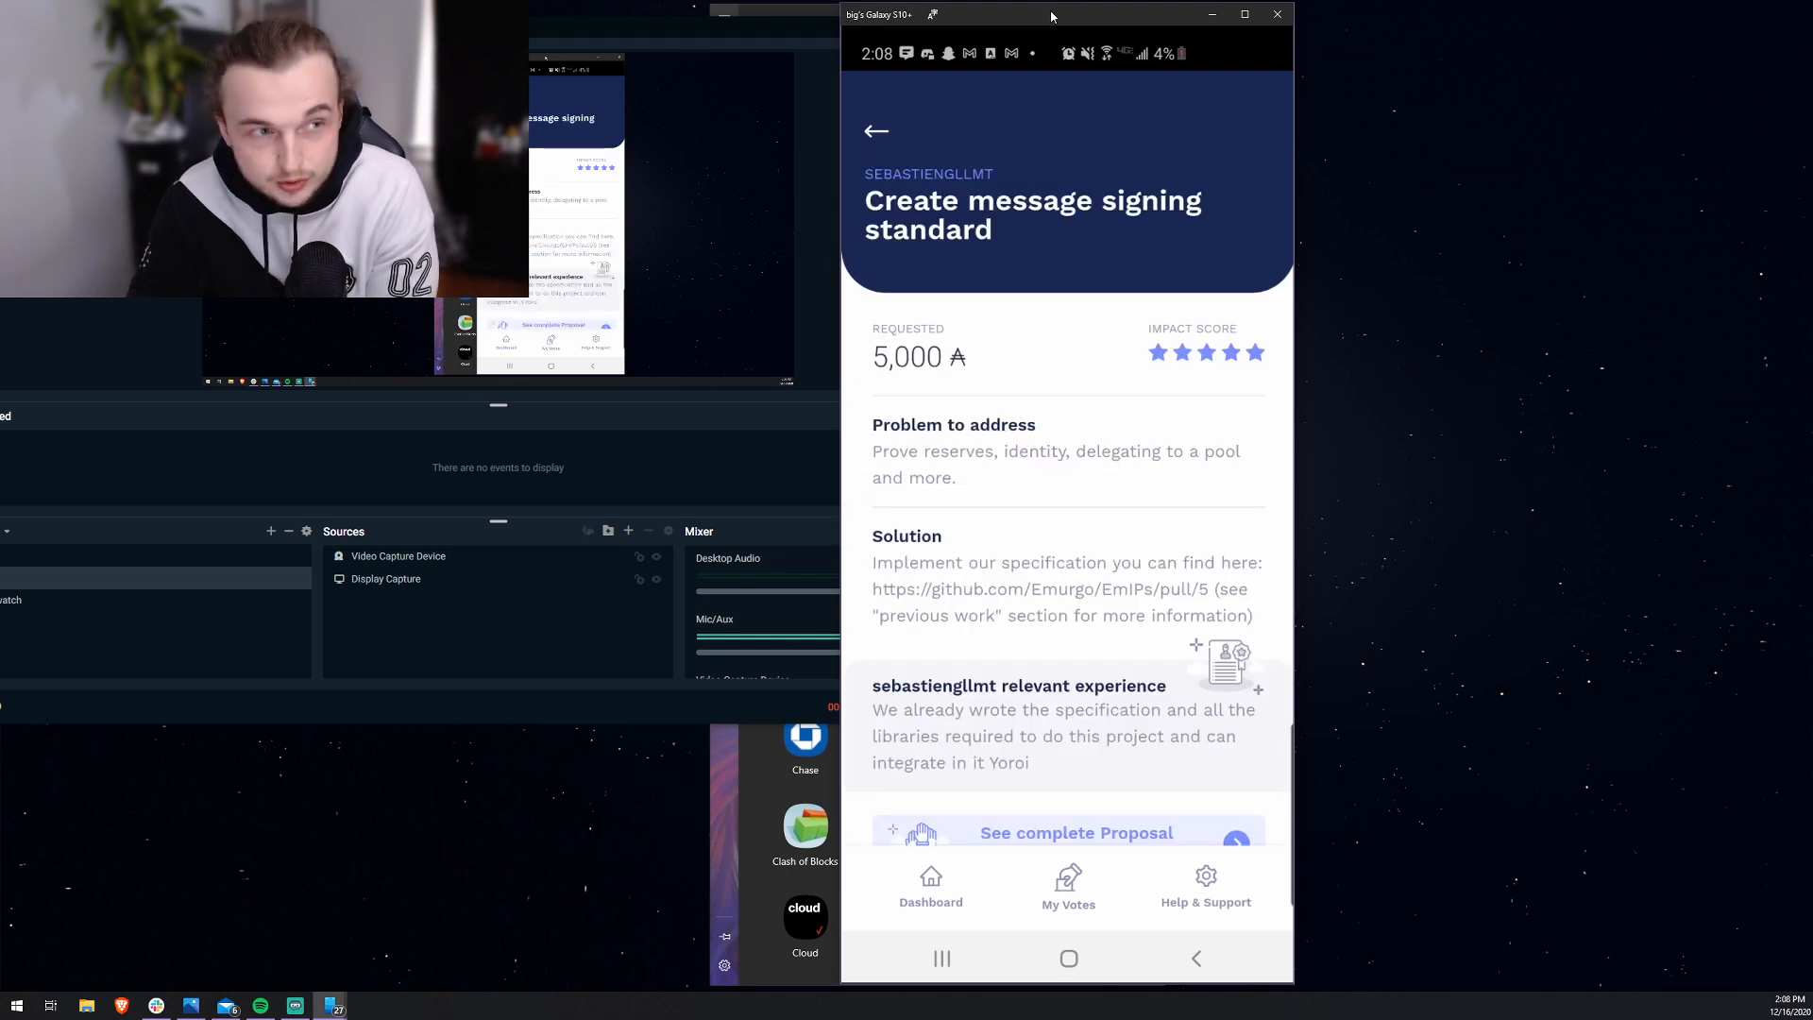
scroll(down, 3)
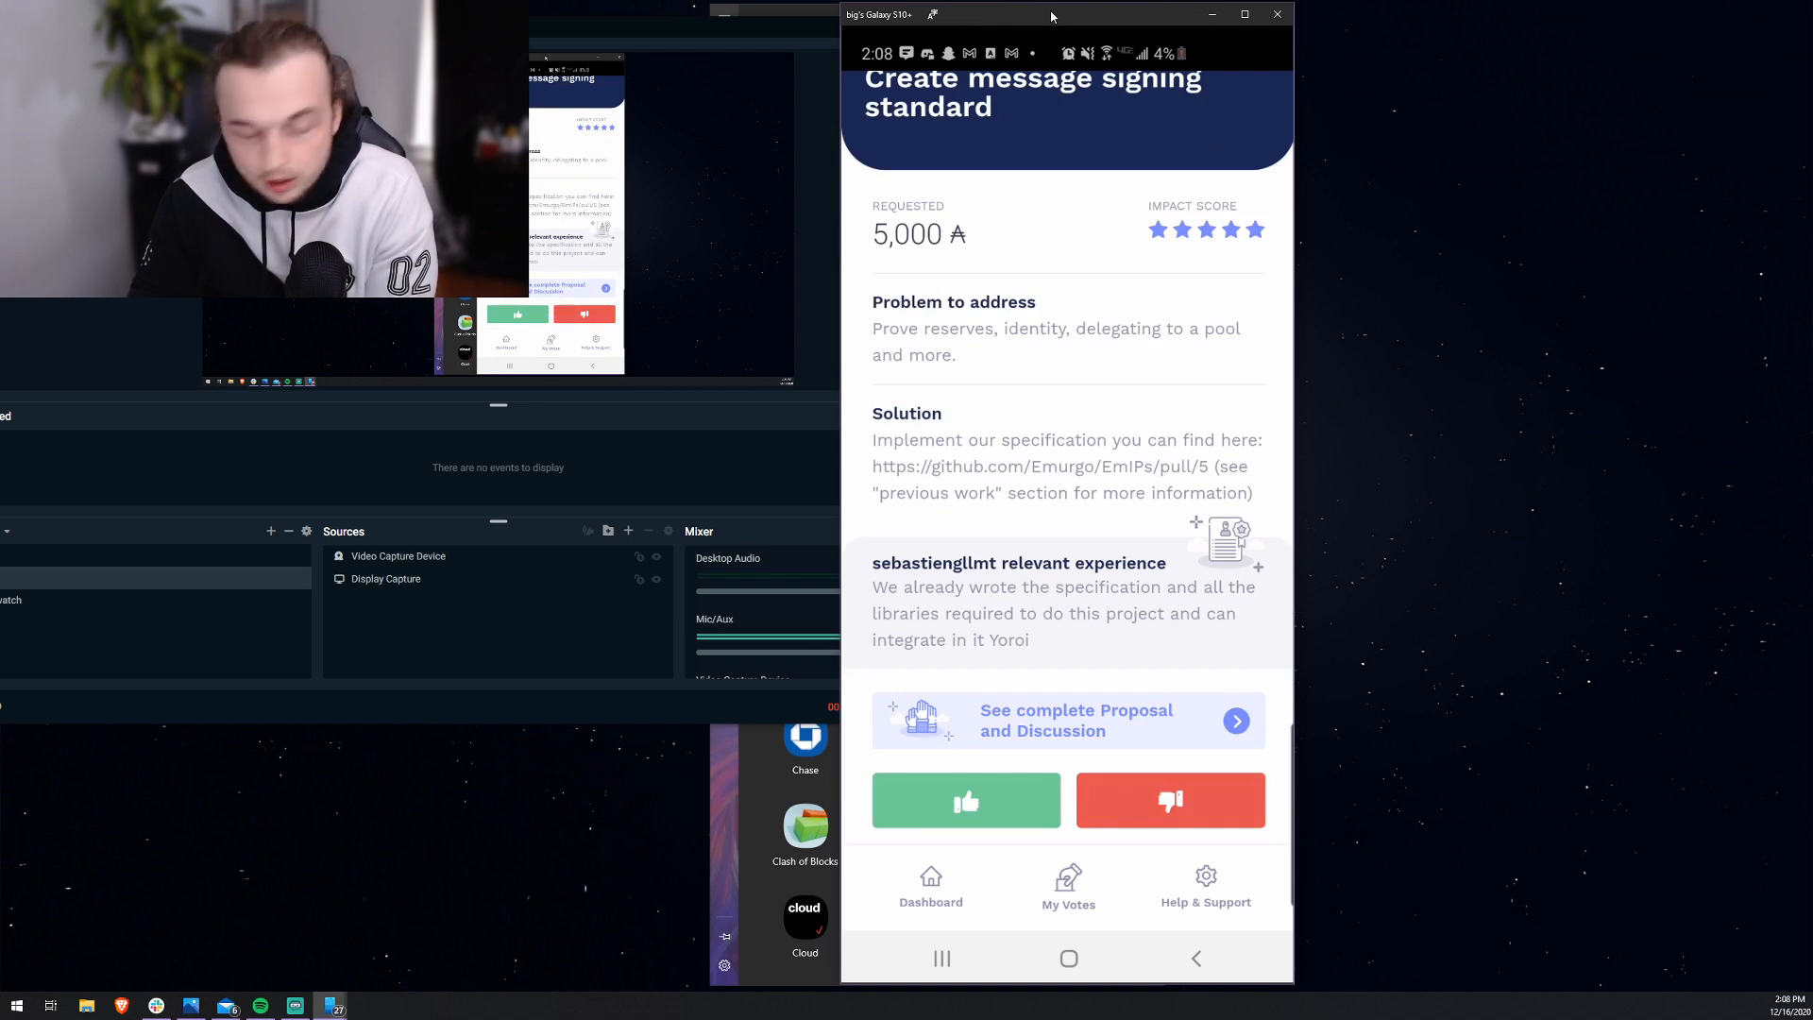
click(1066, 884)
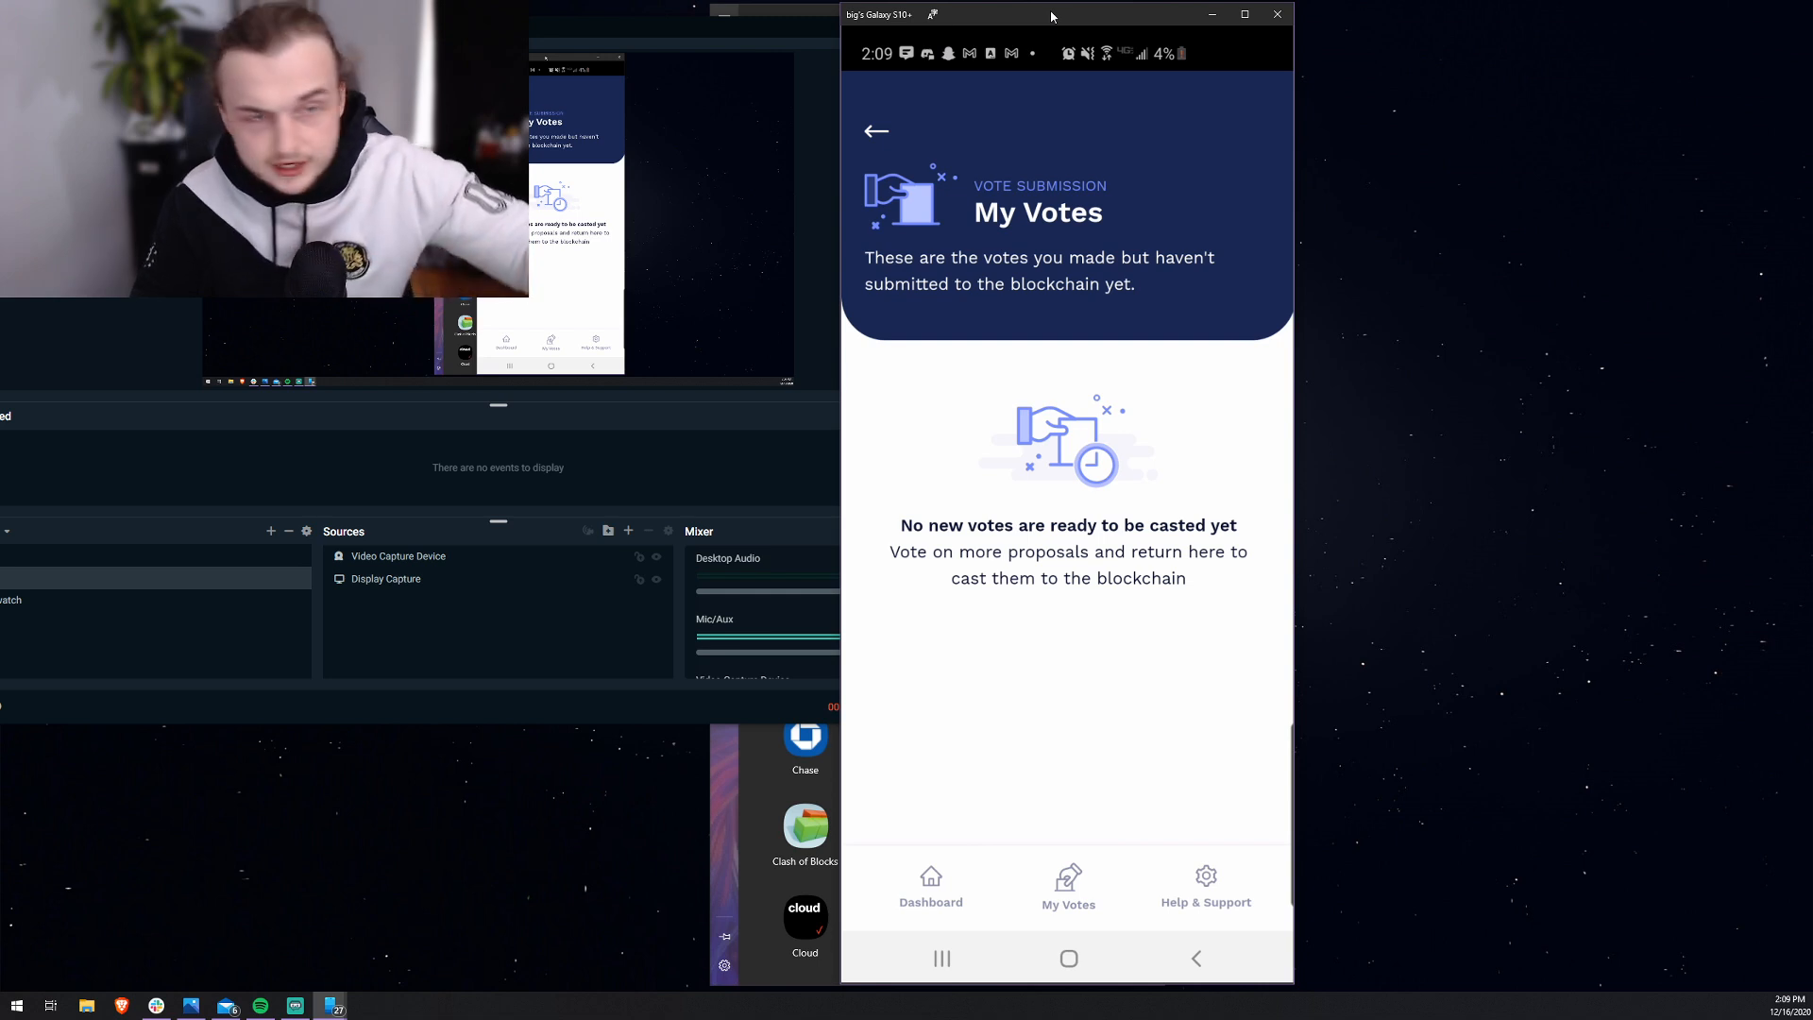
Step: Return to the Fund2 dashboard and scroll the proposal list down toward Slot Leader Podcast (145,000 ADA)
click(929, 887)
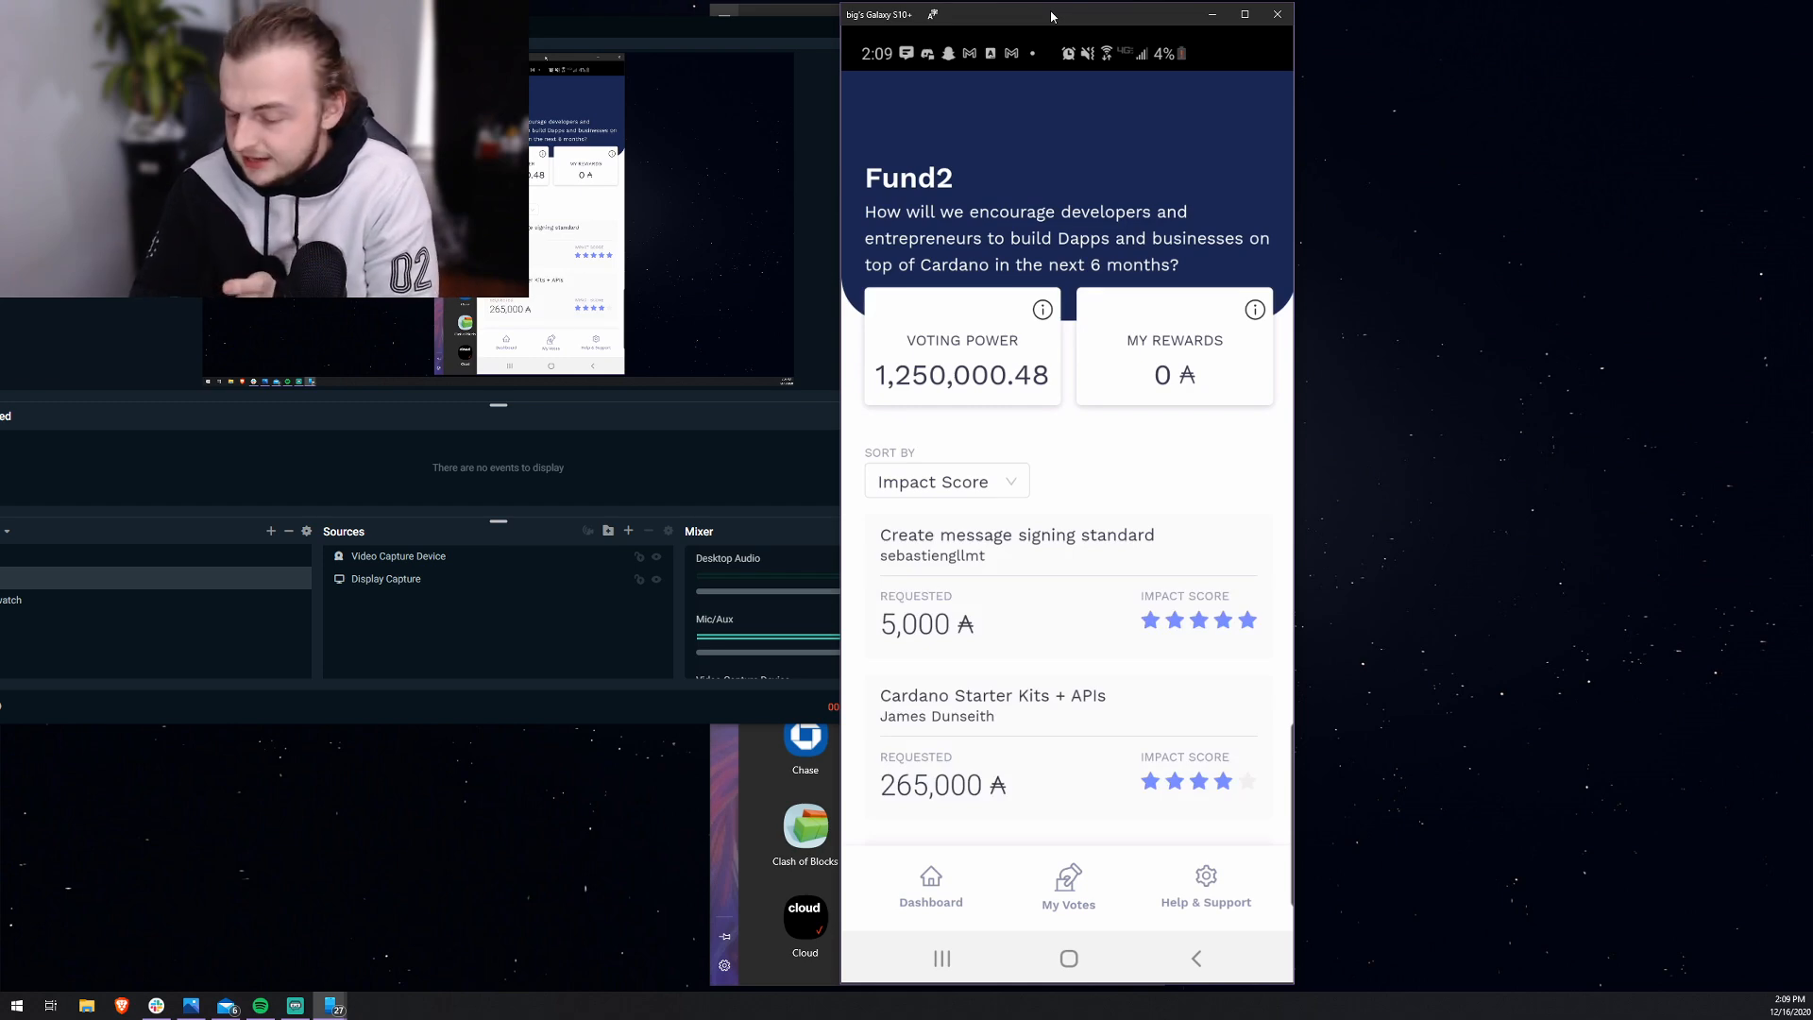
scroll(down, 3)
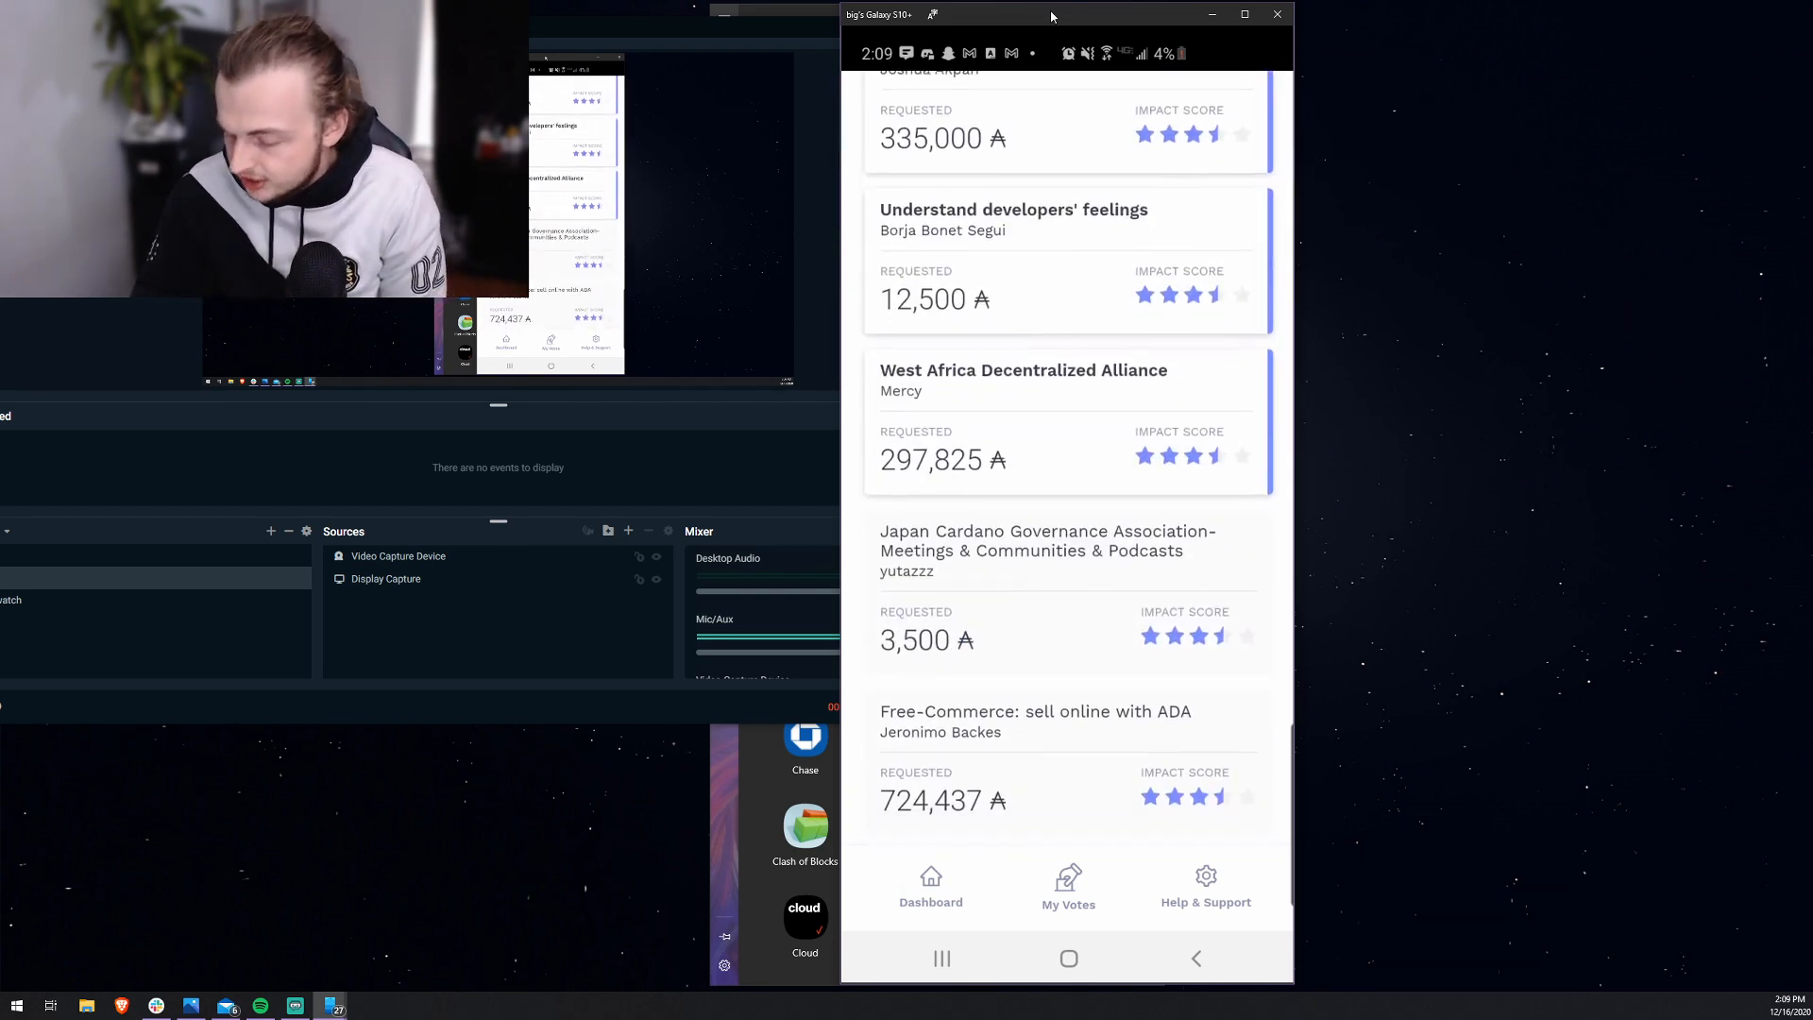
scroll(down, 3)
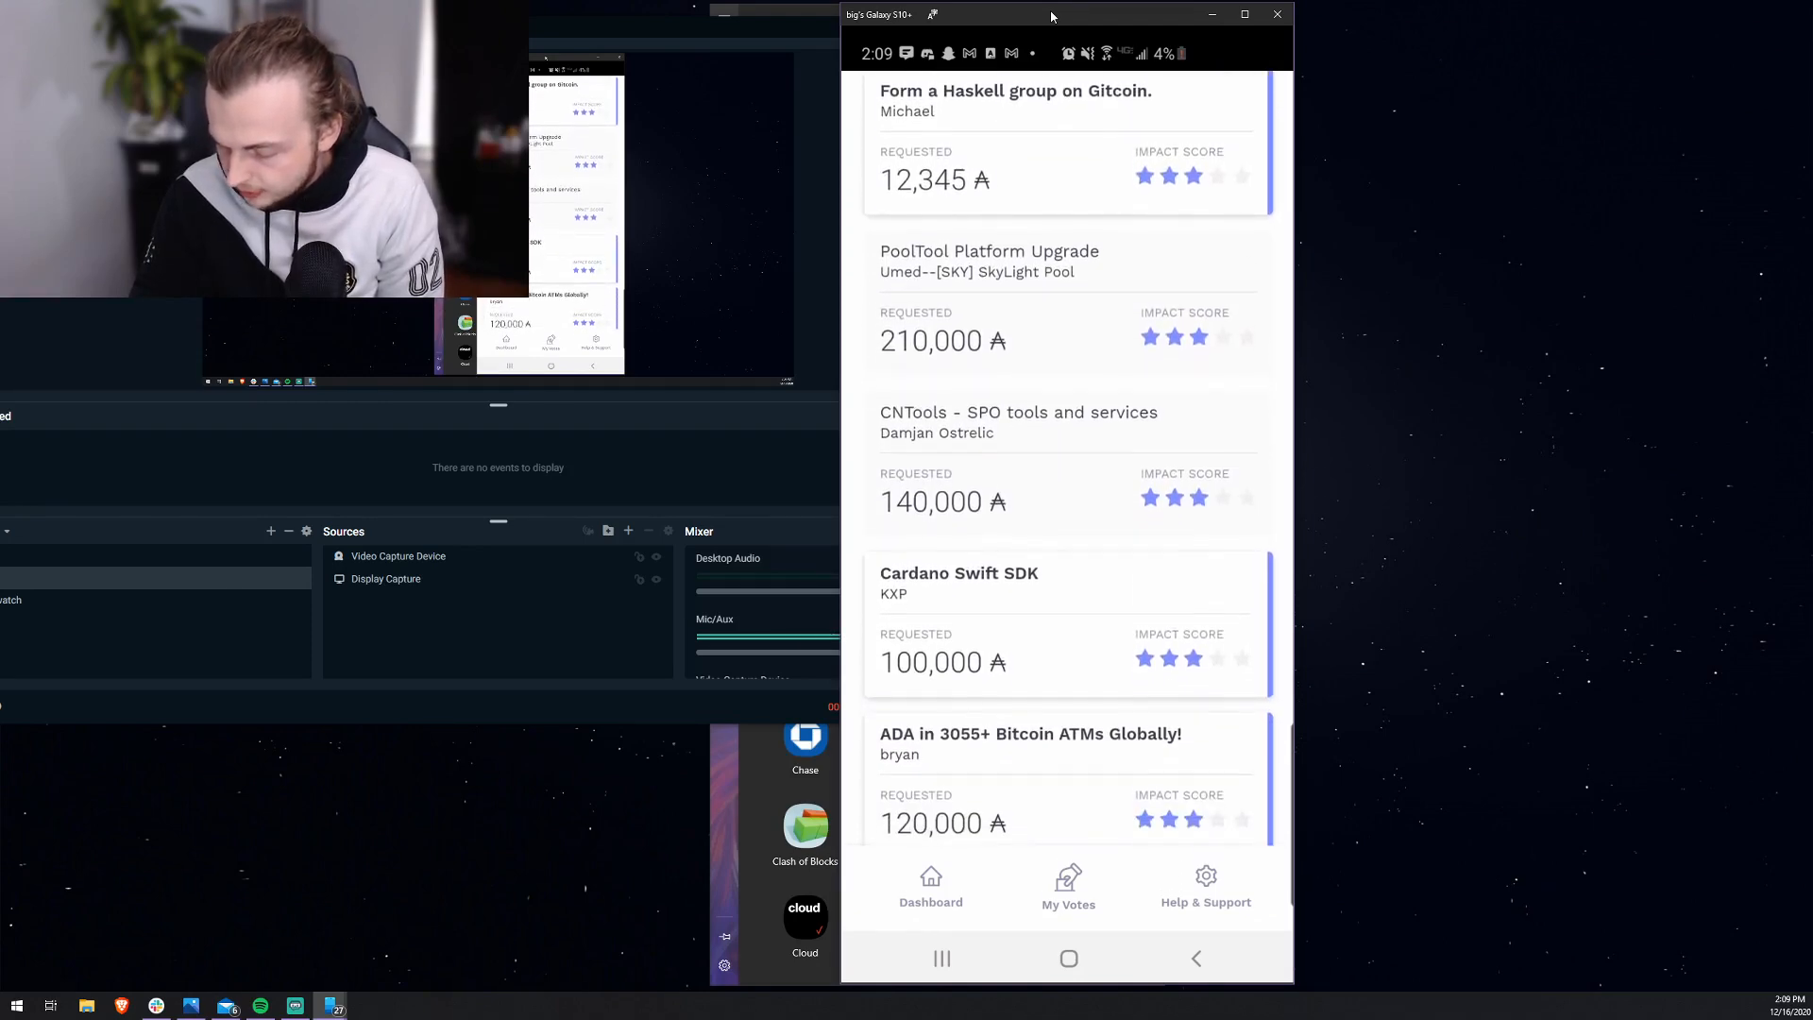
scroll(down, 3)
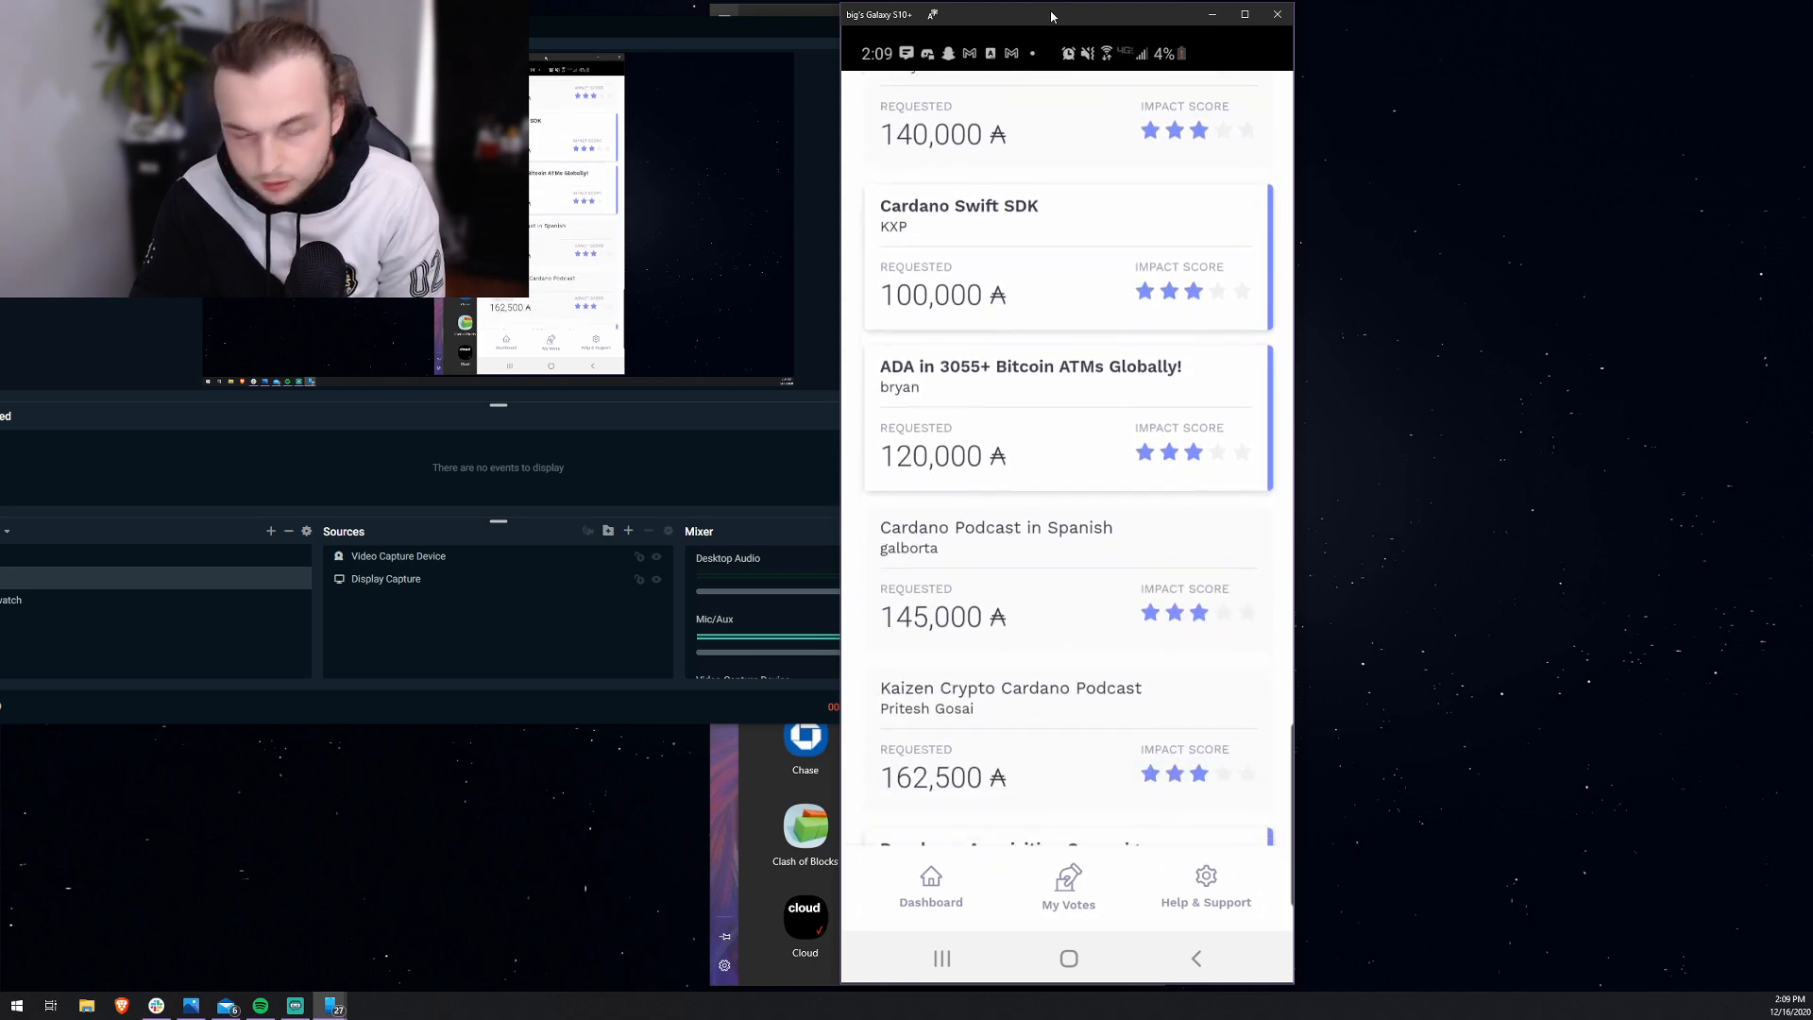
scroll(down, 3)
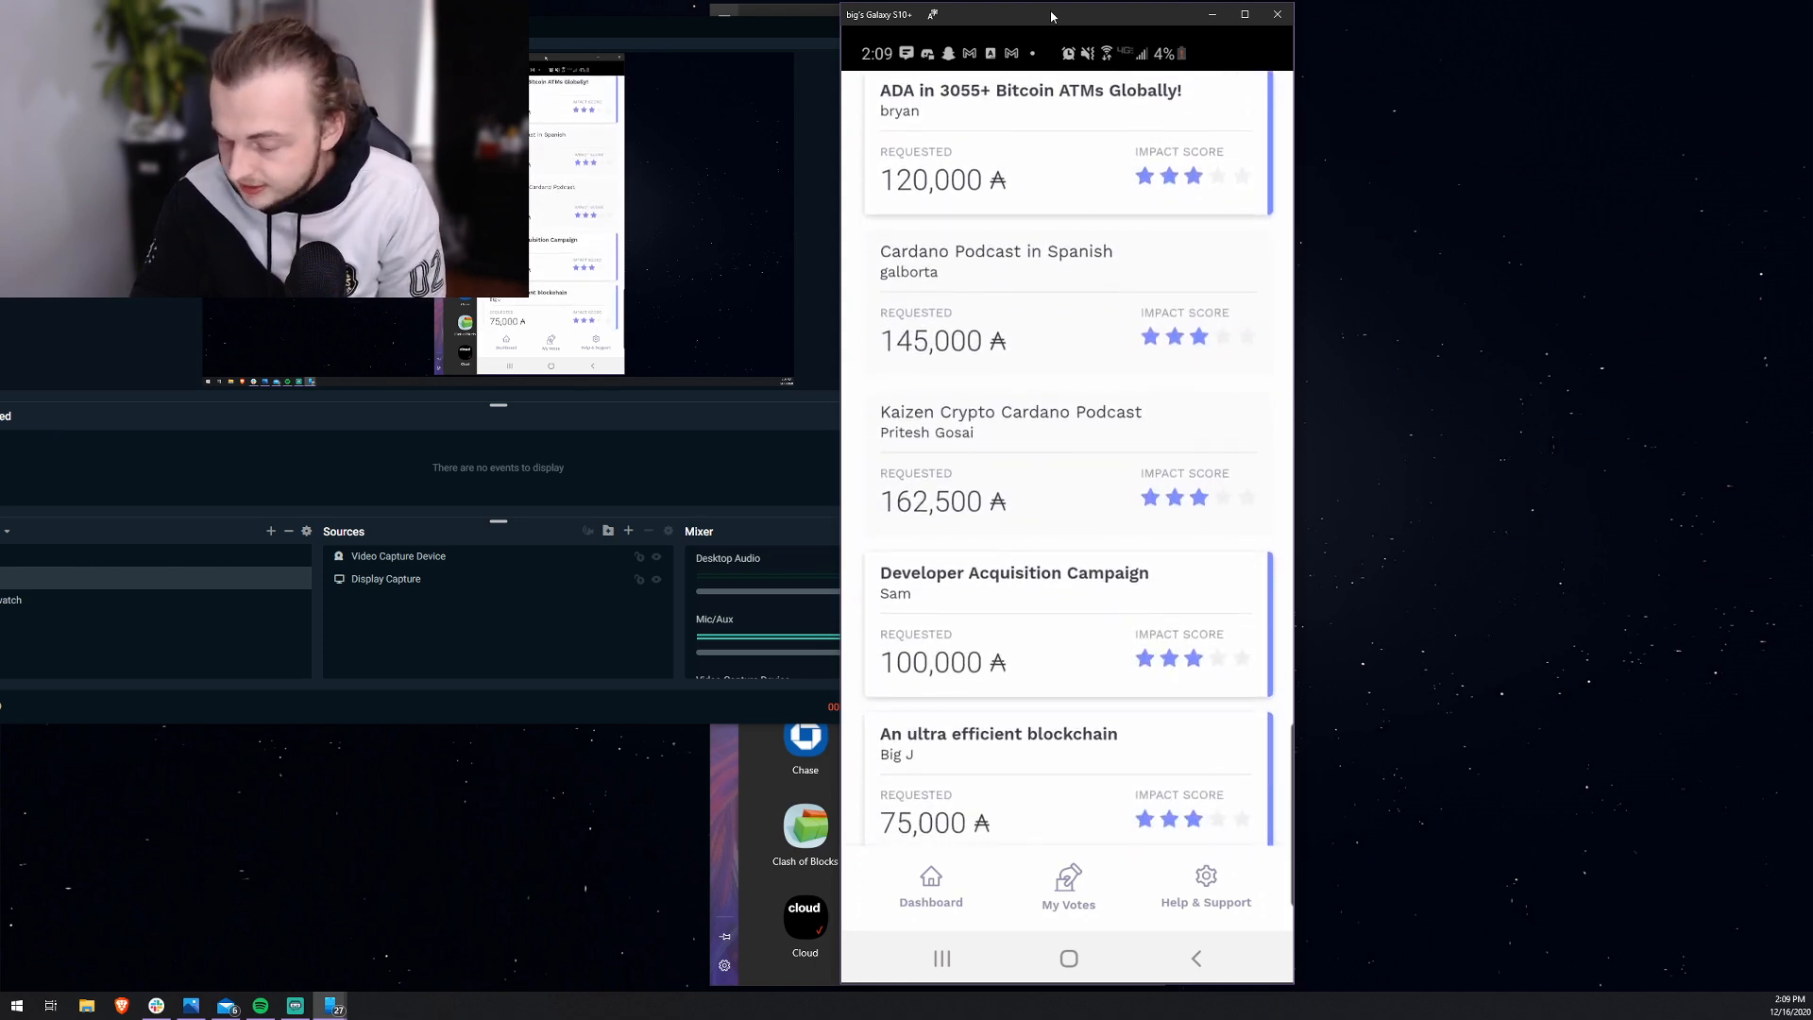
scroll(down, 3)
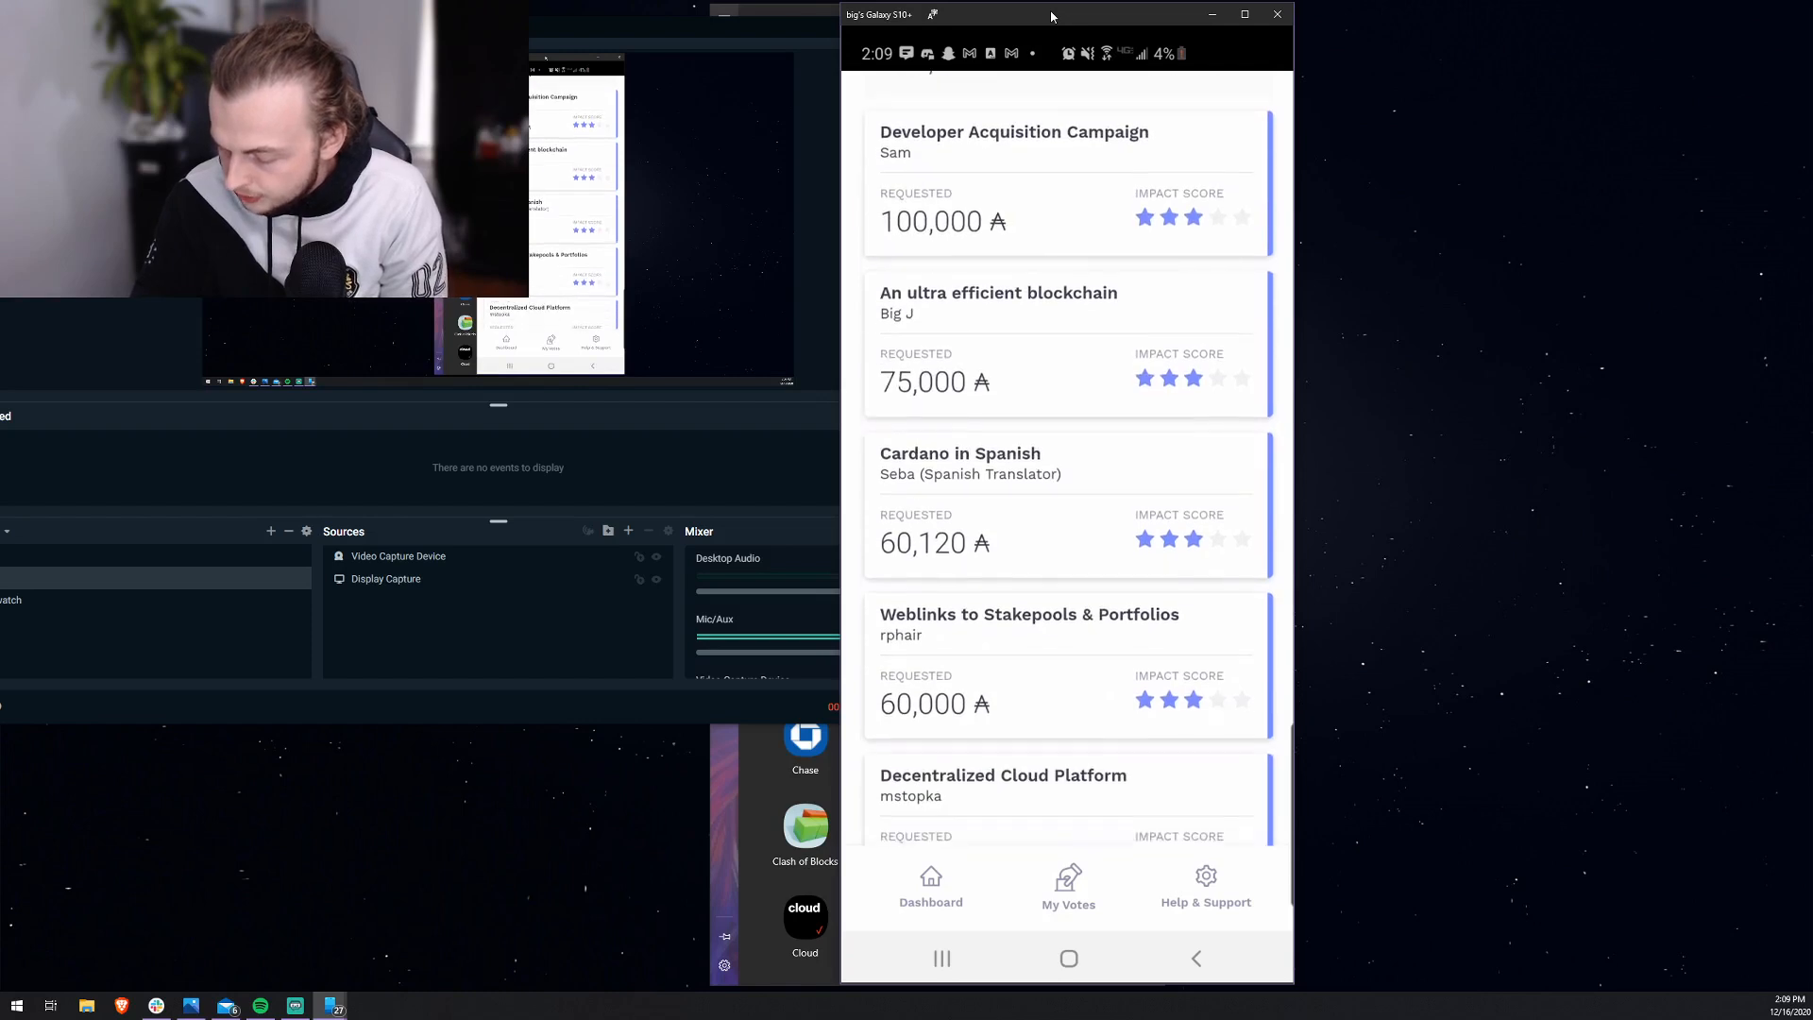
scroll(down, 3)
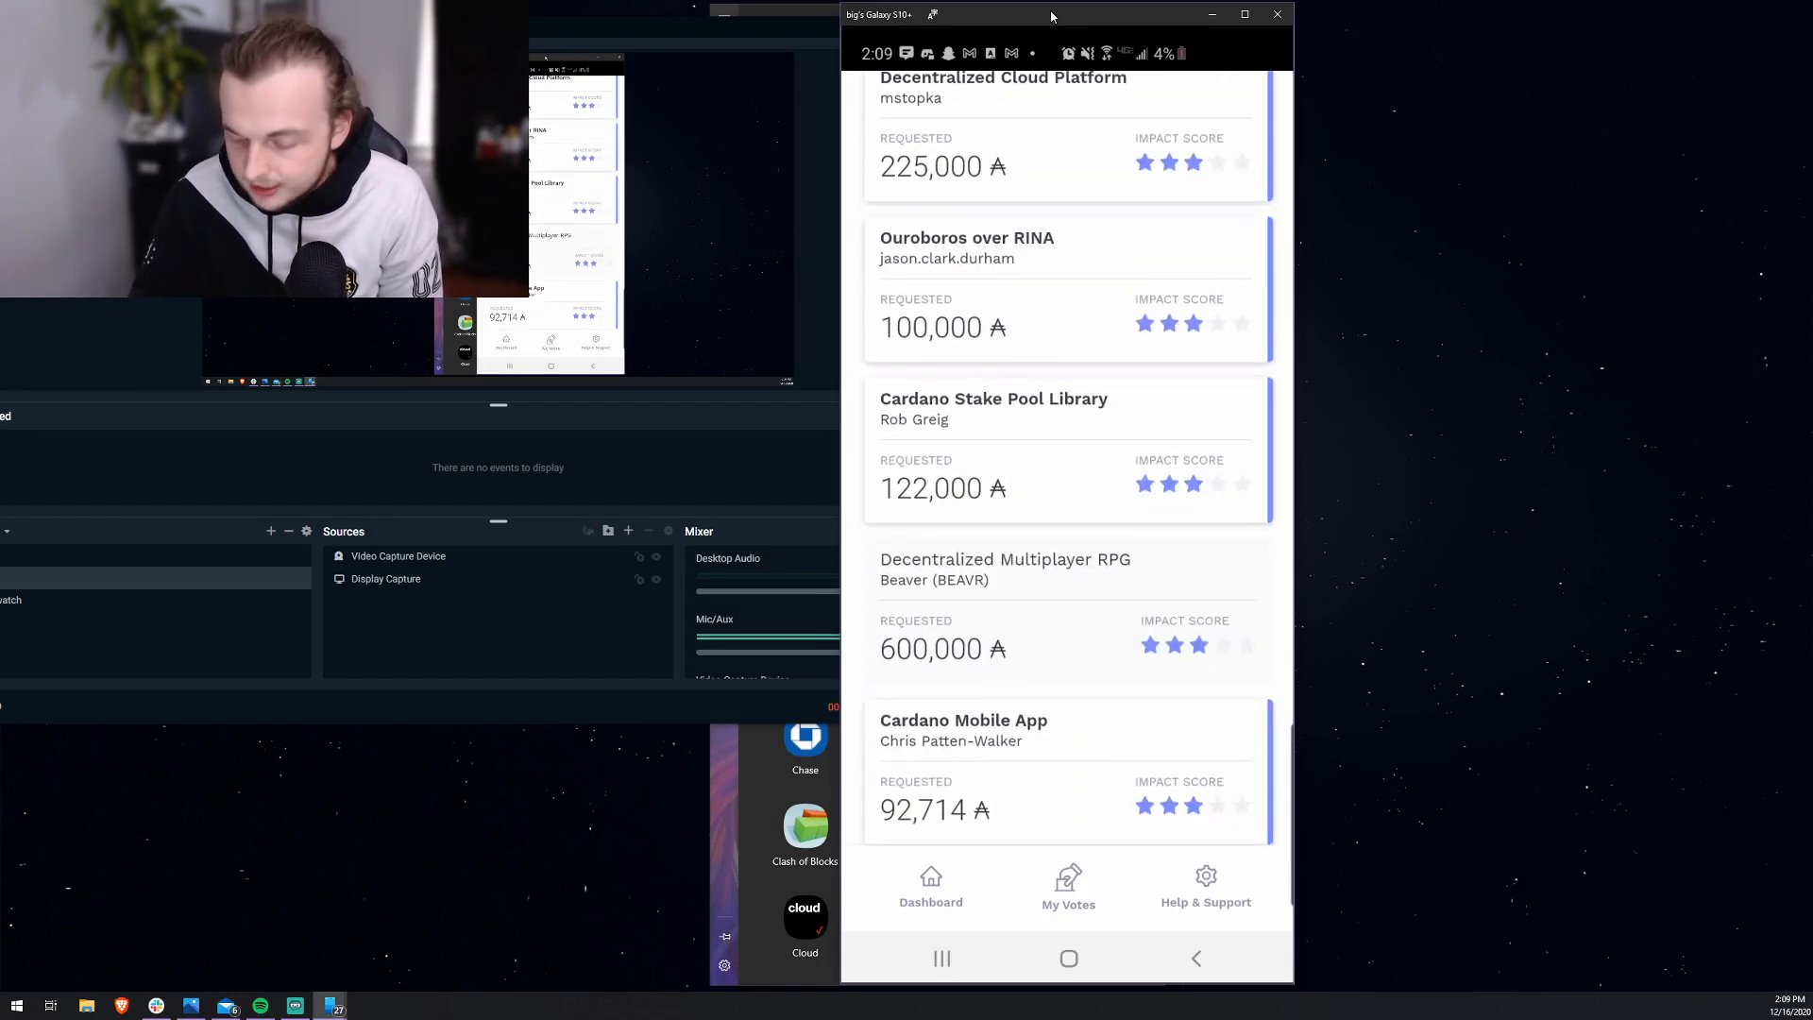
scroll(up, 3)
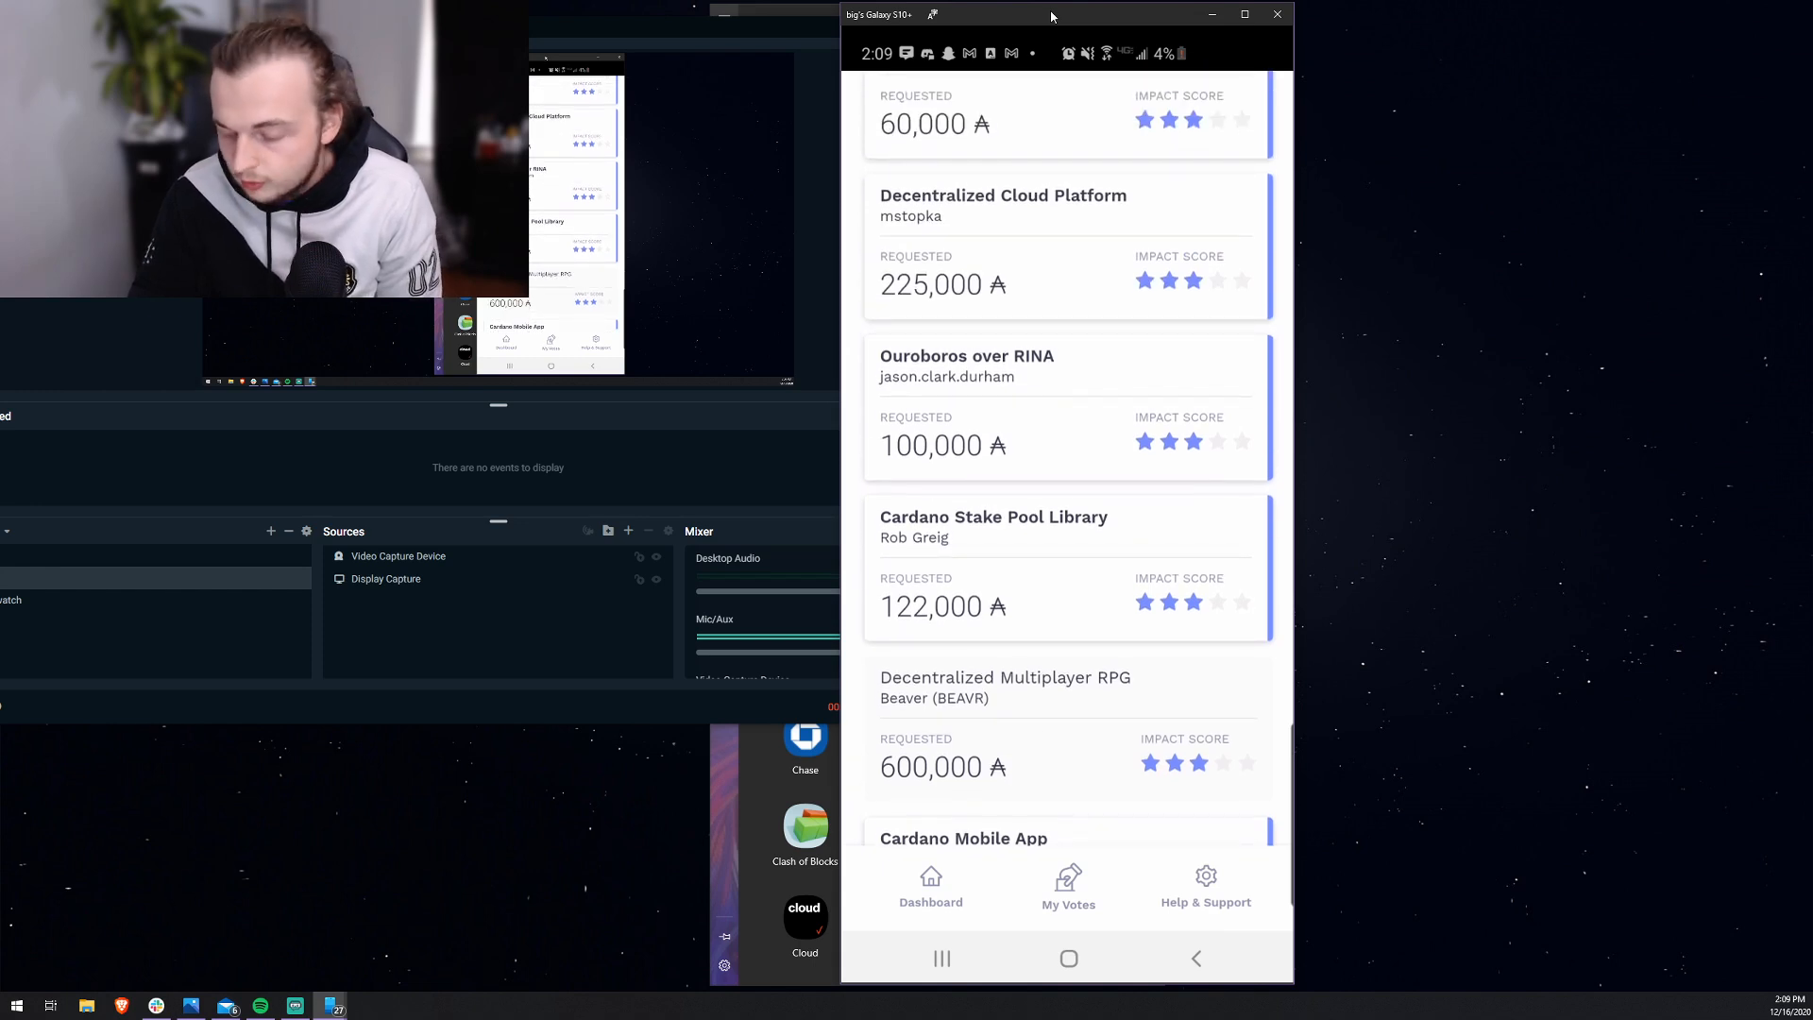
scroll(down, 3)
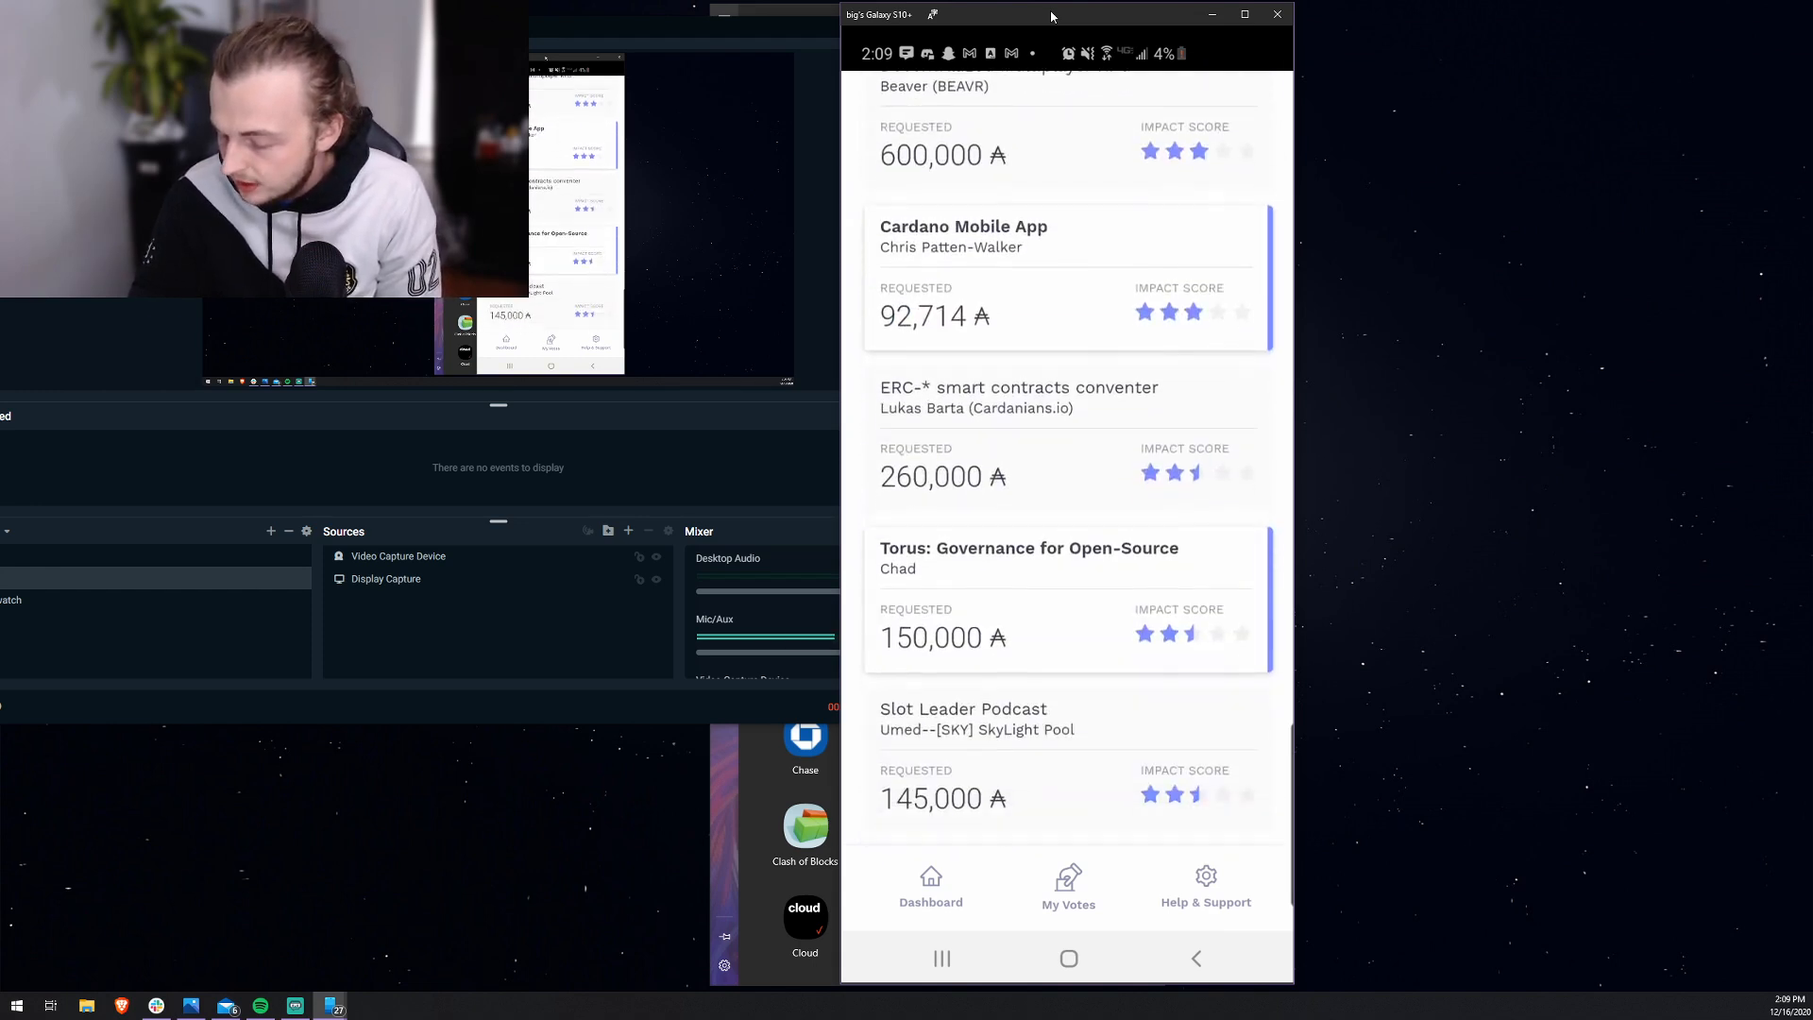
scroll(down, 3)
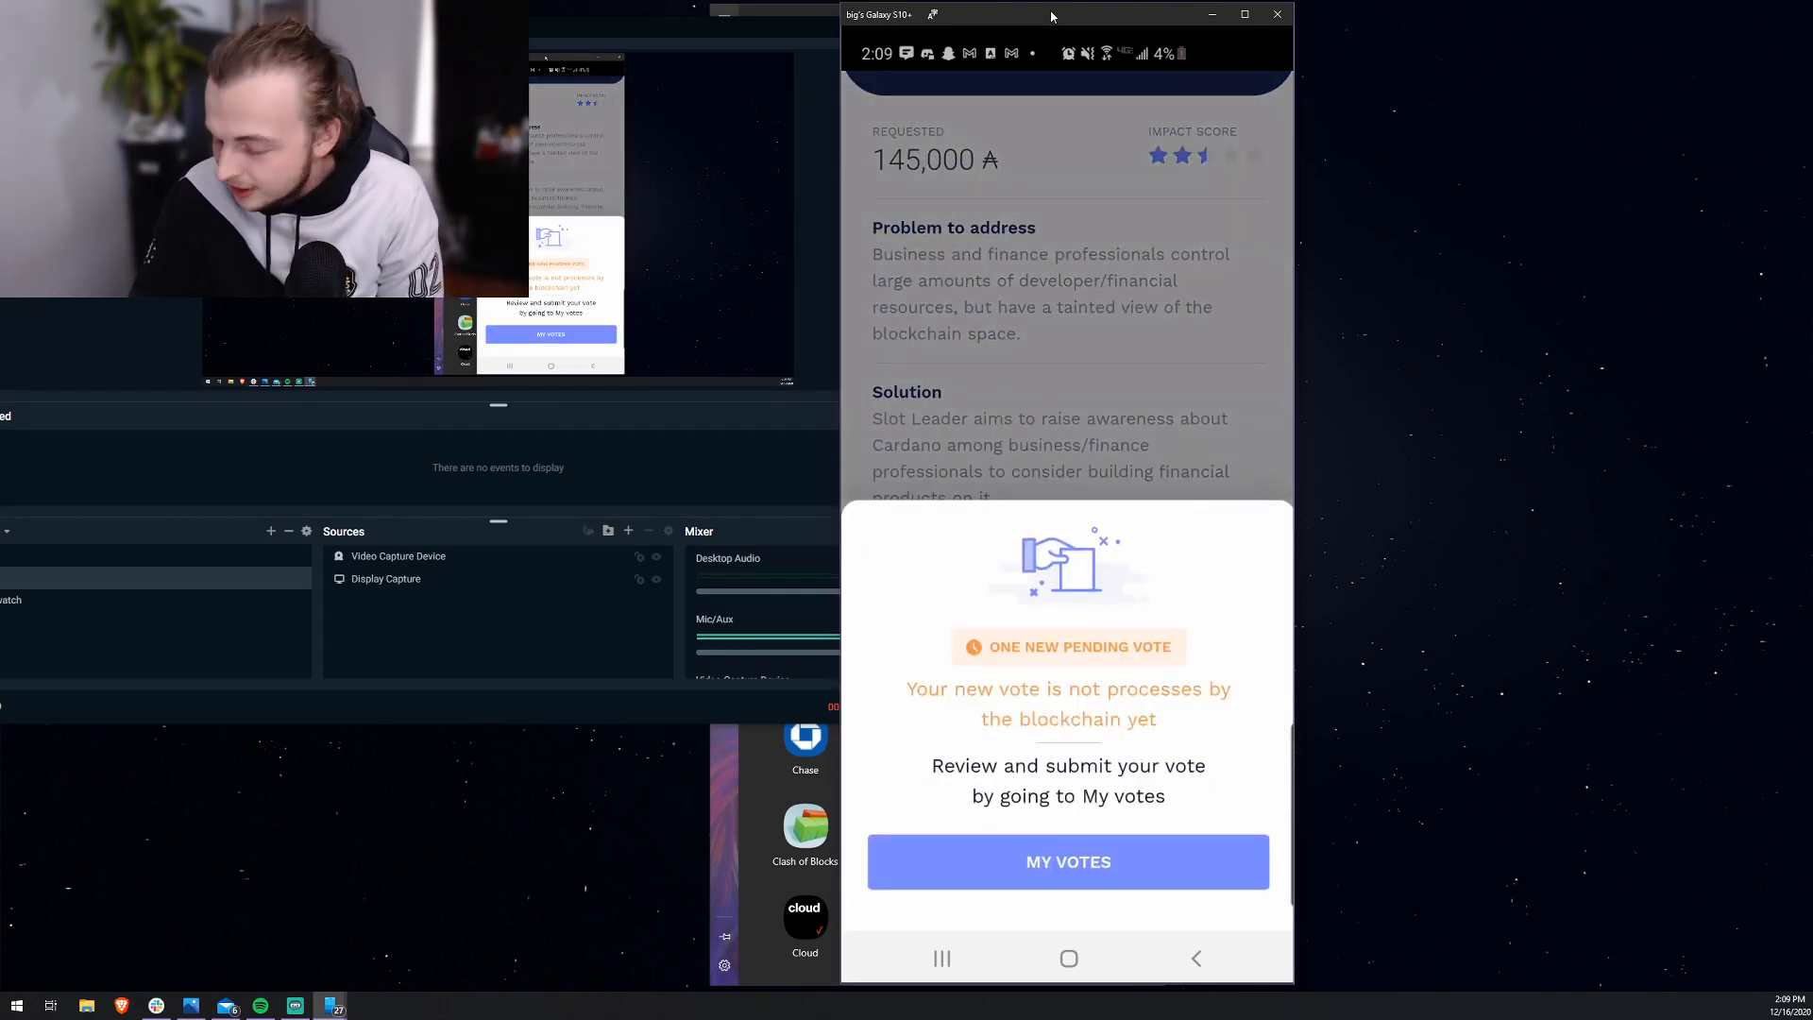
Step: Cast the pending Slot Leader Podcast vote to the blockchain and return to the Fund2 dashboard
click(1065, 861)
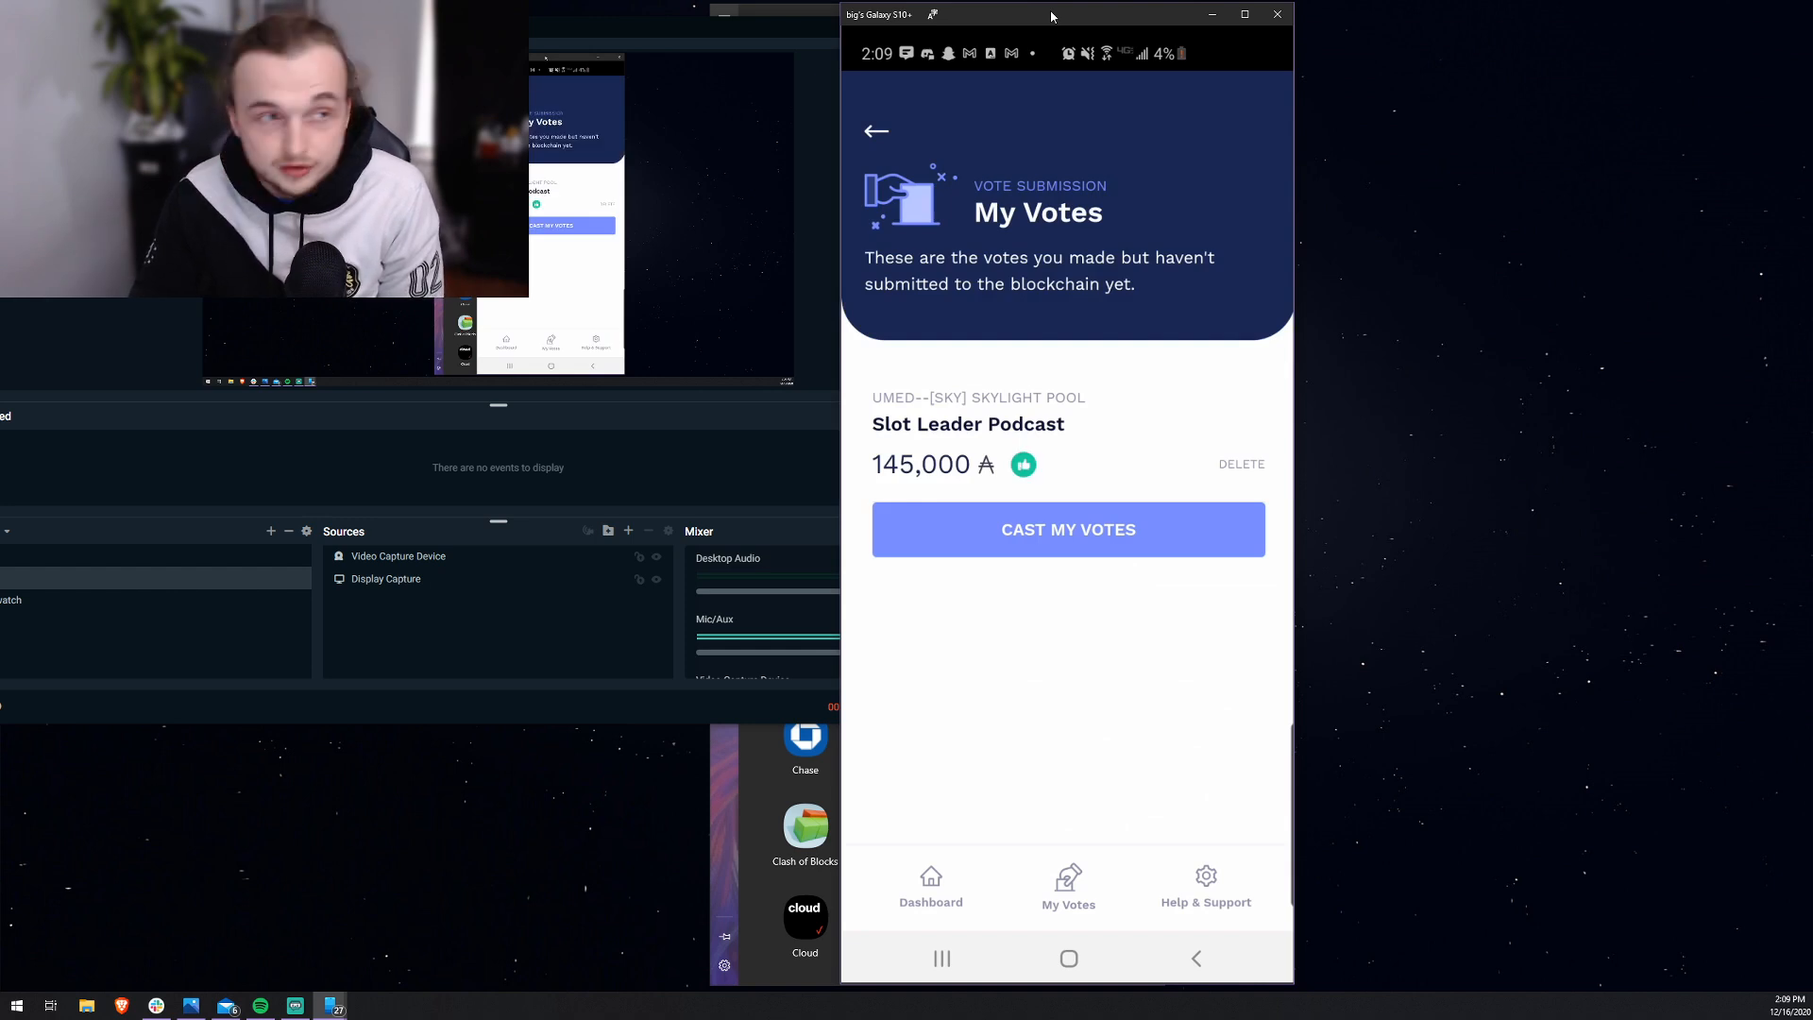
click(1067, 529)
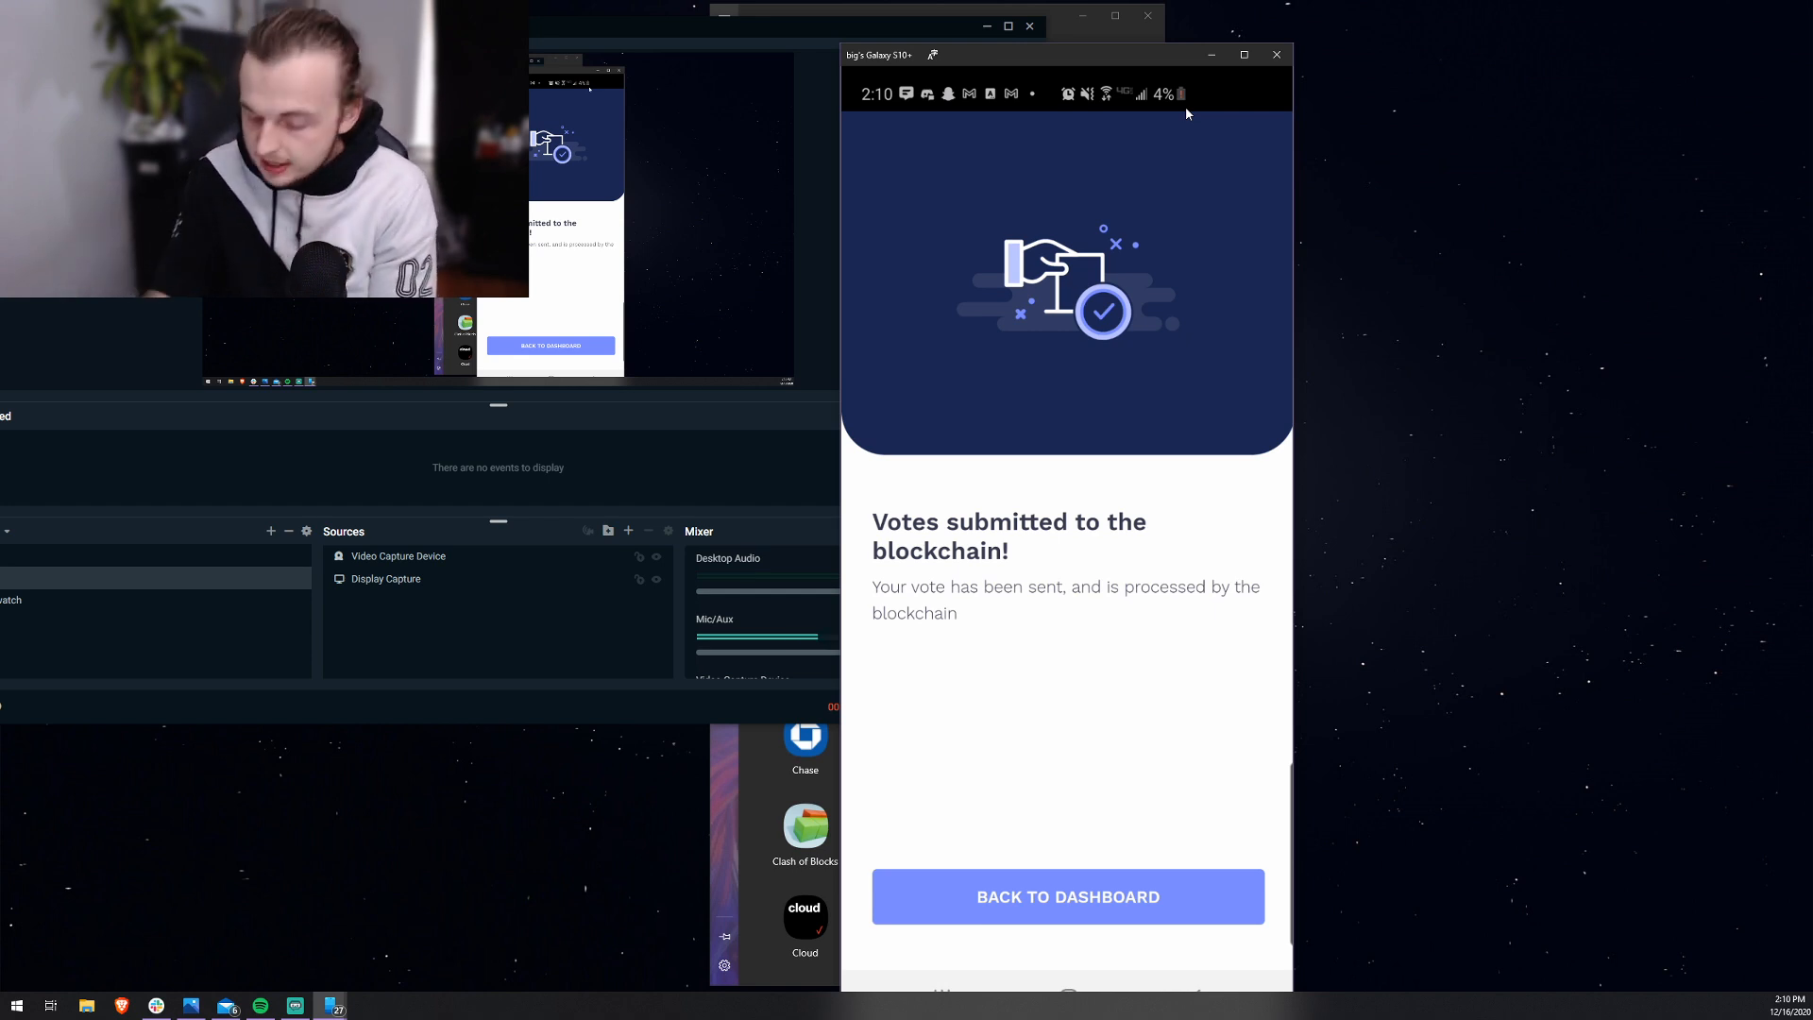
click(1065, 895)
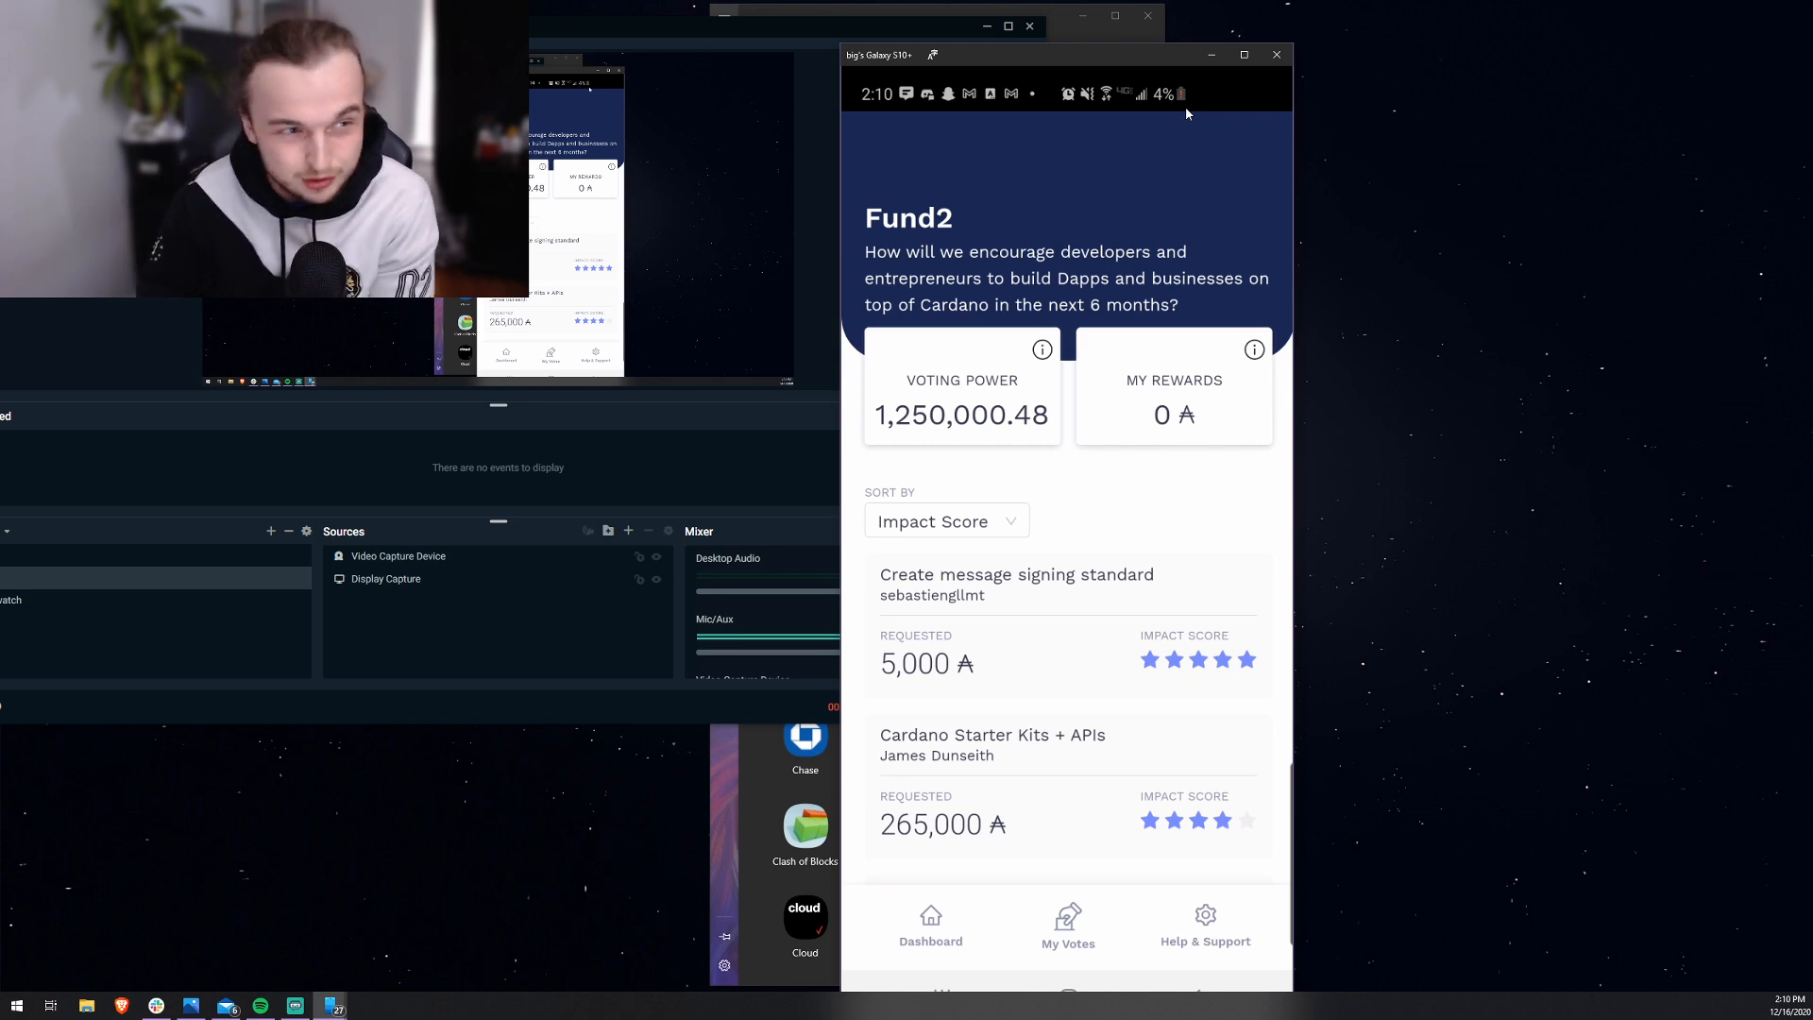
scroll(down, 3)
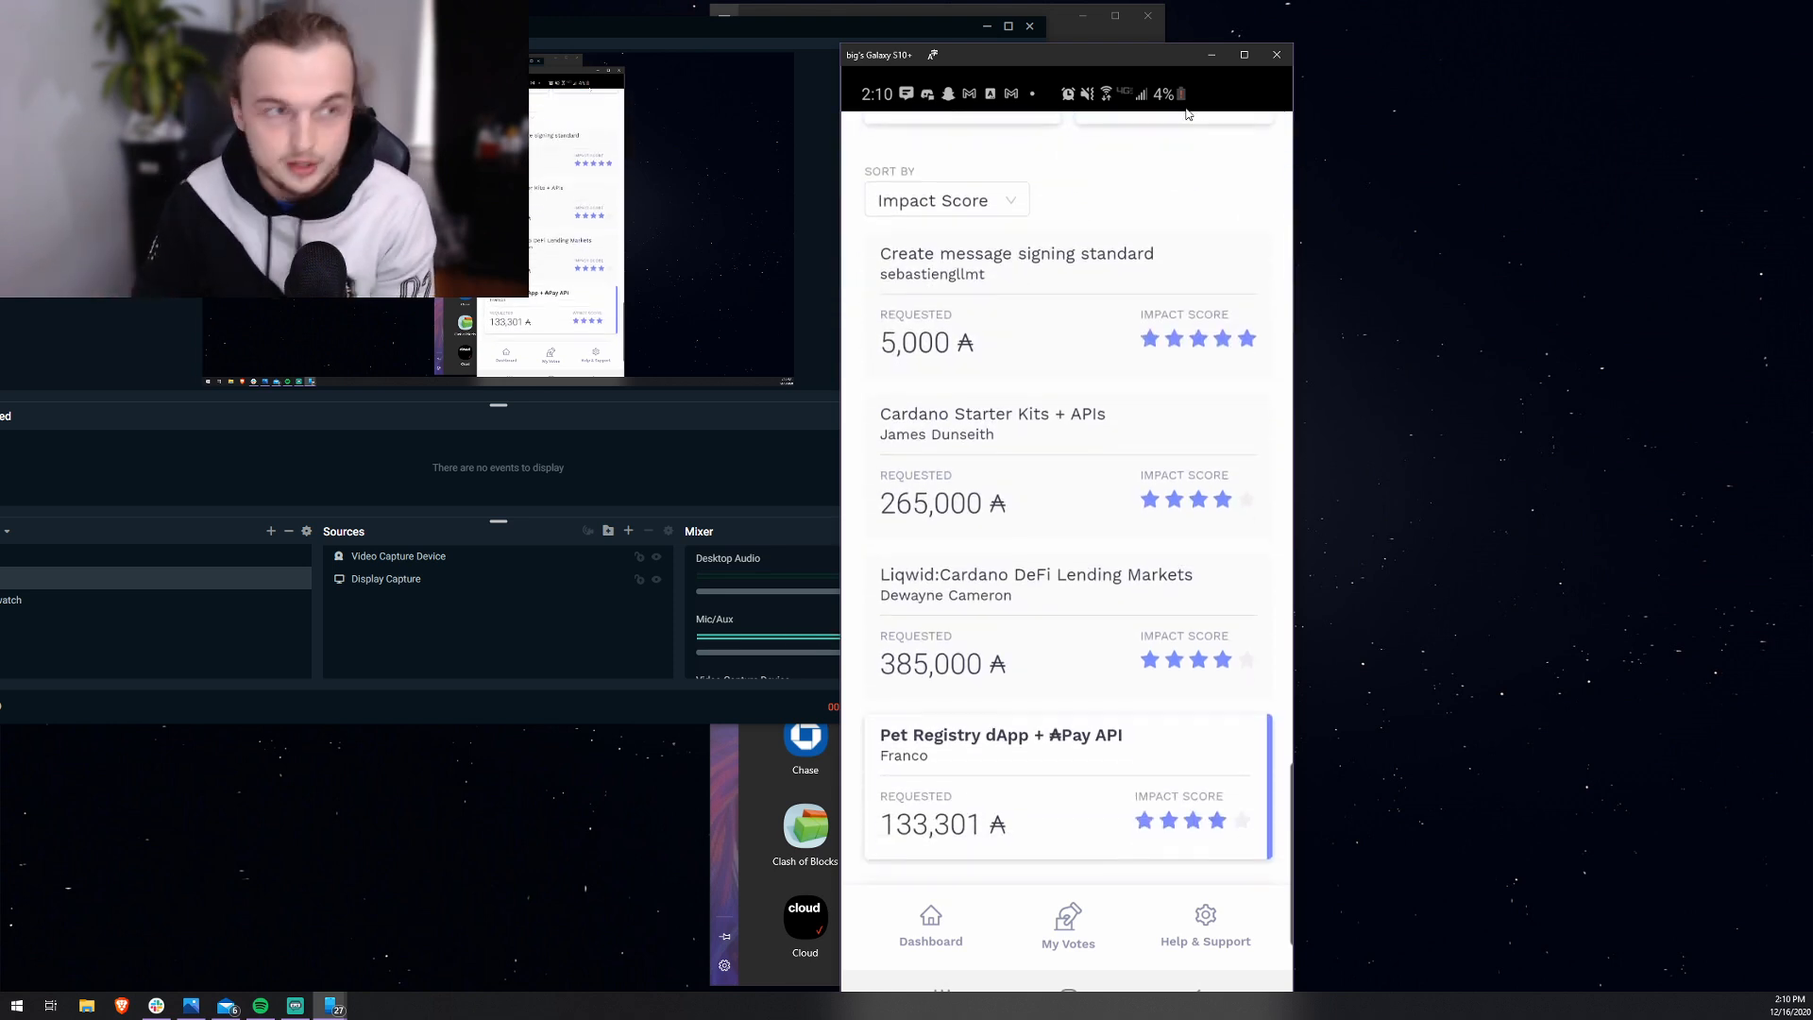
click(1065, 926)
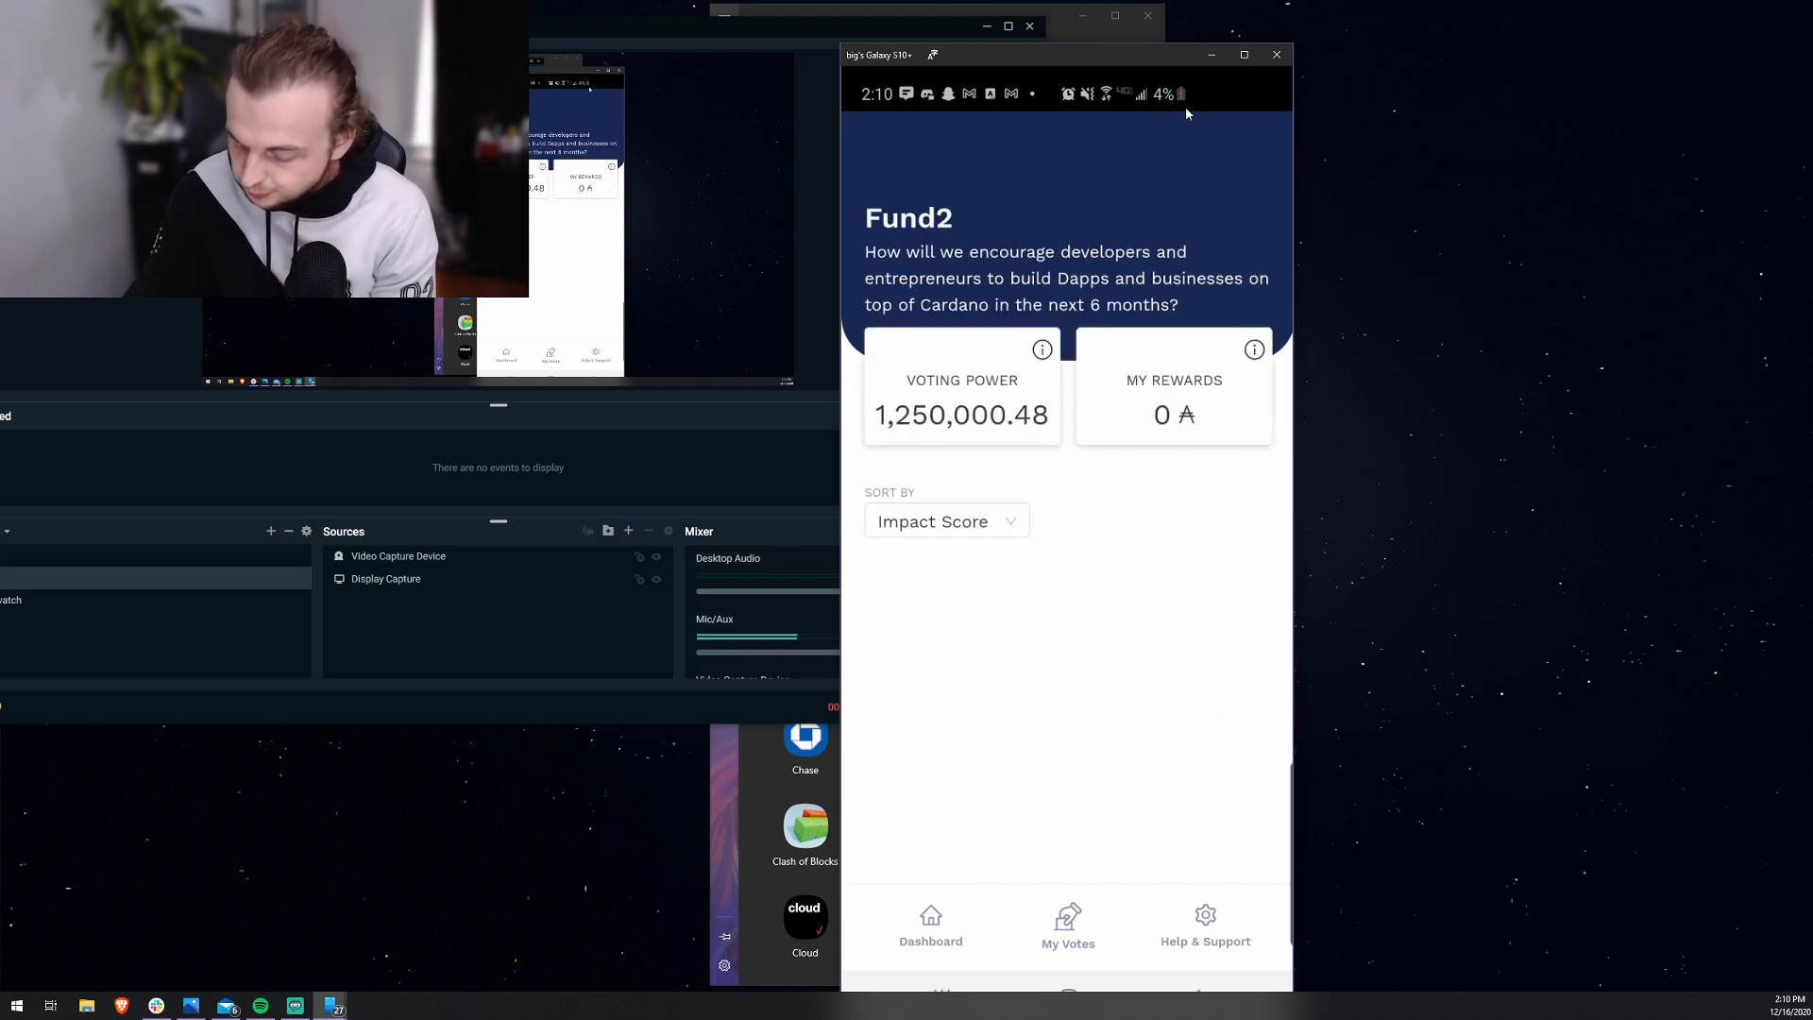
scroll(down, 3)
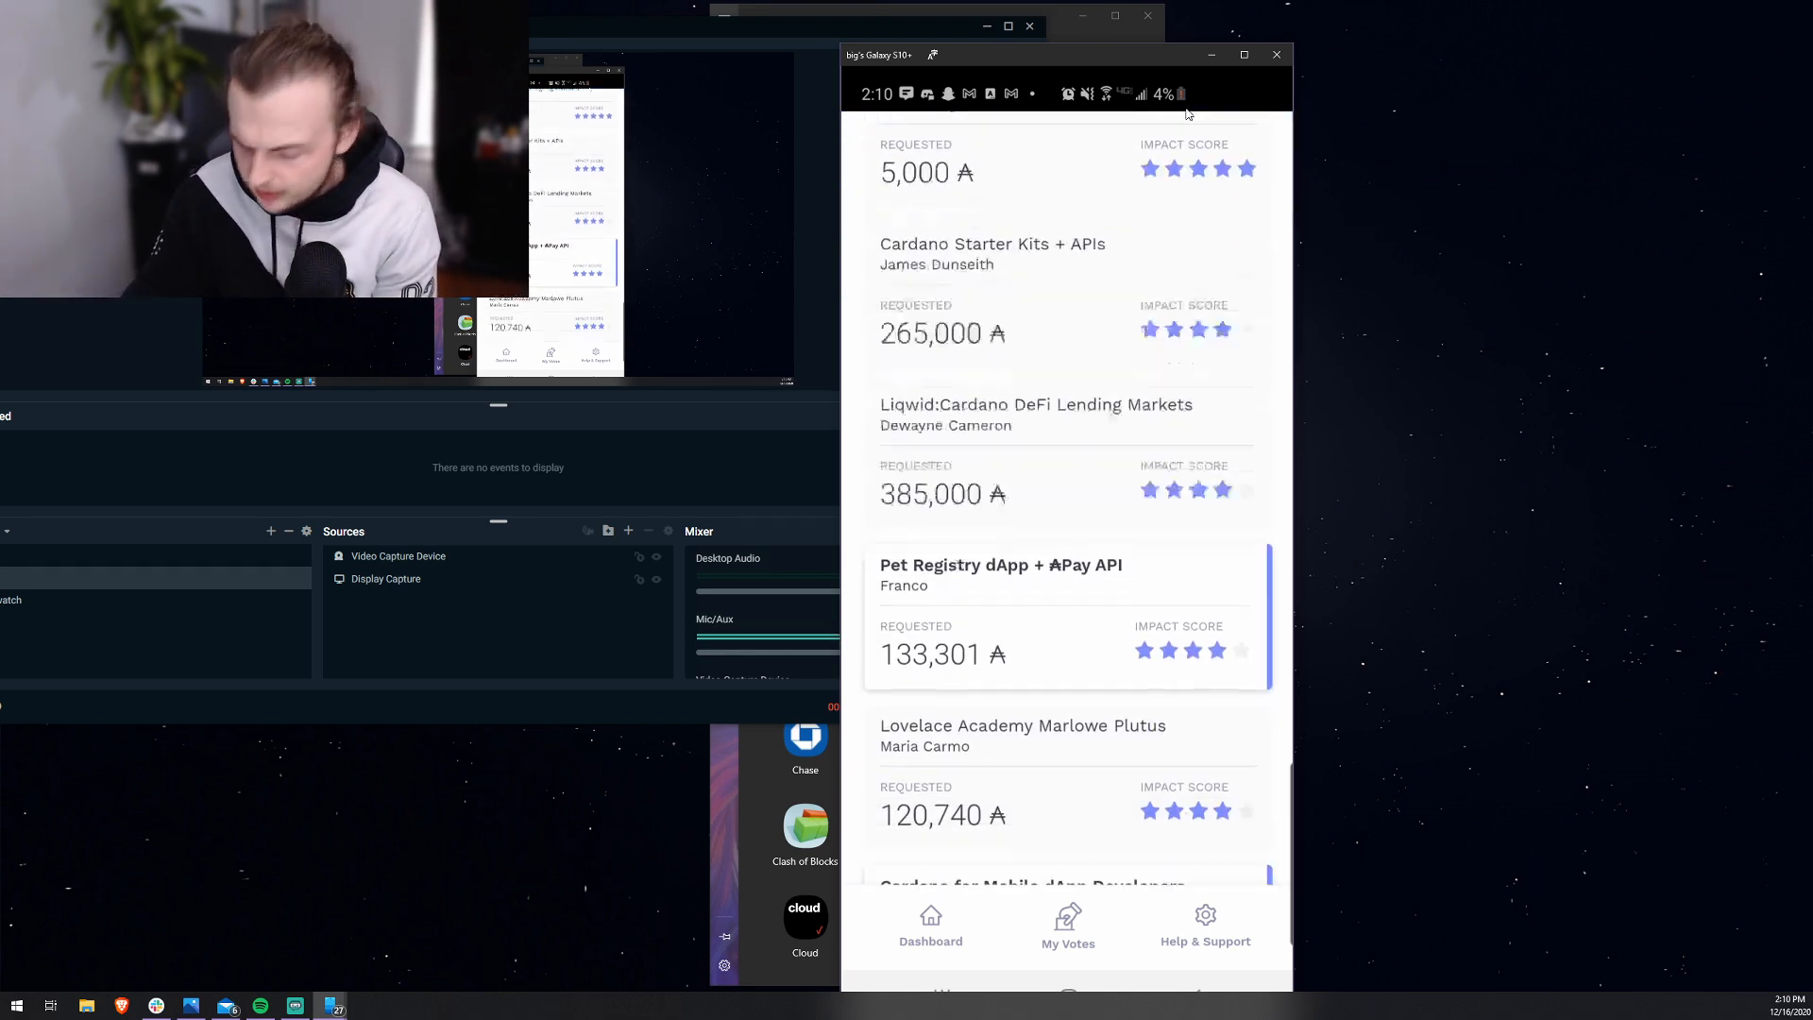
scroll(down, 3)
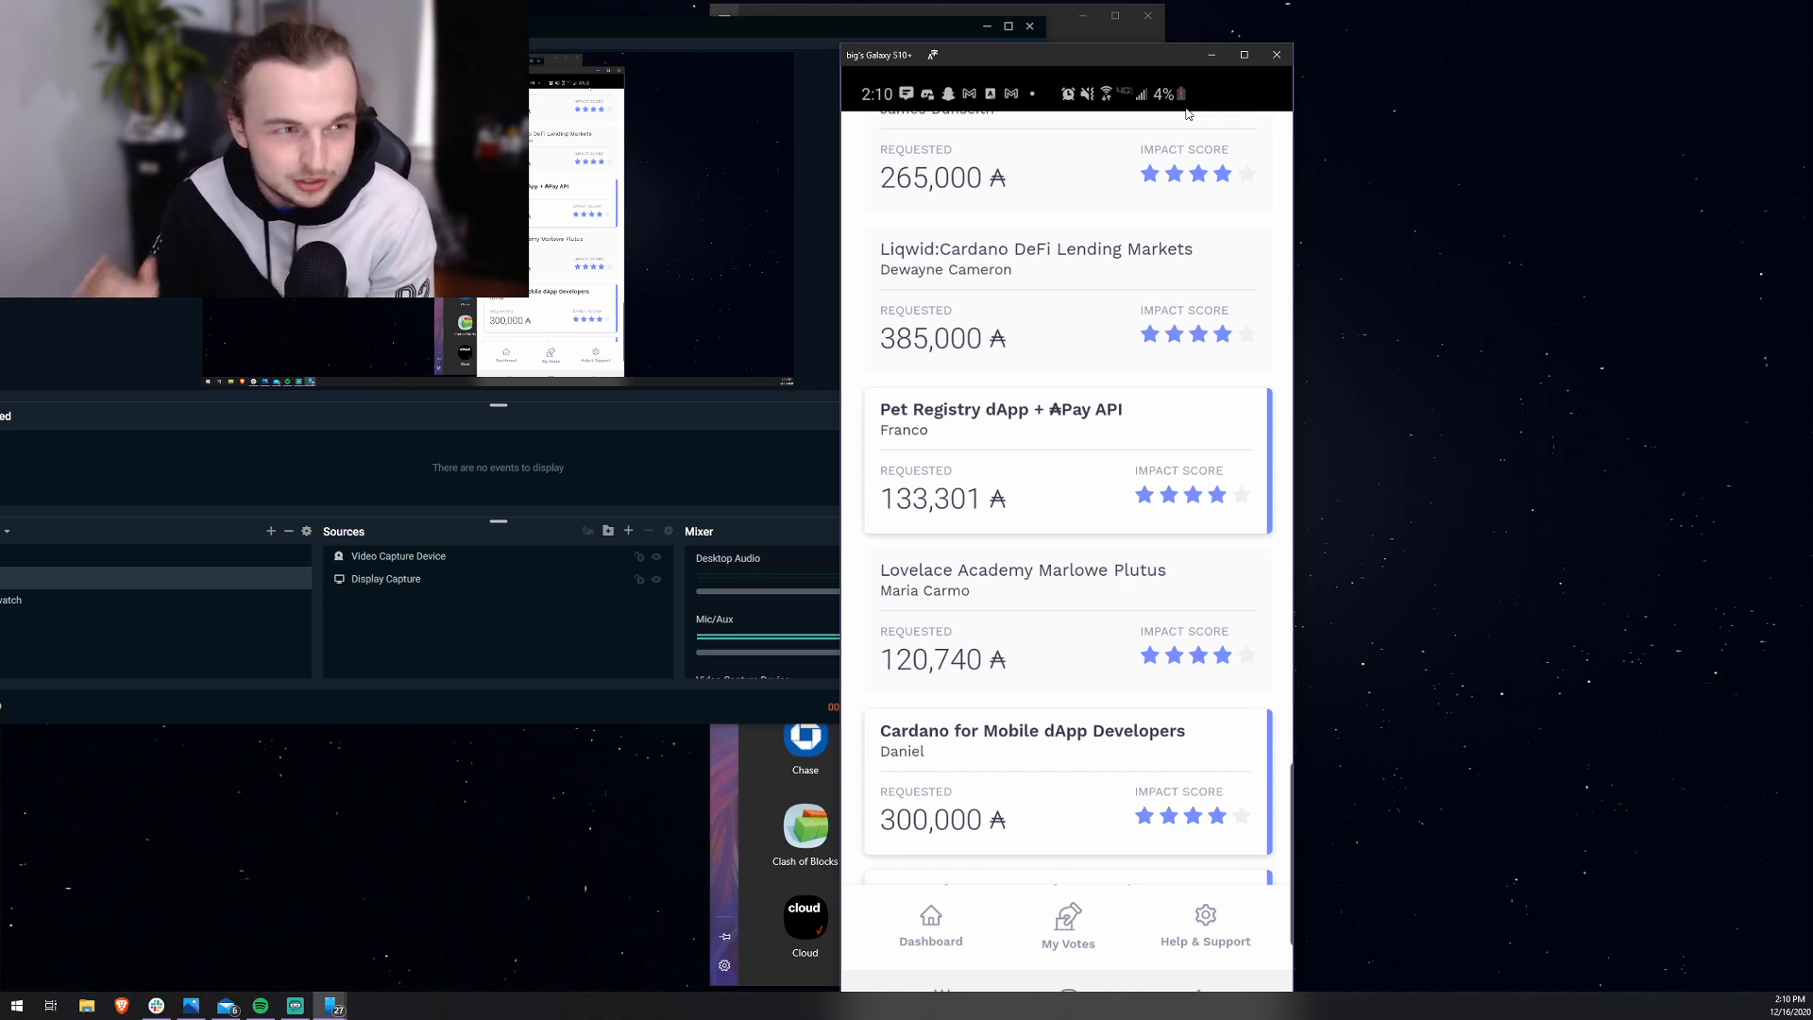
scroll(down, 3)
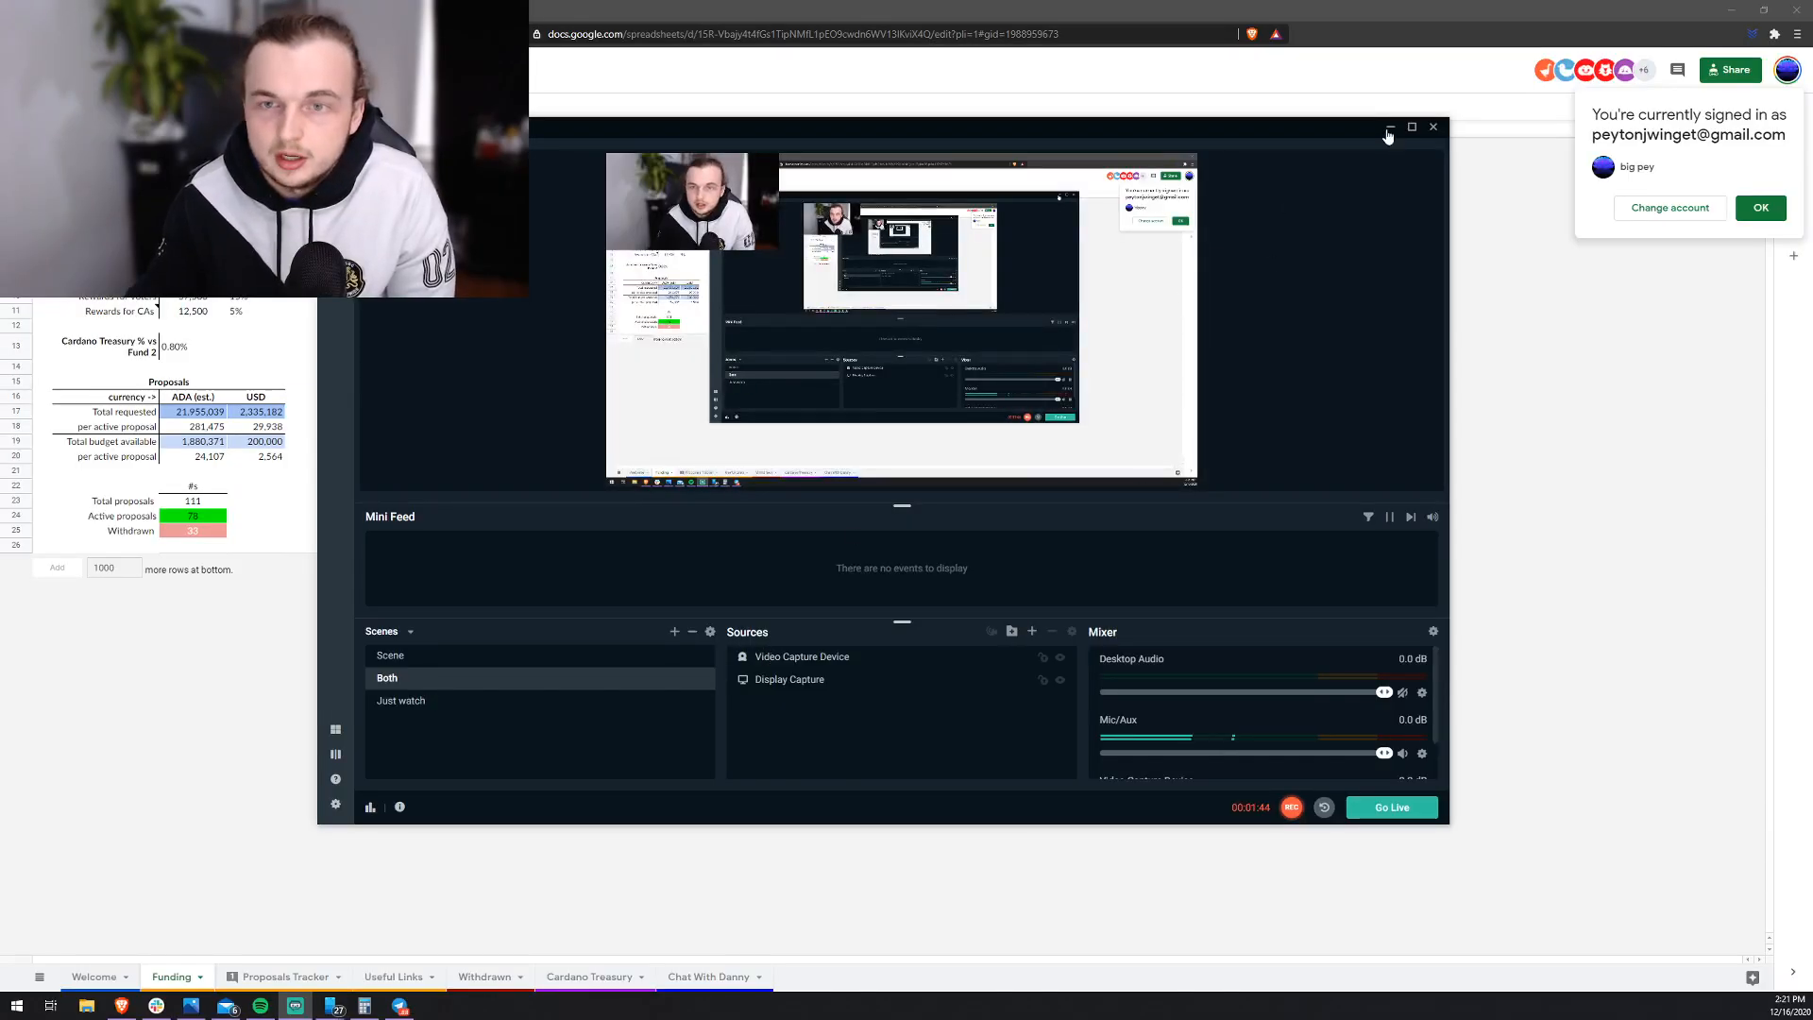
Step: Hide the streaming window and browse the Welcome, Funding and Proposals Tracker sheets
click(1388, 127)
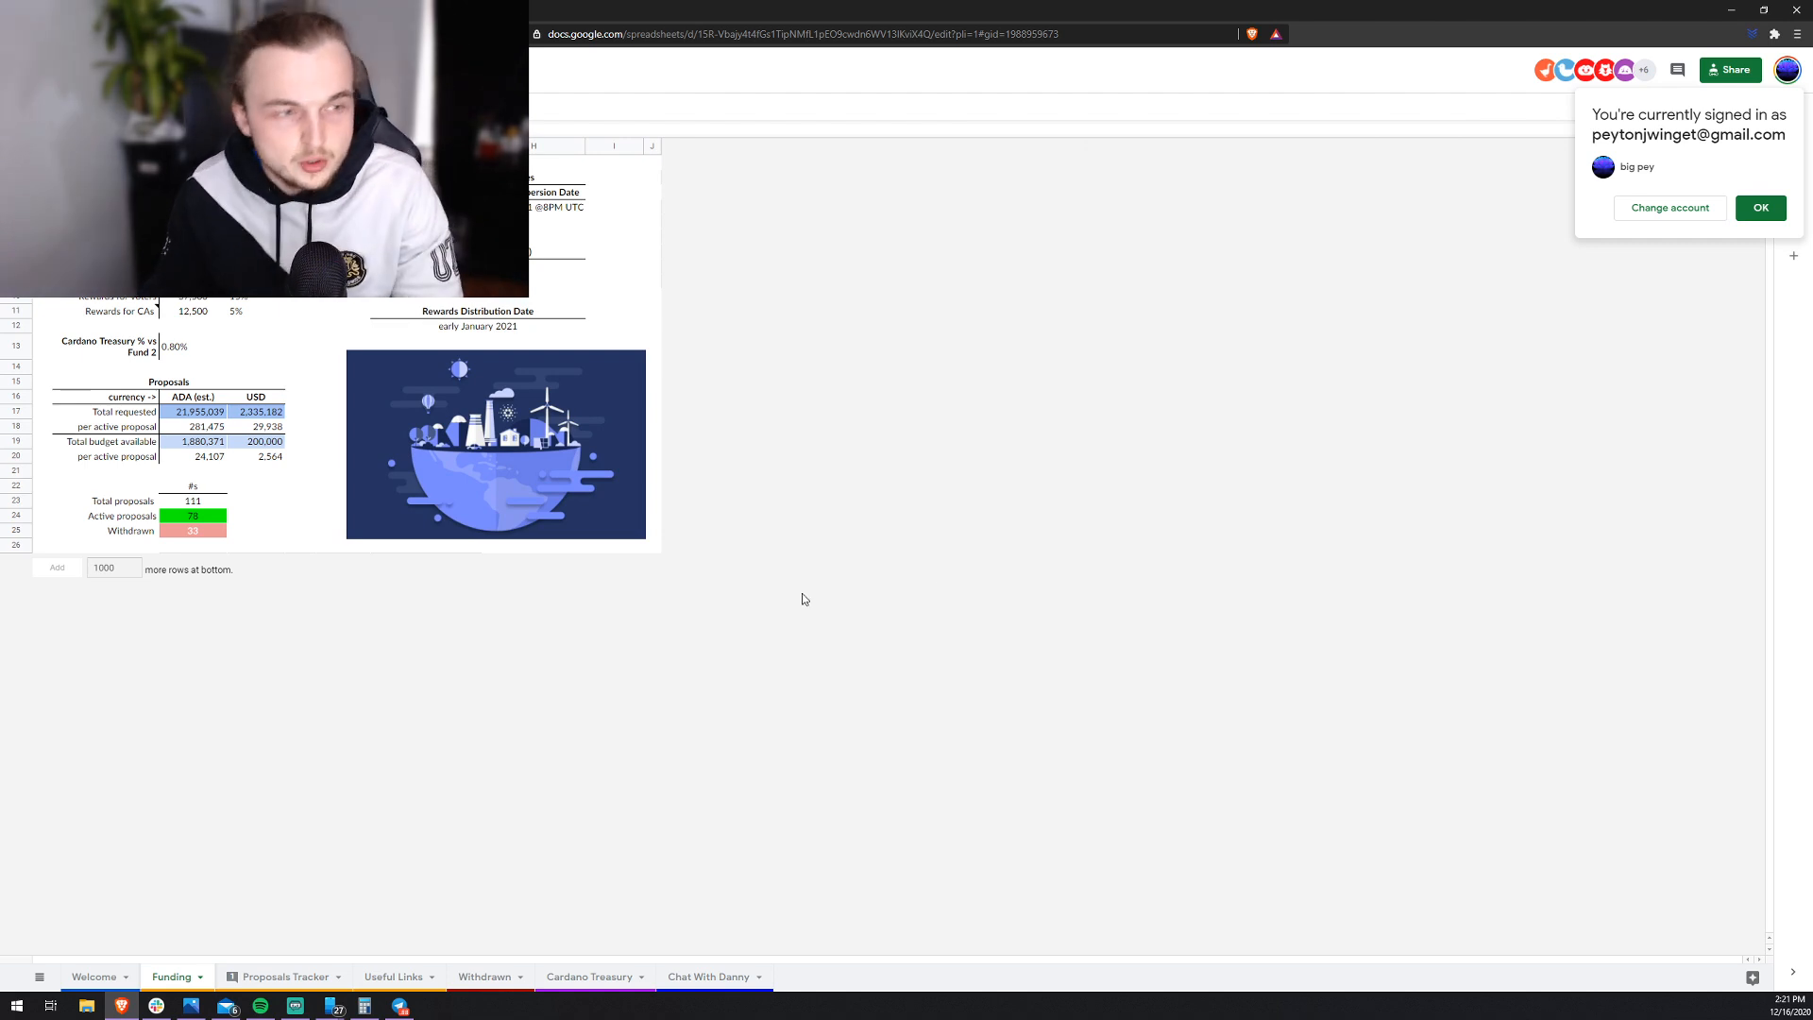
click(95, 976)
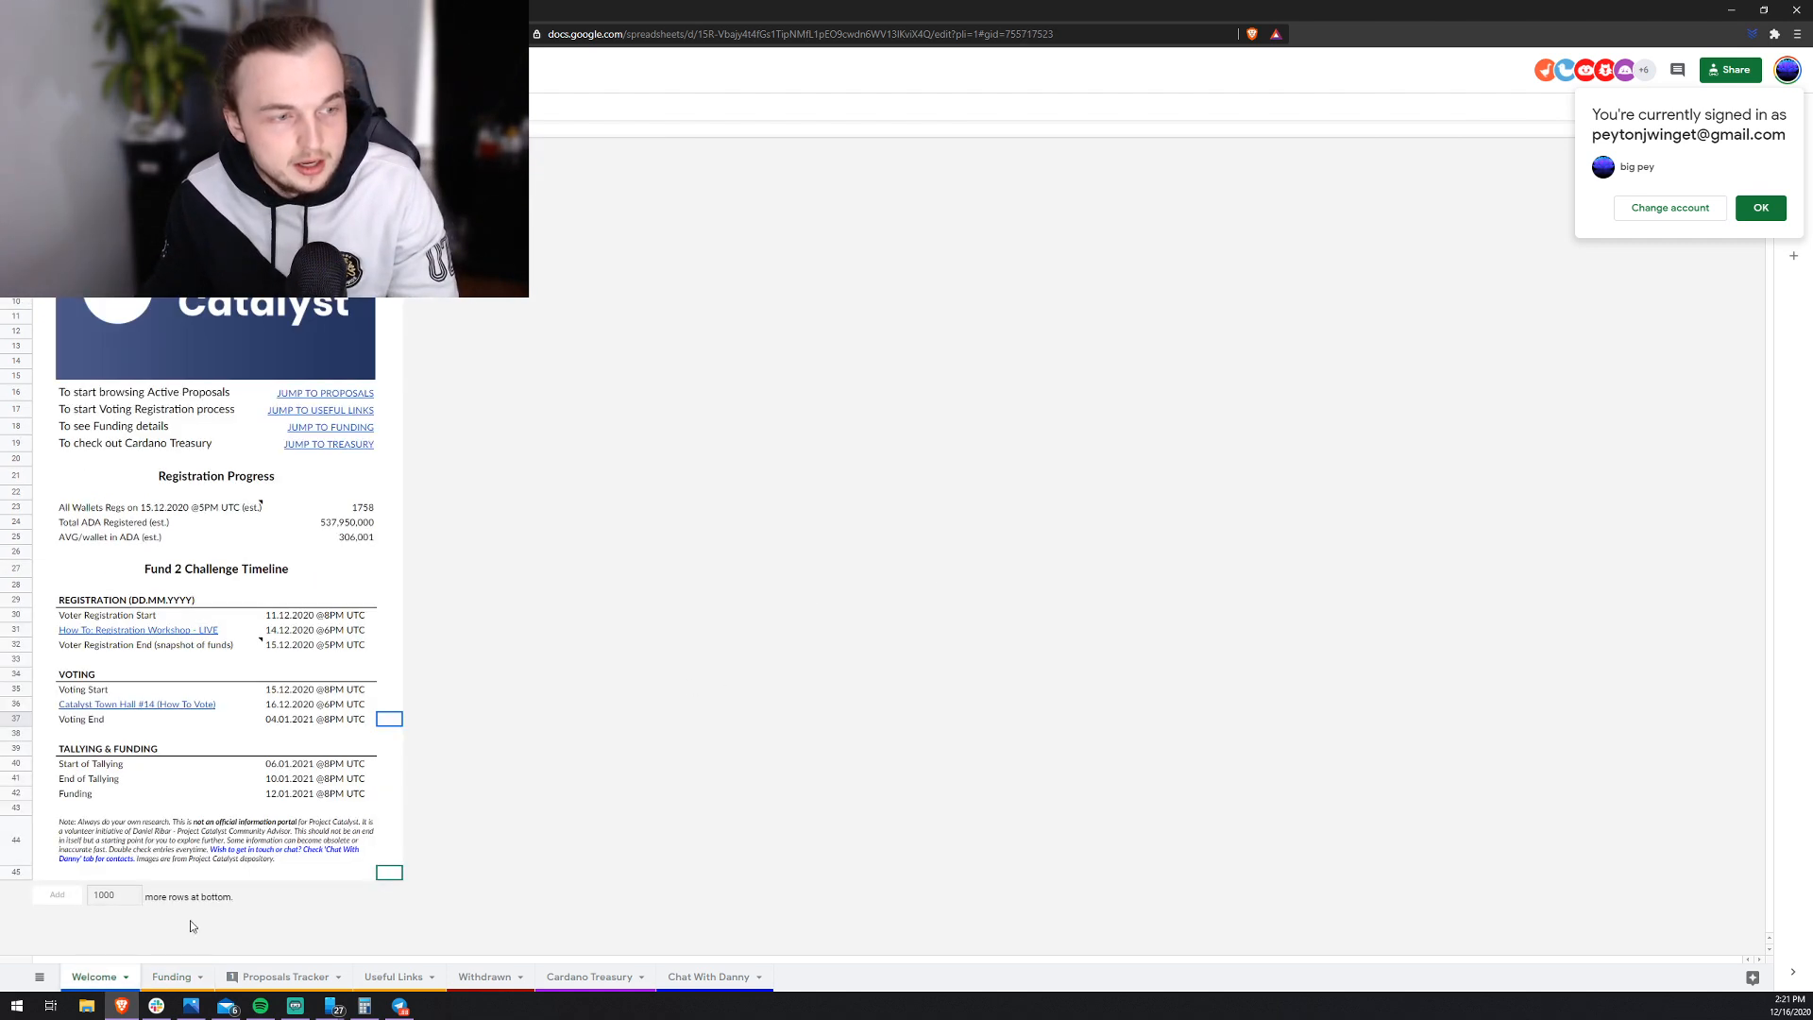
mouse_move(206, 527)
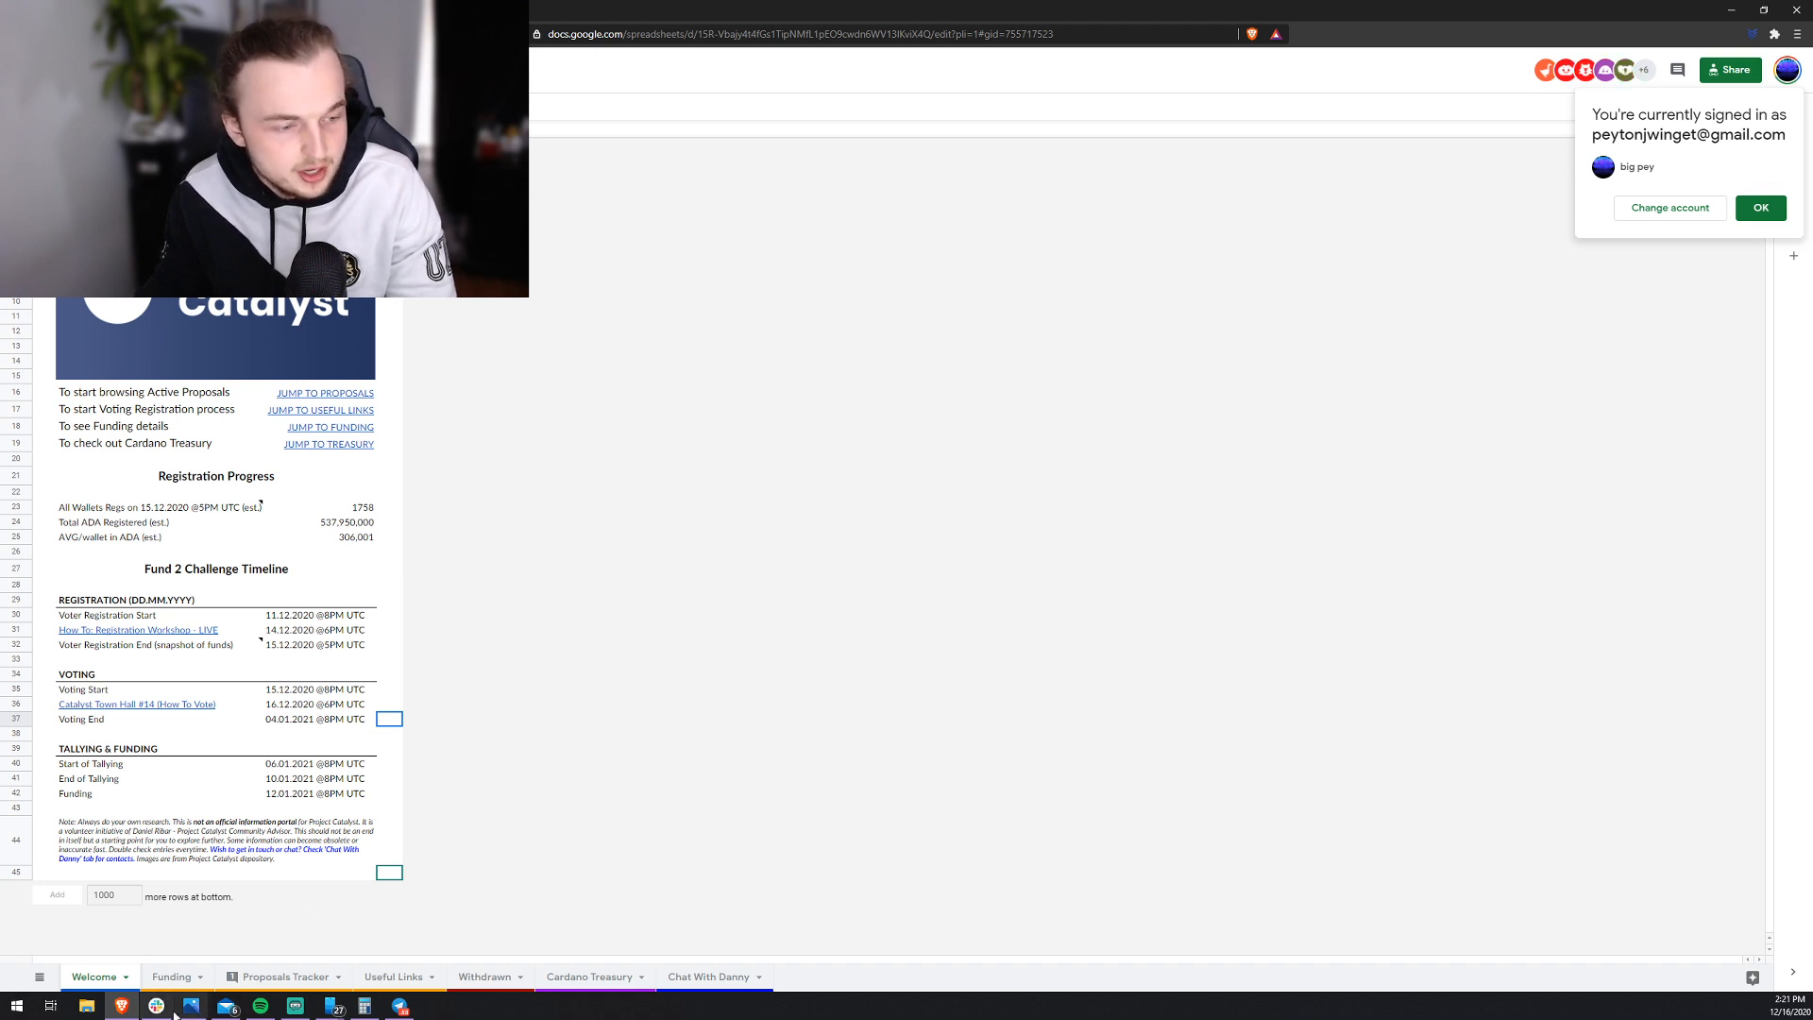
click(172, 976)
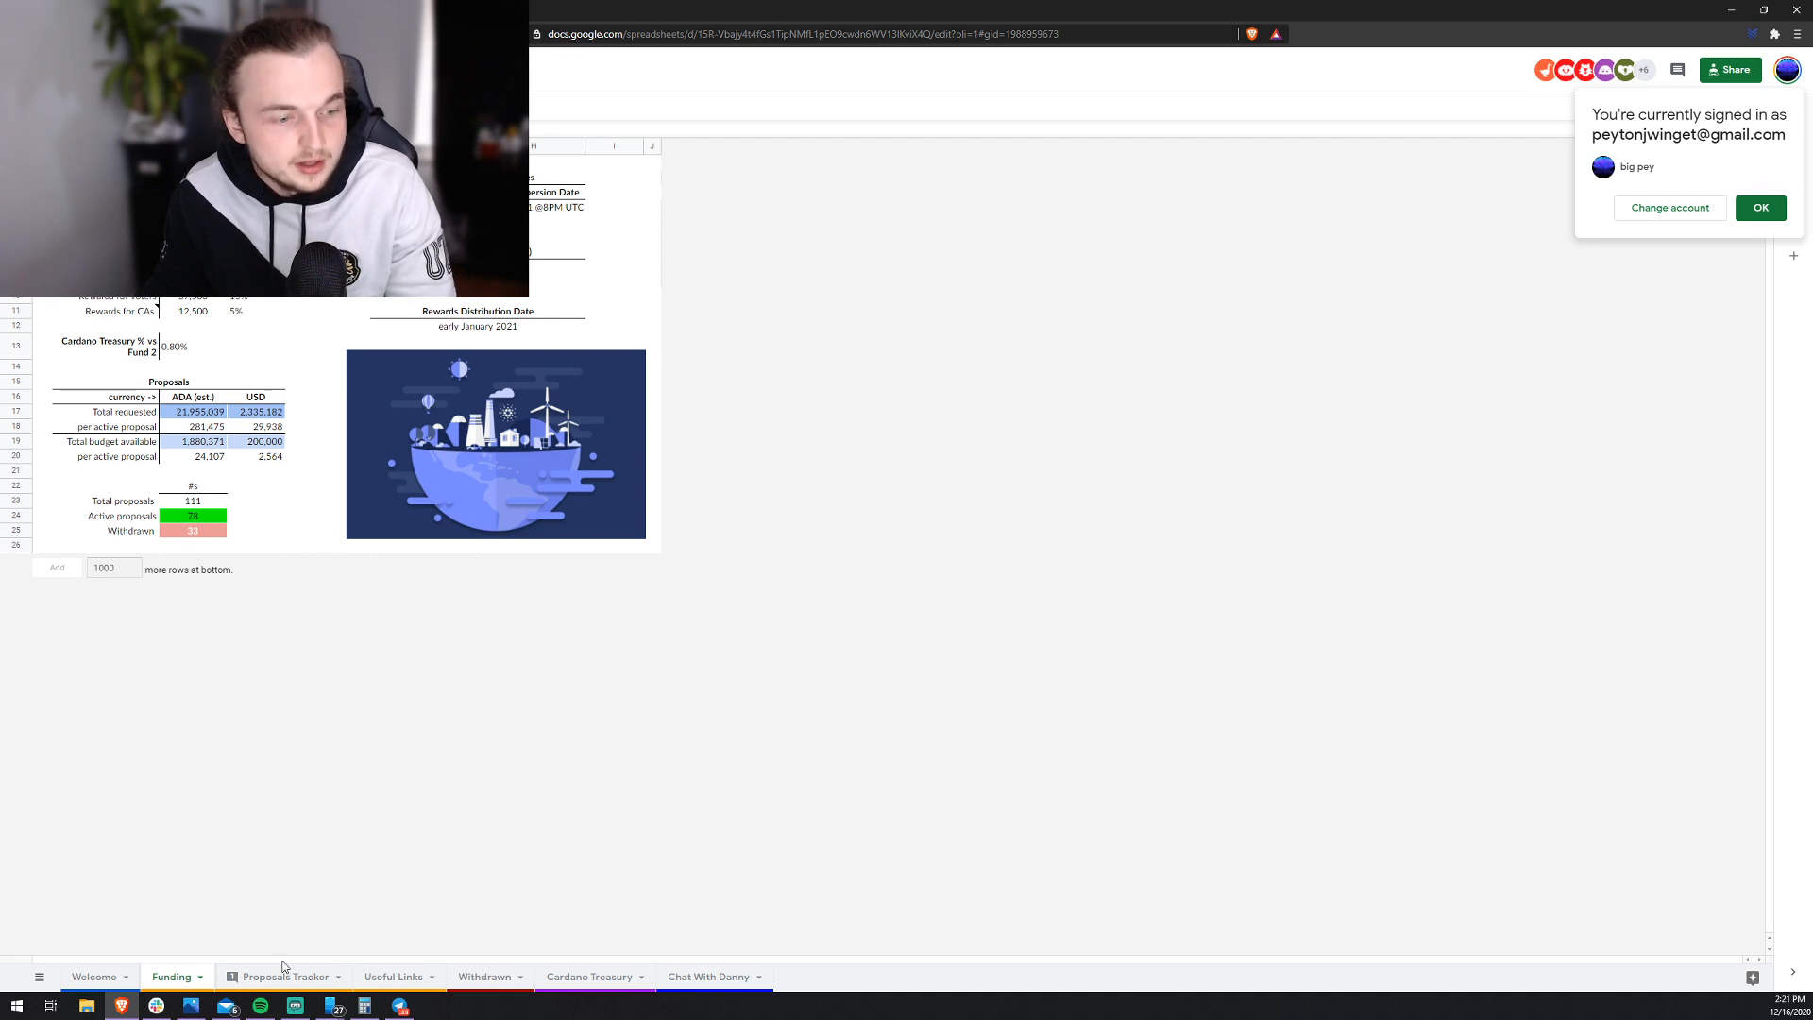
click(283, 976)
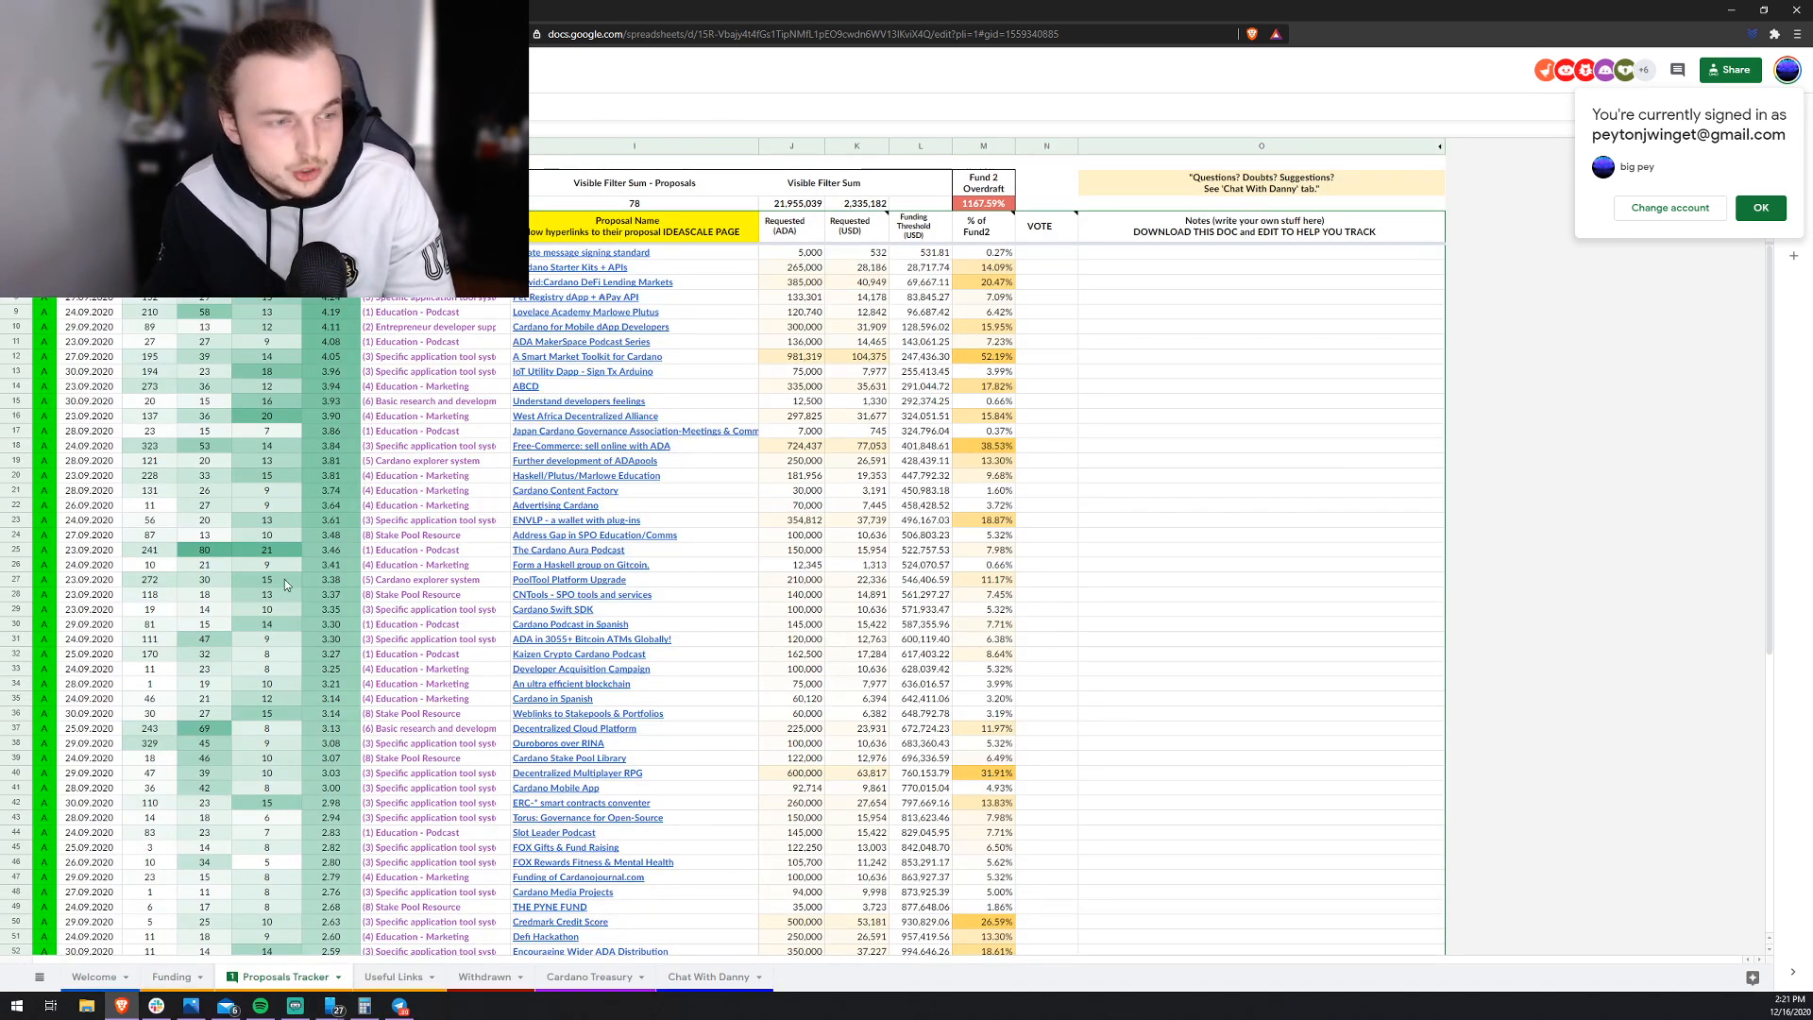
scroll(down, 3)
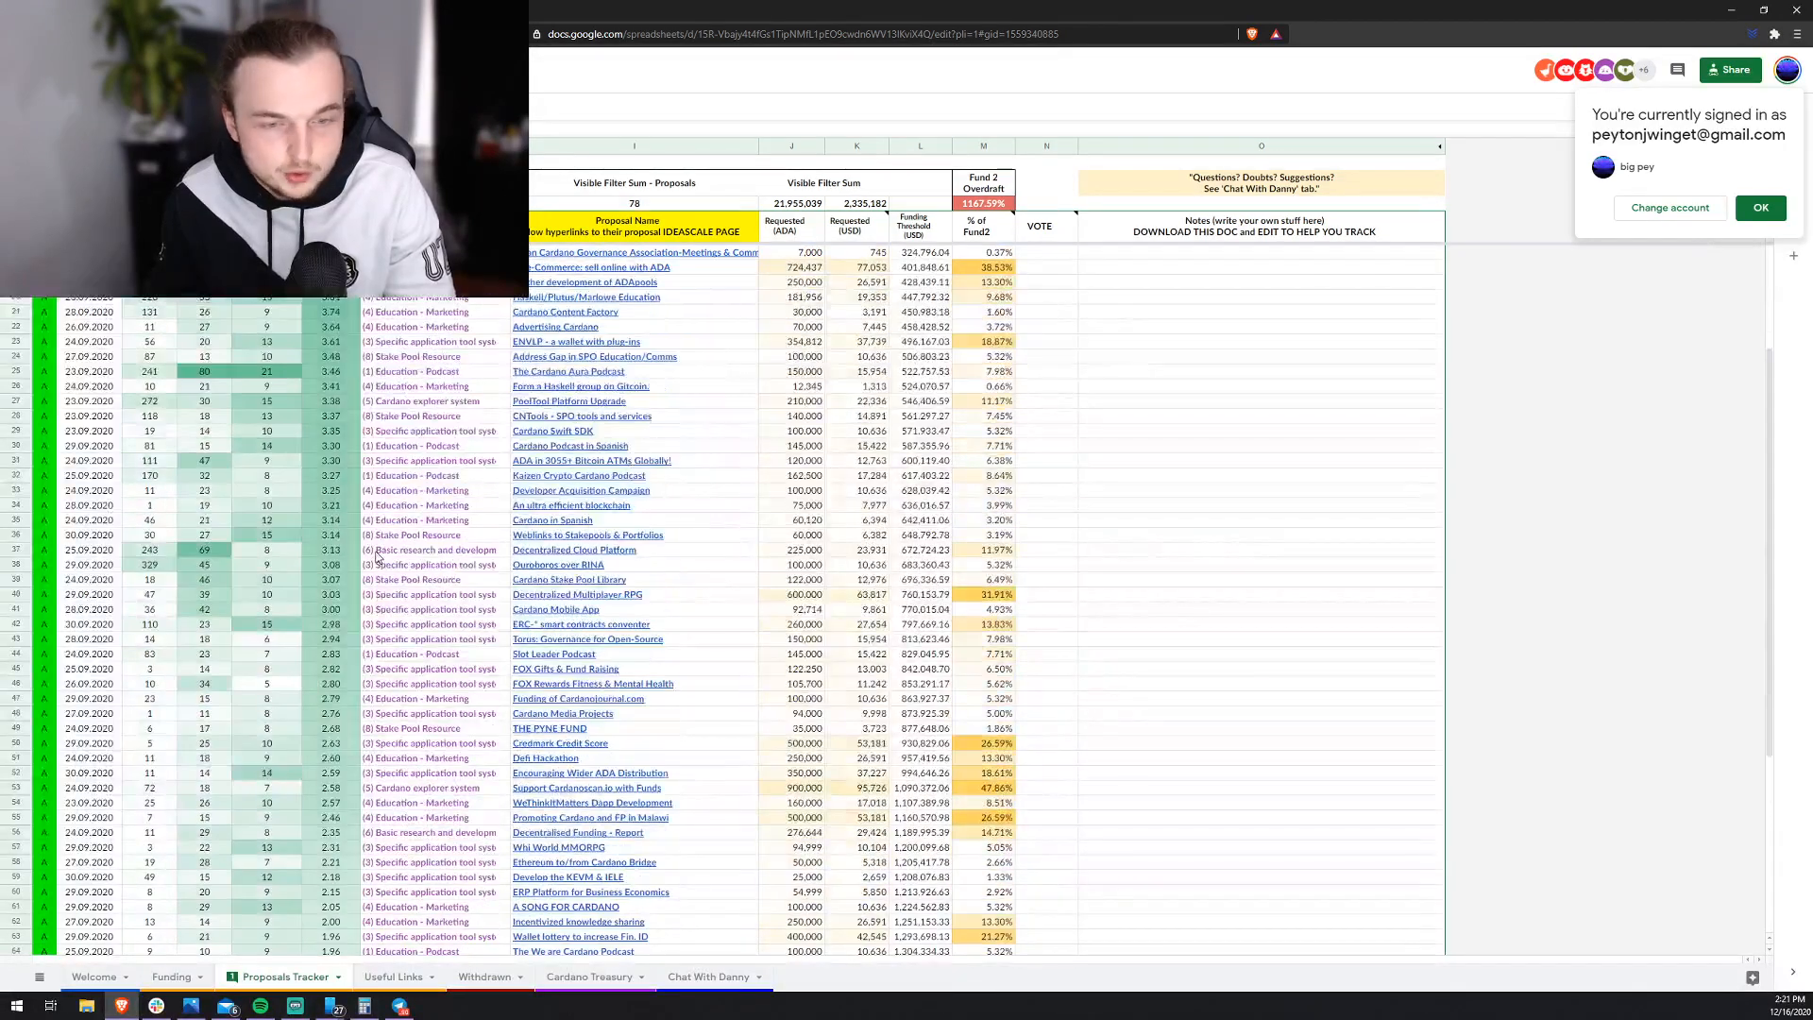
scroll(up, 3)
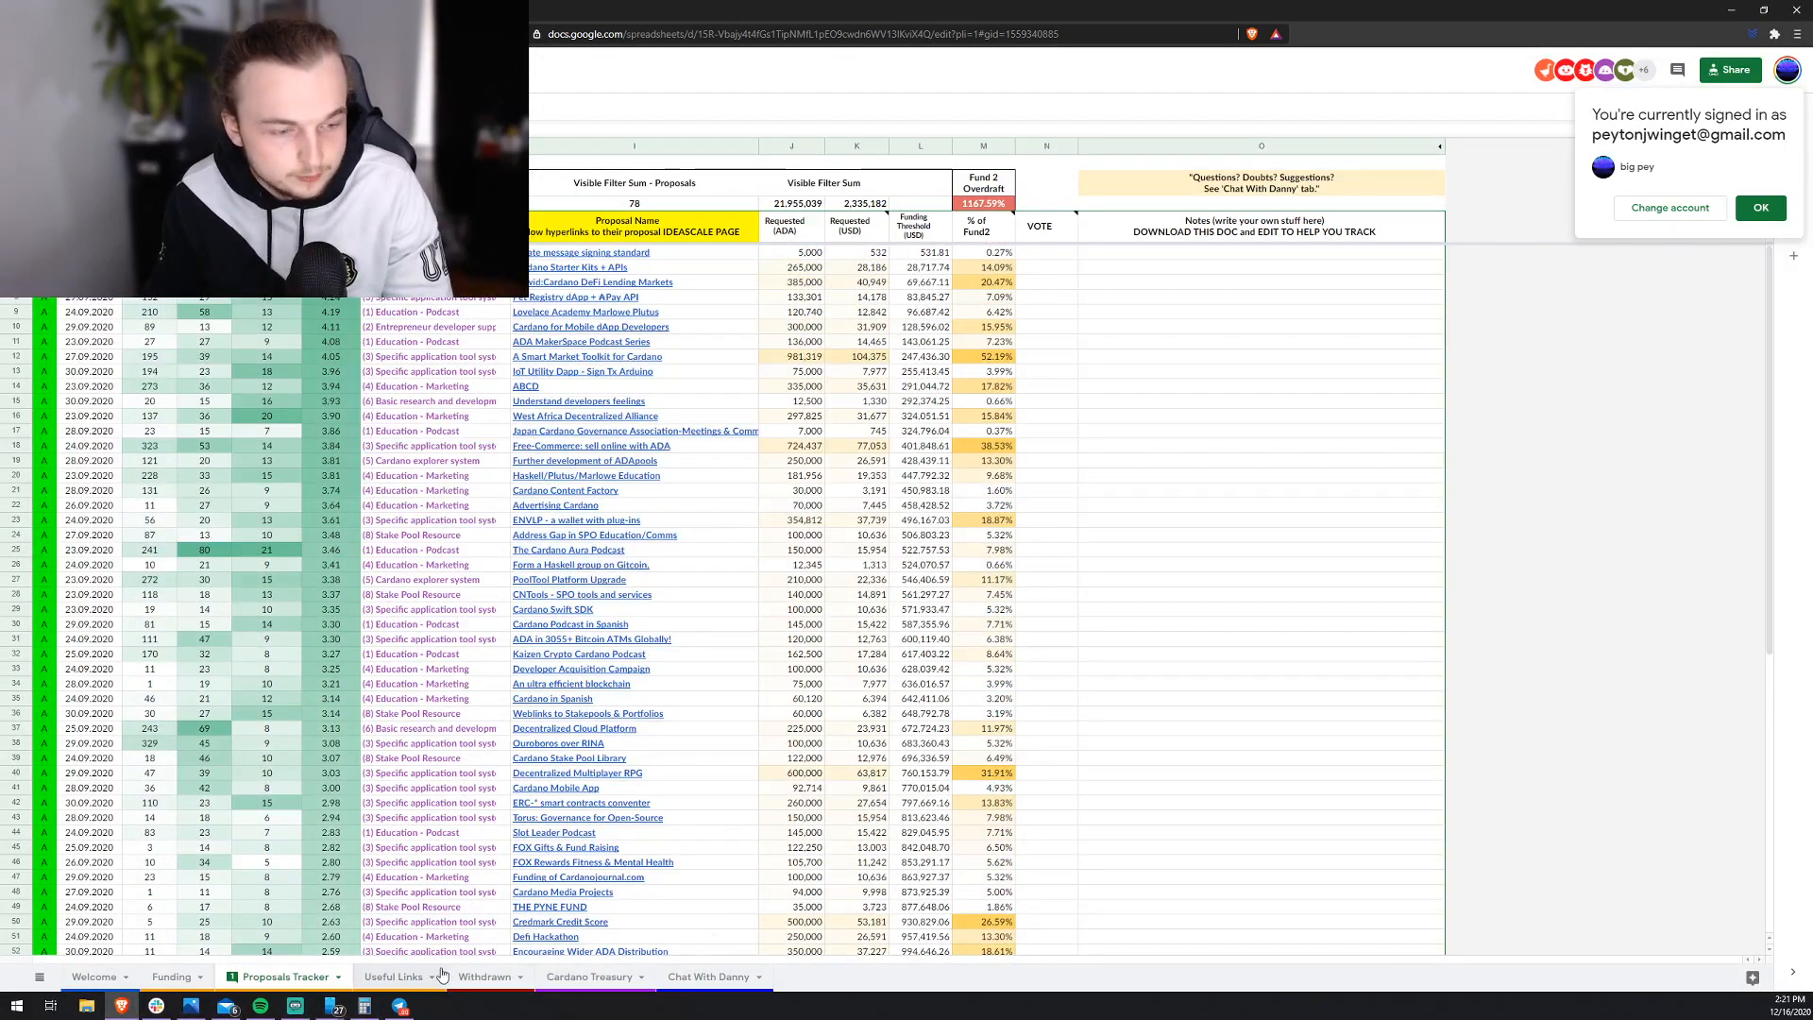
Step: Browse the Cardano Treasury, Withdrawn and Useful Links sheets, then restore the streaming window
click(589, 976)
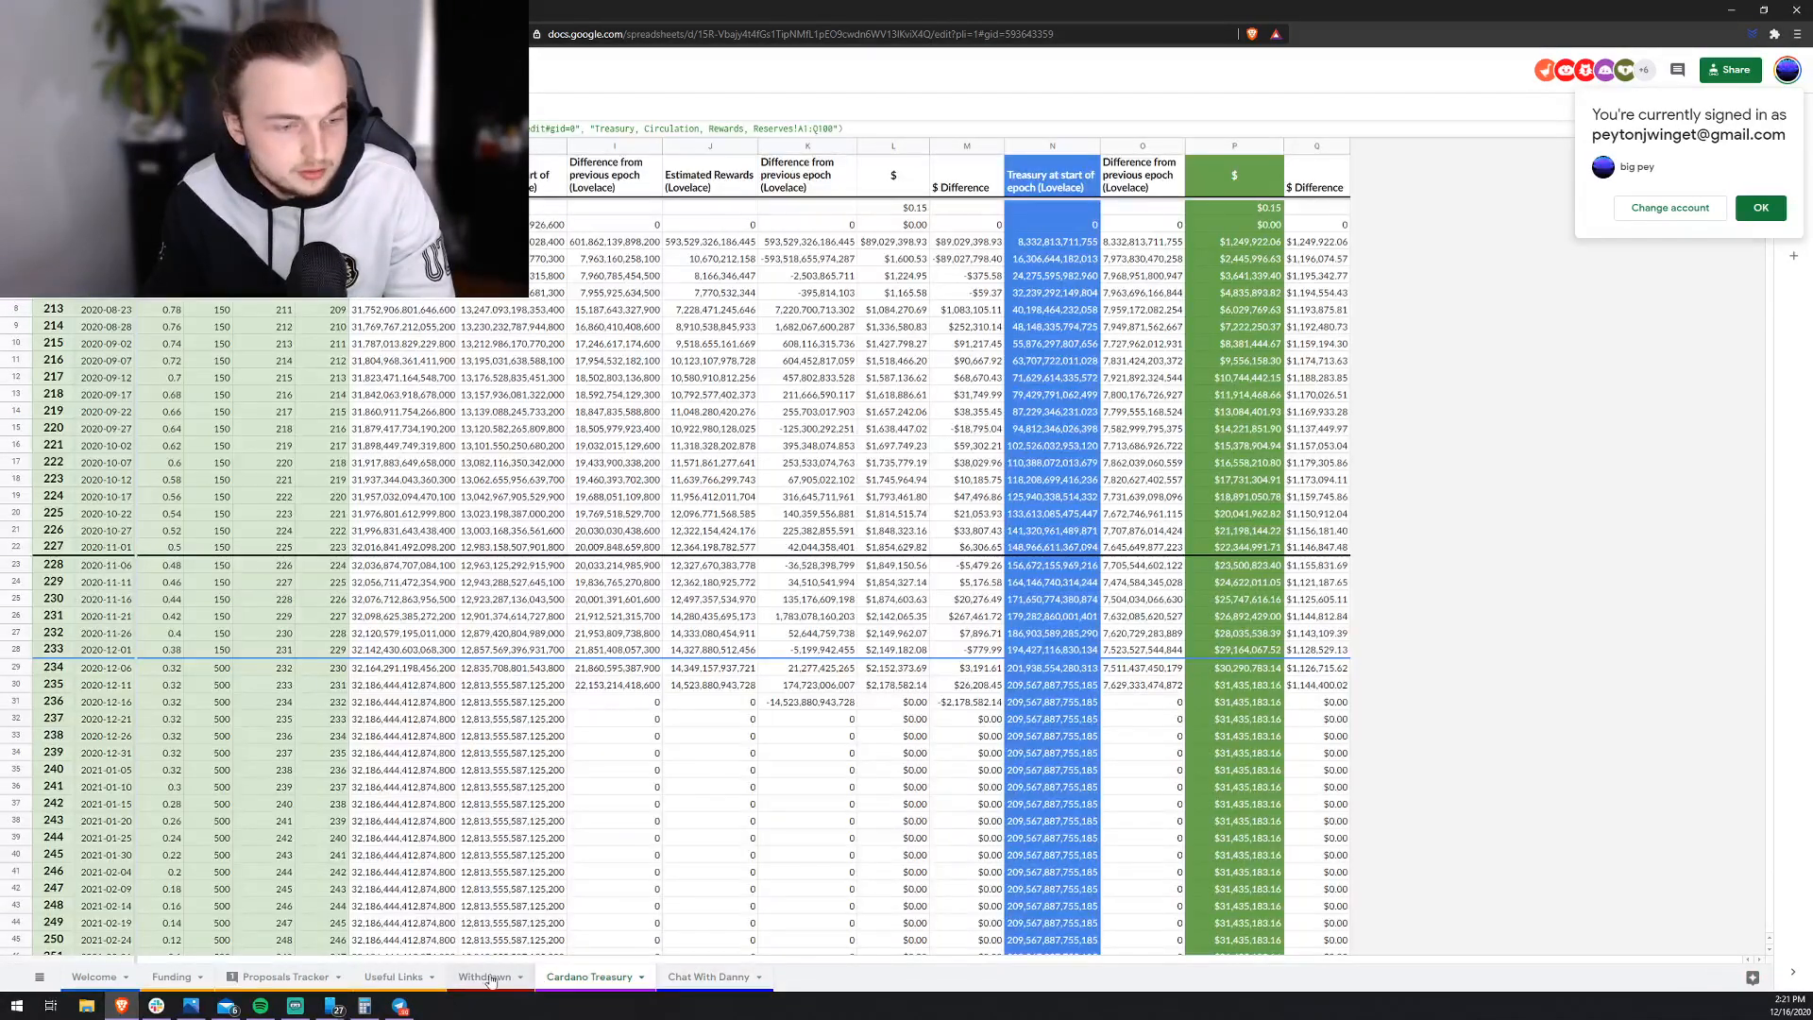
click(486, 976)
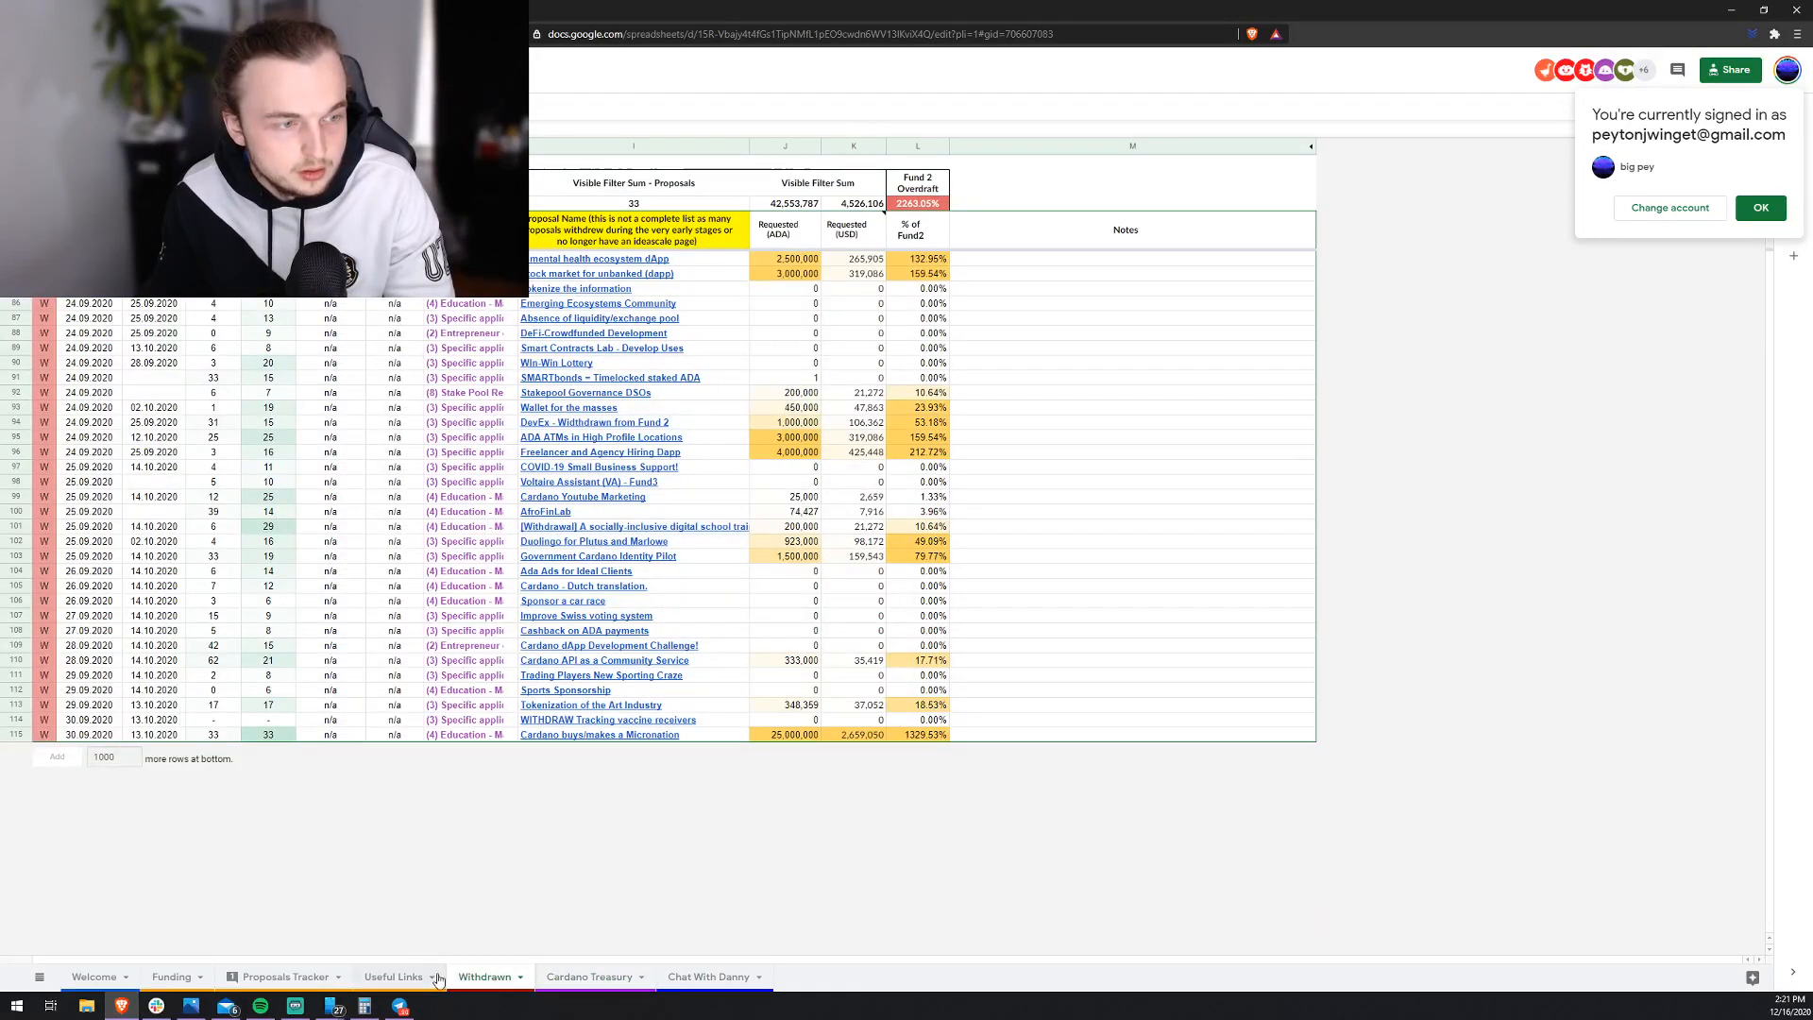
click(393, 976)
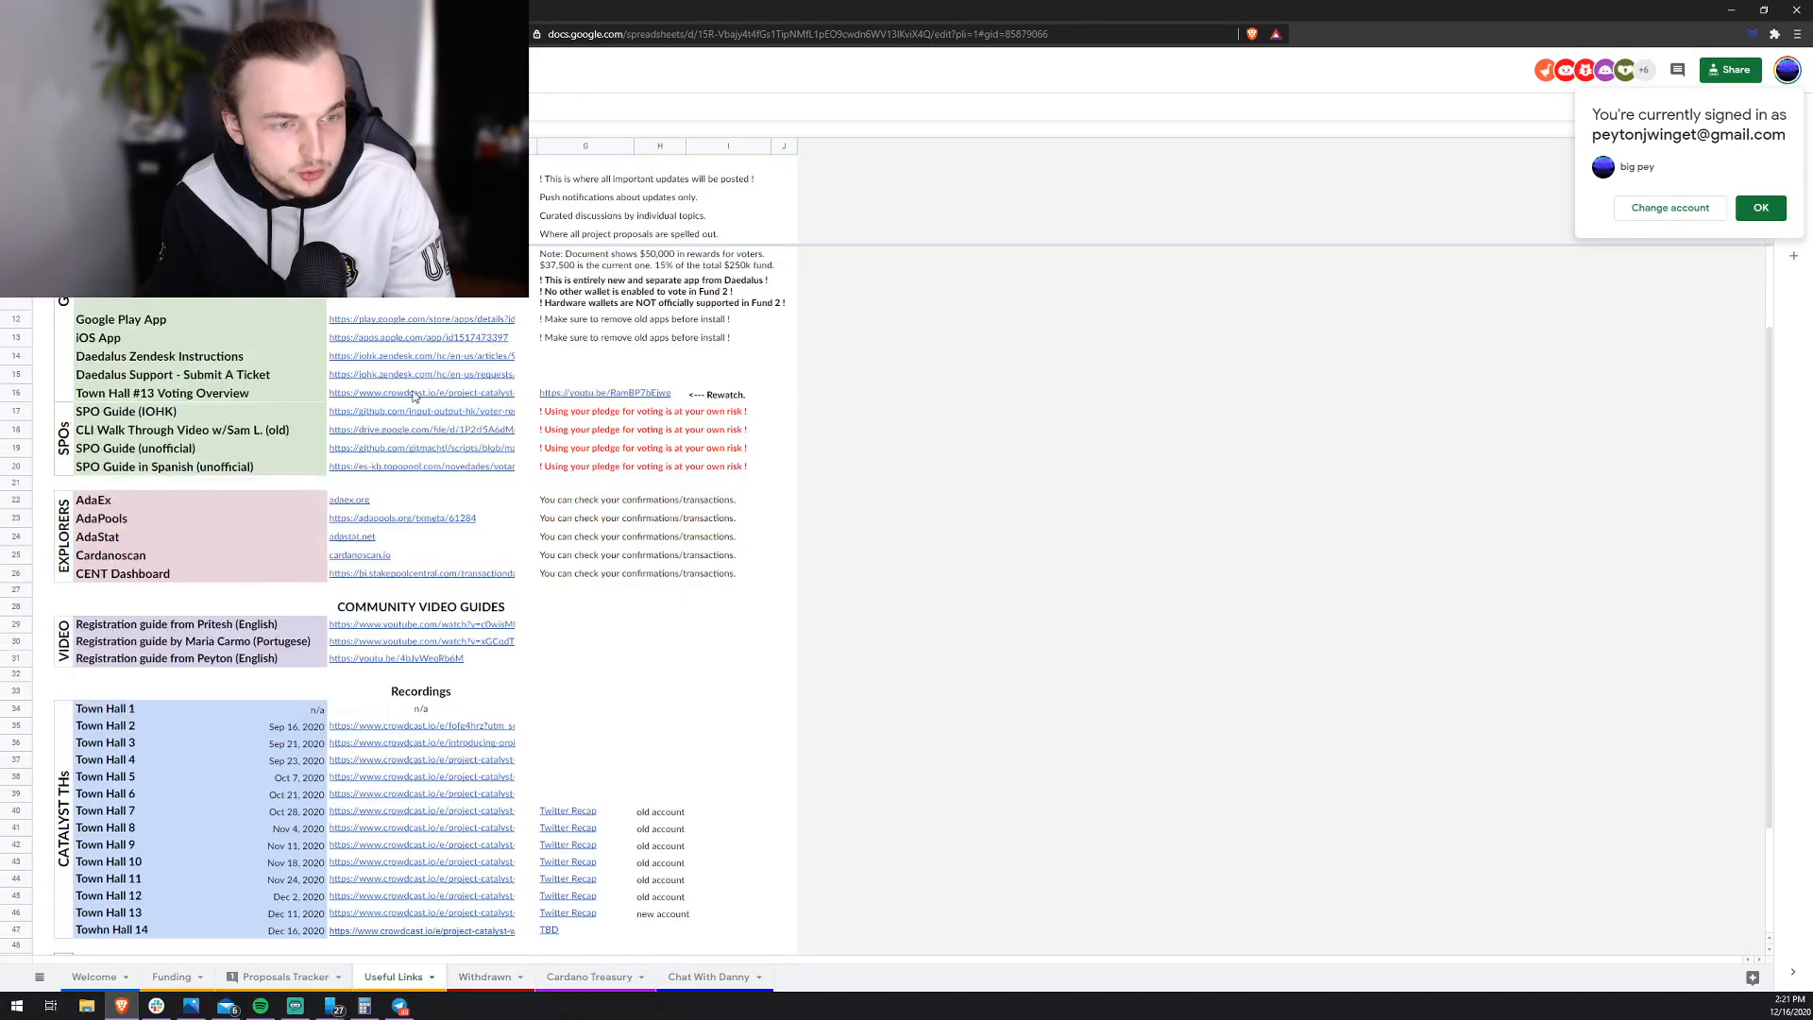
scroll(up, 3)
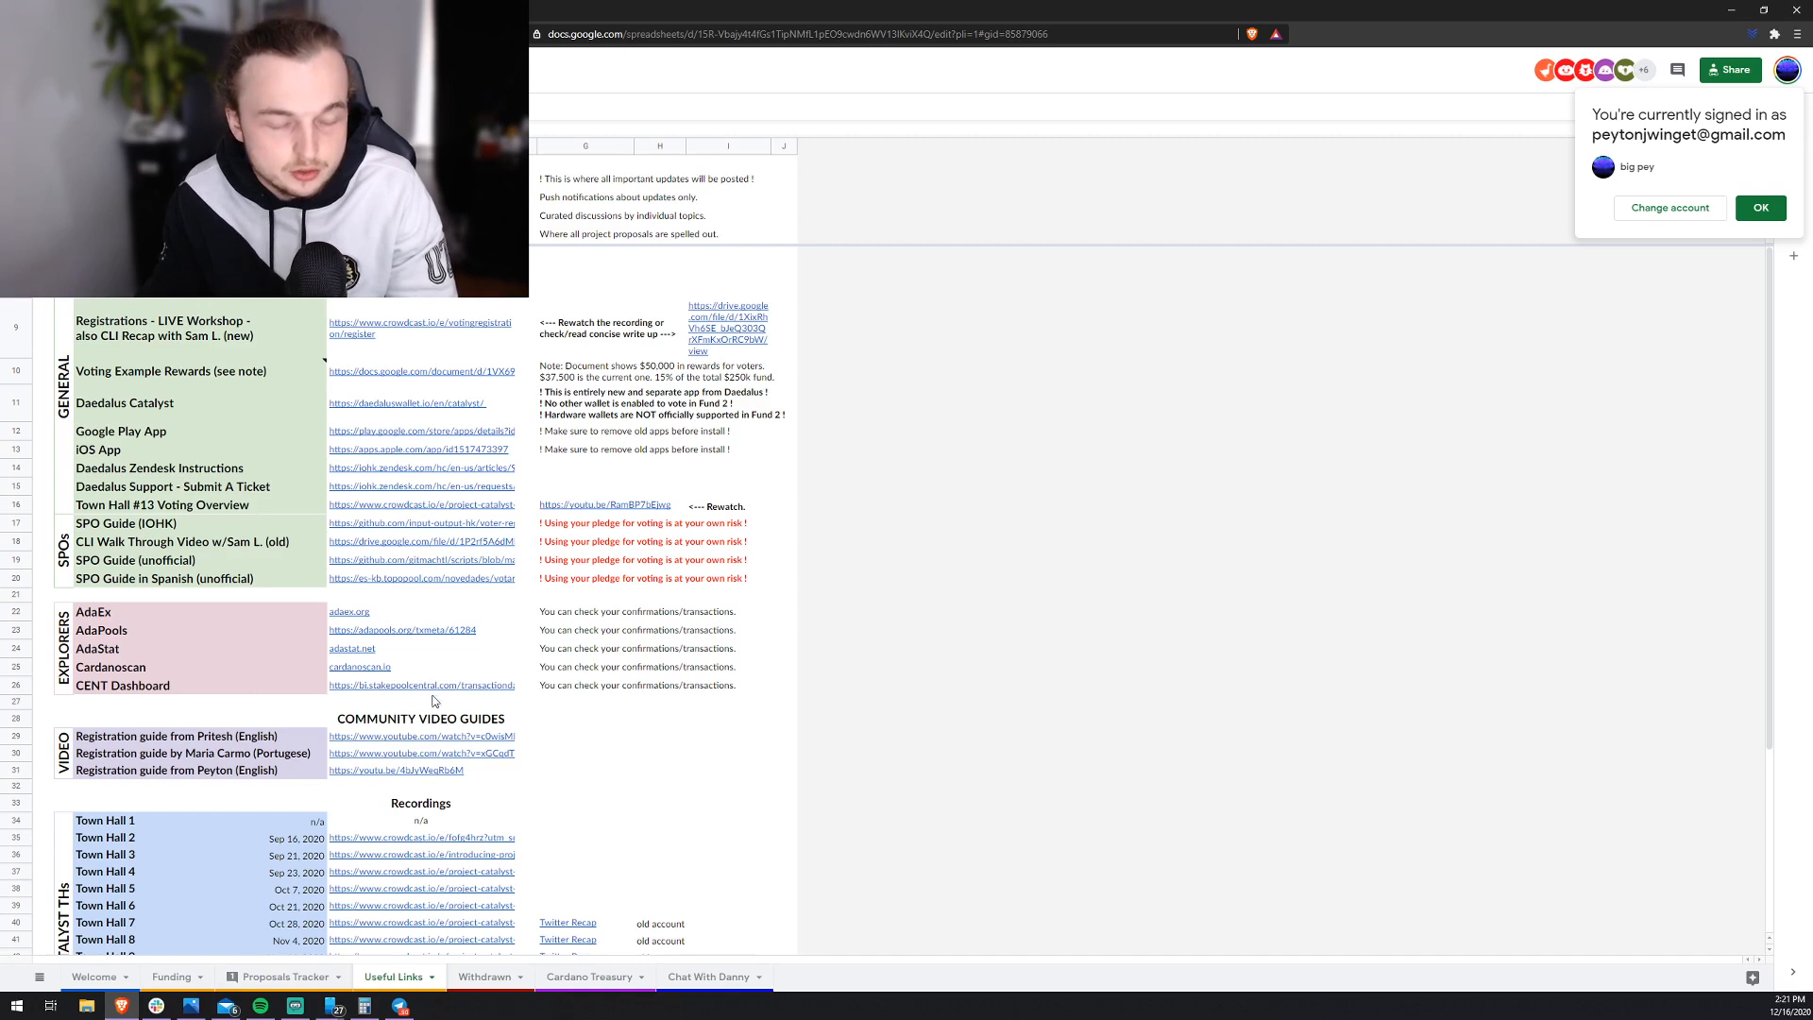
mouse_move(420, 523)
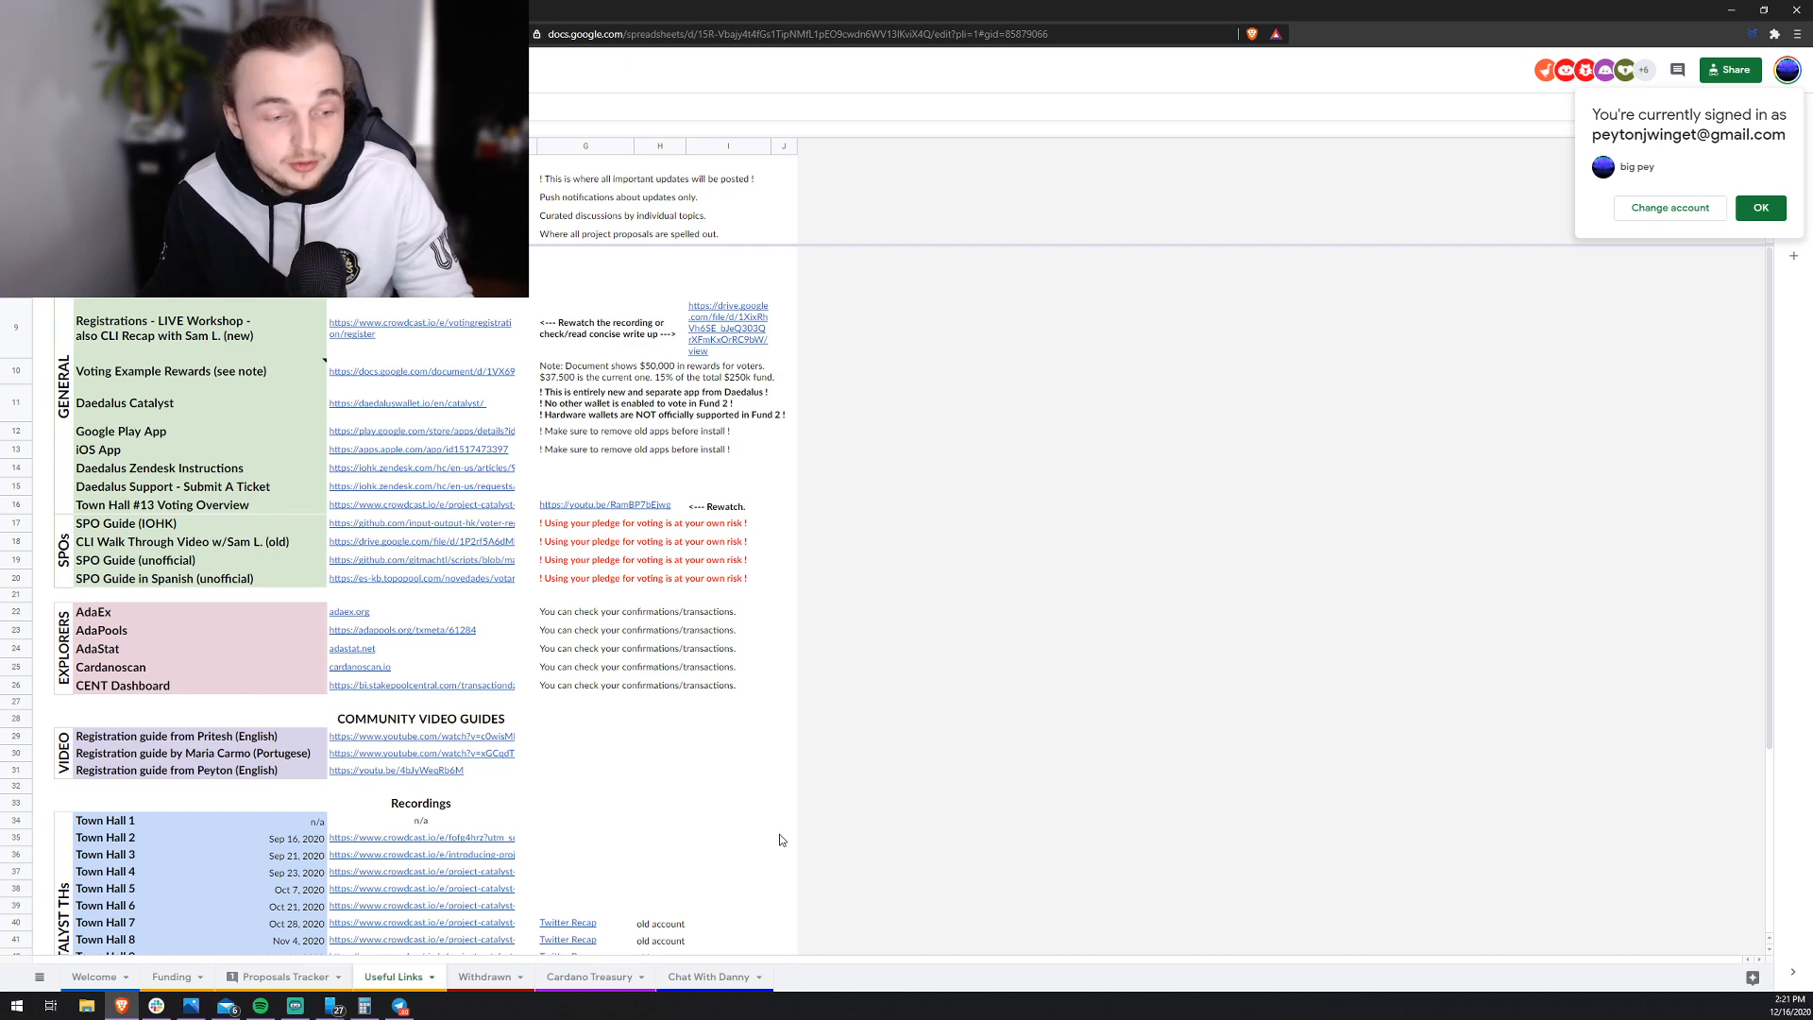
click(302, 1003)
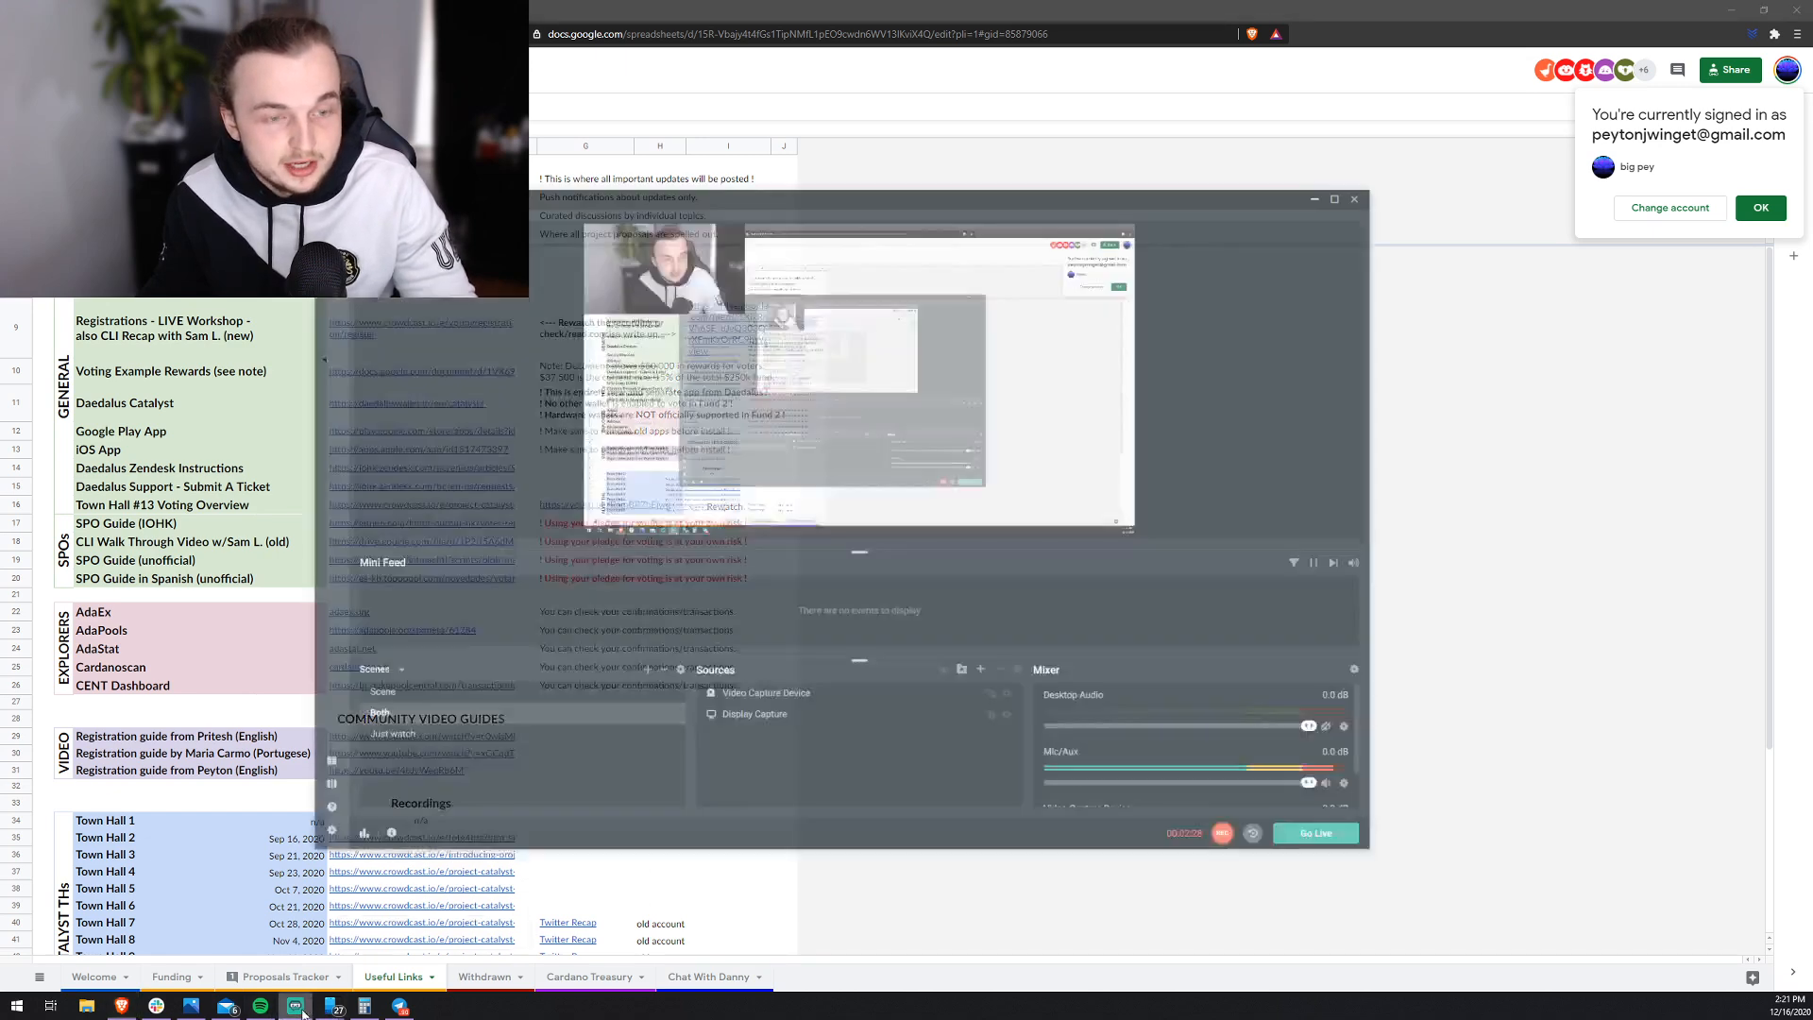